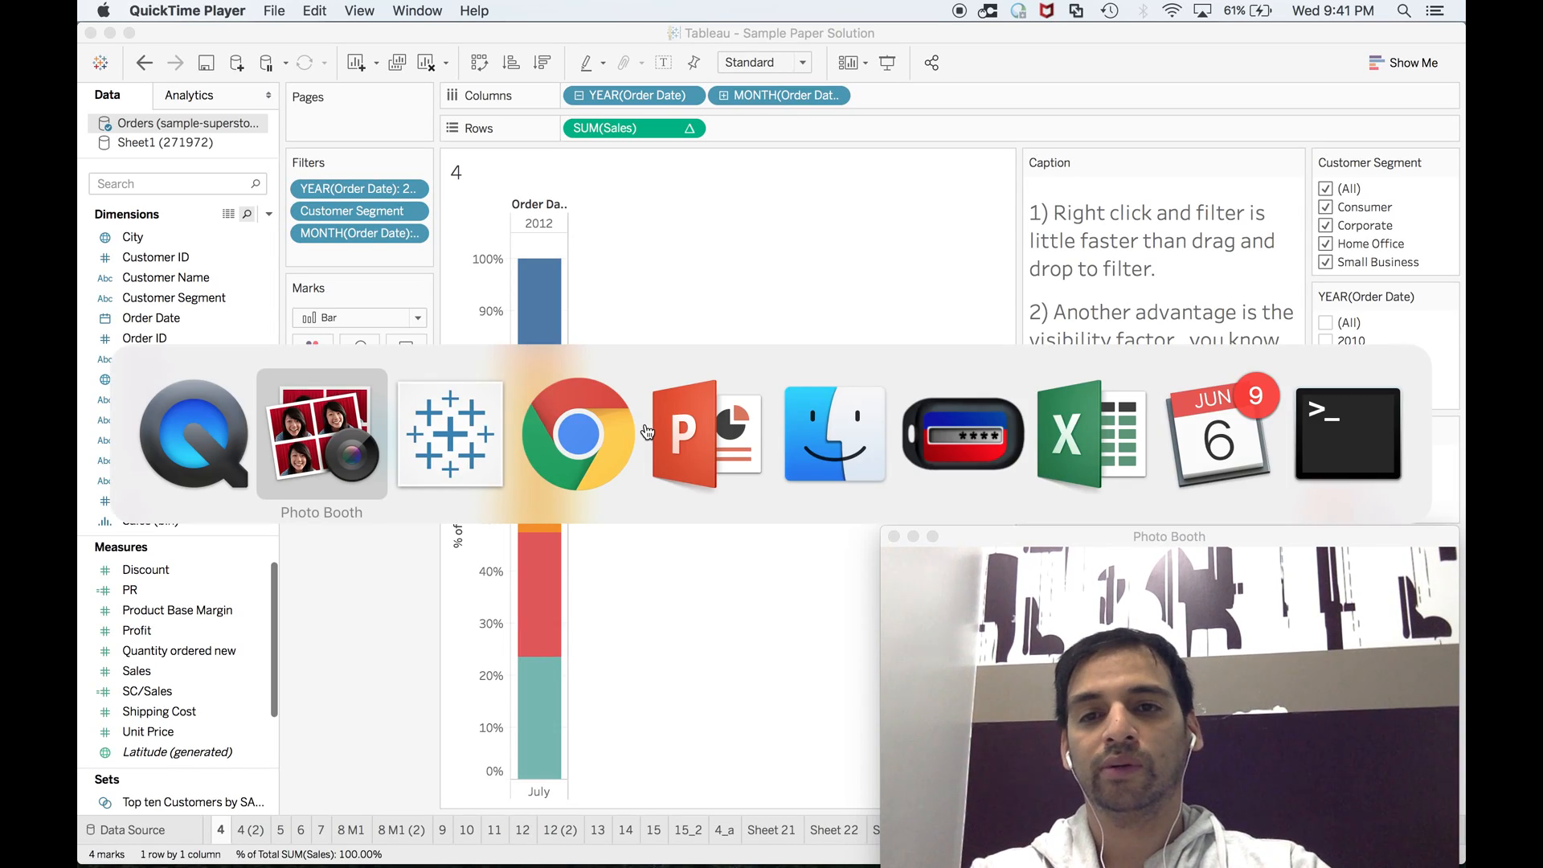
Scroll the DesktopQA_ExamGuide.pdf Sample Questions section to questions 4–6 on Sample-Superstore
left_click(703, 433)
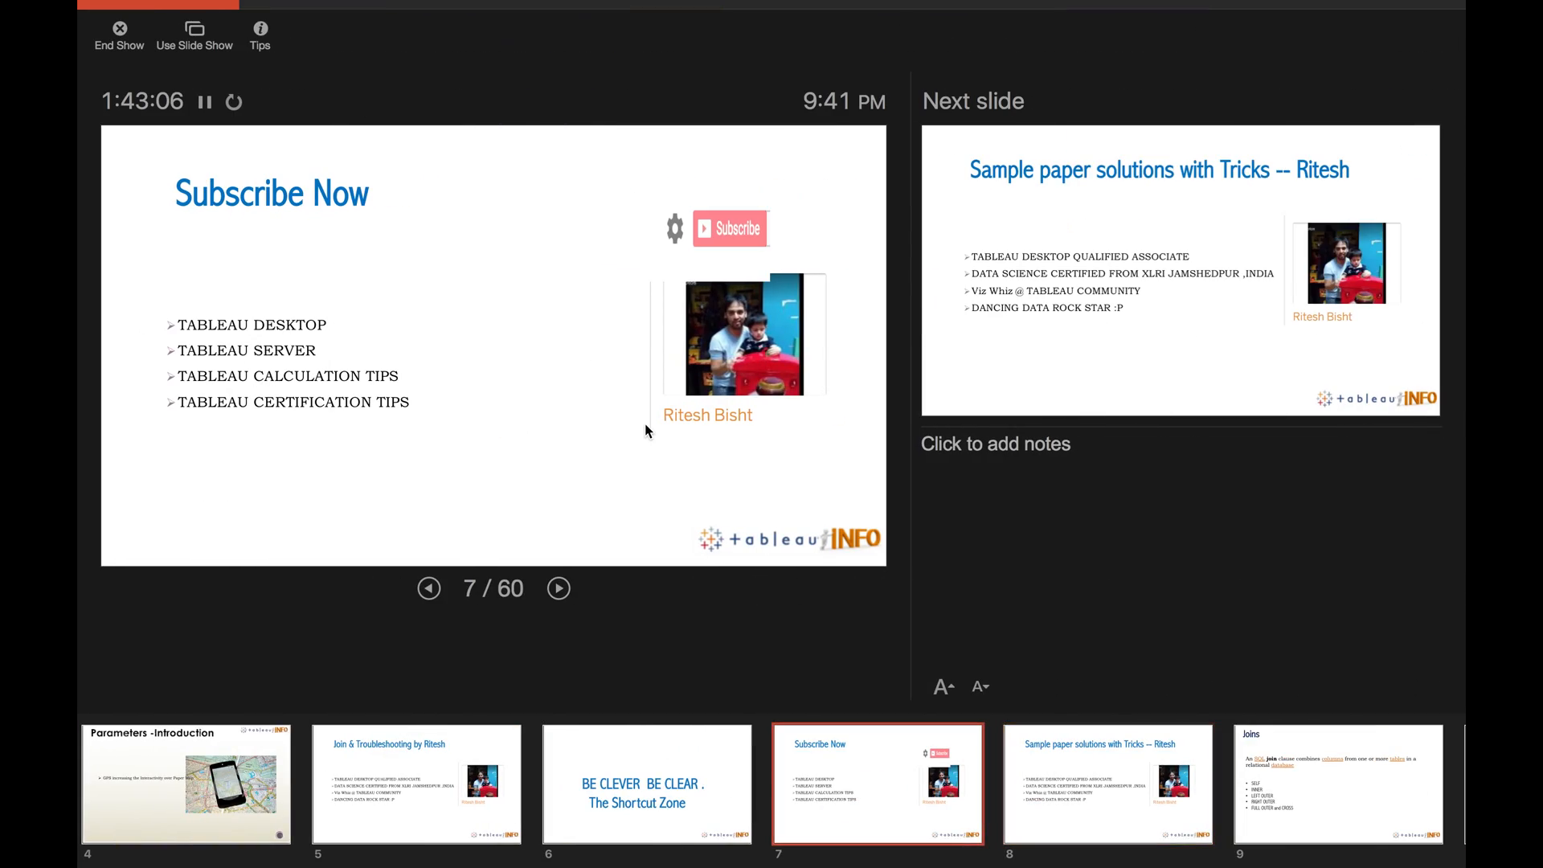
left_click(558, 588)
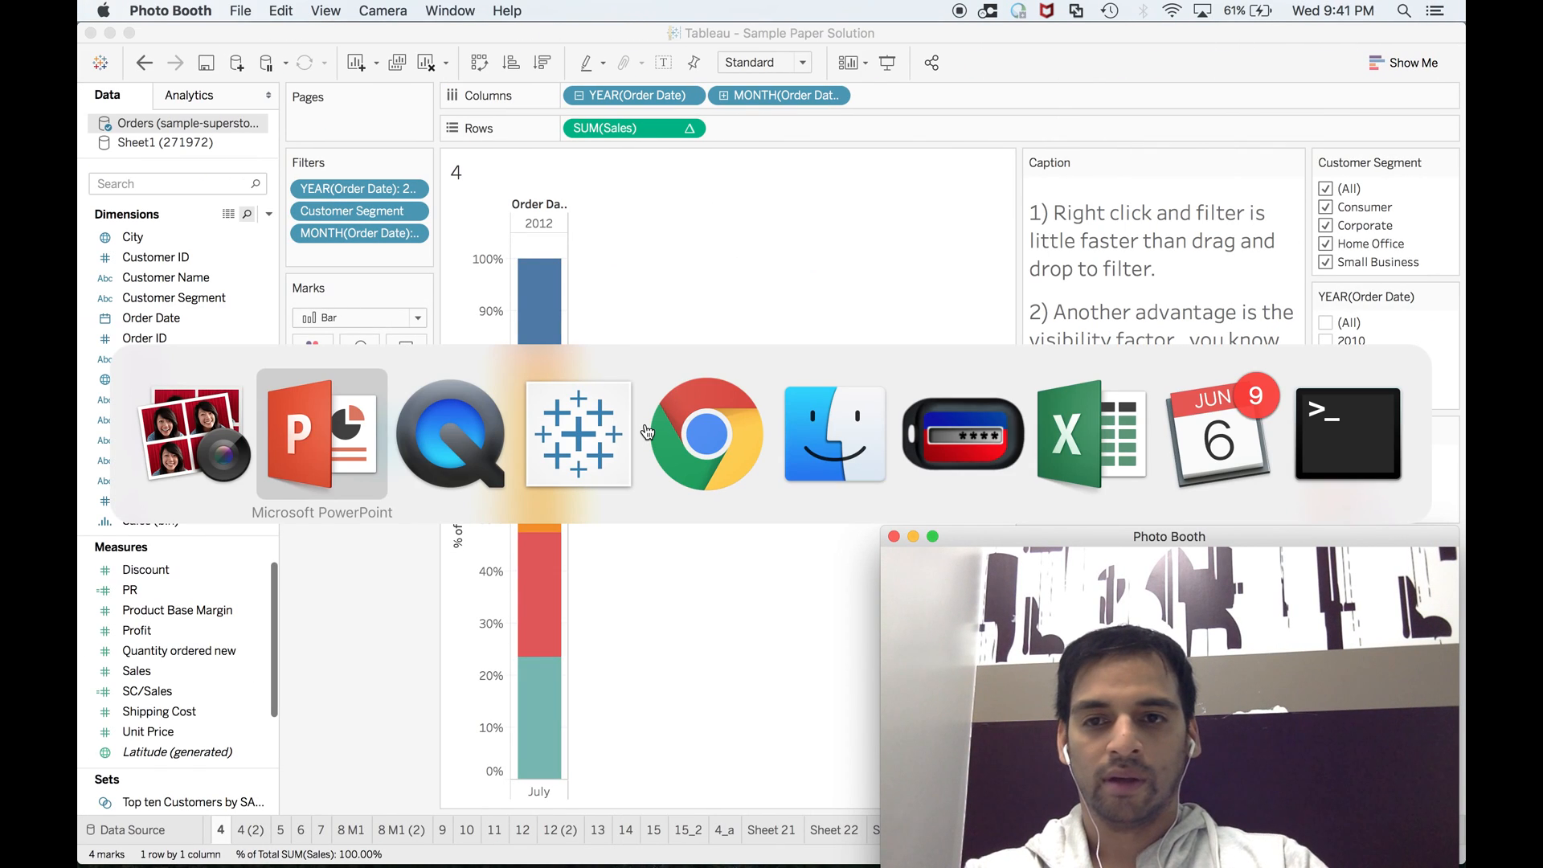
left_click(706, 433)
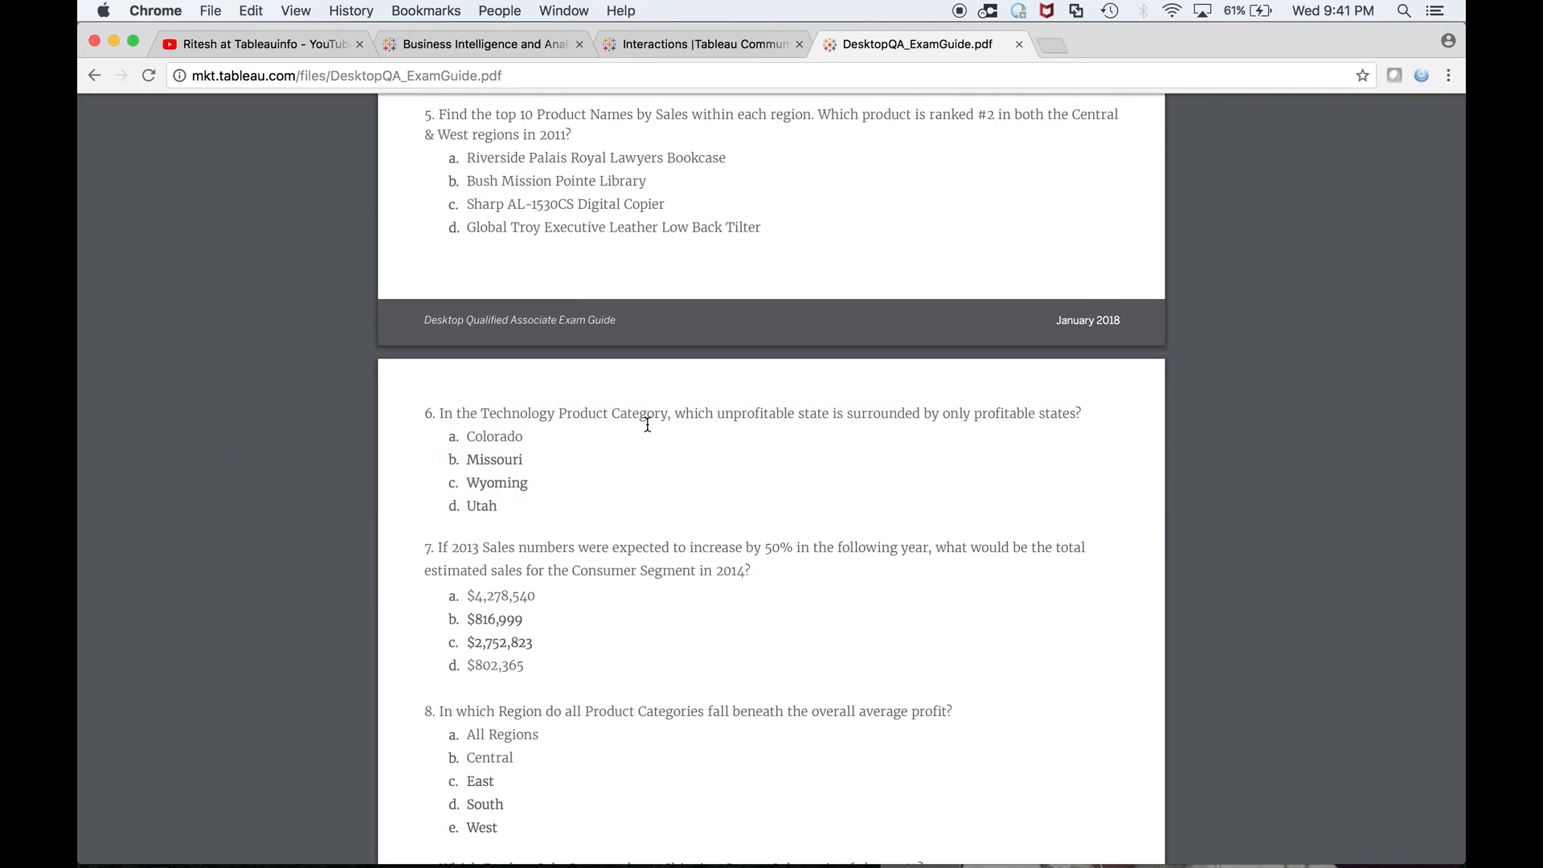
scroll("up", 3)
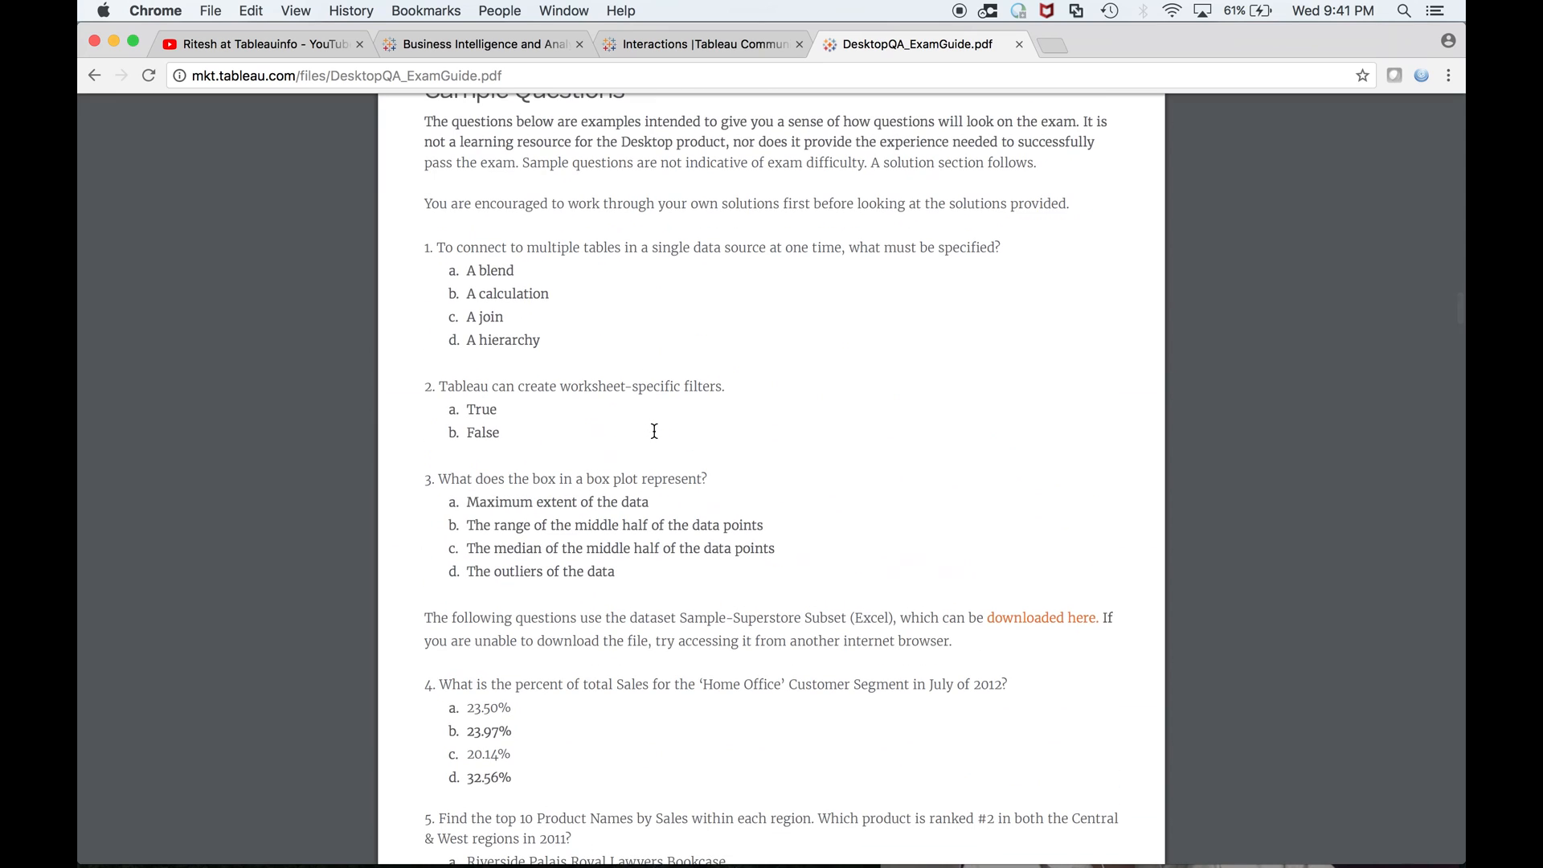
scroll("up", 3)
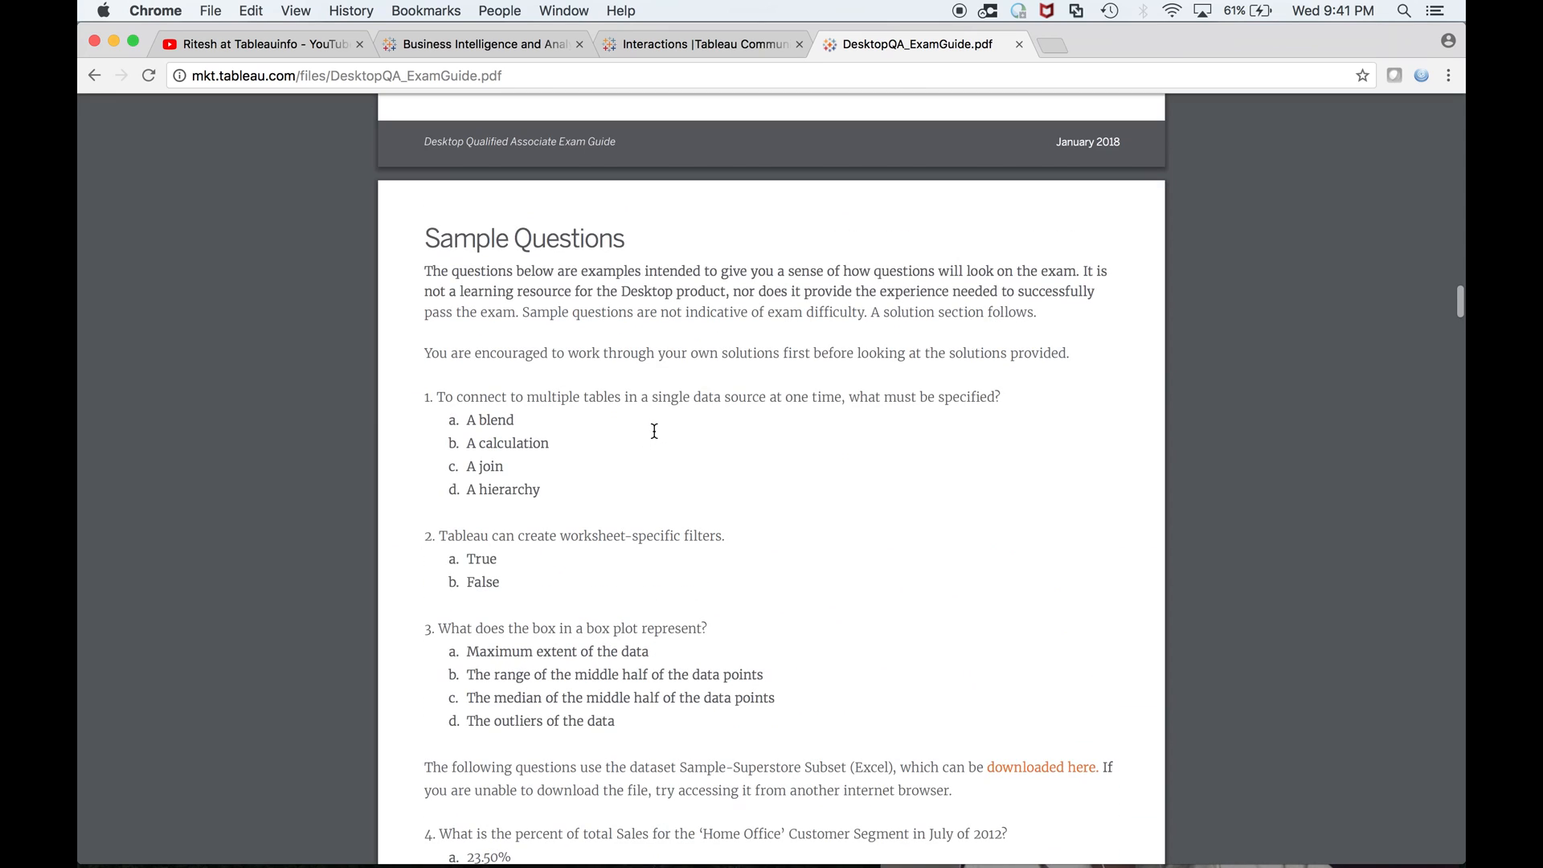
scroll("down", 3)
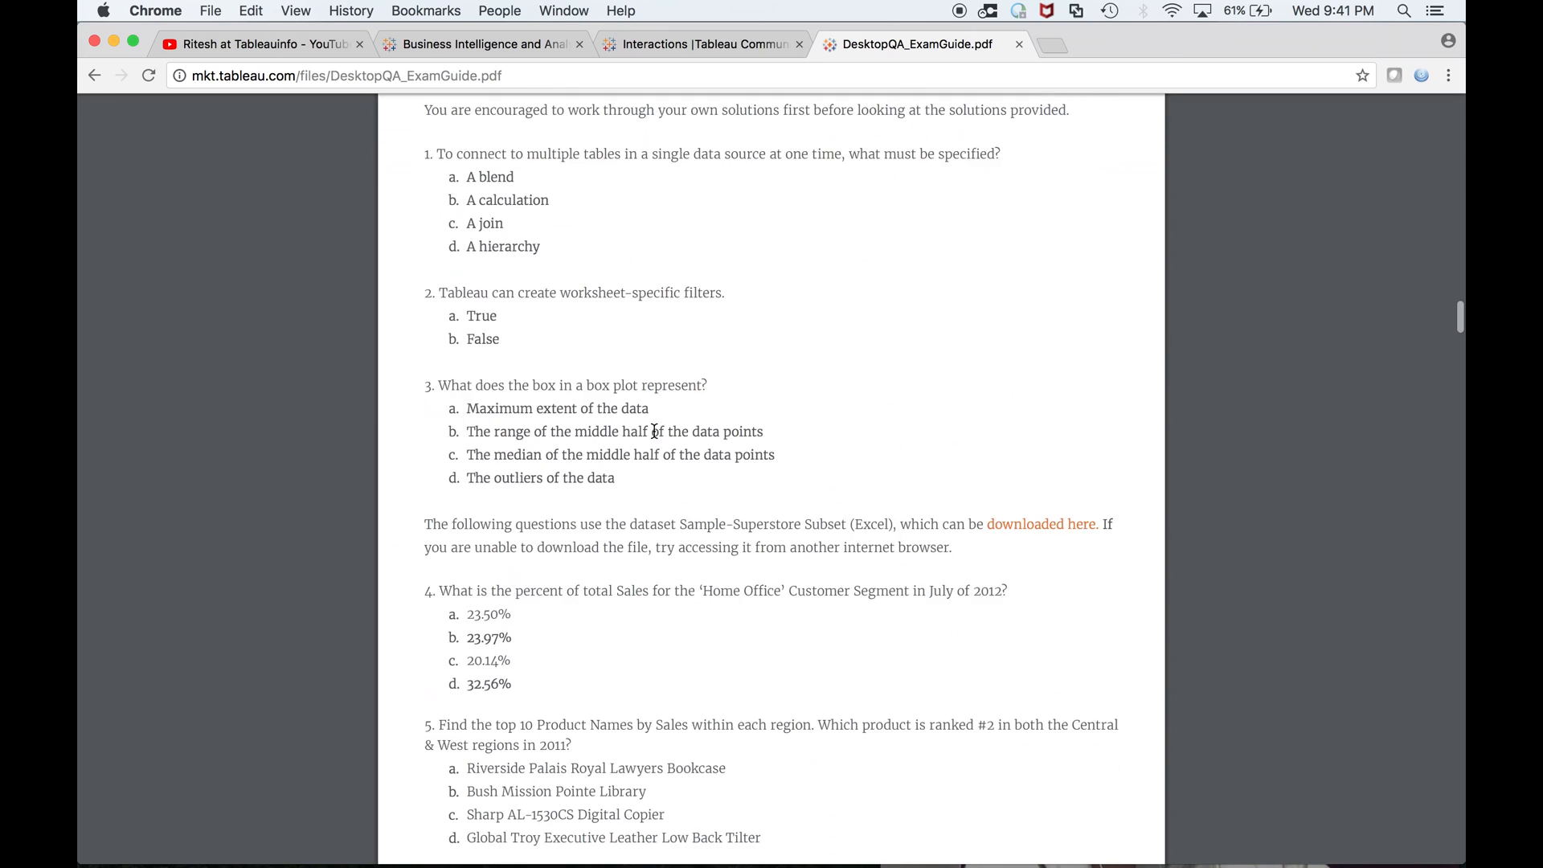
scroll("down", 3)
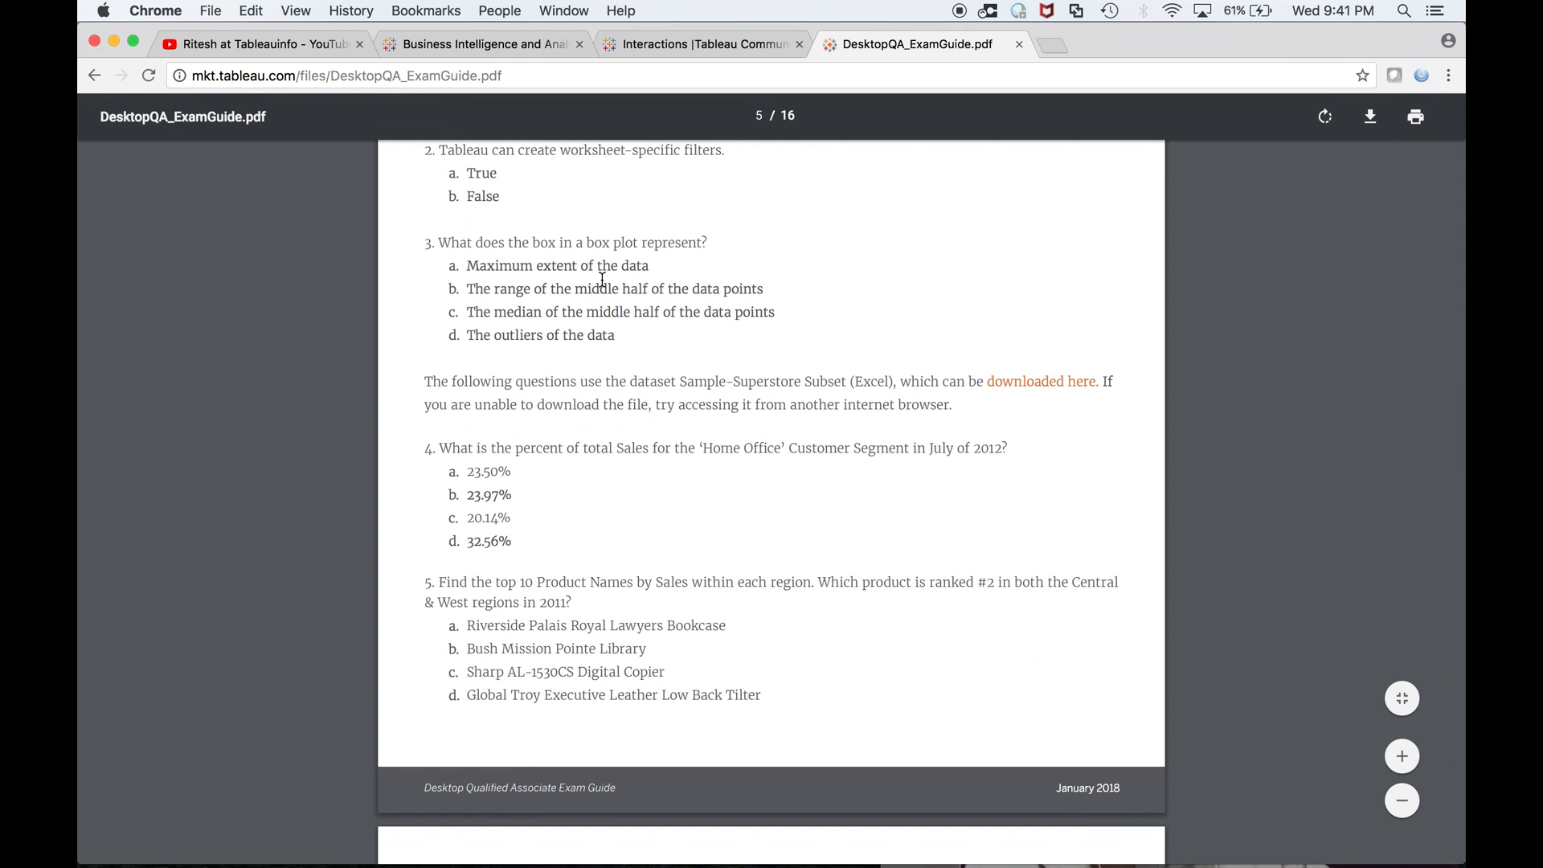
mouse_move(712, 389)
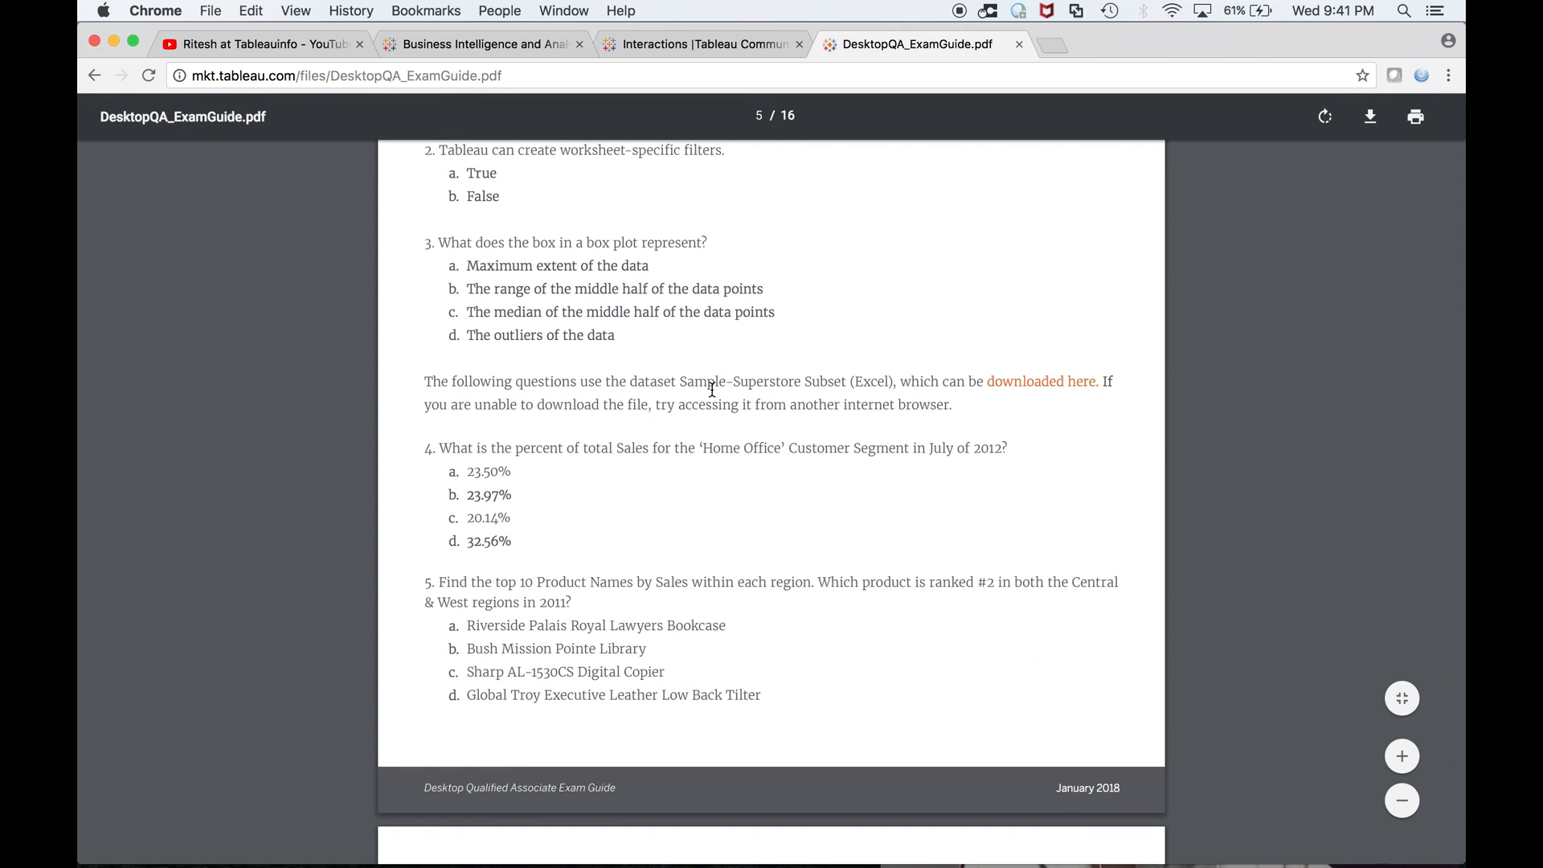
mouse_move(1040, 387)
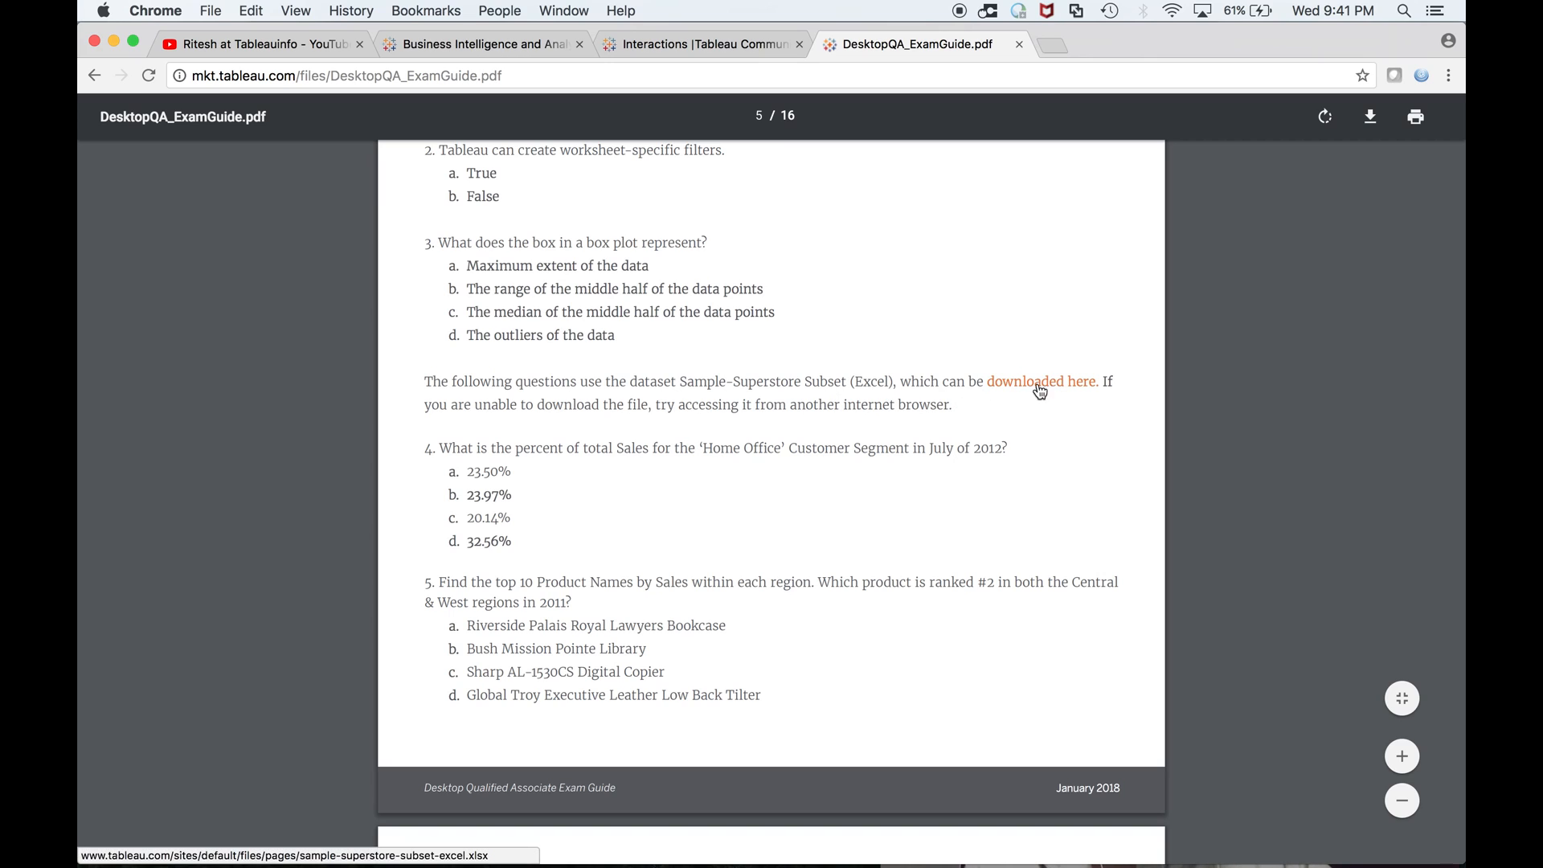
scroll("down", 3)
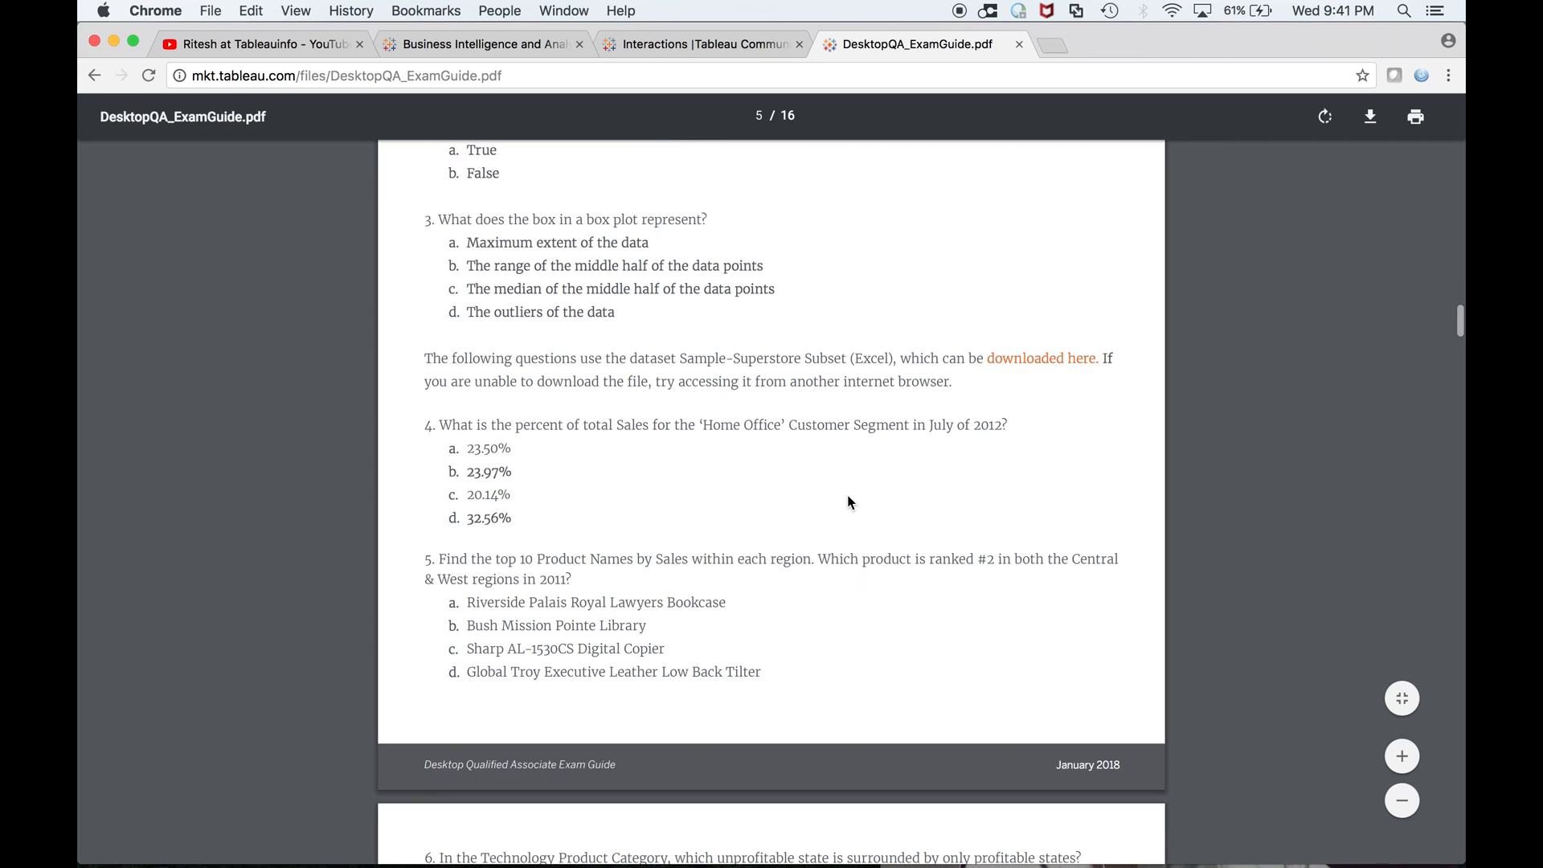
scroll("down", 3)
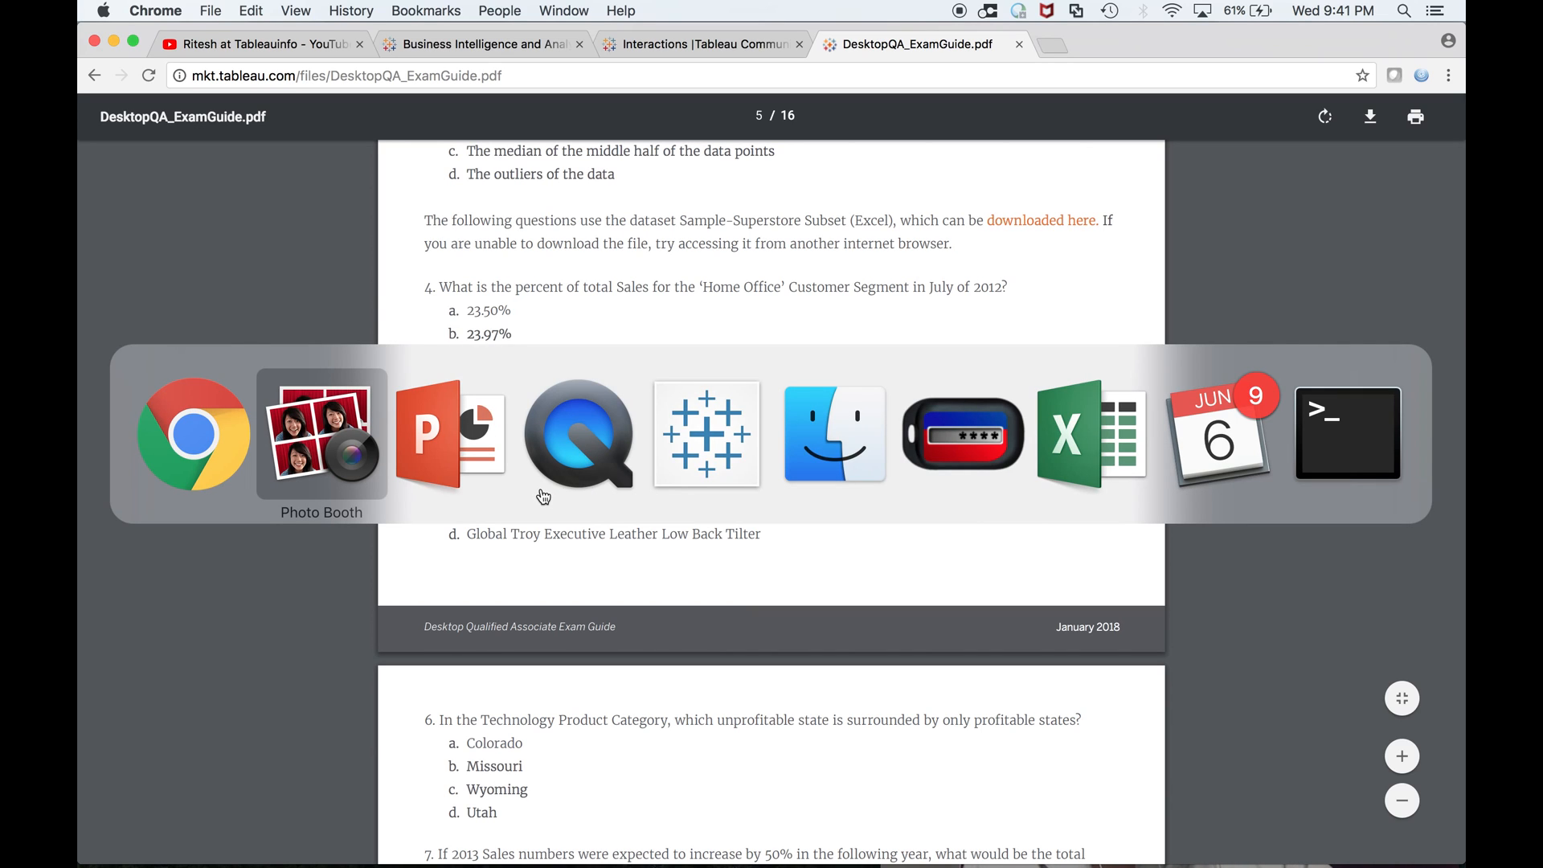
left_click(322, 434)
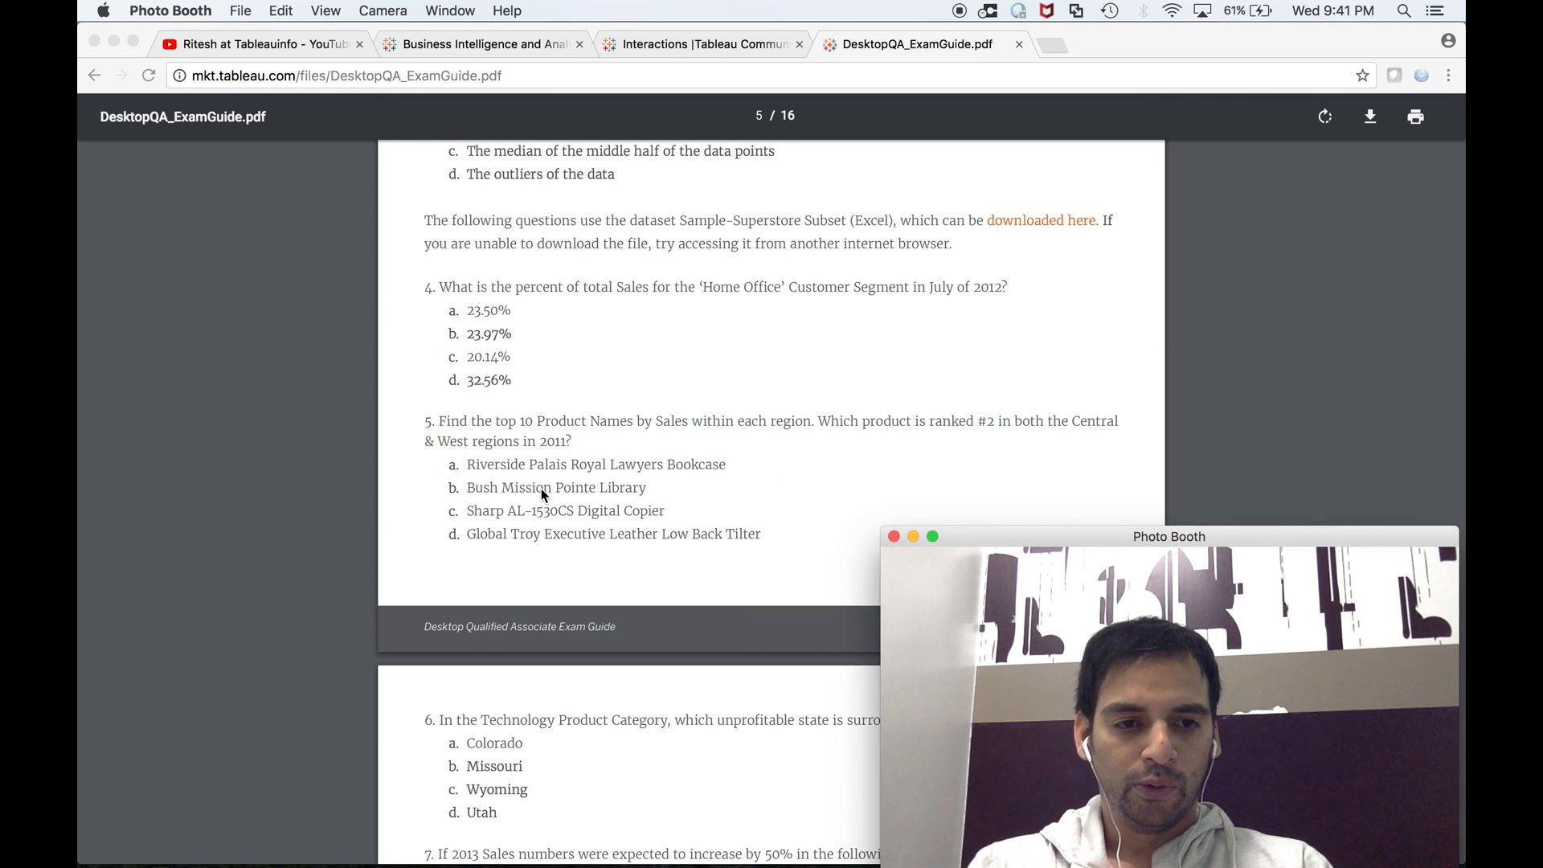
scroll("up", 3)
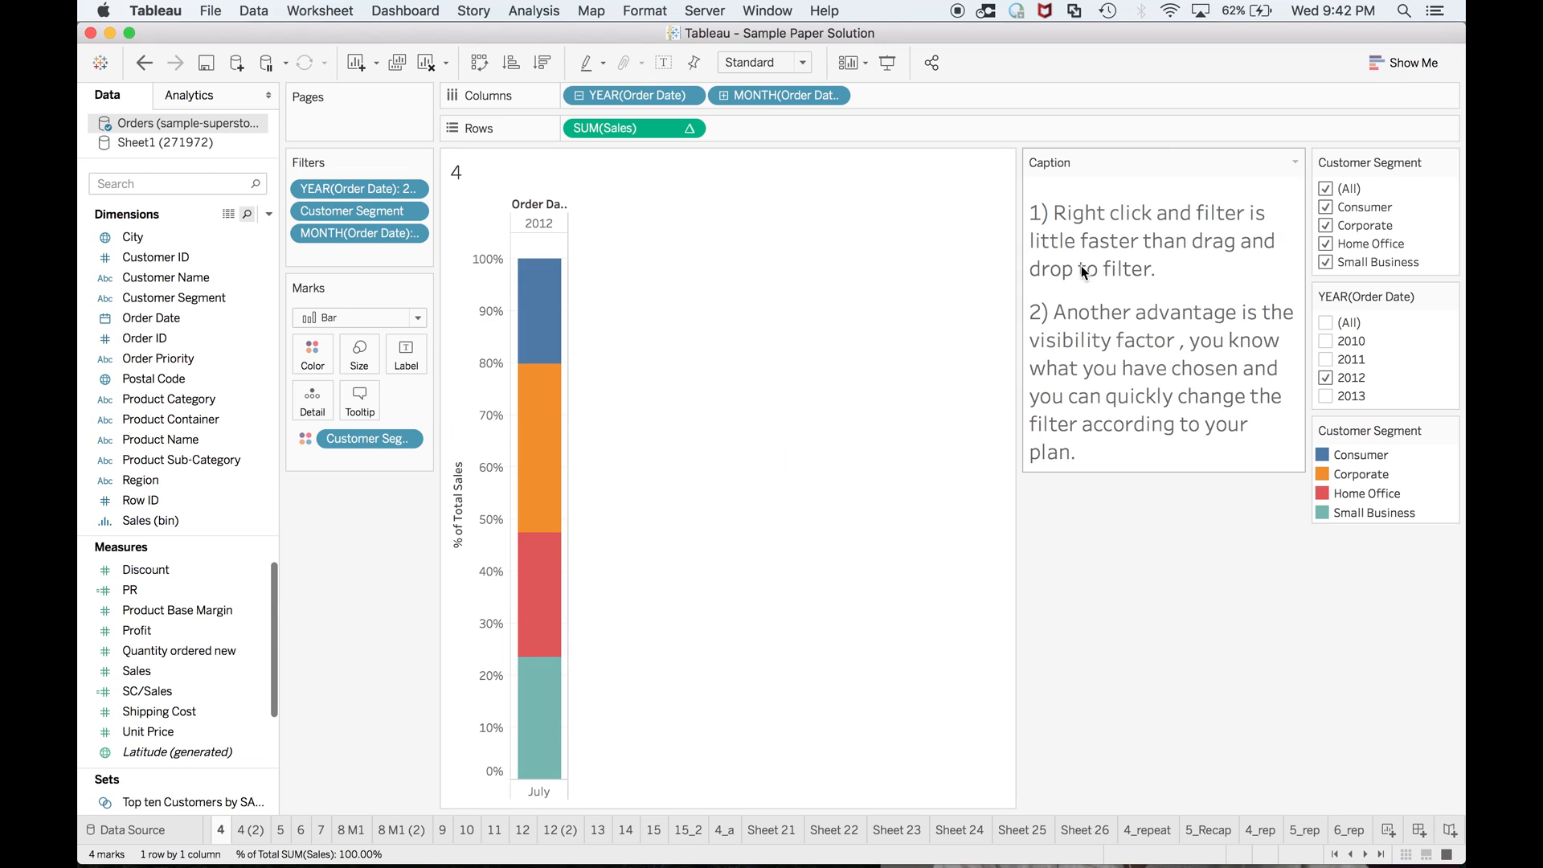
mouse_move(1125, 296)
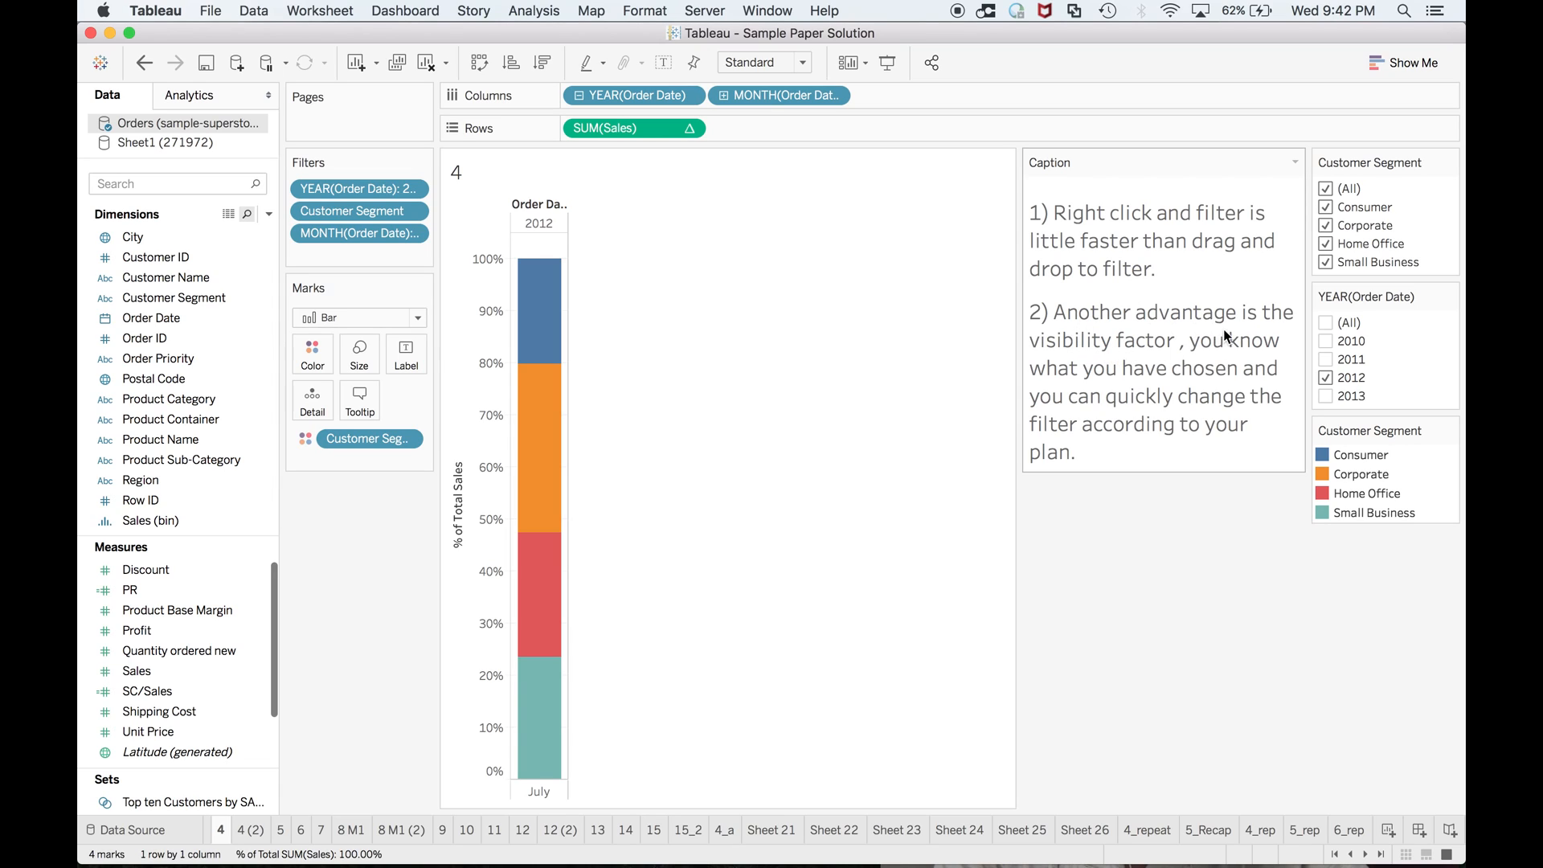
mouse_move(1099, 361)
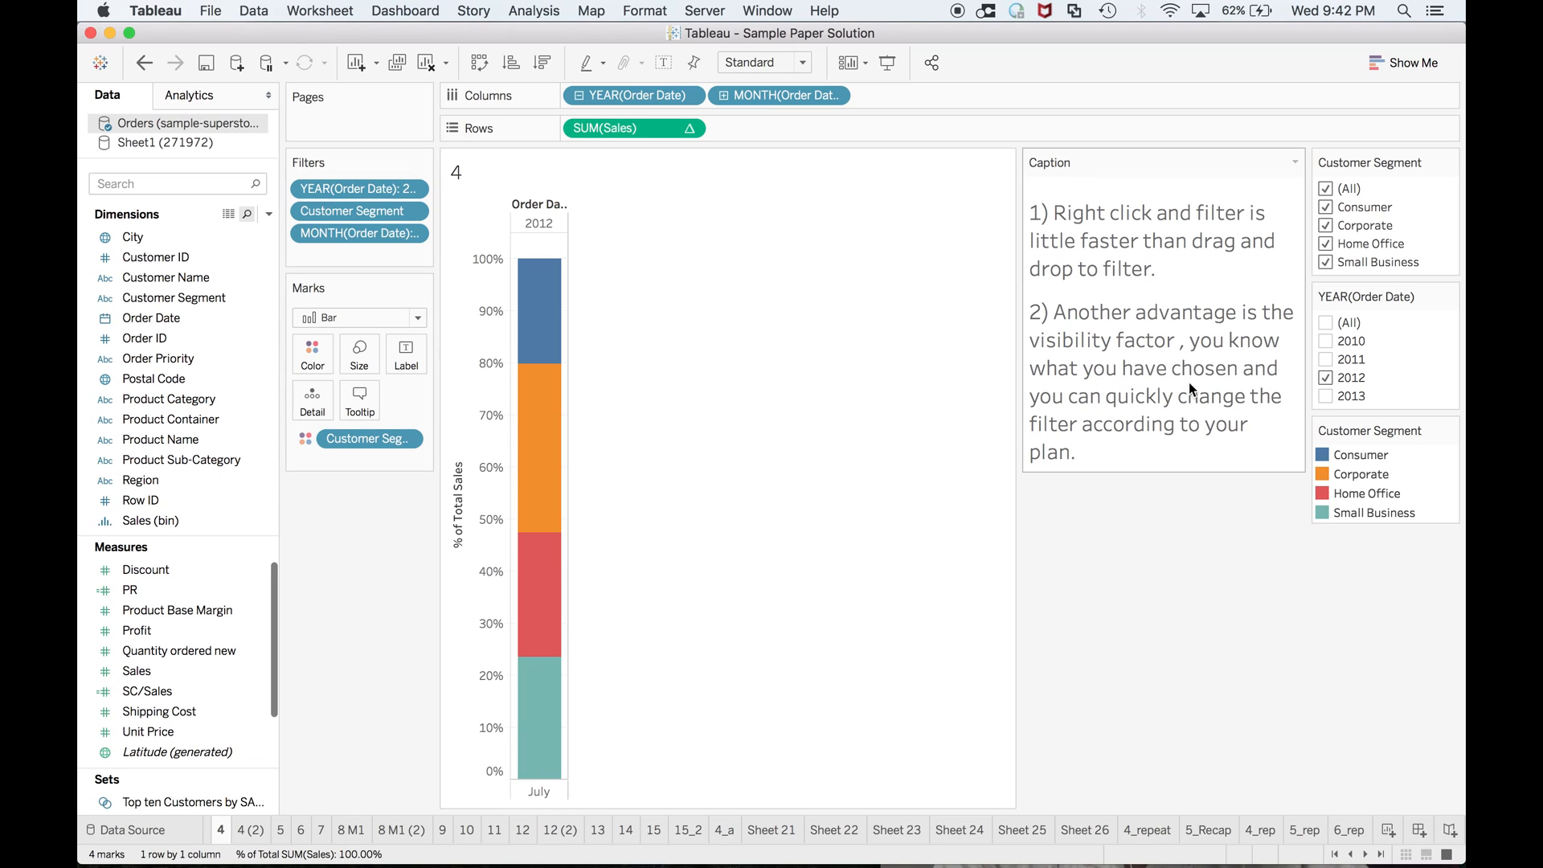
mouse_move(1196, 462)
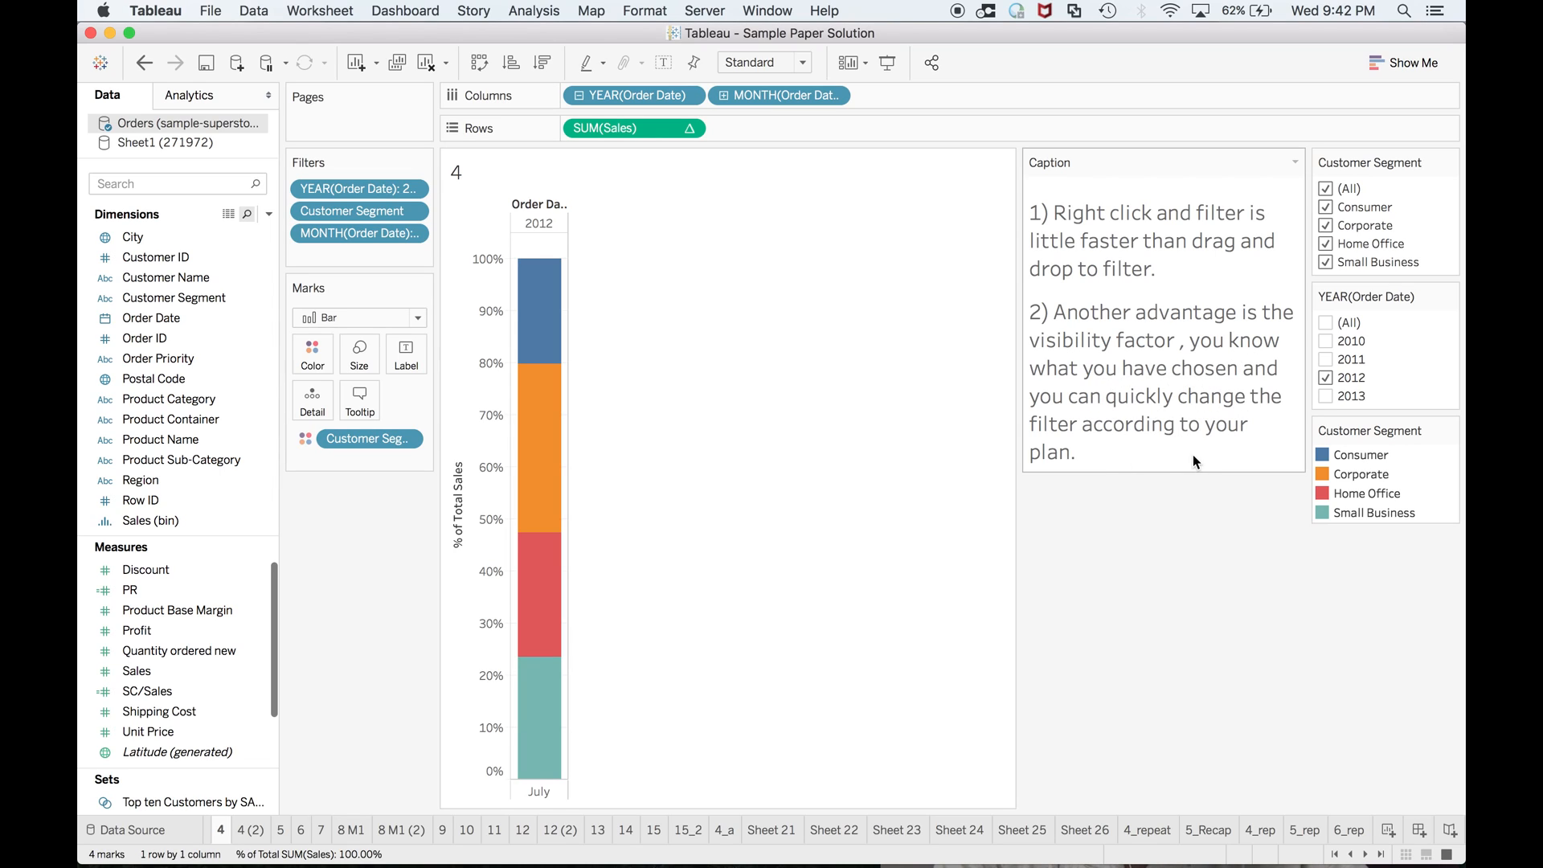
mouse_move(1261, 838)
type("4_rep")
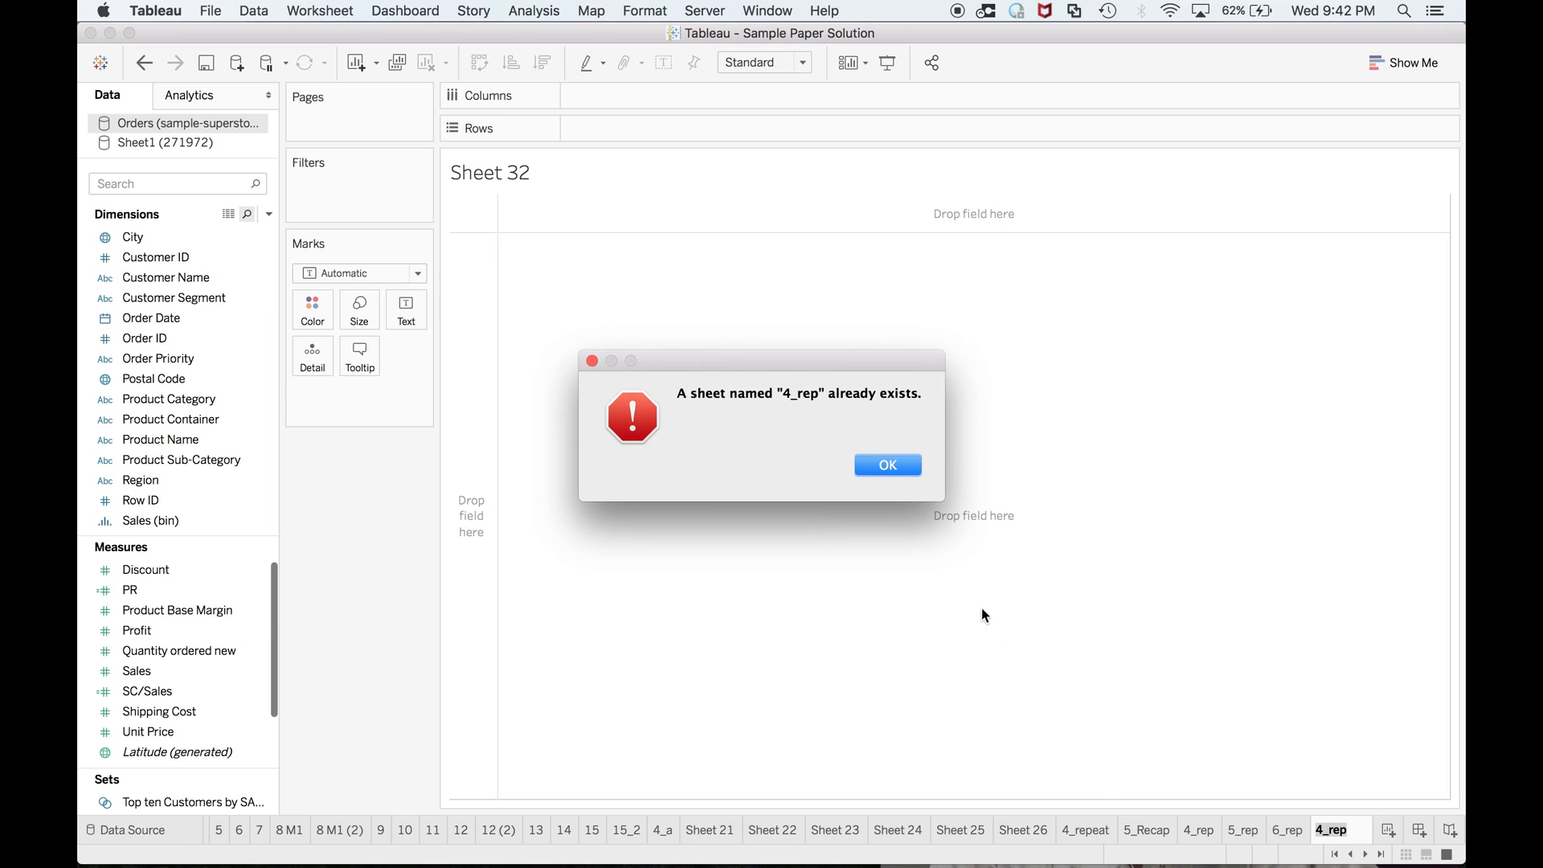
Dismiss the 'sheet already exists' alert for the new 4_rep1 worksheet
left_click(884, 464)
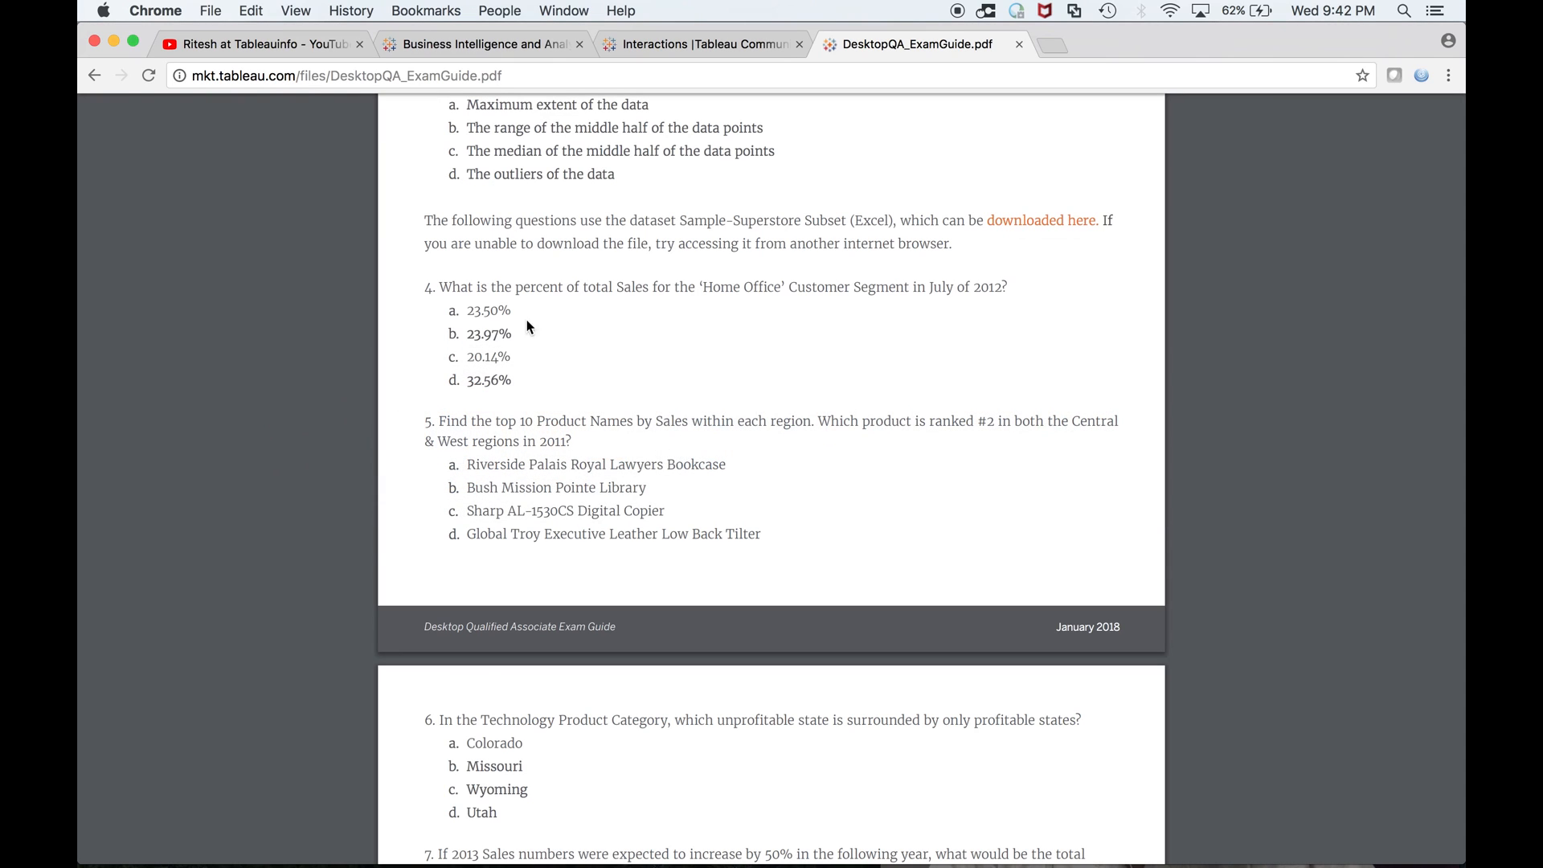
mouse_move(624, 304)
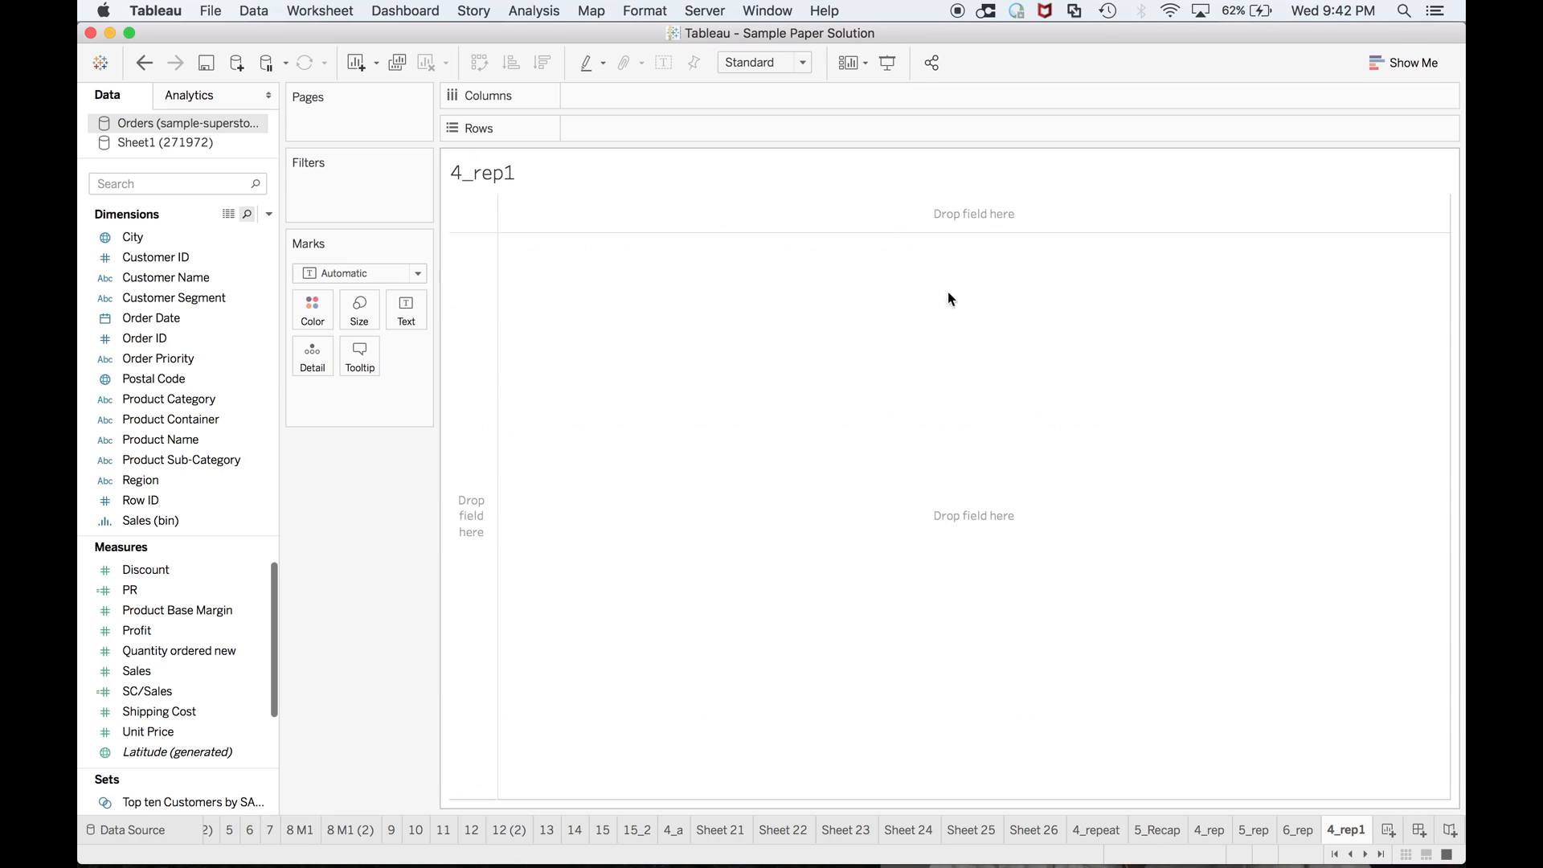
Show SUM(Sales) as a percent-of-total quick table calculation and break Order Date down by Month
left_click(151, 318)
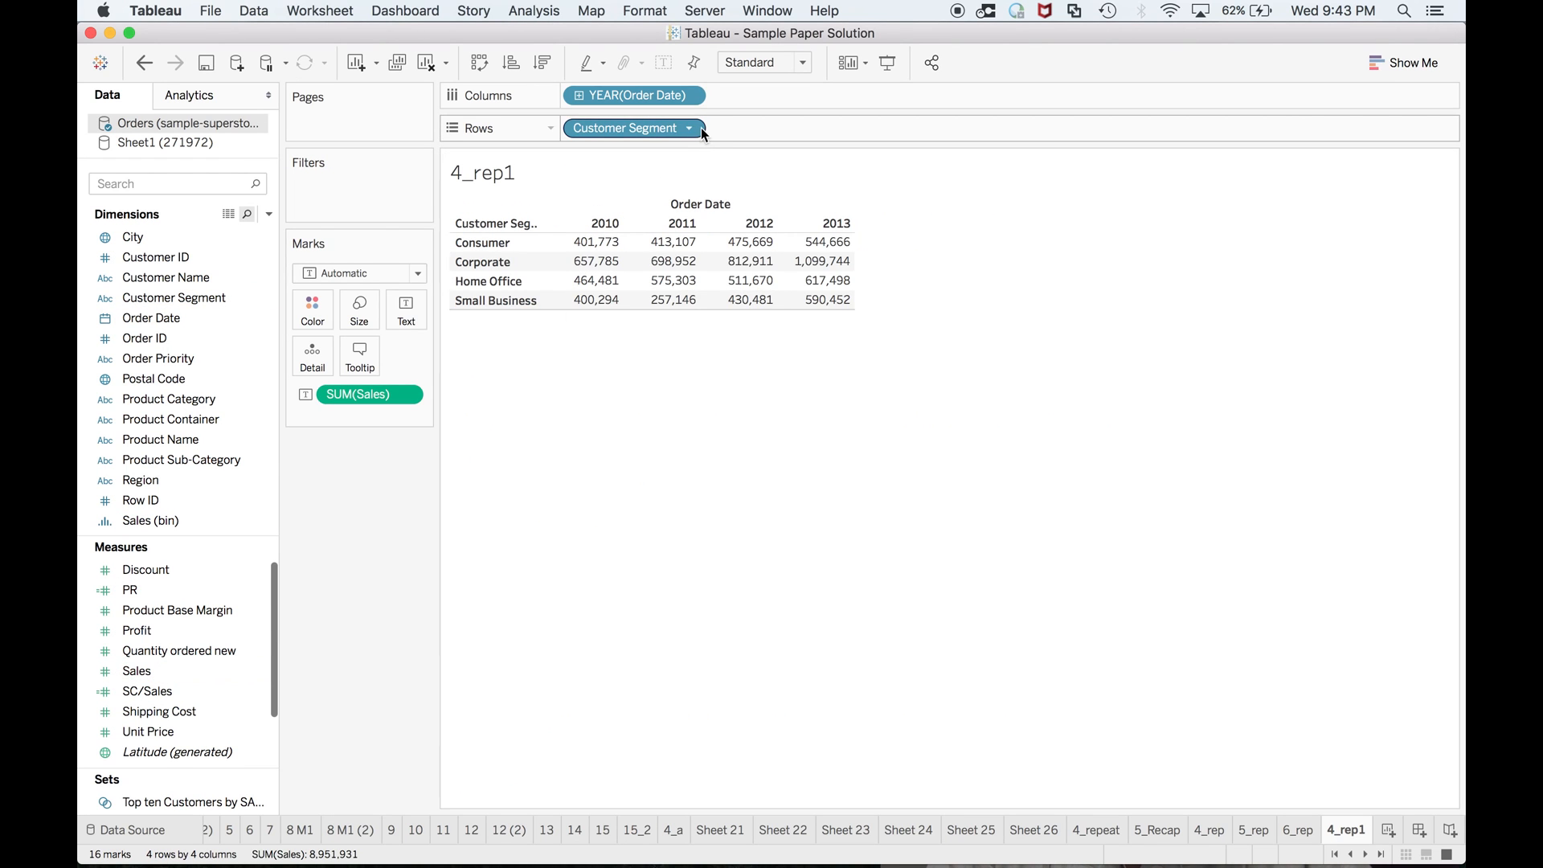
left_click(406, 394)
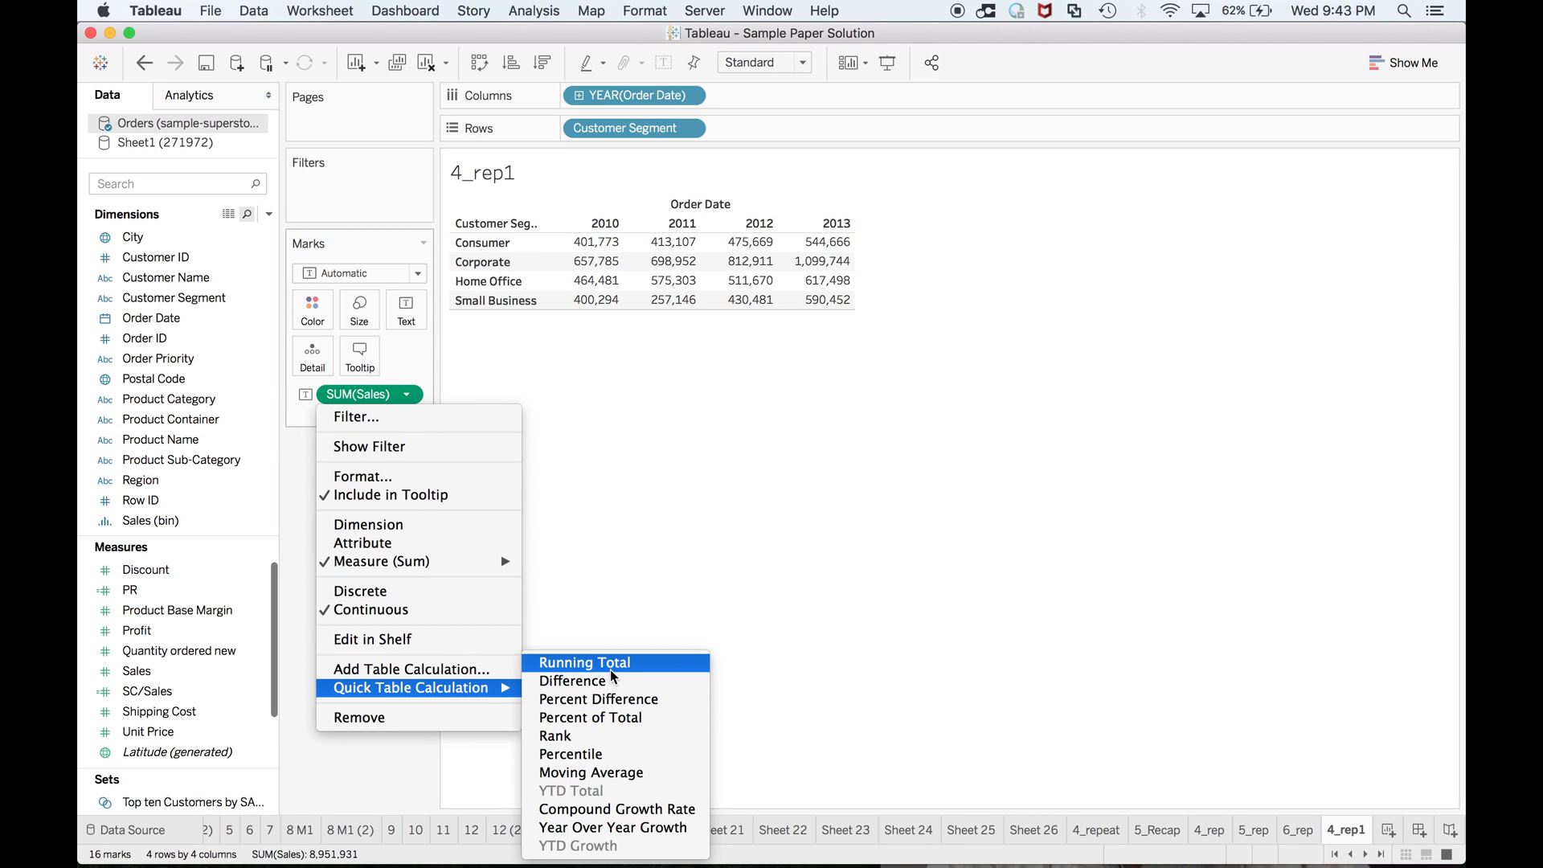
left_click(590, 716)
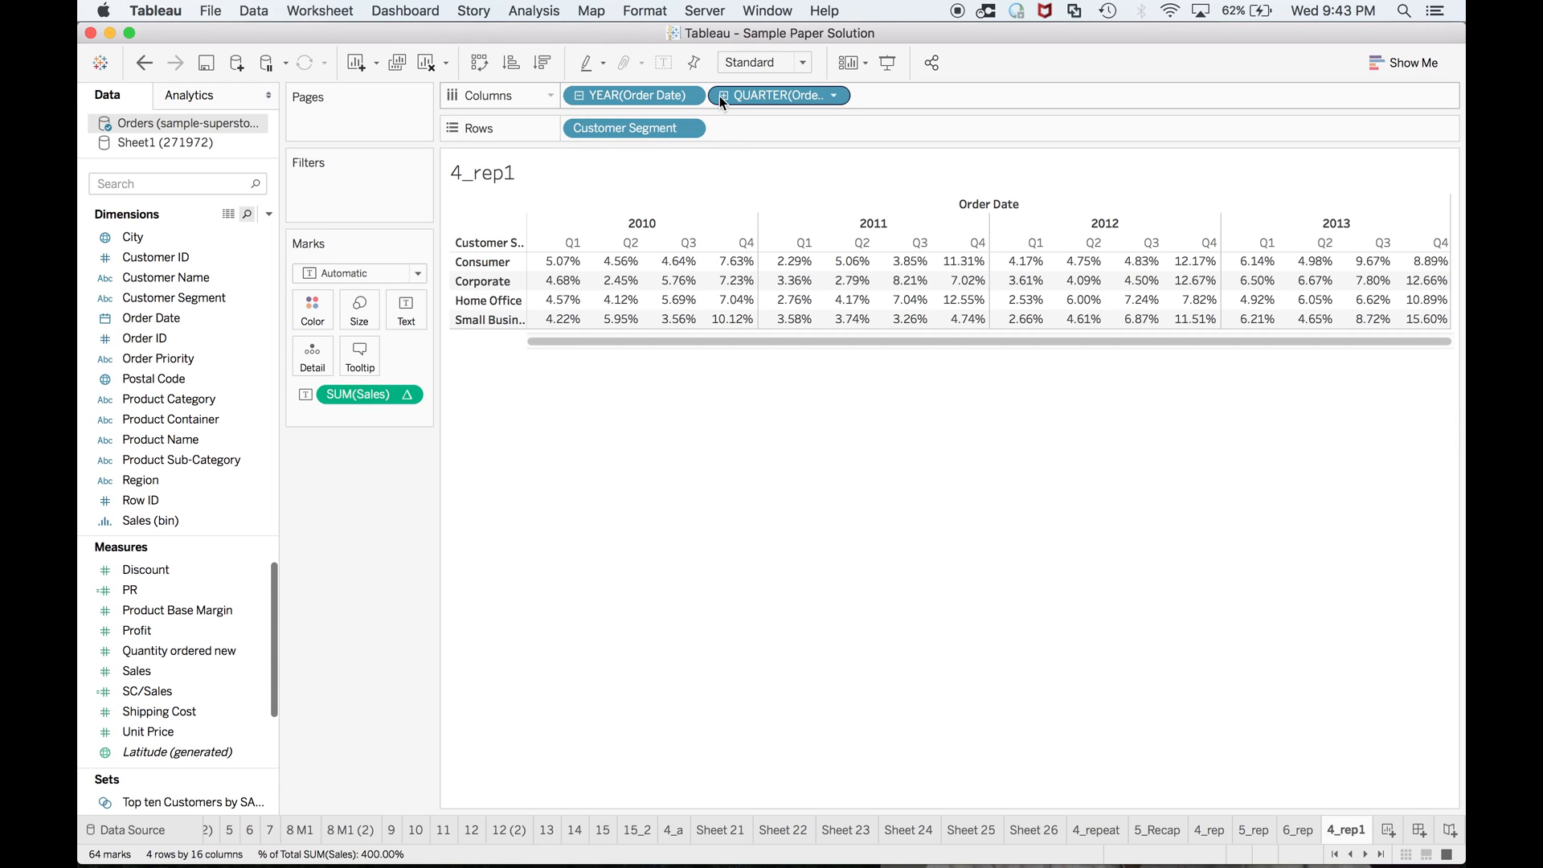
left_click(834, 95)
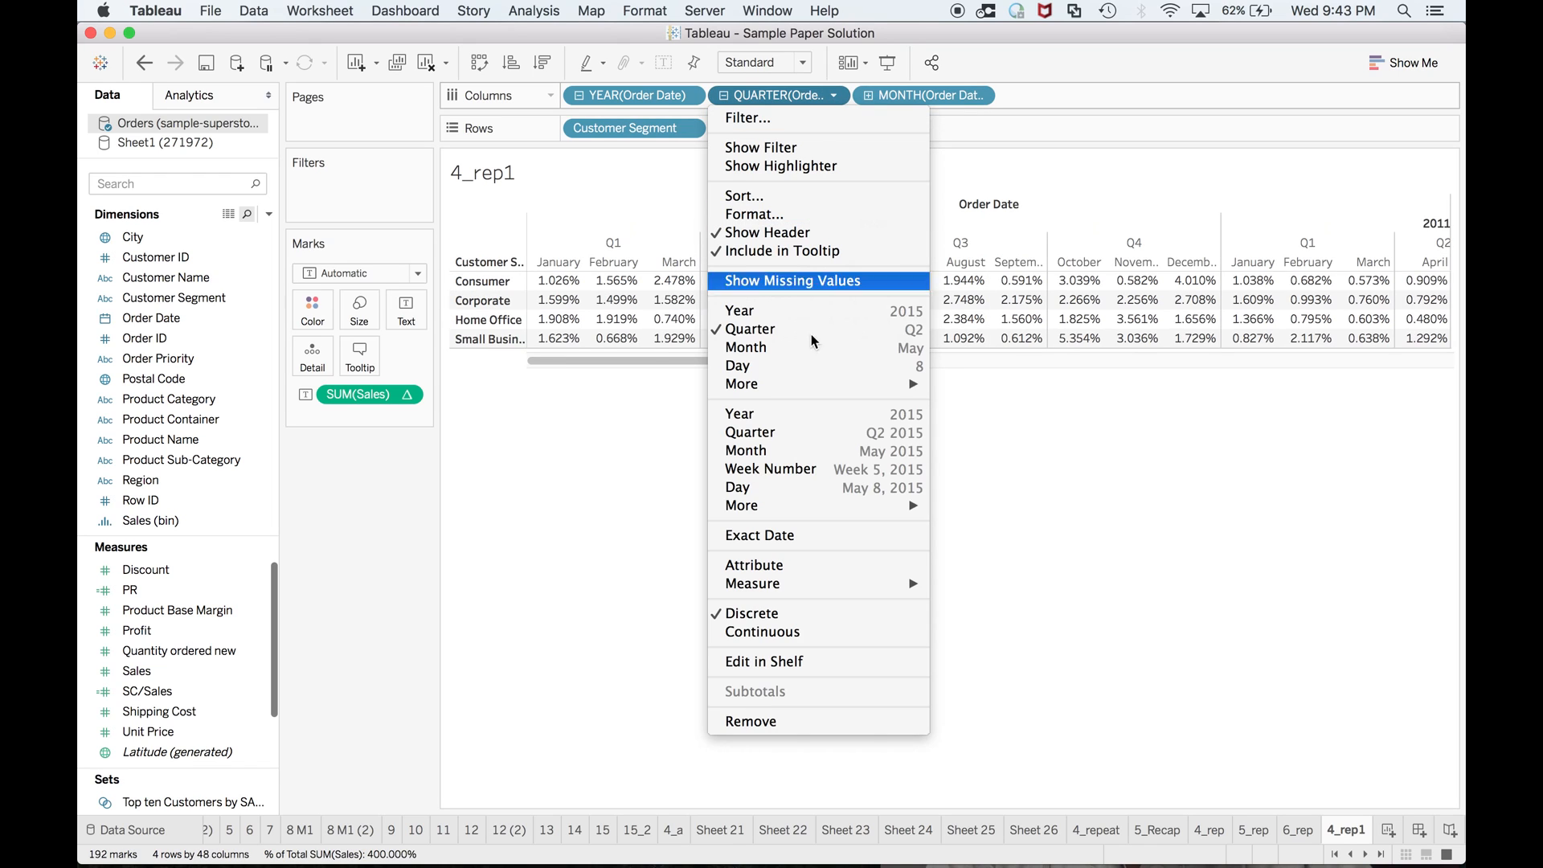
left_click(750, 720)
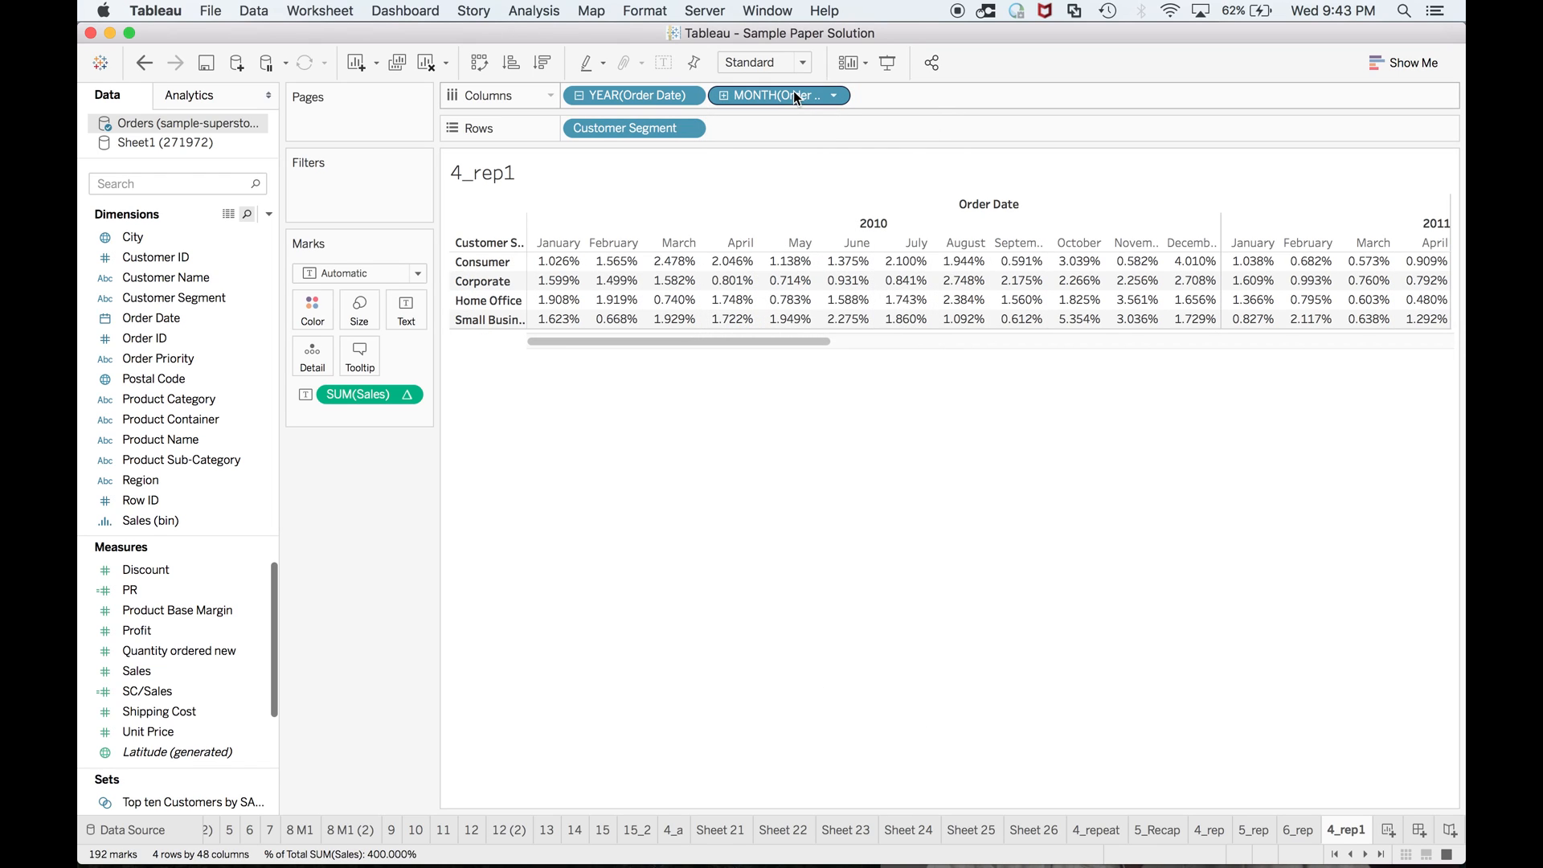
mouse_move(819, 143)
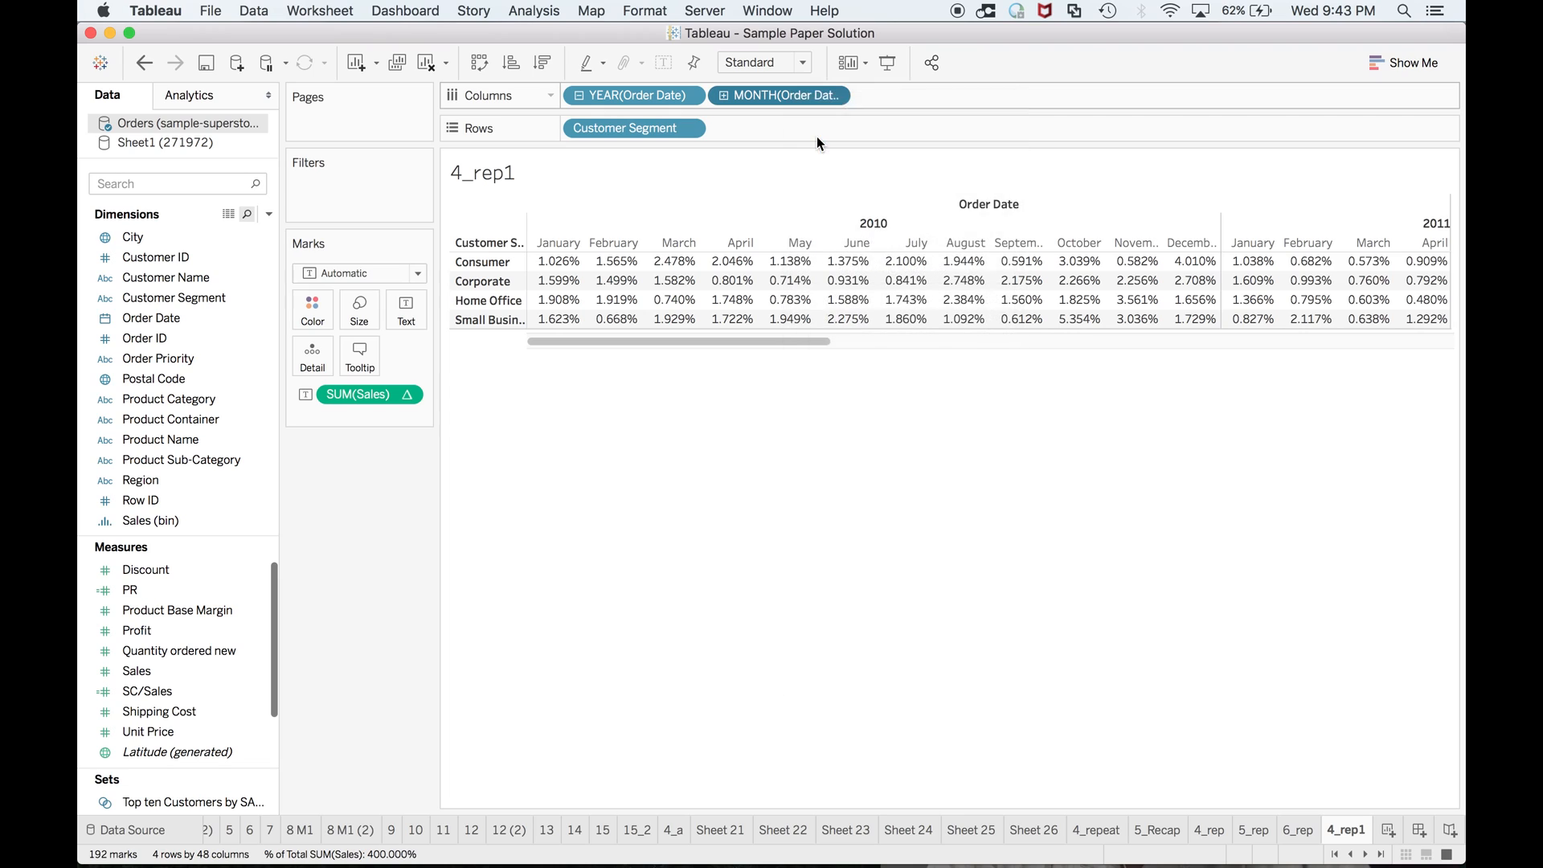
left_click(778, 95)
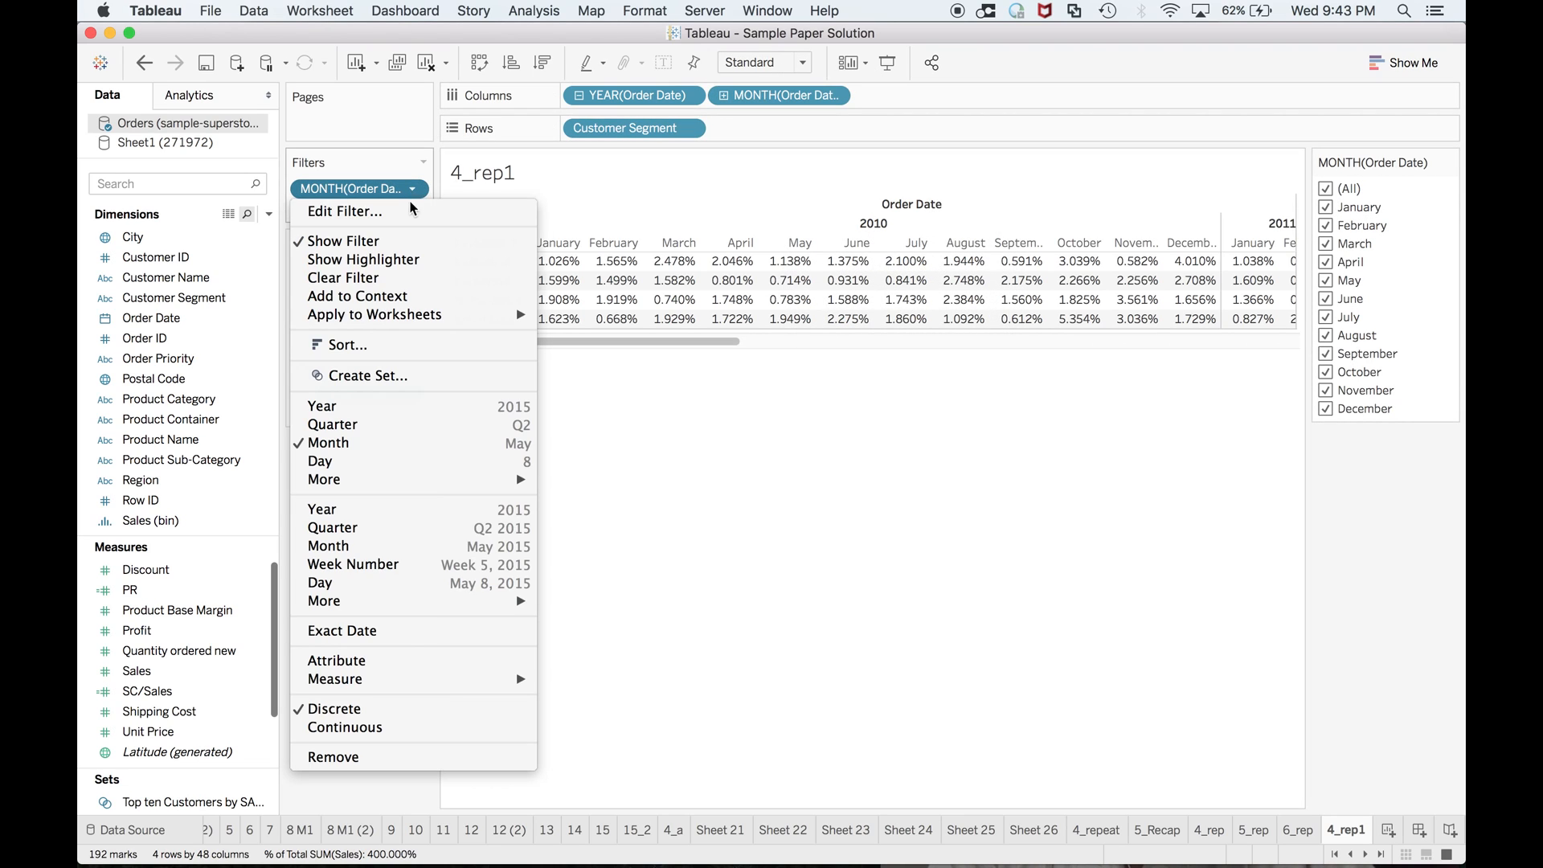
Edit the MONTH(Order Date) filter to keep only July
left_click(344, 212)
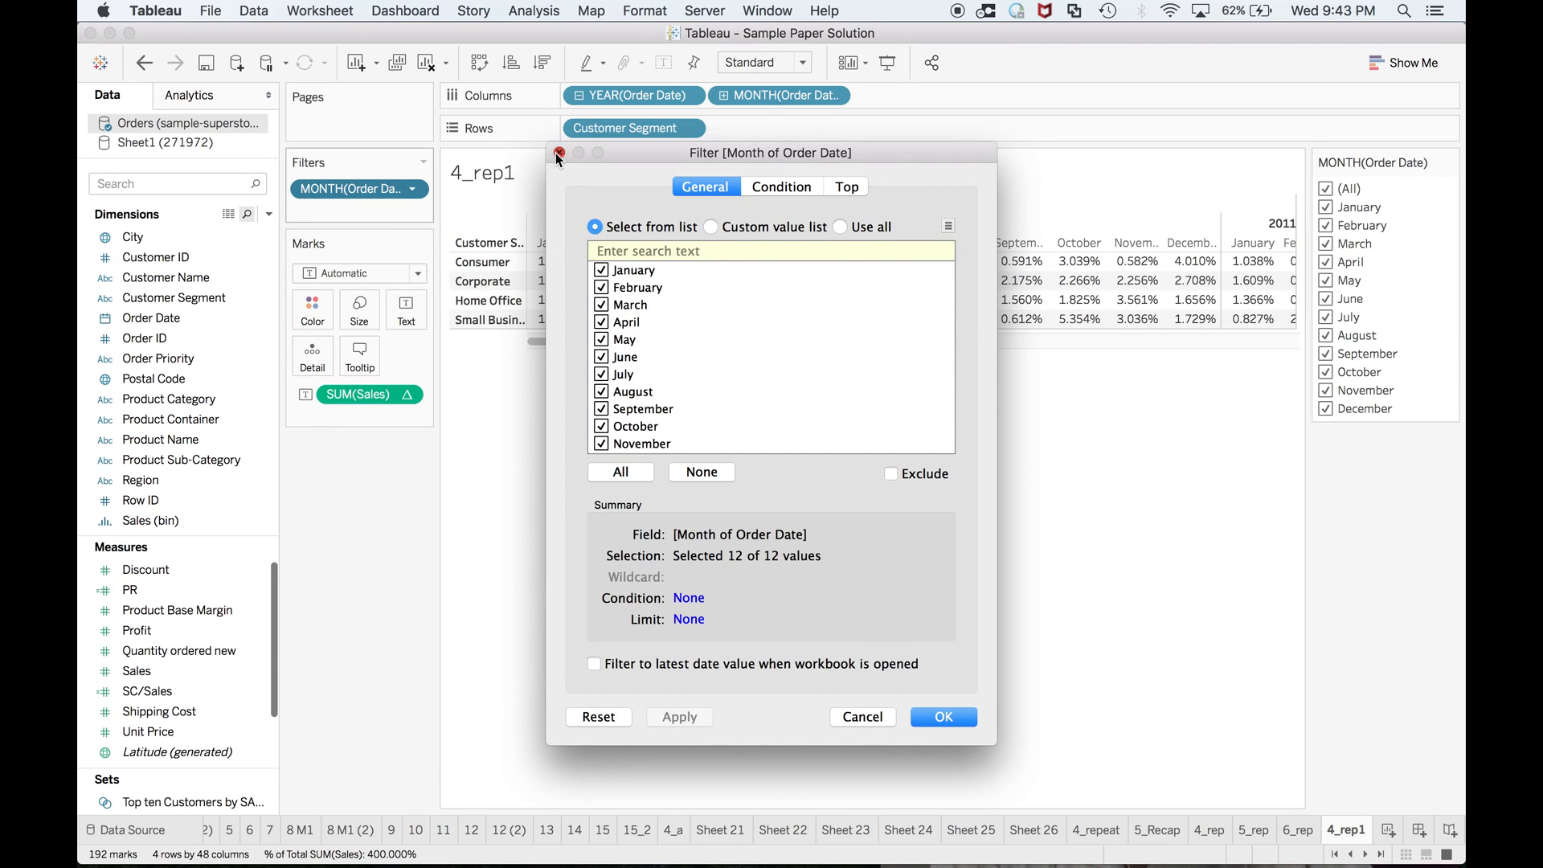
left_click(941, 717)
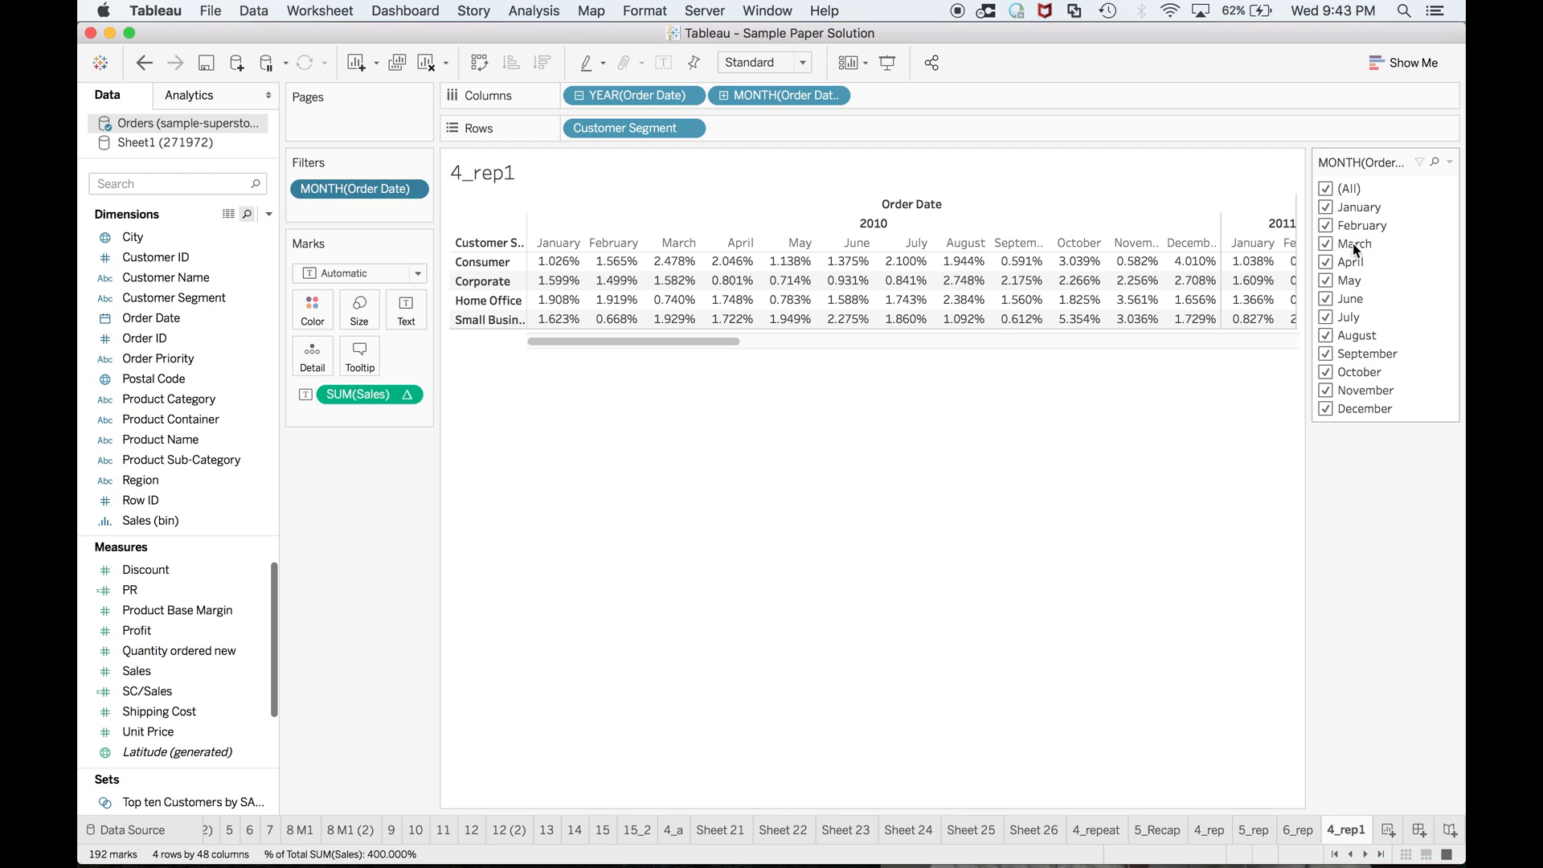
mouse_move(1347, 229)
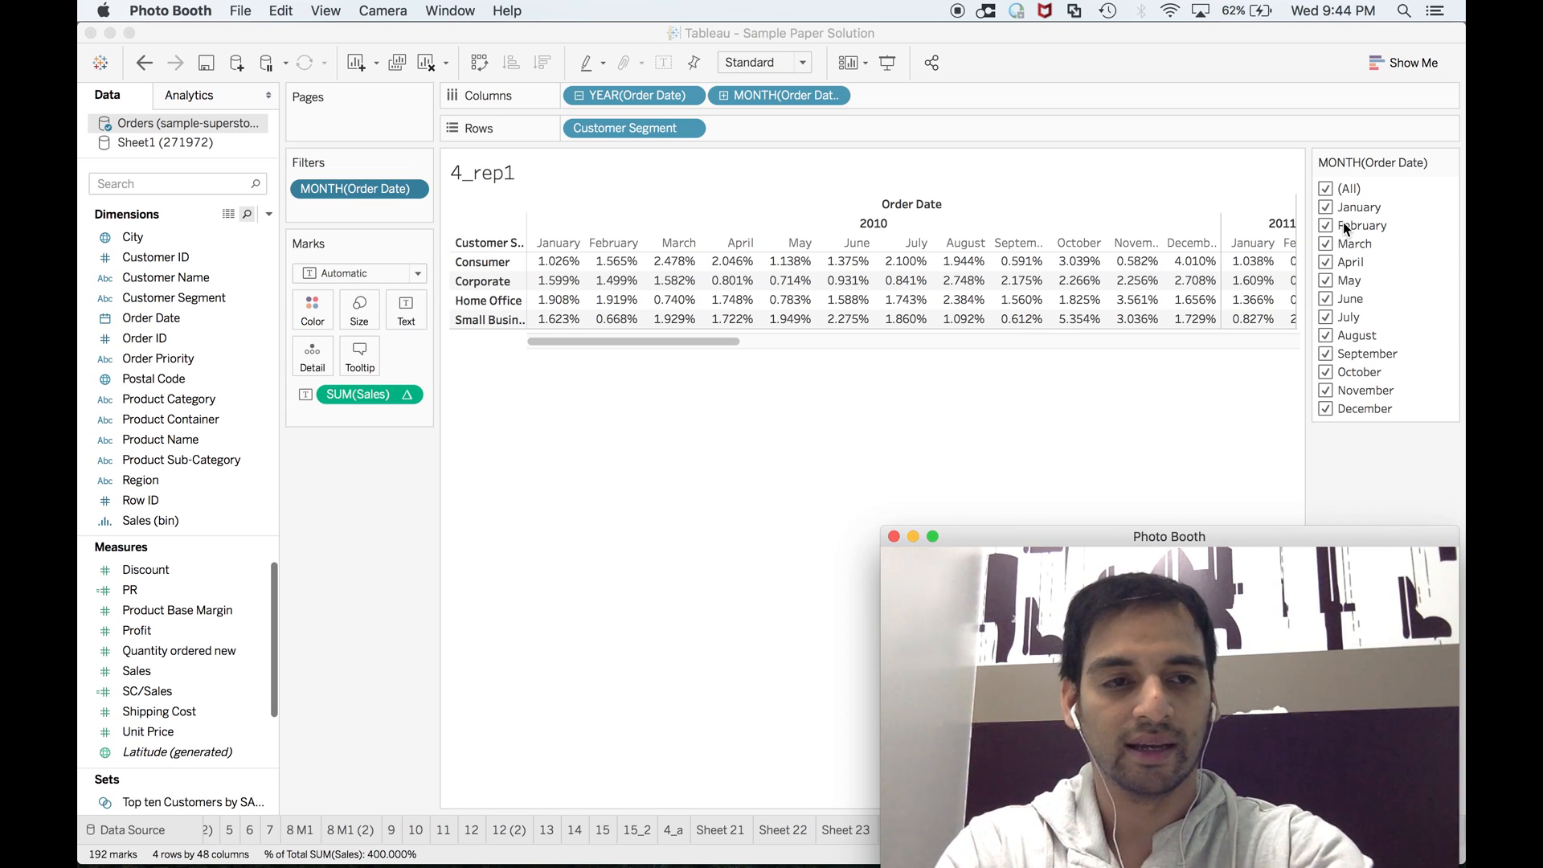
mouse_move(1115, 425)
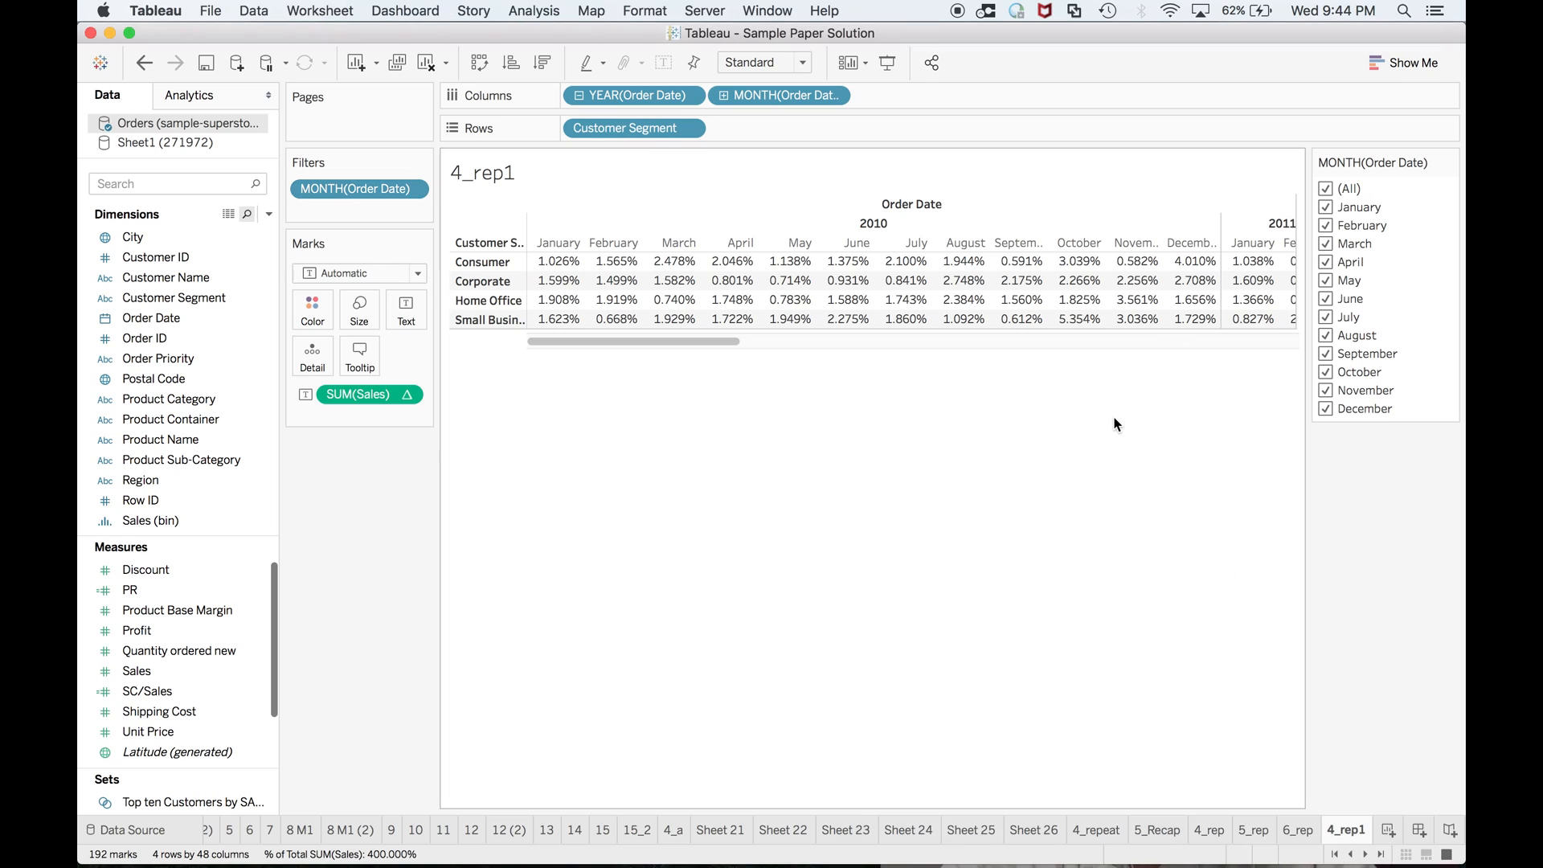
left_click(1326, 188)
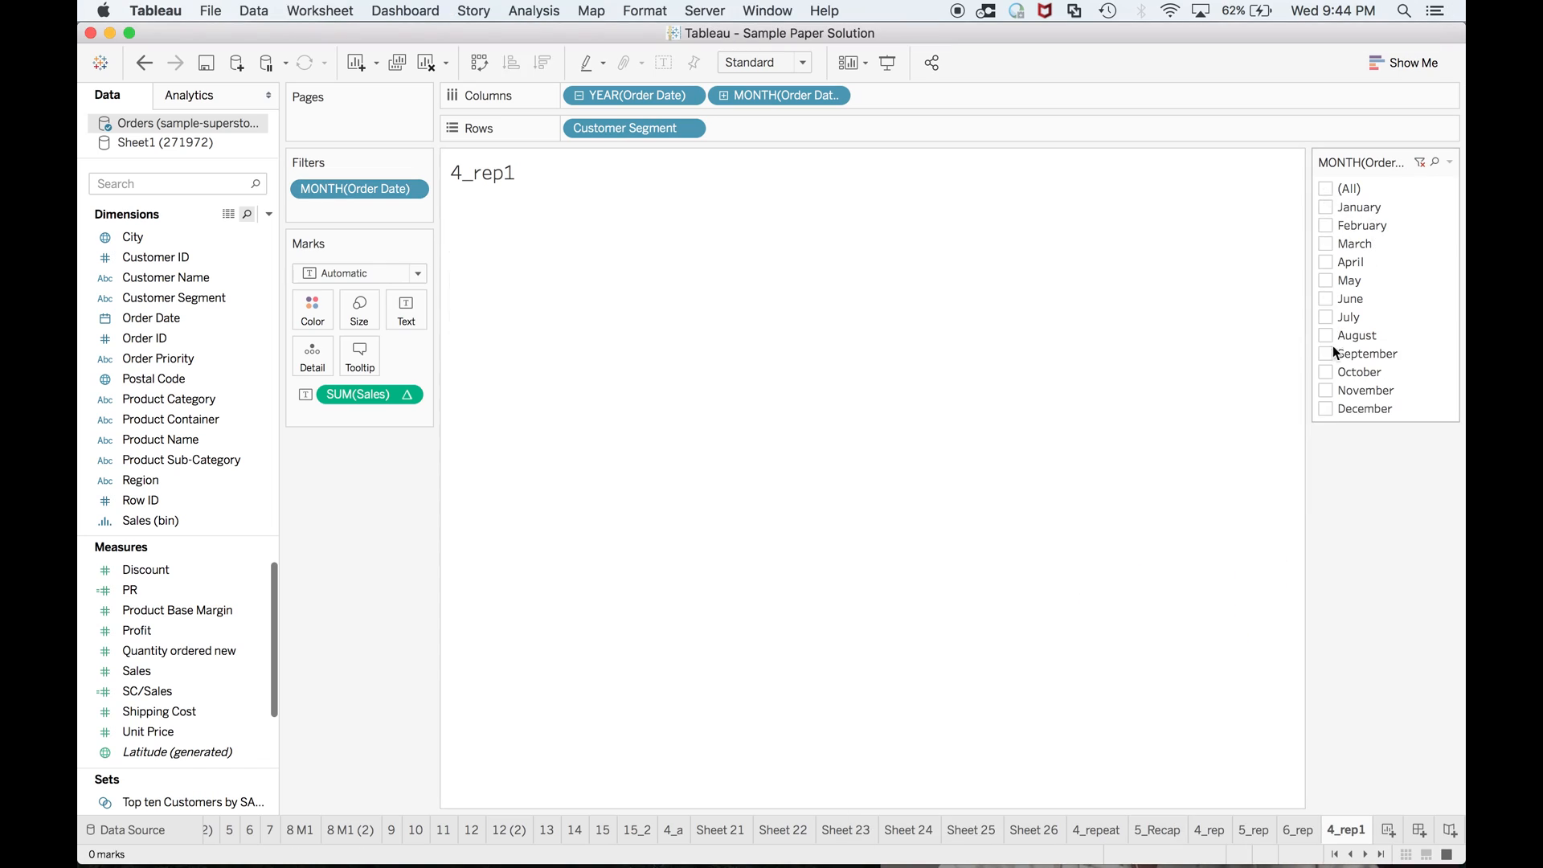
left_click(1326, 317)
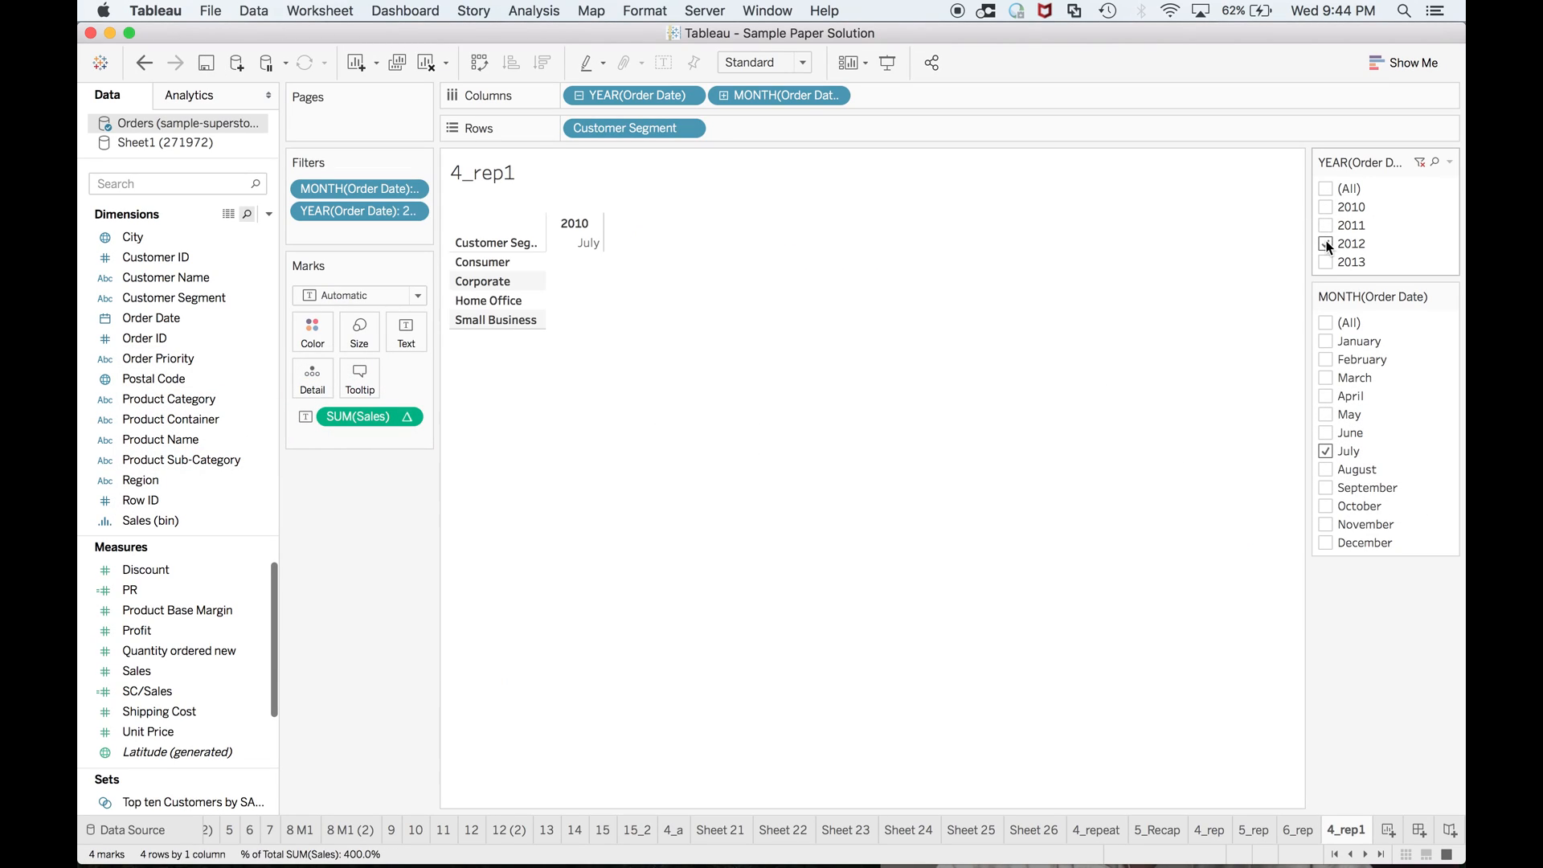
Keep only 2012 in the year filter and compute SUM(Sales) percentages Table (down)
left_click(1326, 242)
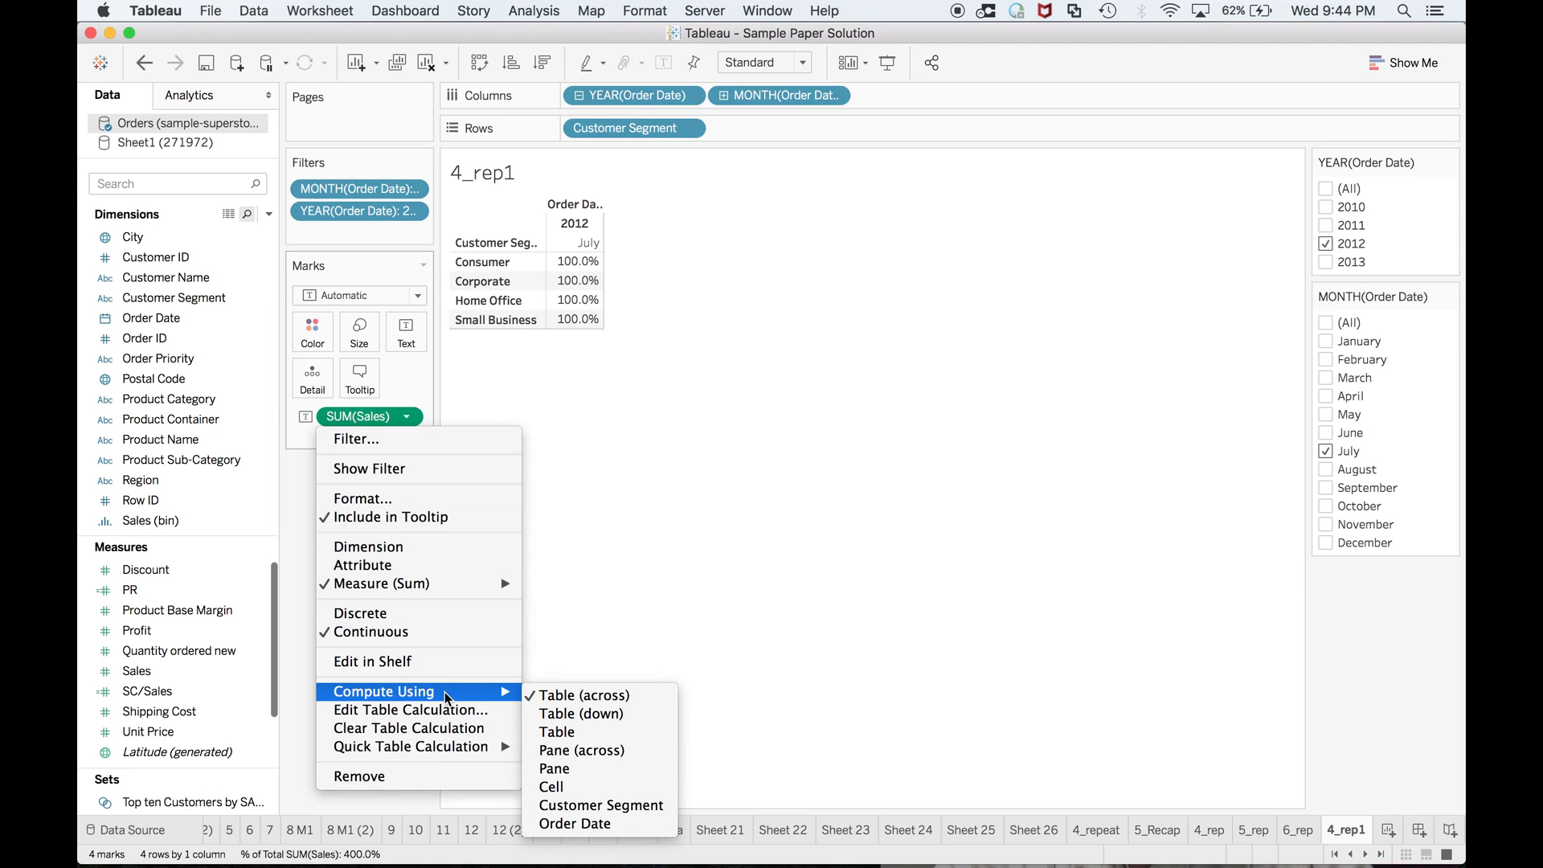
left_click(584, 695)
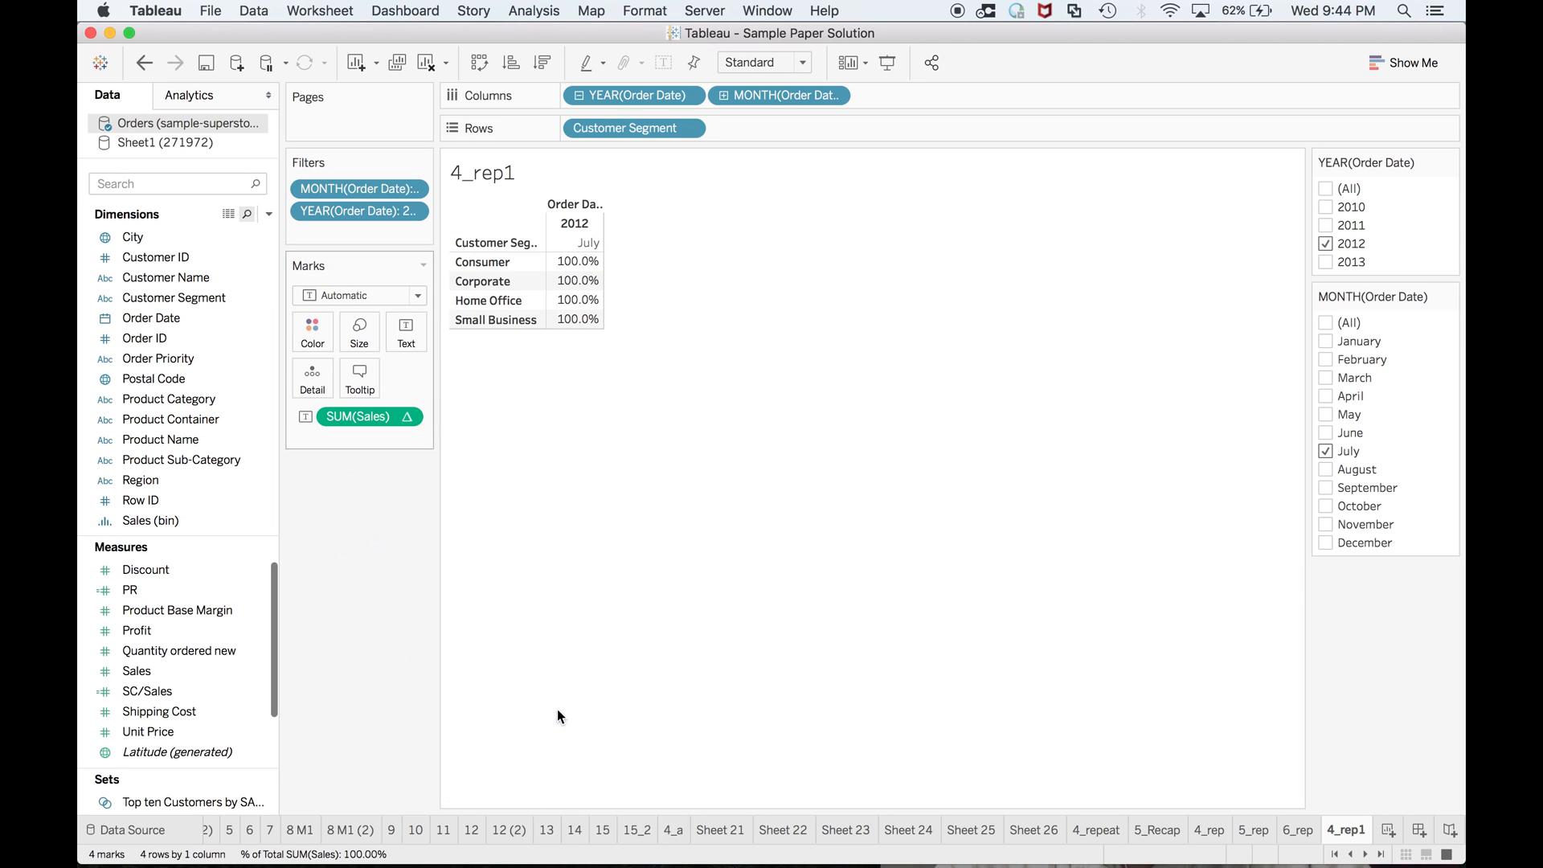
mouse_move(575, 301)
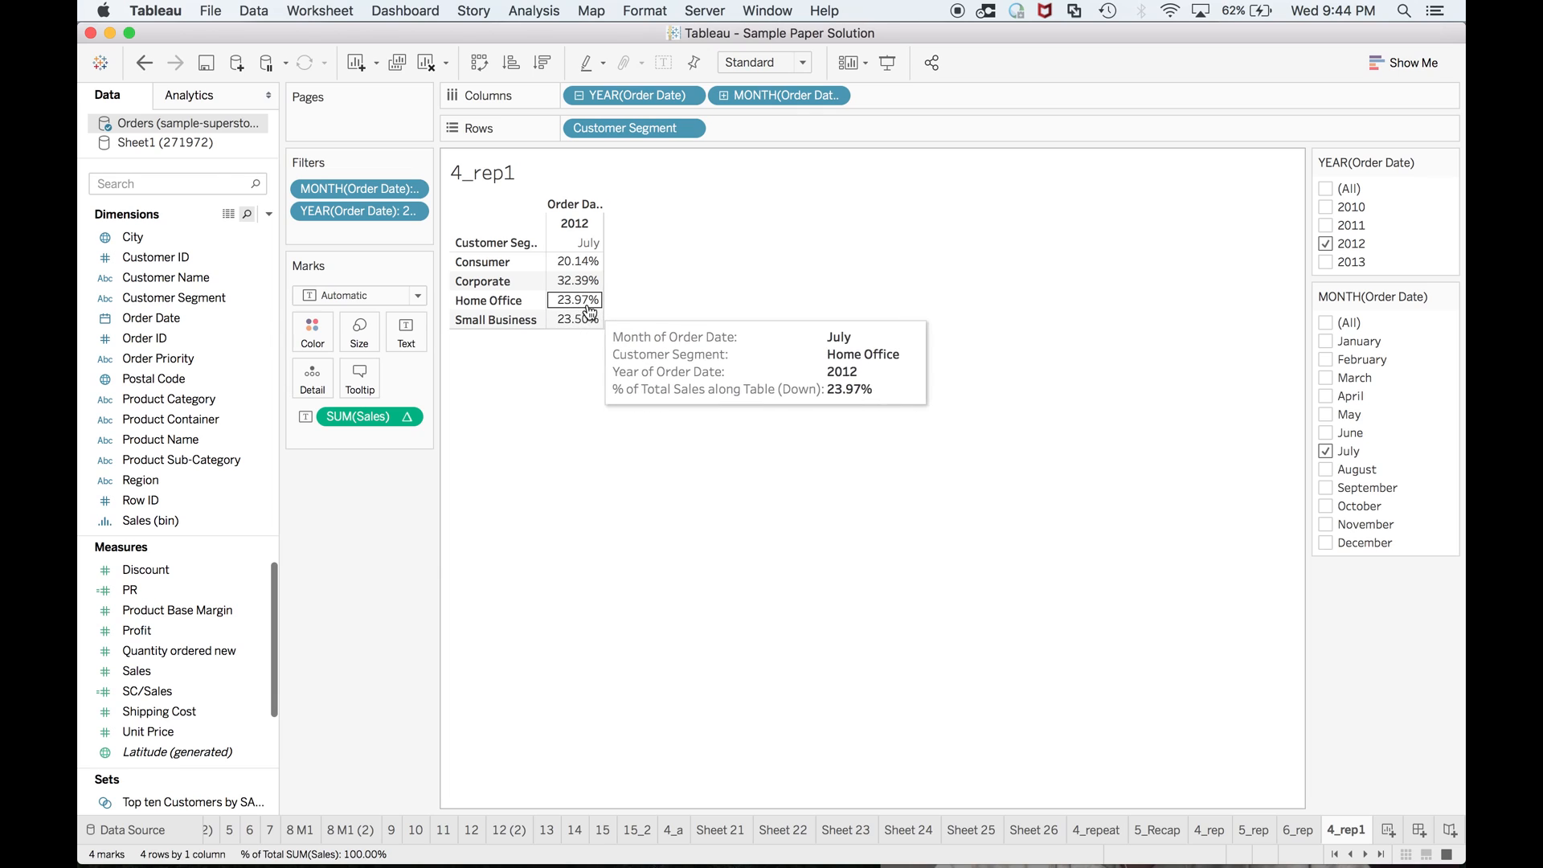
mouse_move(771, 862)
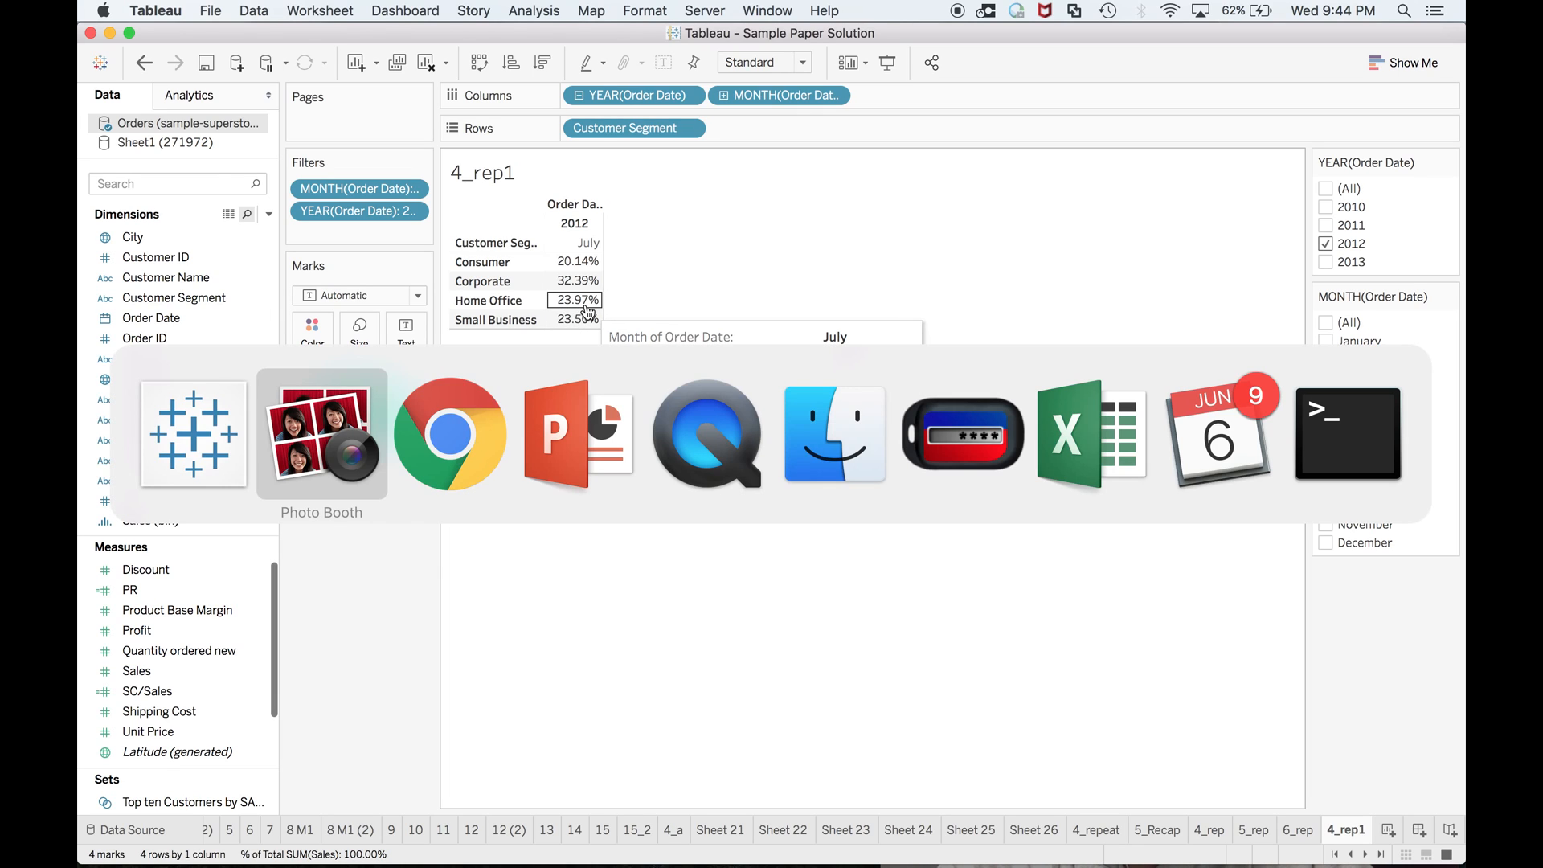
Mark 23.97% as question 4's answer in the exam guide and add a new Tableau sheet for question 5
left_click(450, 432)
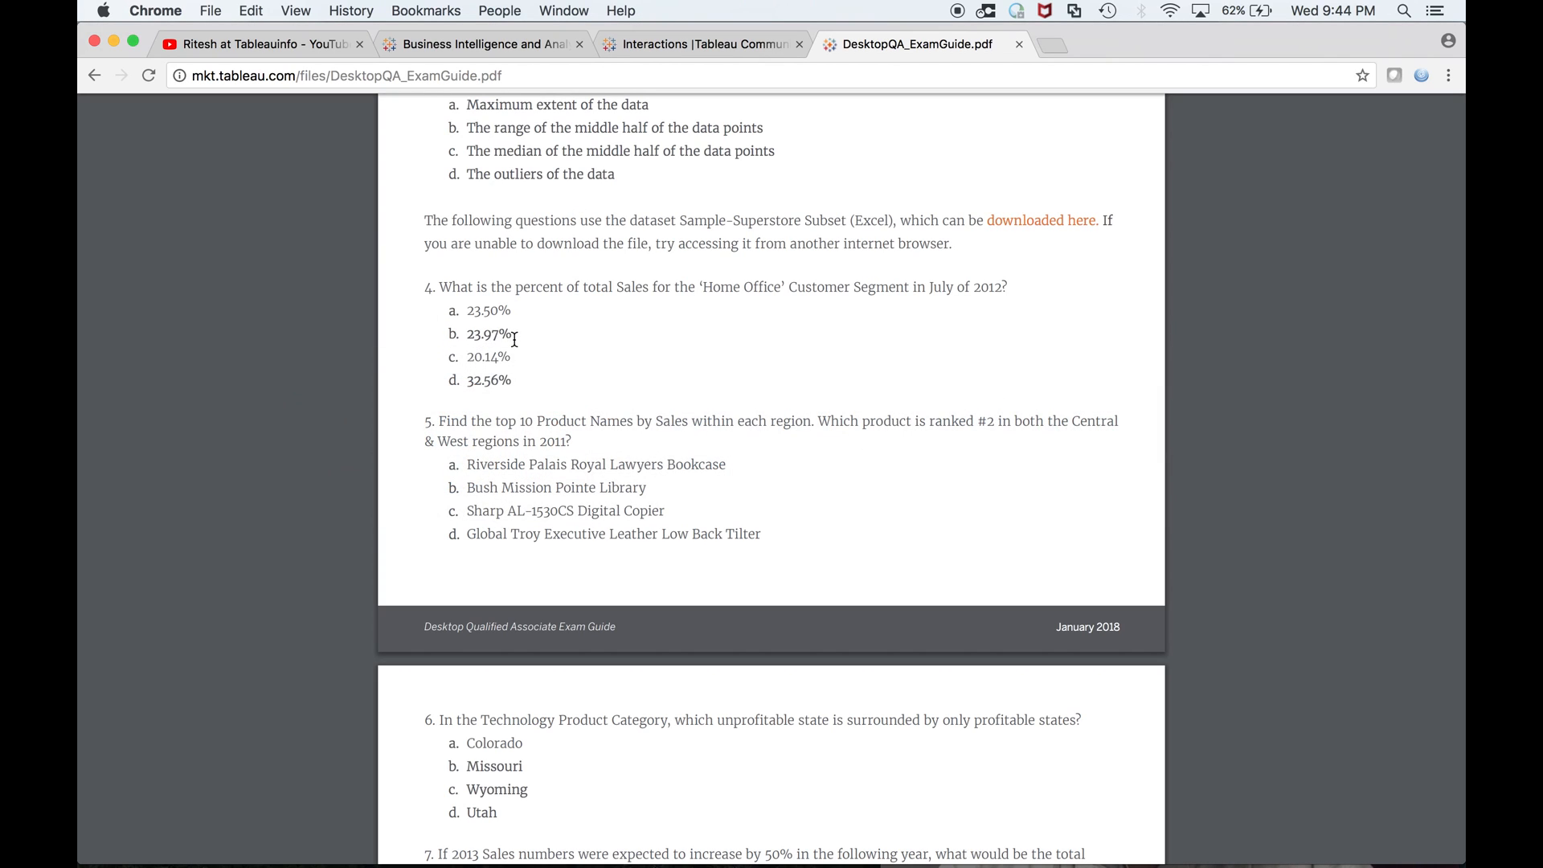
double_click(489, 335)
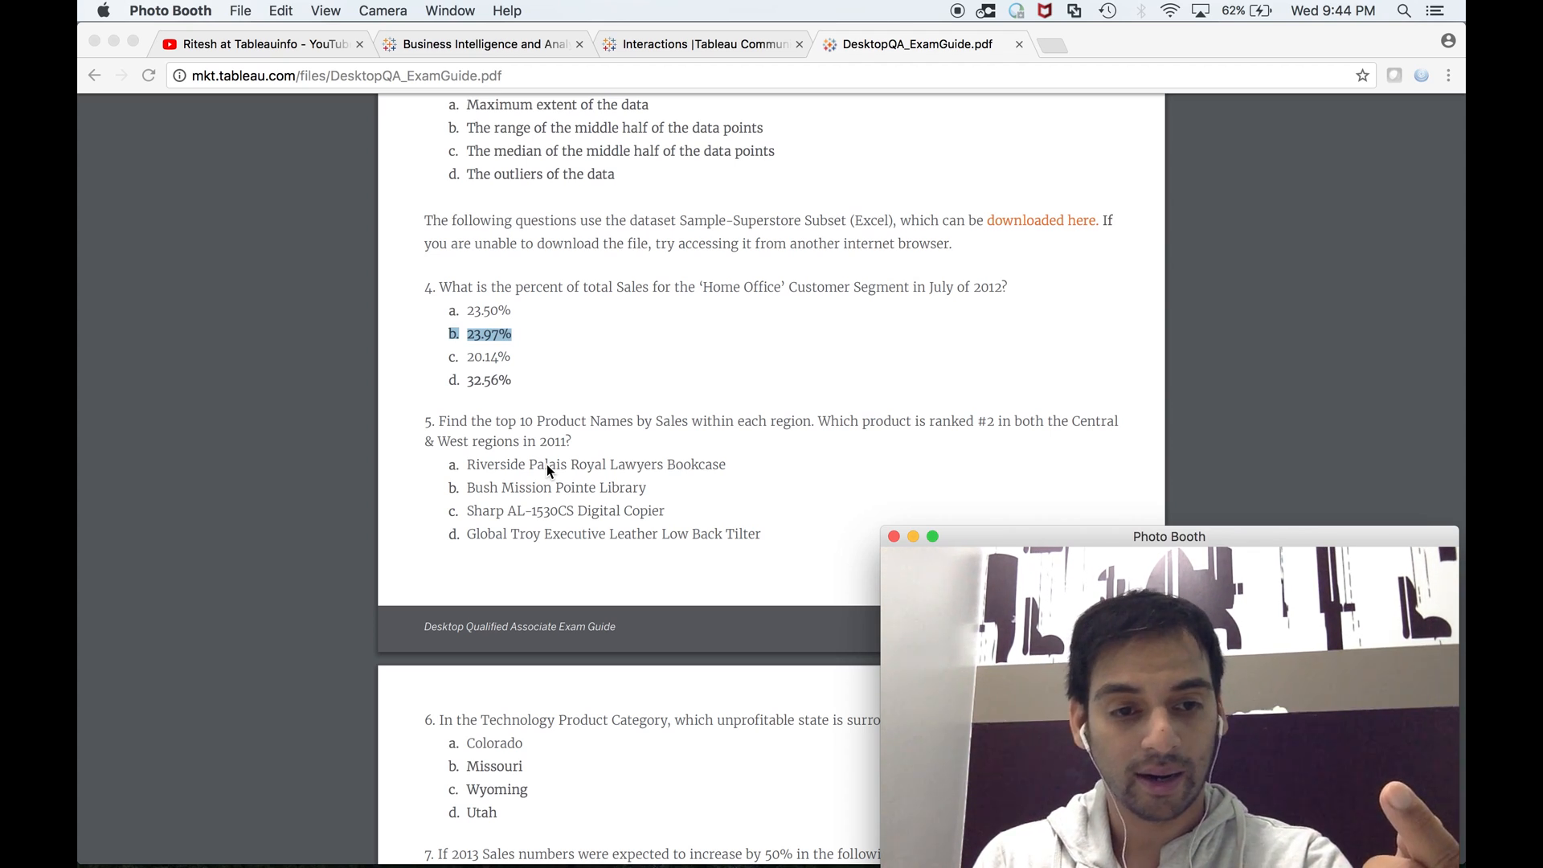
mouse_move(863, 430)
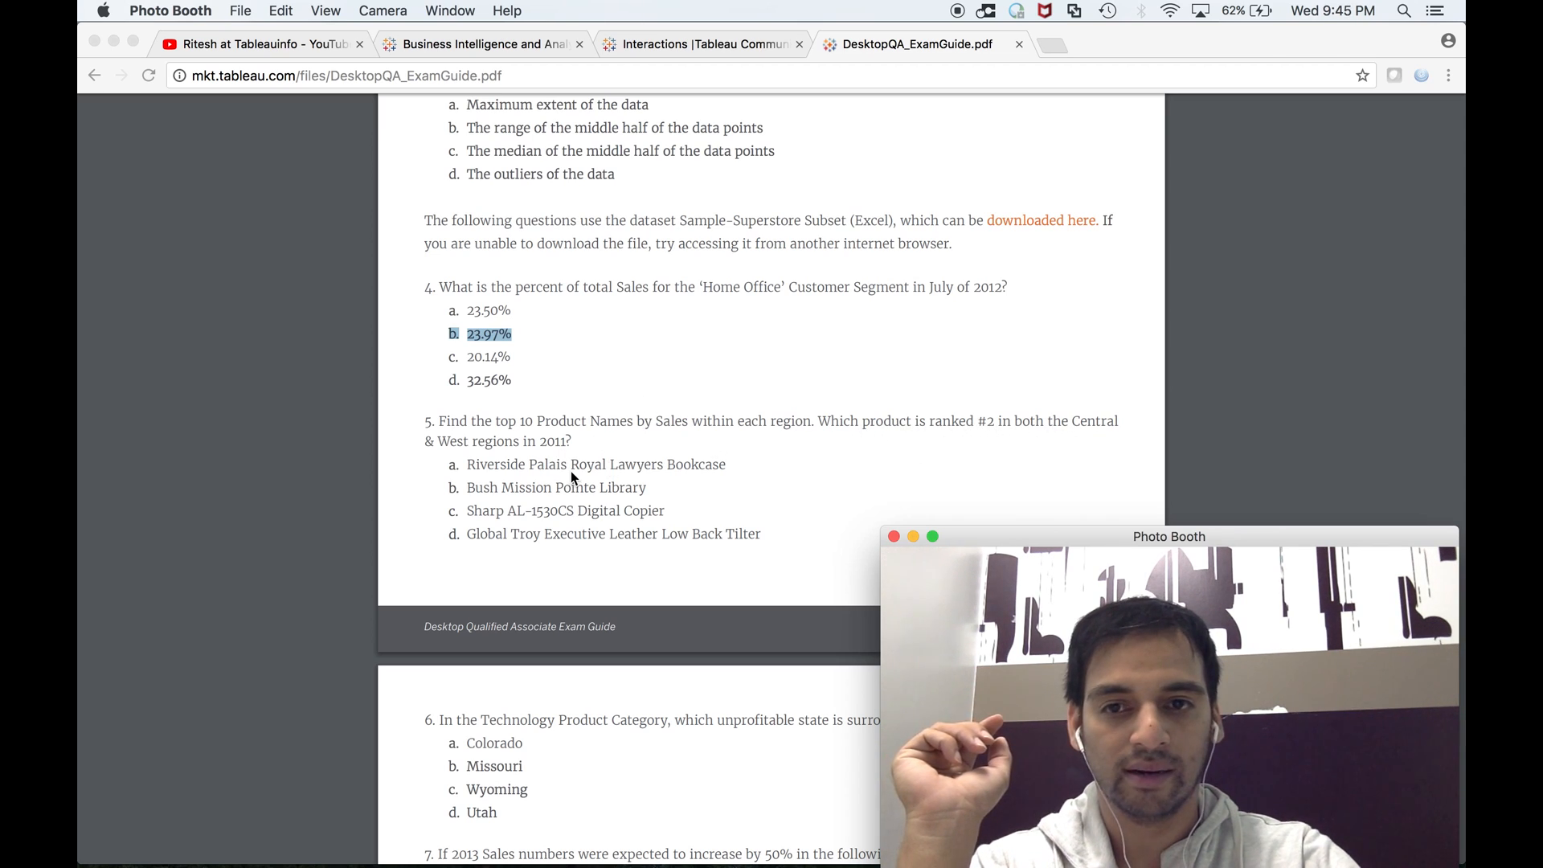
mouse_move(794, 431)
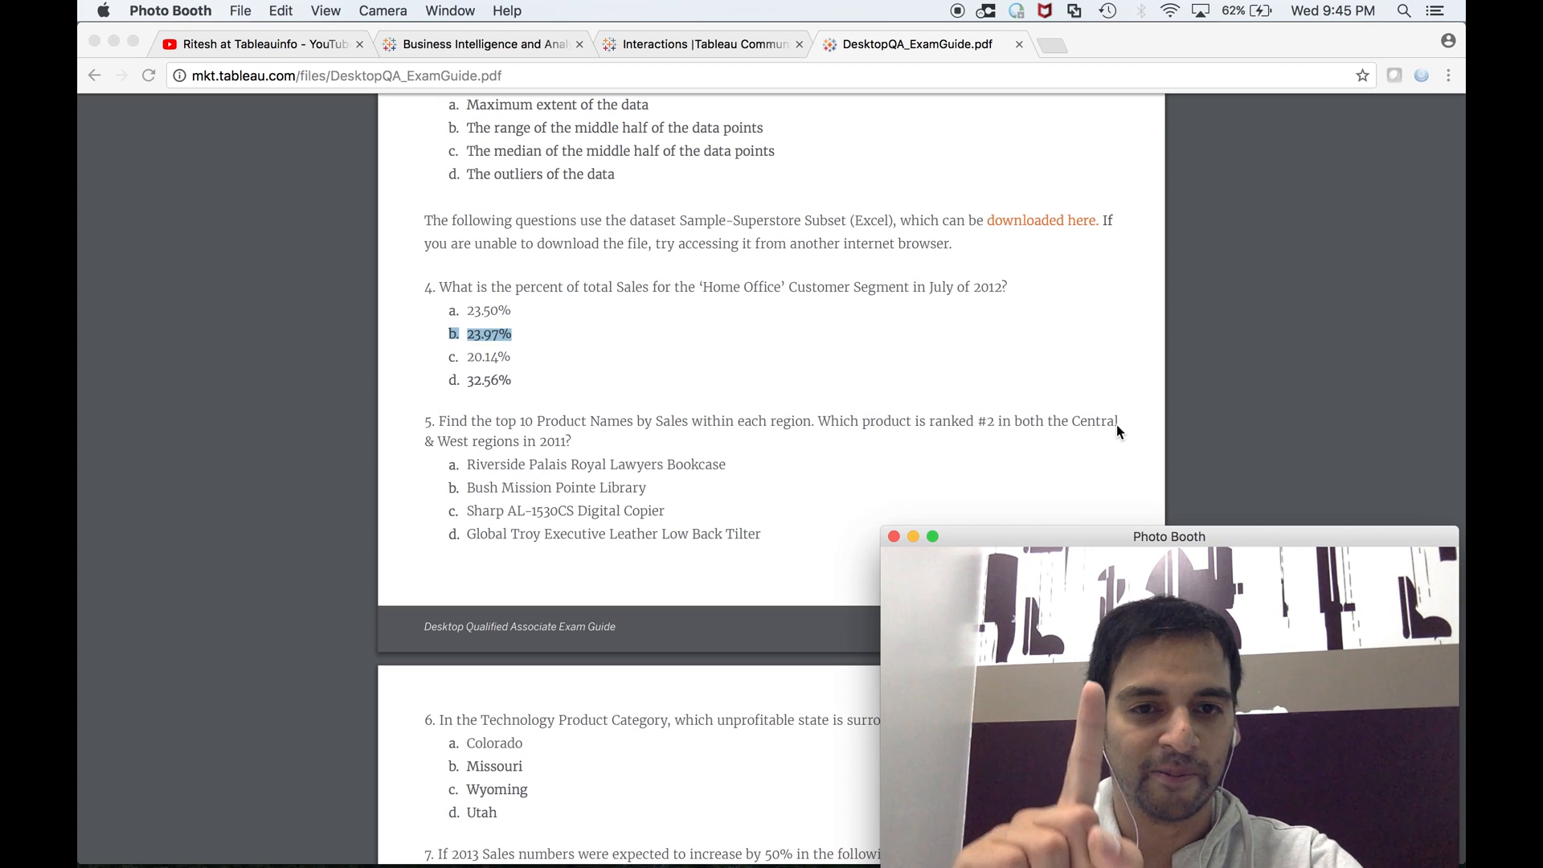
mouse_move(1026, 426)
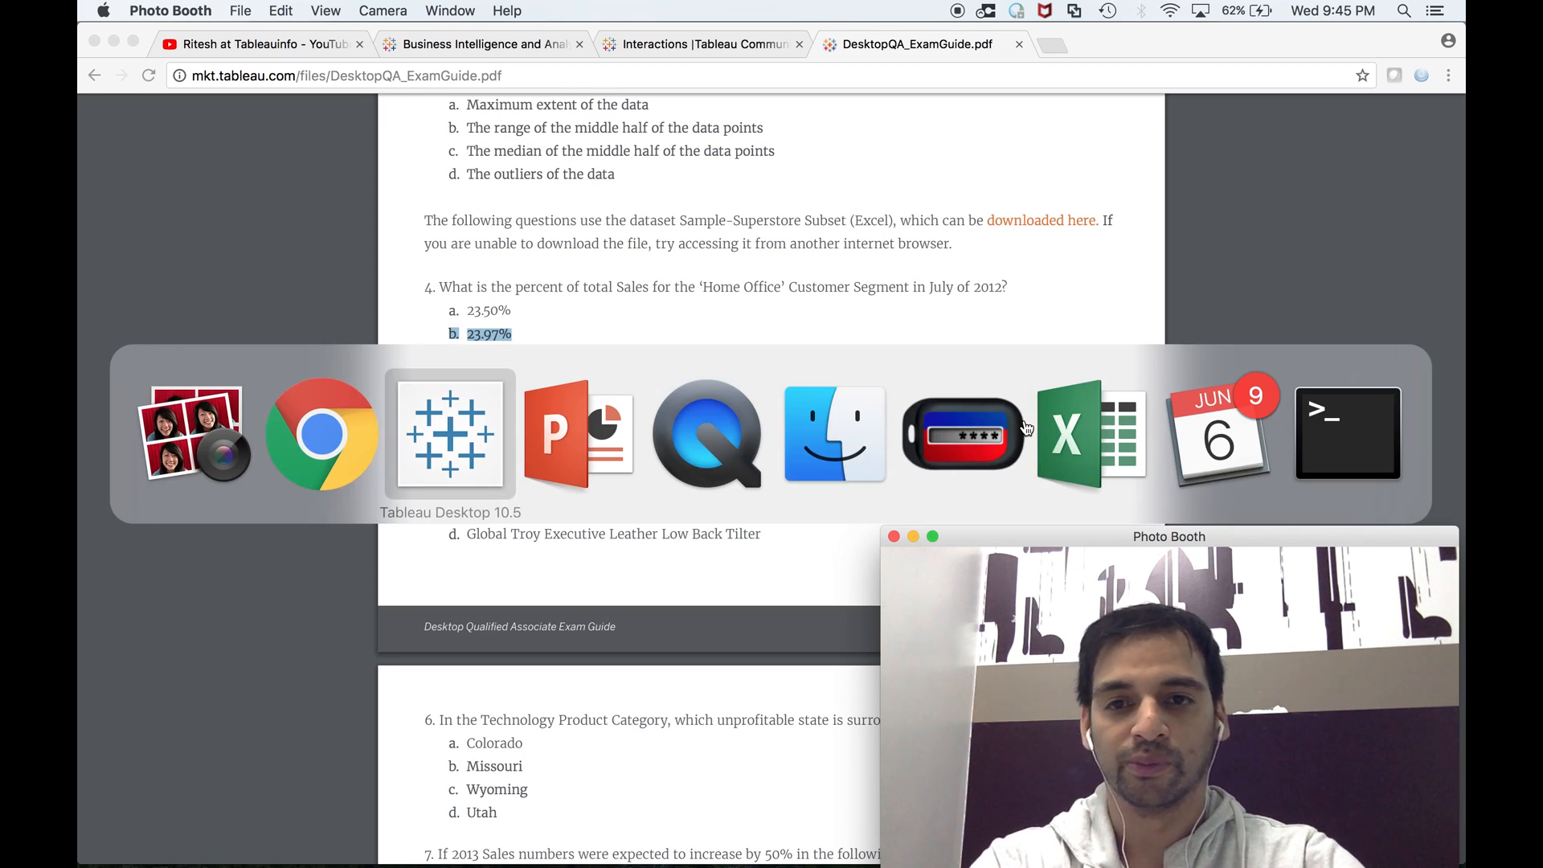
left_click(448, 436)
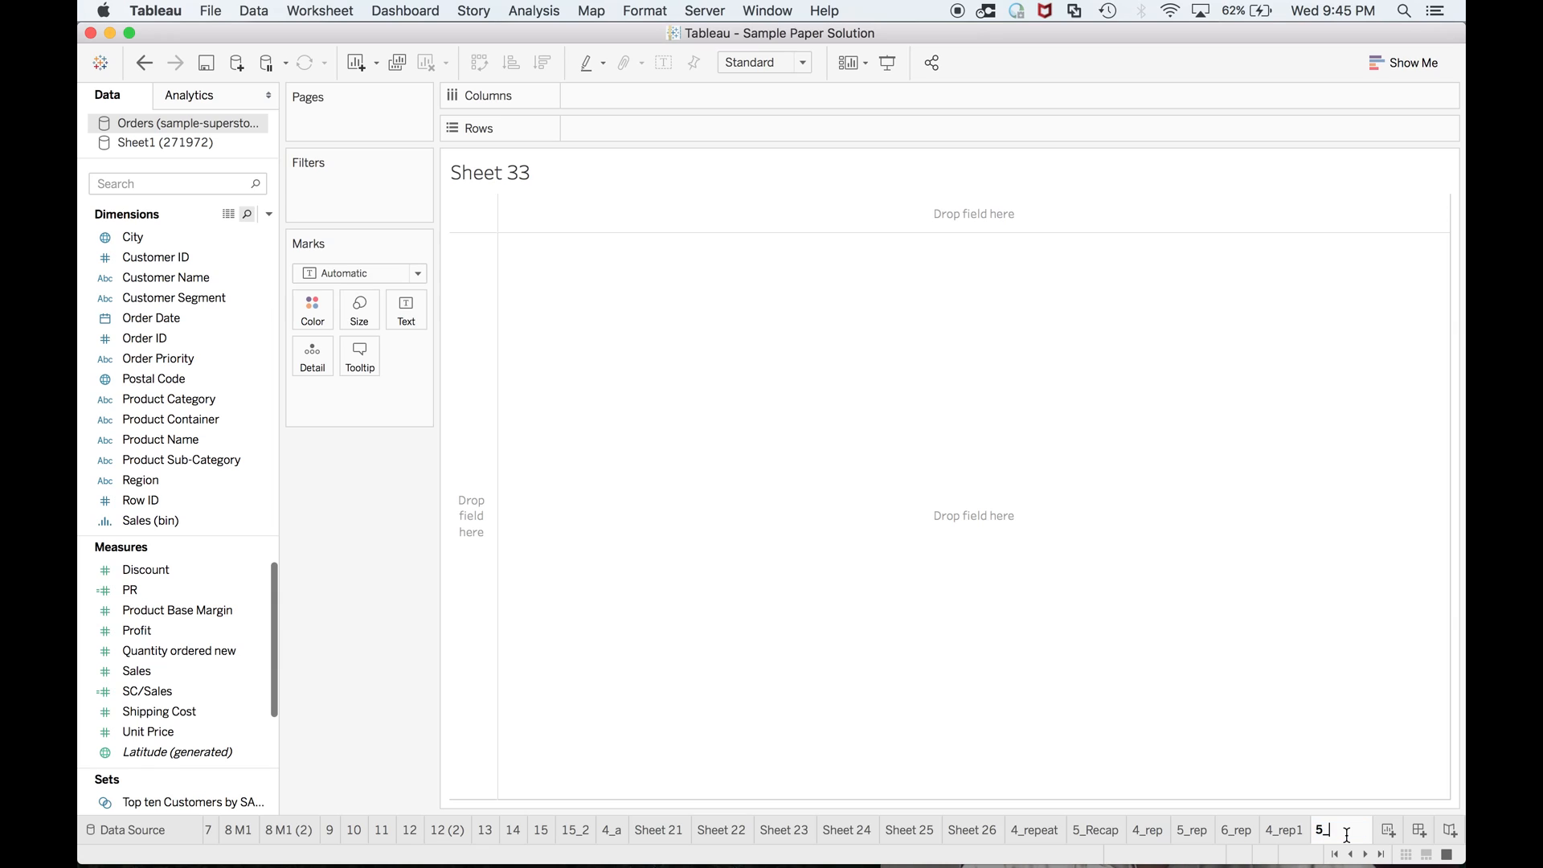
type("rep2")
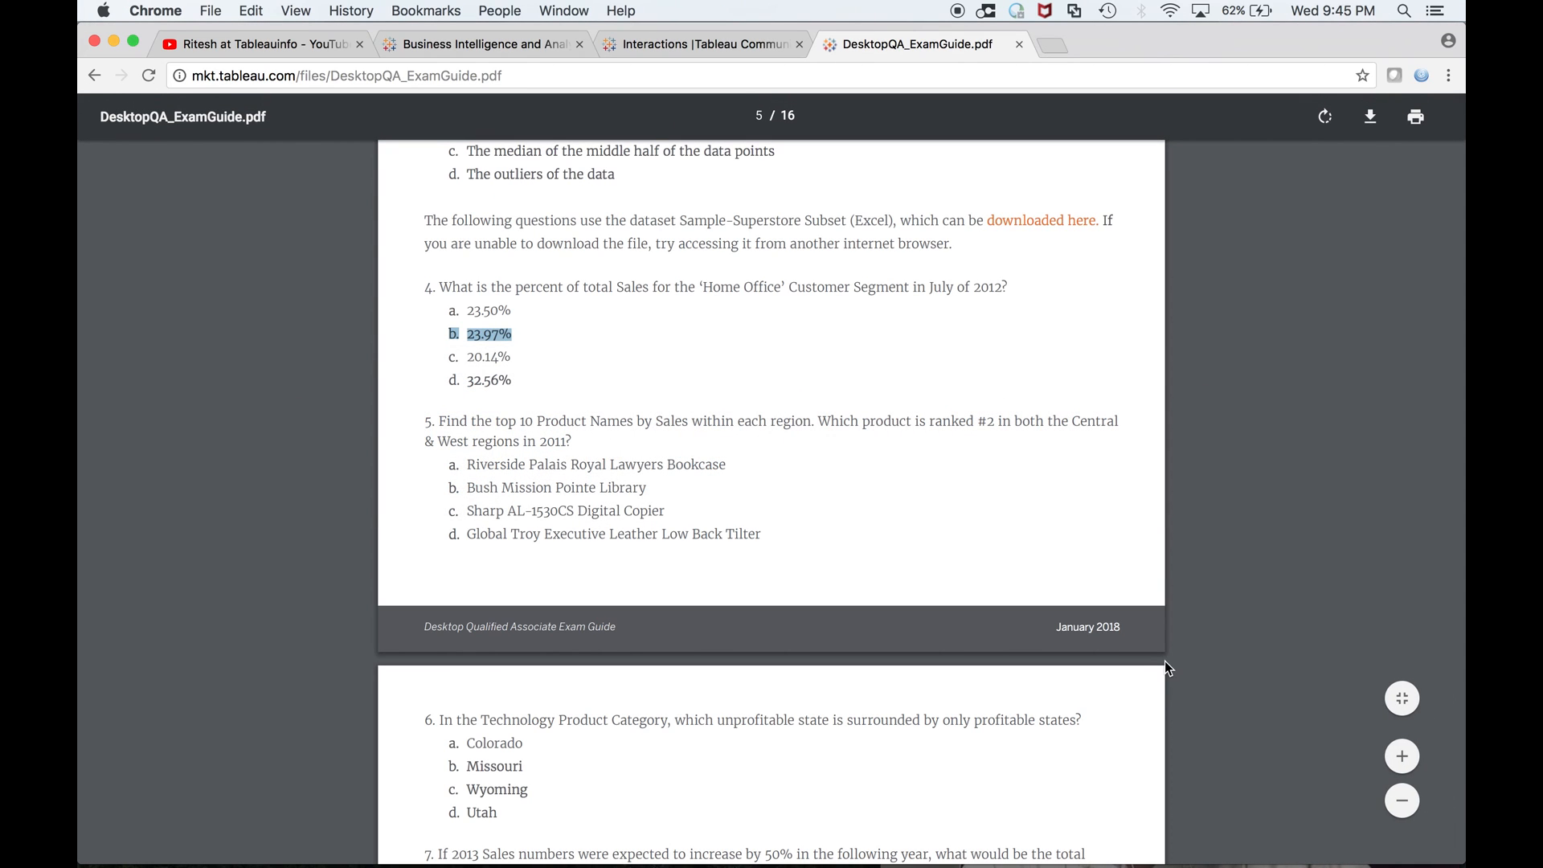
mouse_move(732, 527)
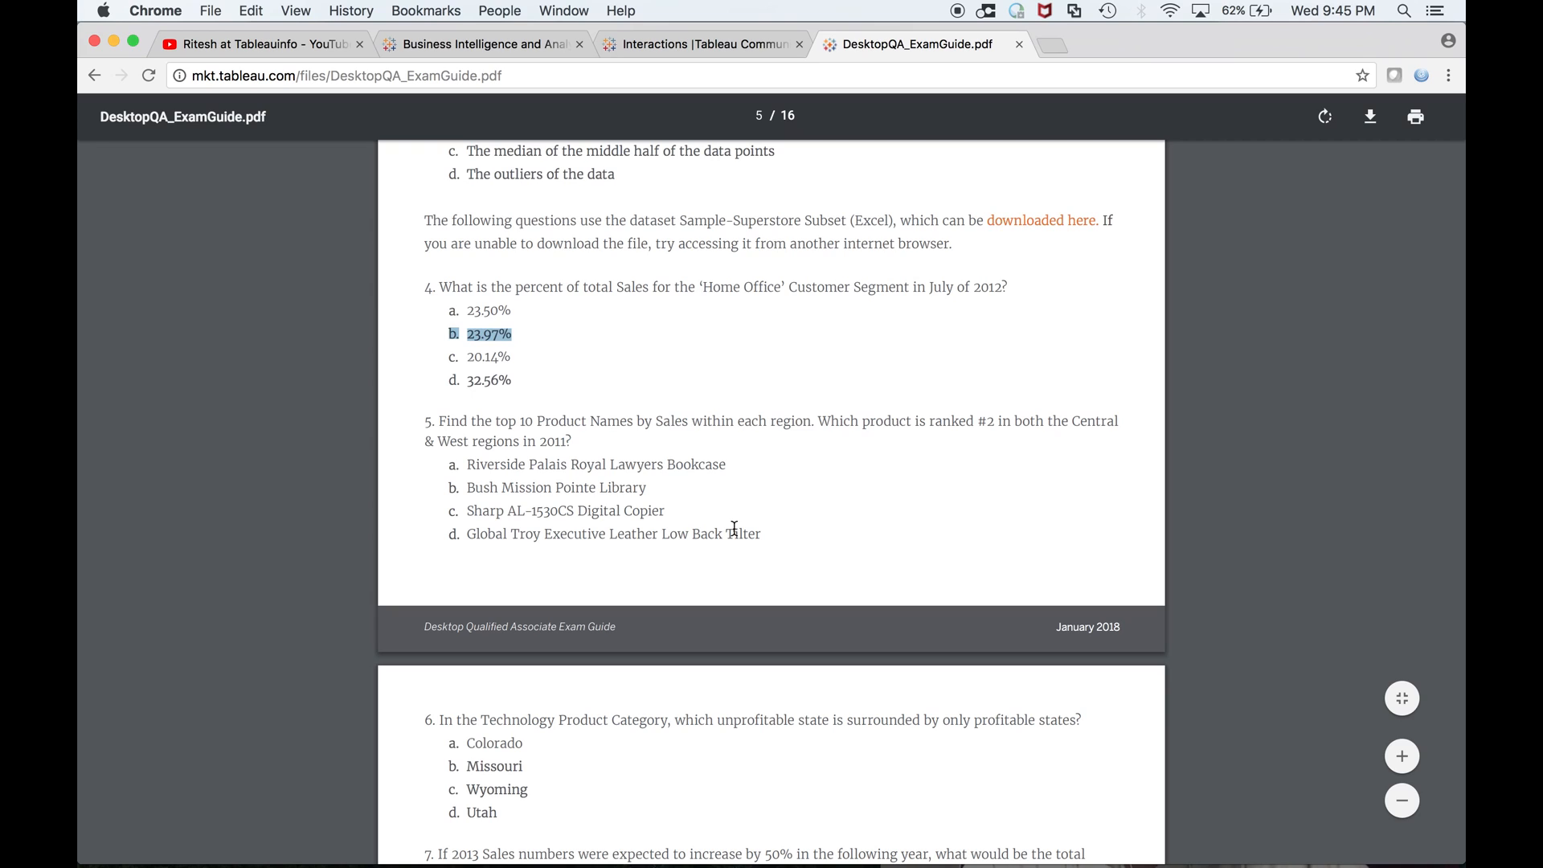
left_click(321, 434)
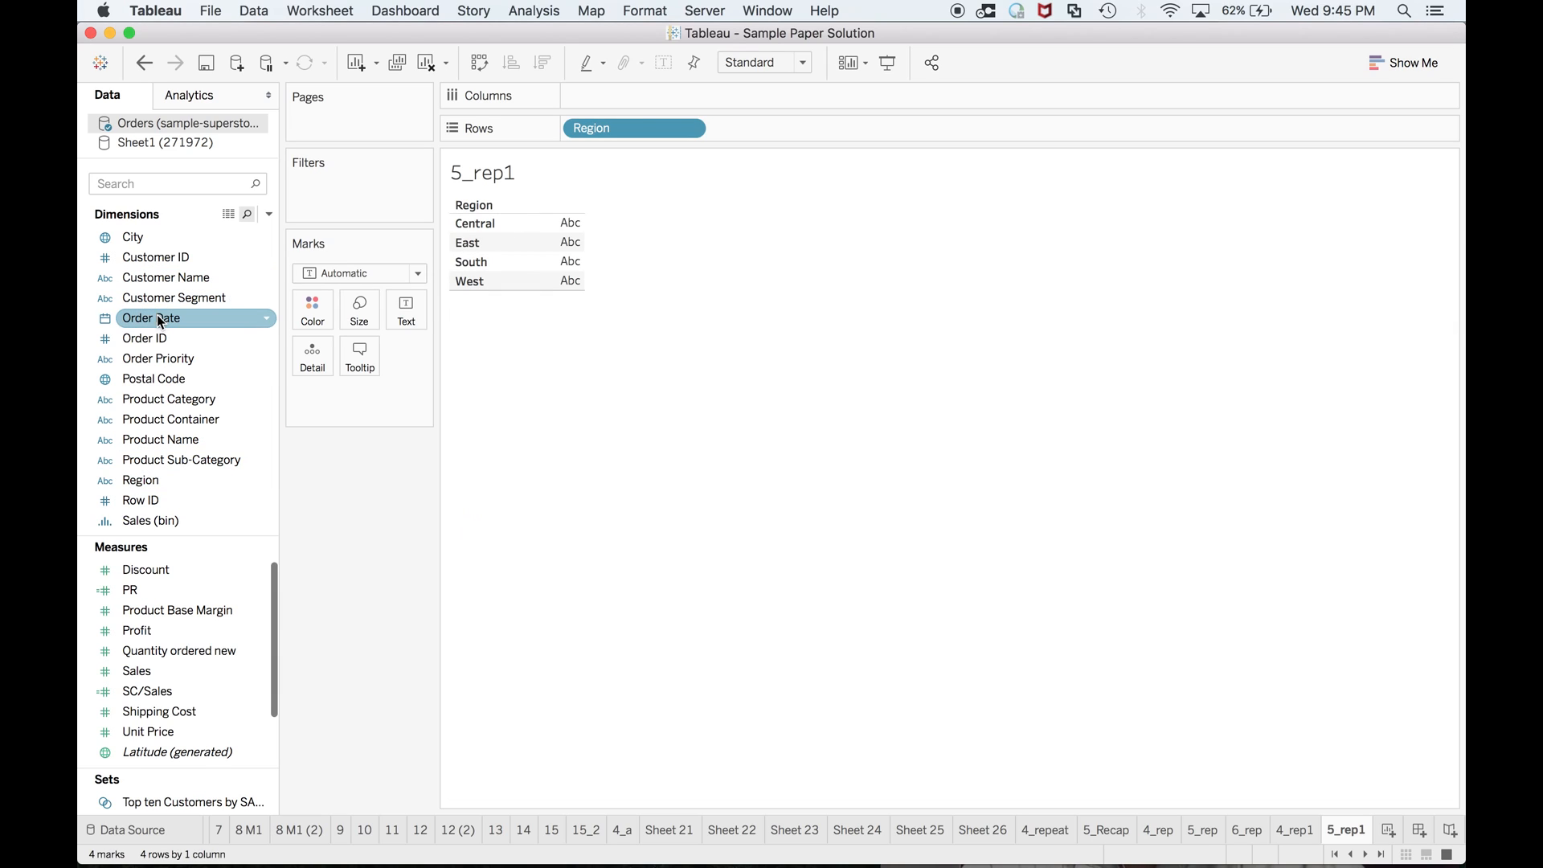
Split the four regions into Order Date year columns 2010–2013
left_click_drag(153, 317, 633, 95)
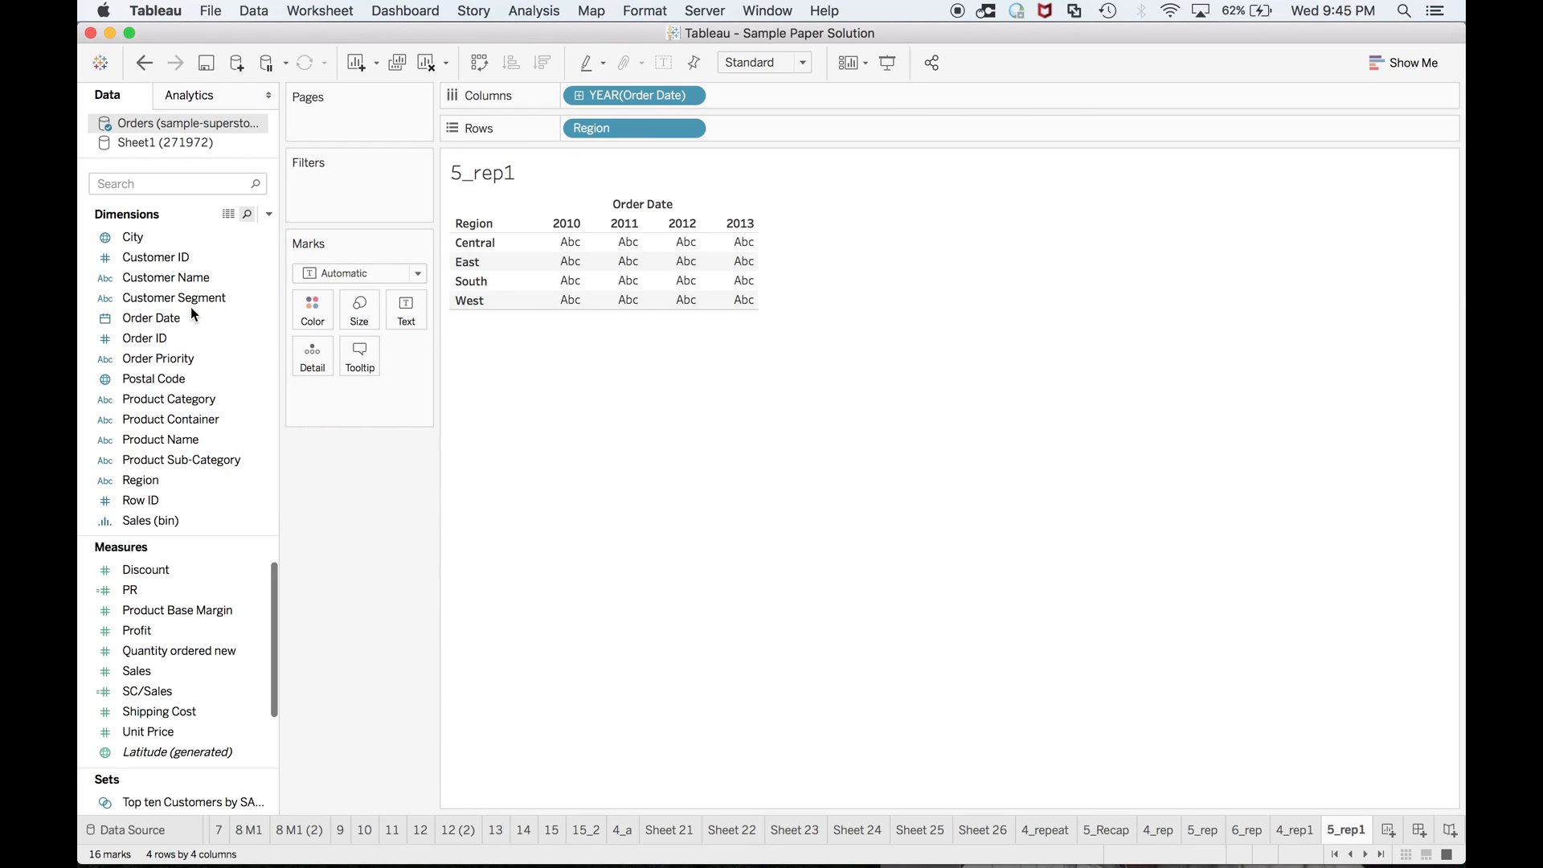
left_click(143, 337)
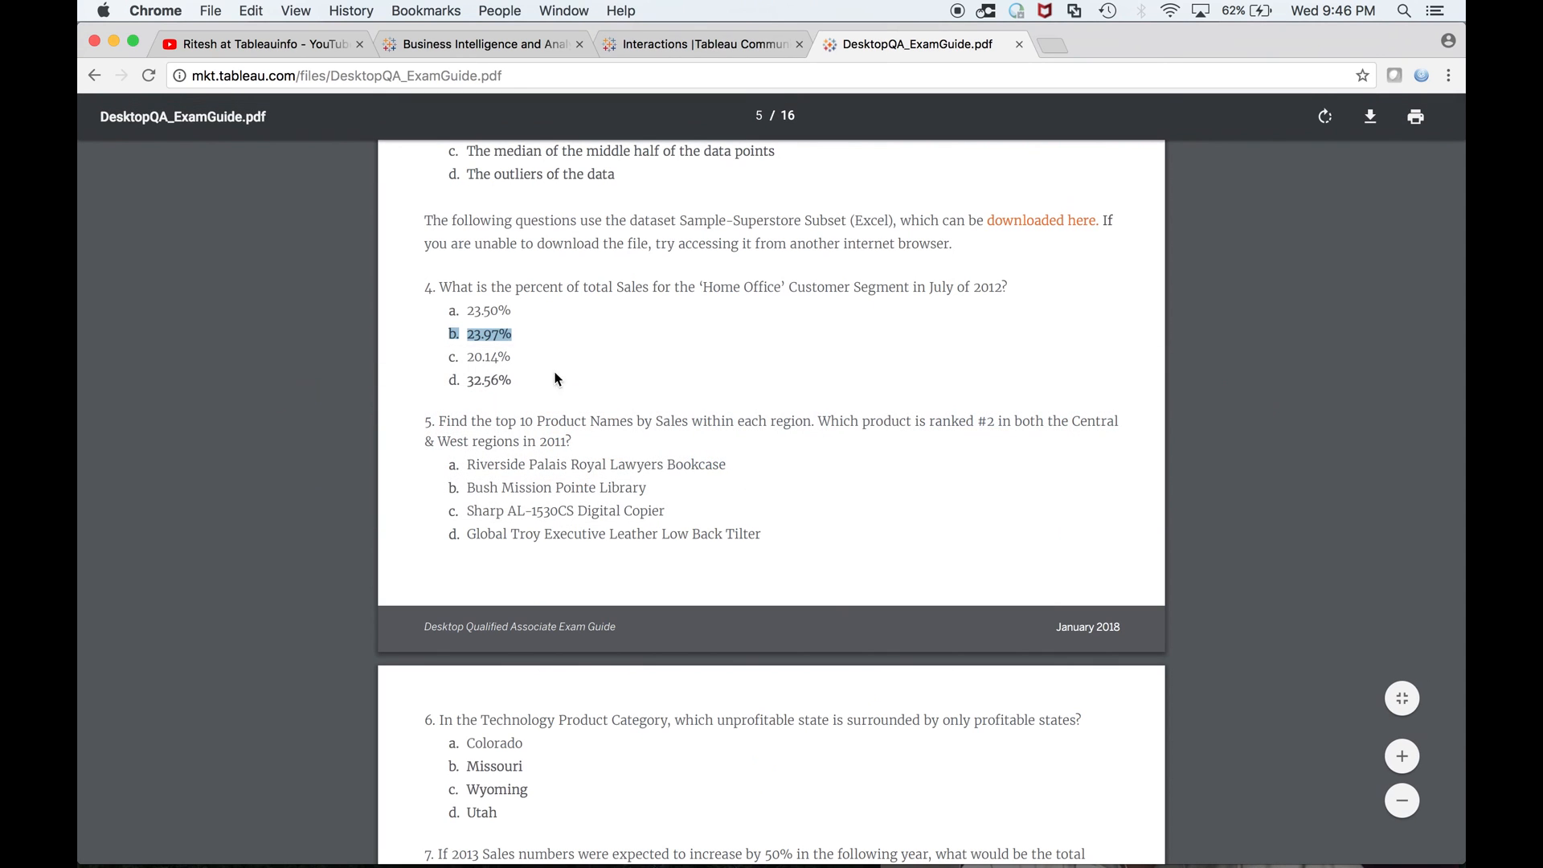
mouse_move(527, 441)
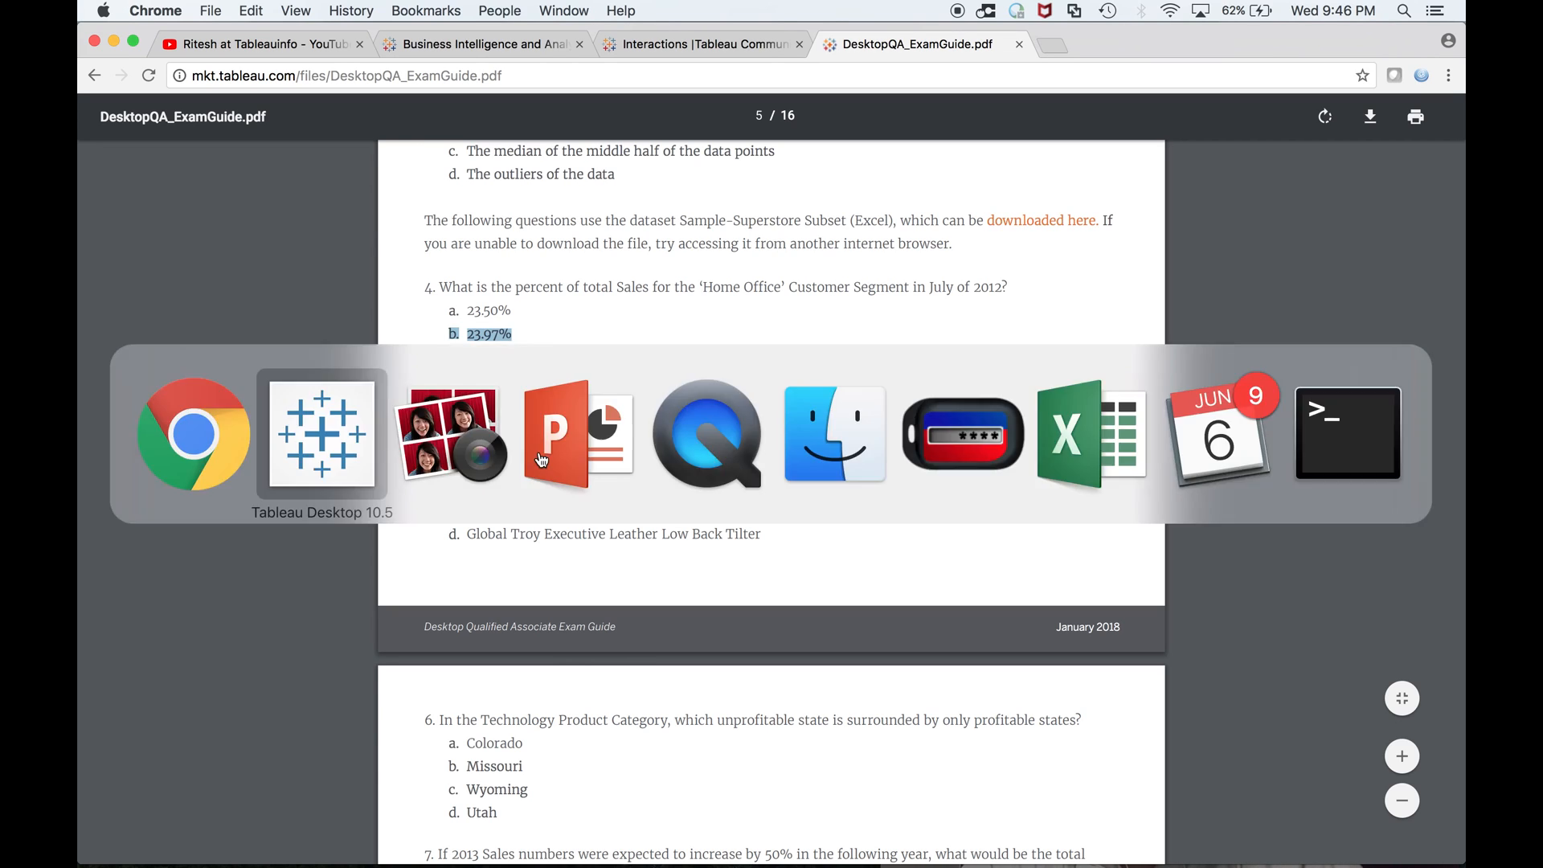
Show an order-year filter and keep only the Central region in the 5_rep1 sheet
left_click(322, 434)
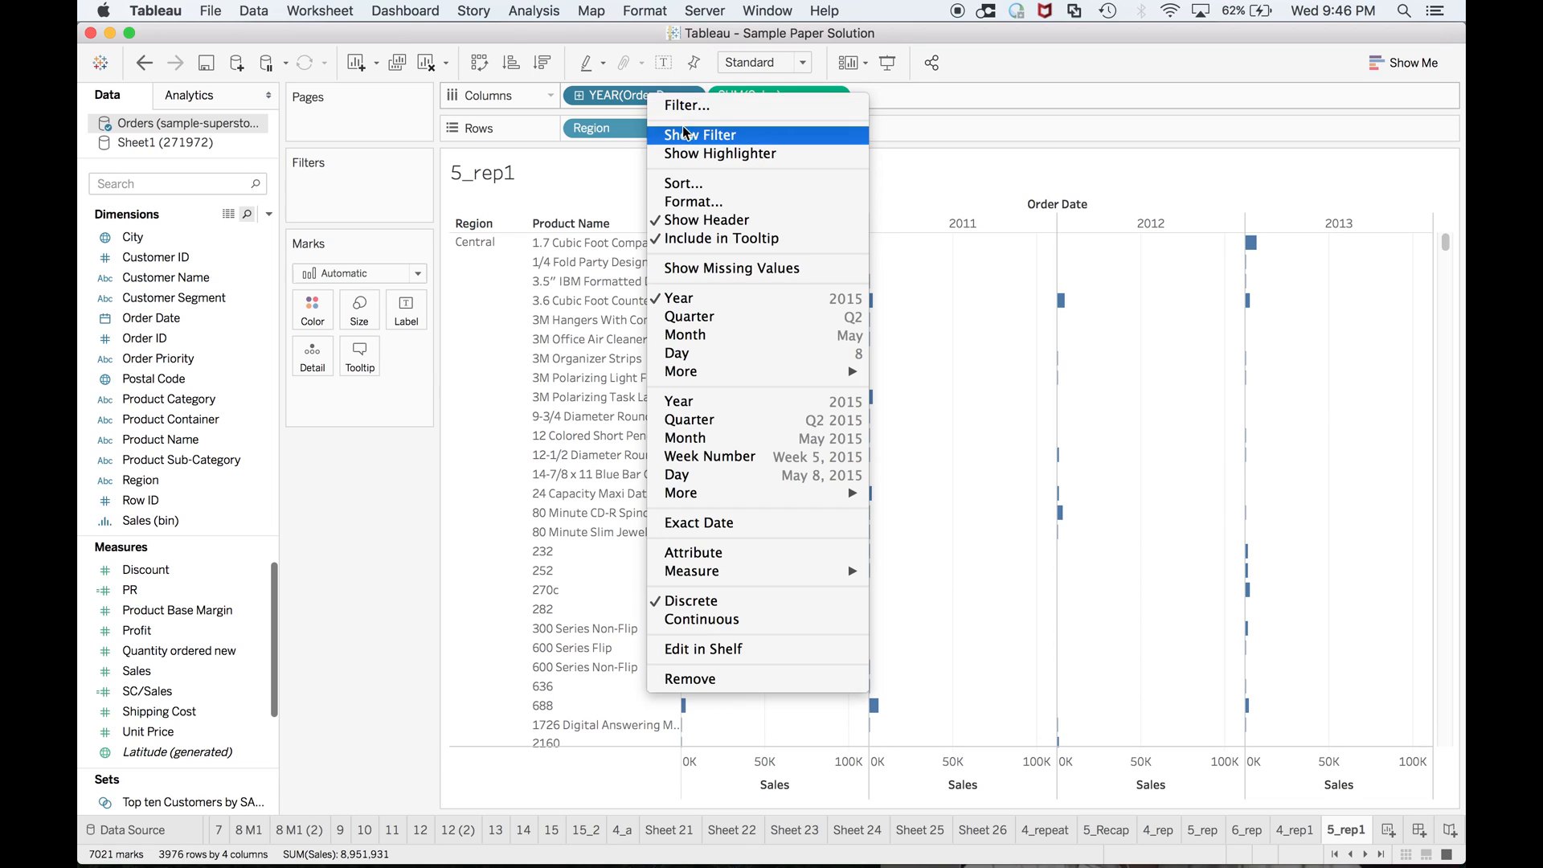
left_click(701, 135)
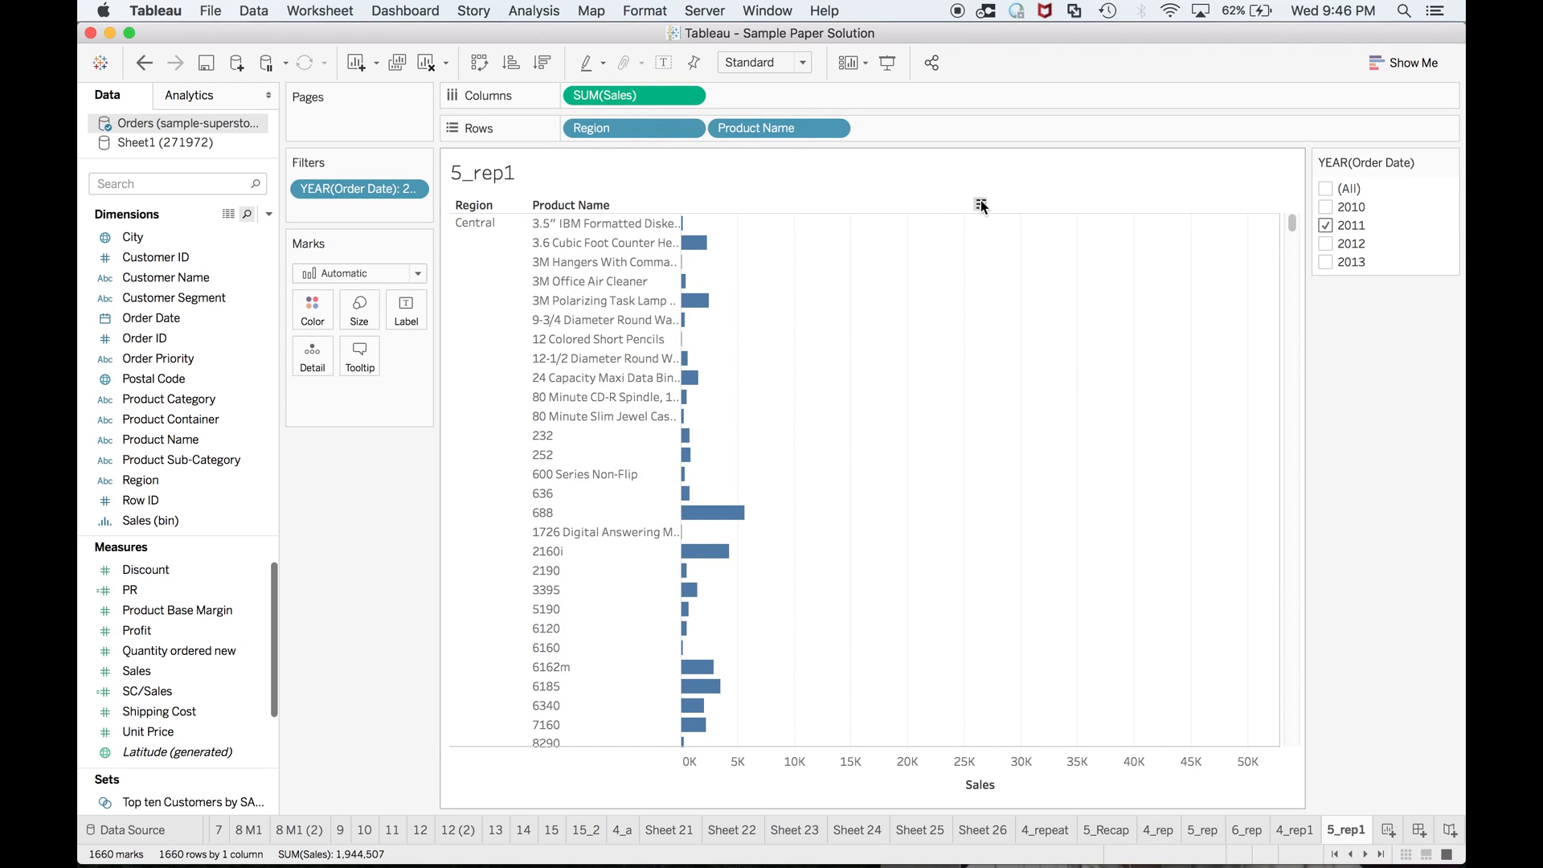
right_click(475, 222)
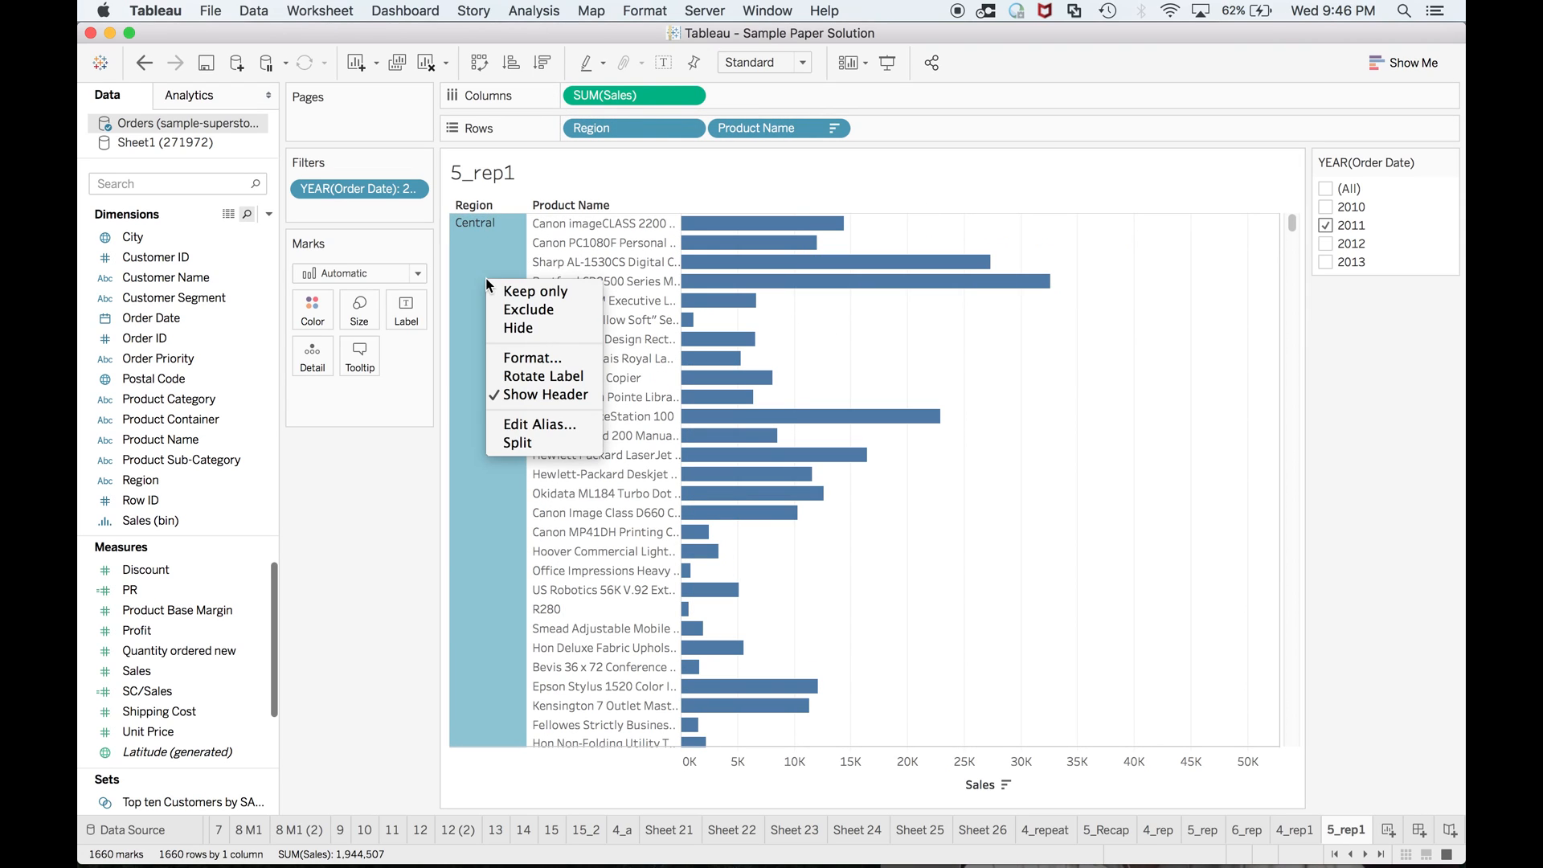
mouse_move(533, 291)
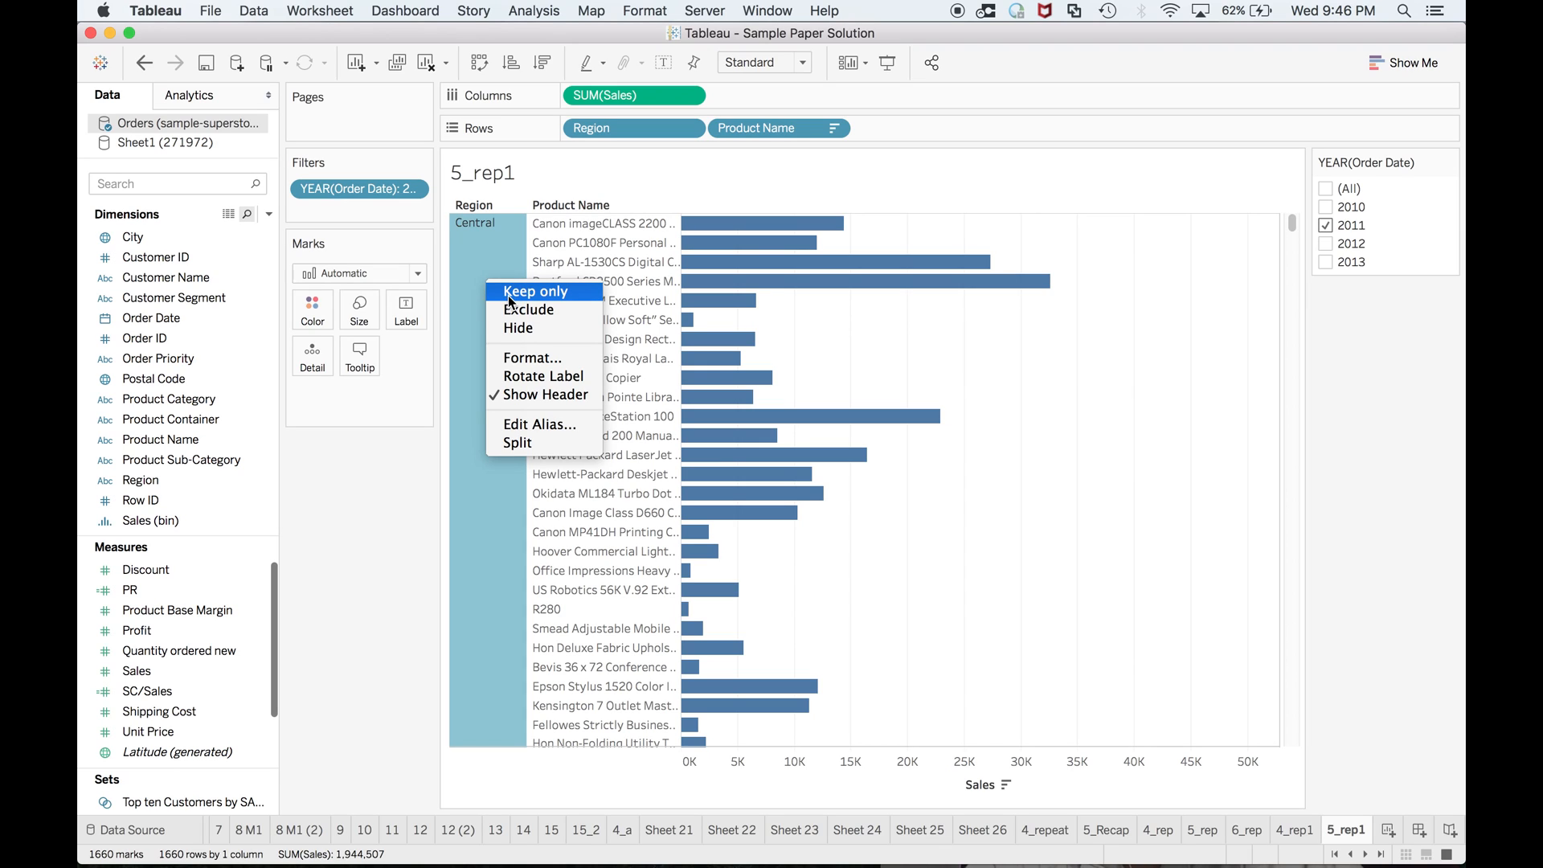
left_click(534, 291)
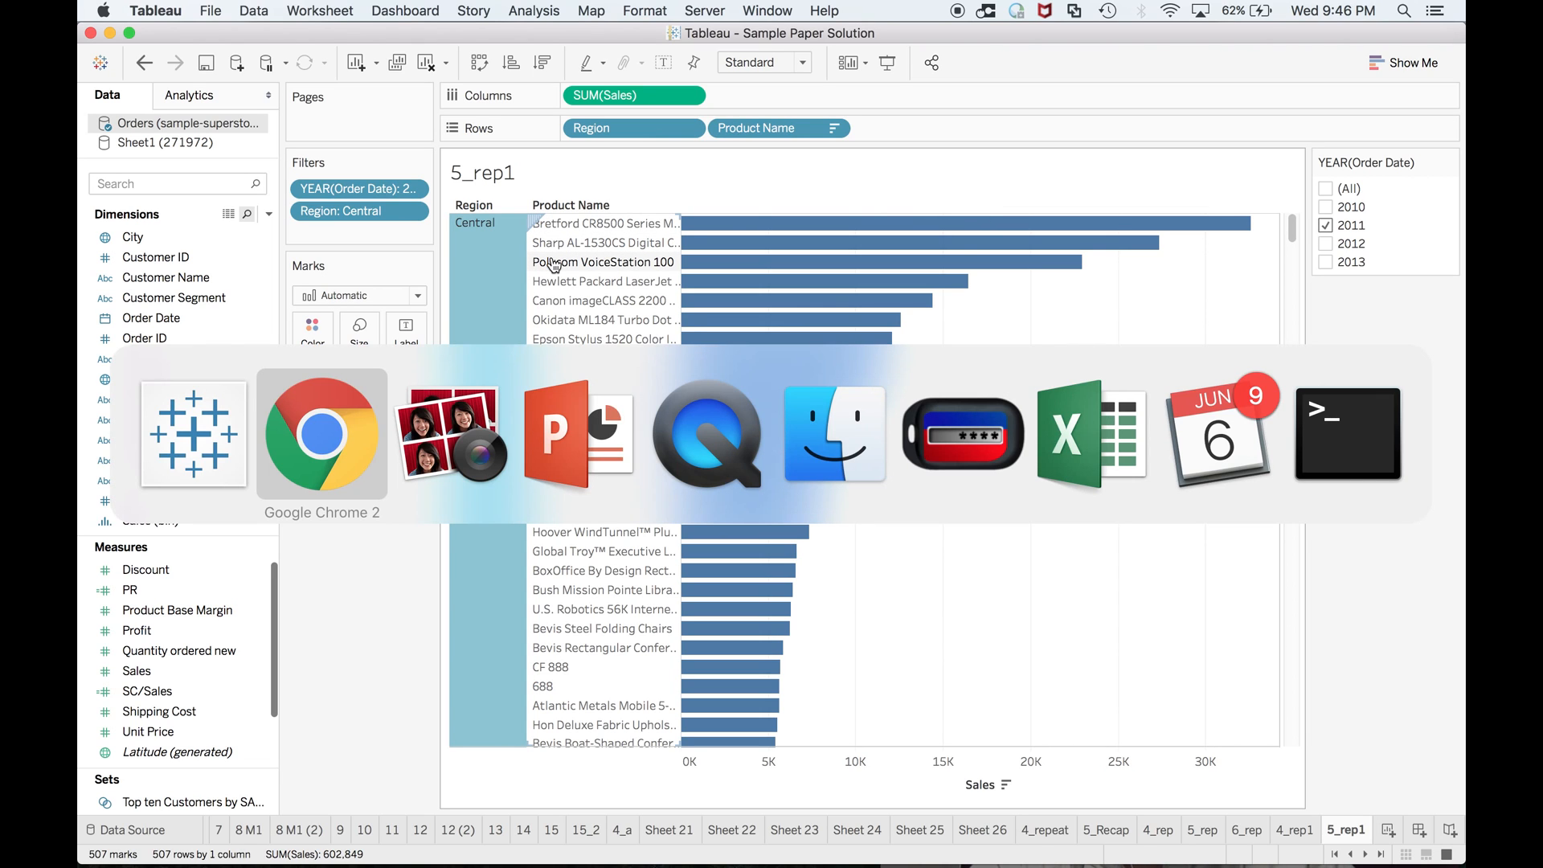
Check the second-ranked 2011 Central product's sales, then return to the exam guide
left_click(452, 432)
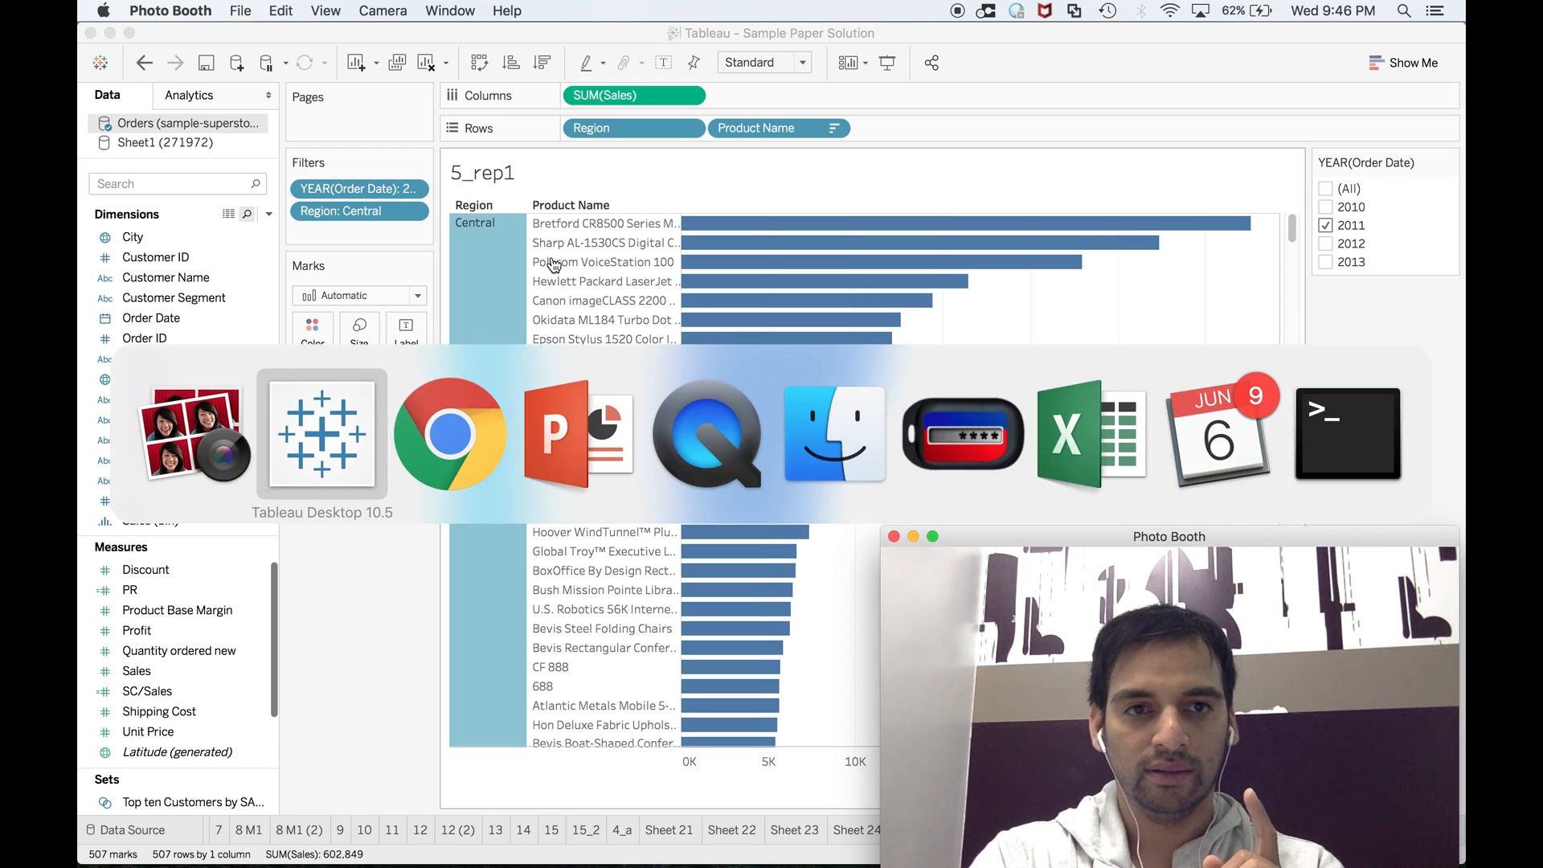
left_click(322, 436)
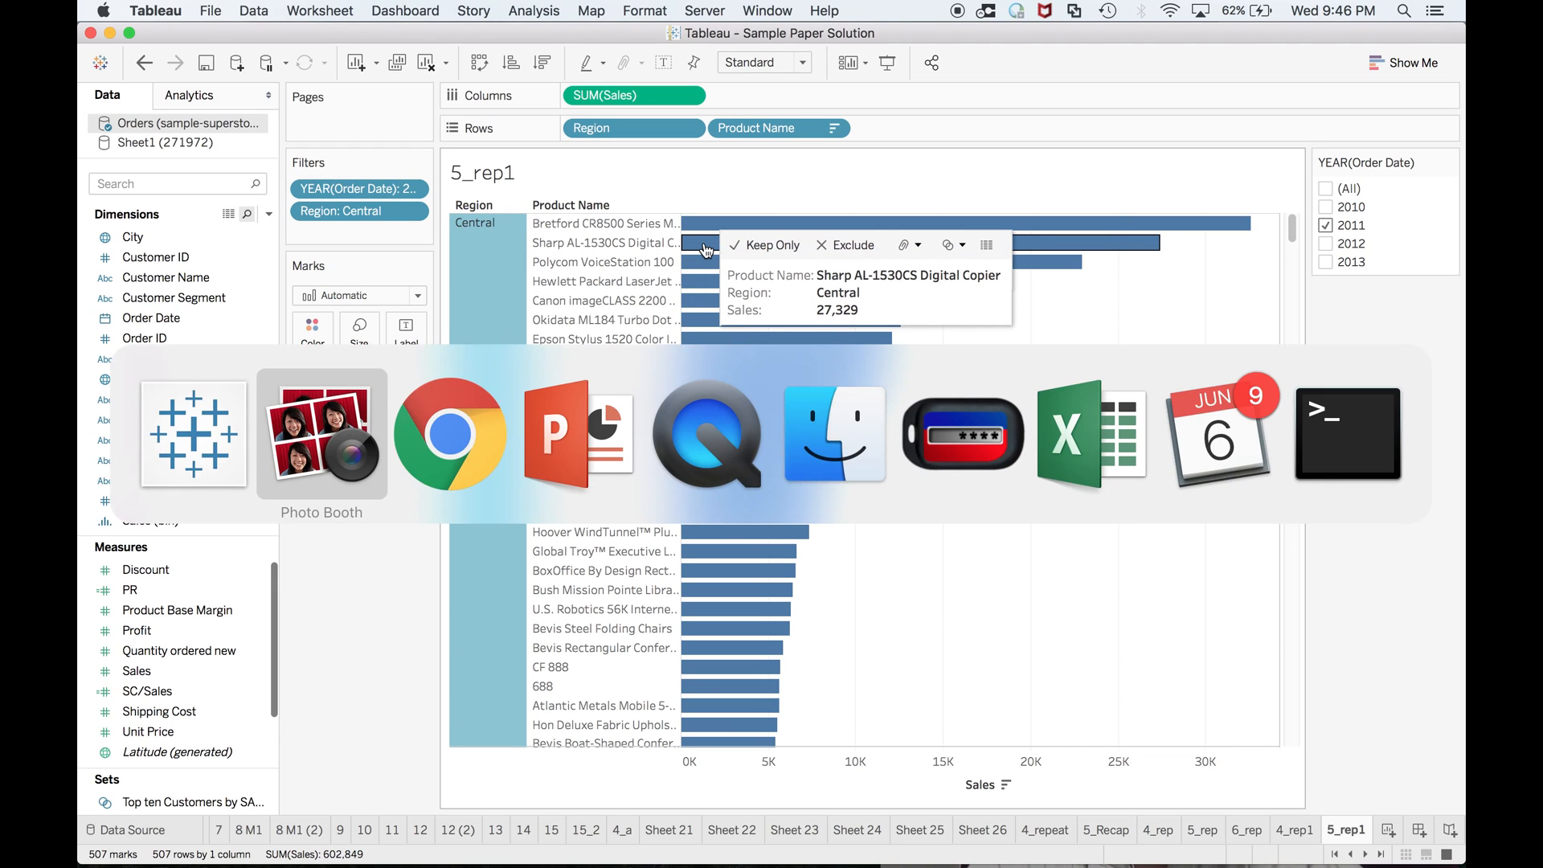
left_click(322, 436)
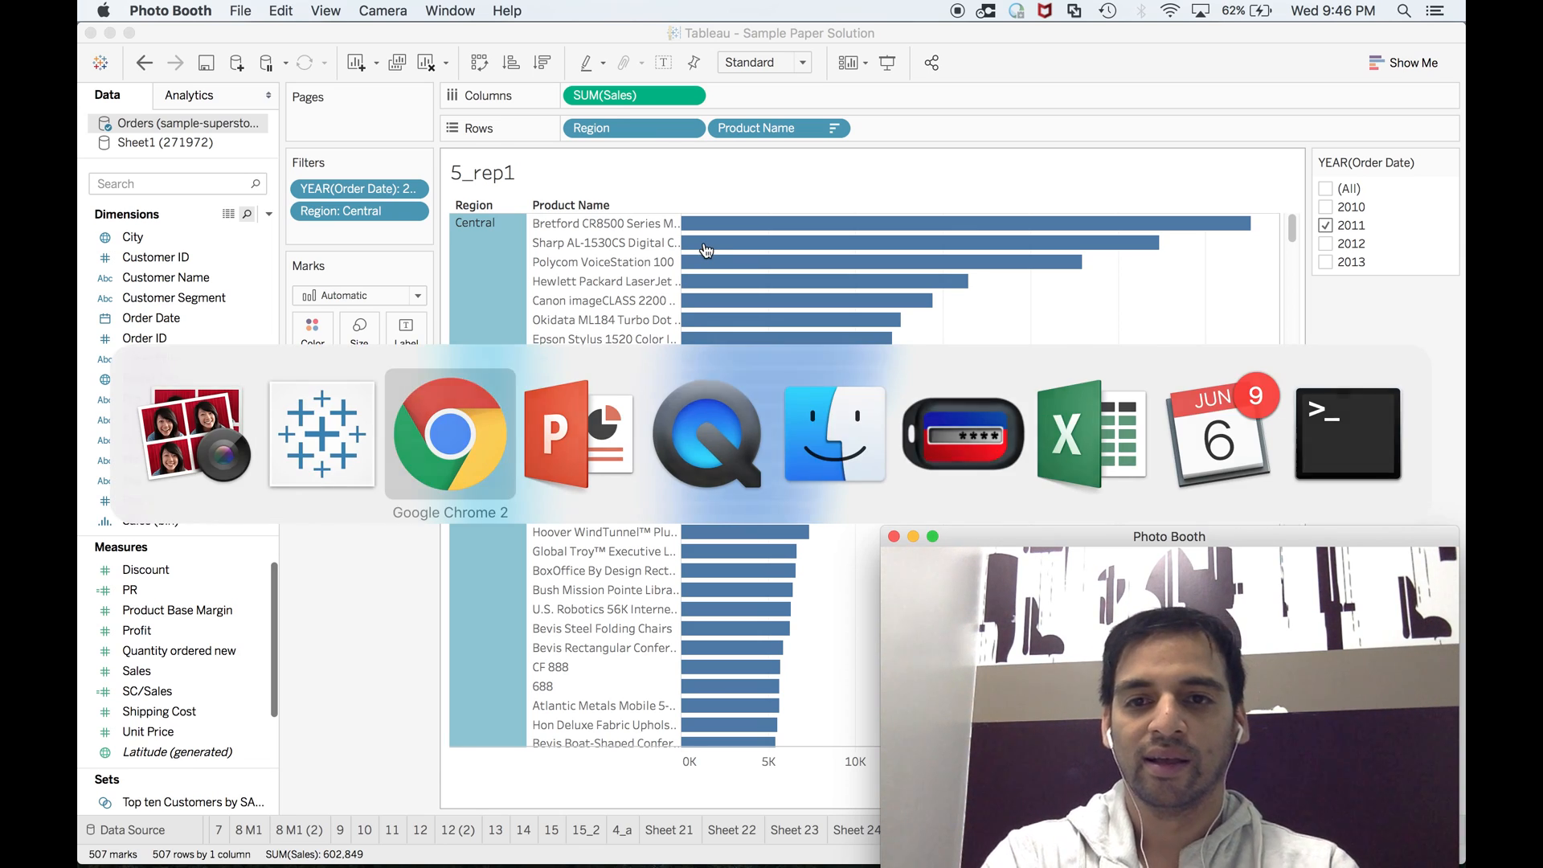
left_click(448, 432)
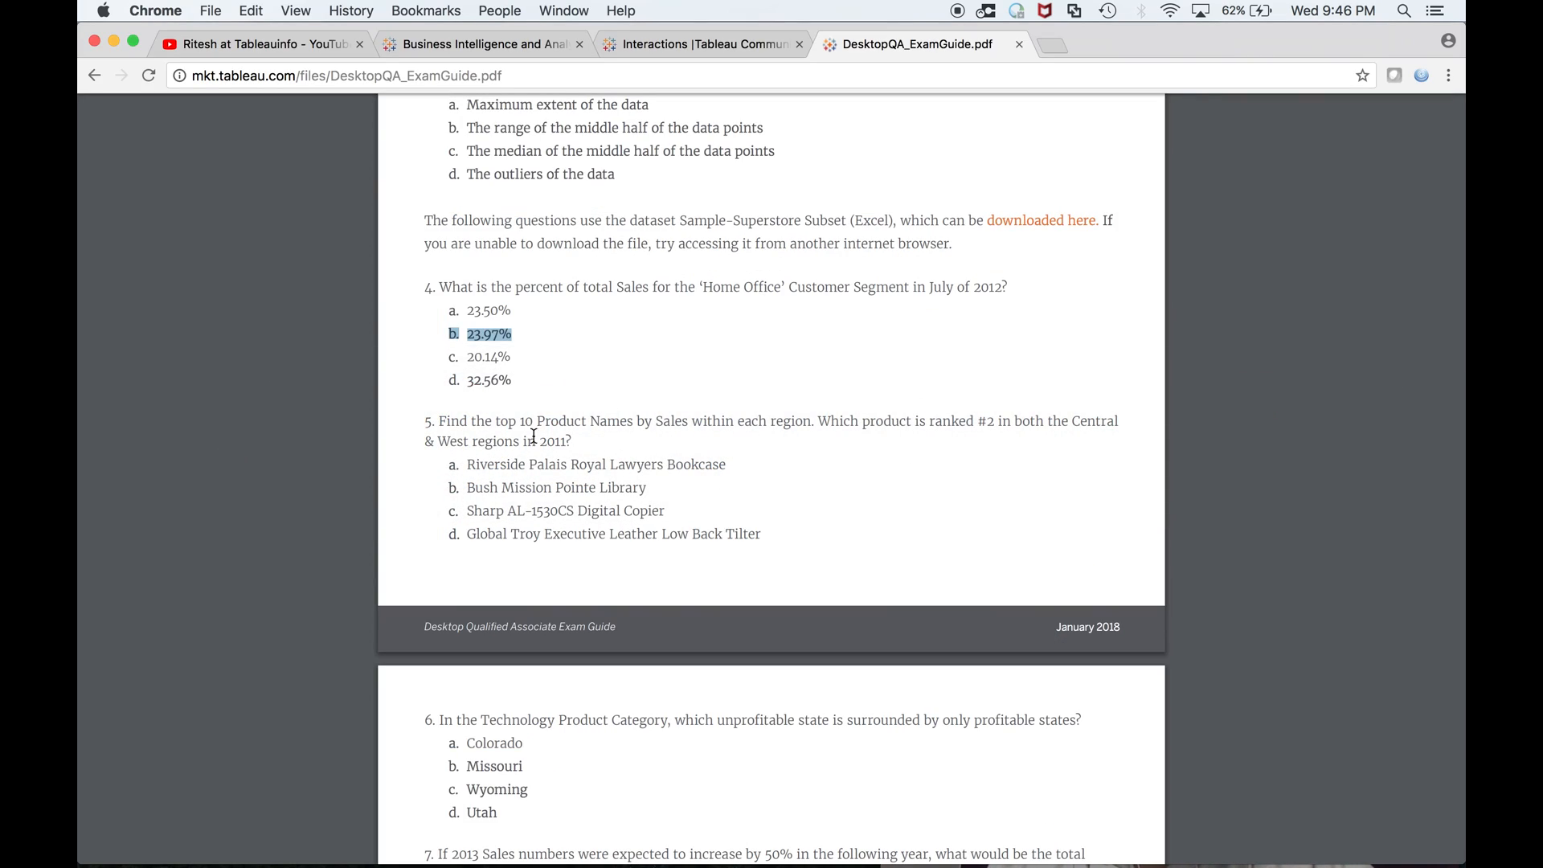
mouse_move(799, 450)
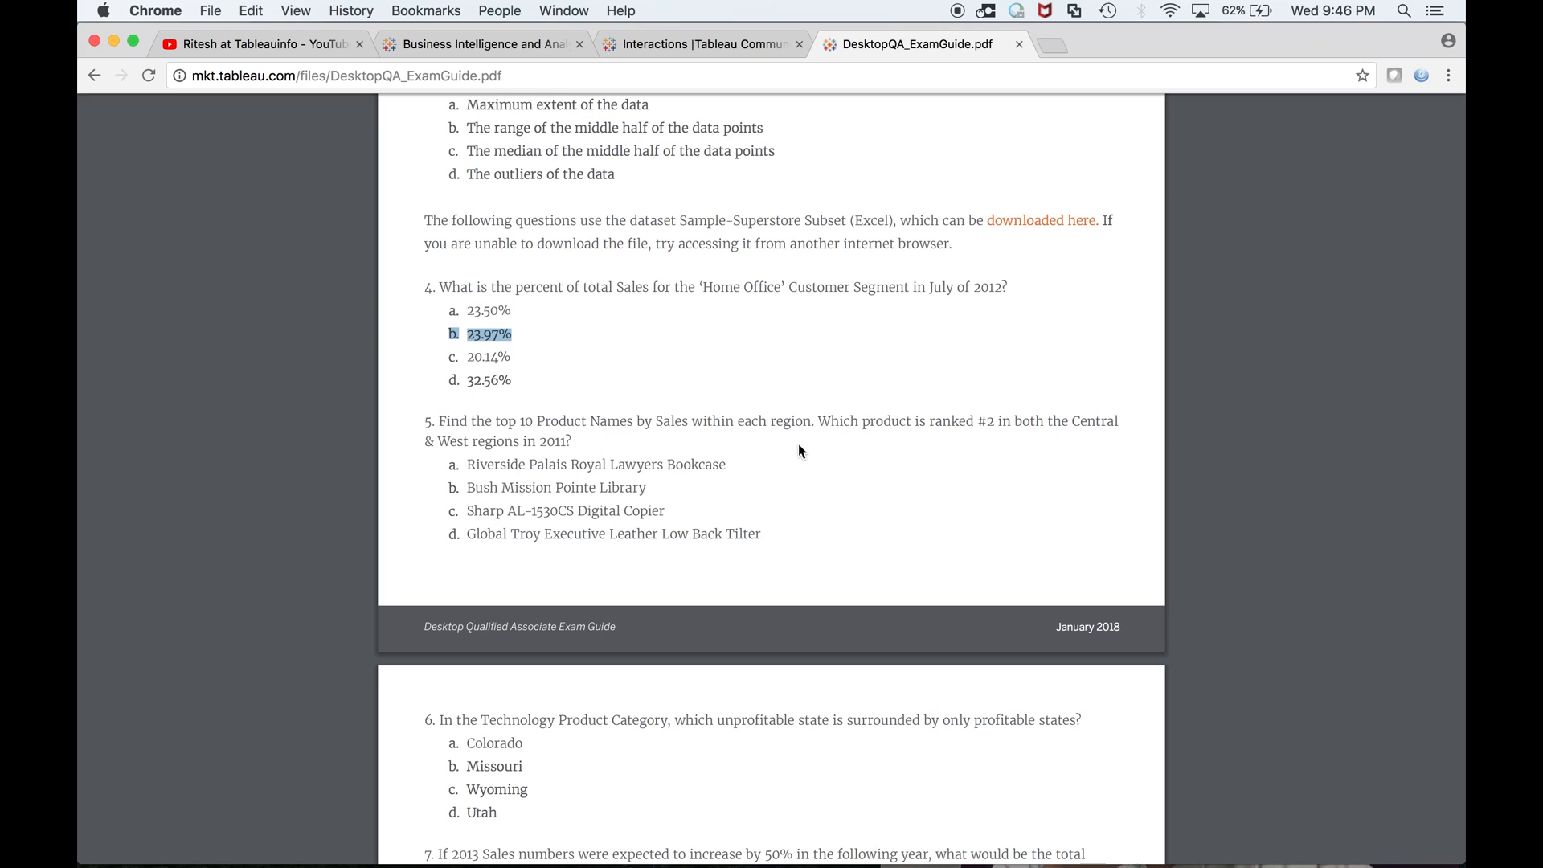
mouse_move(1052, 445)
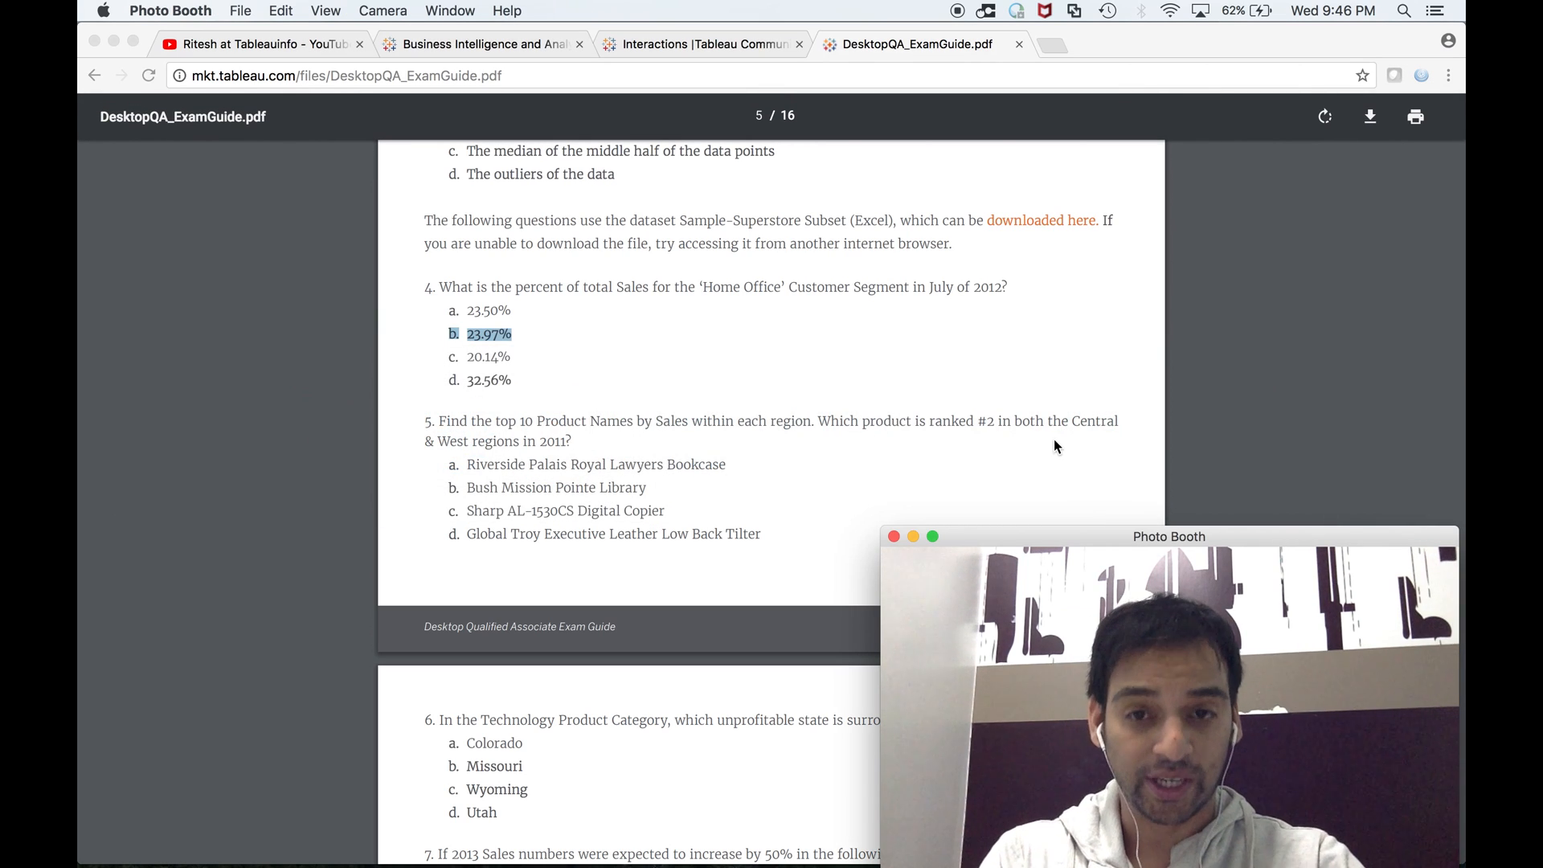
mouse_move(991, 432)
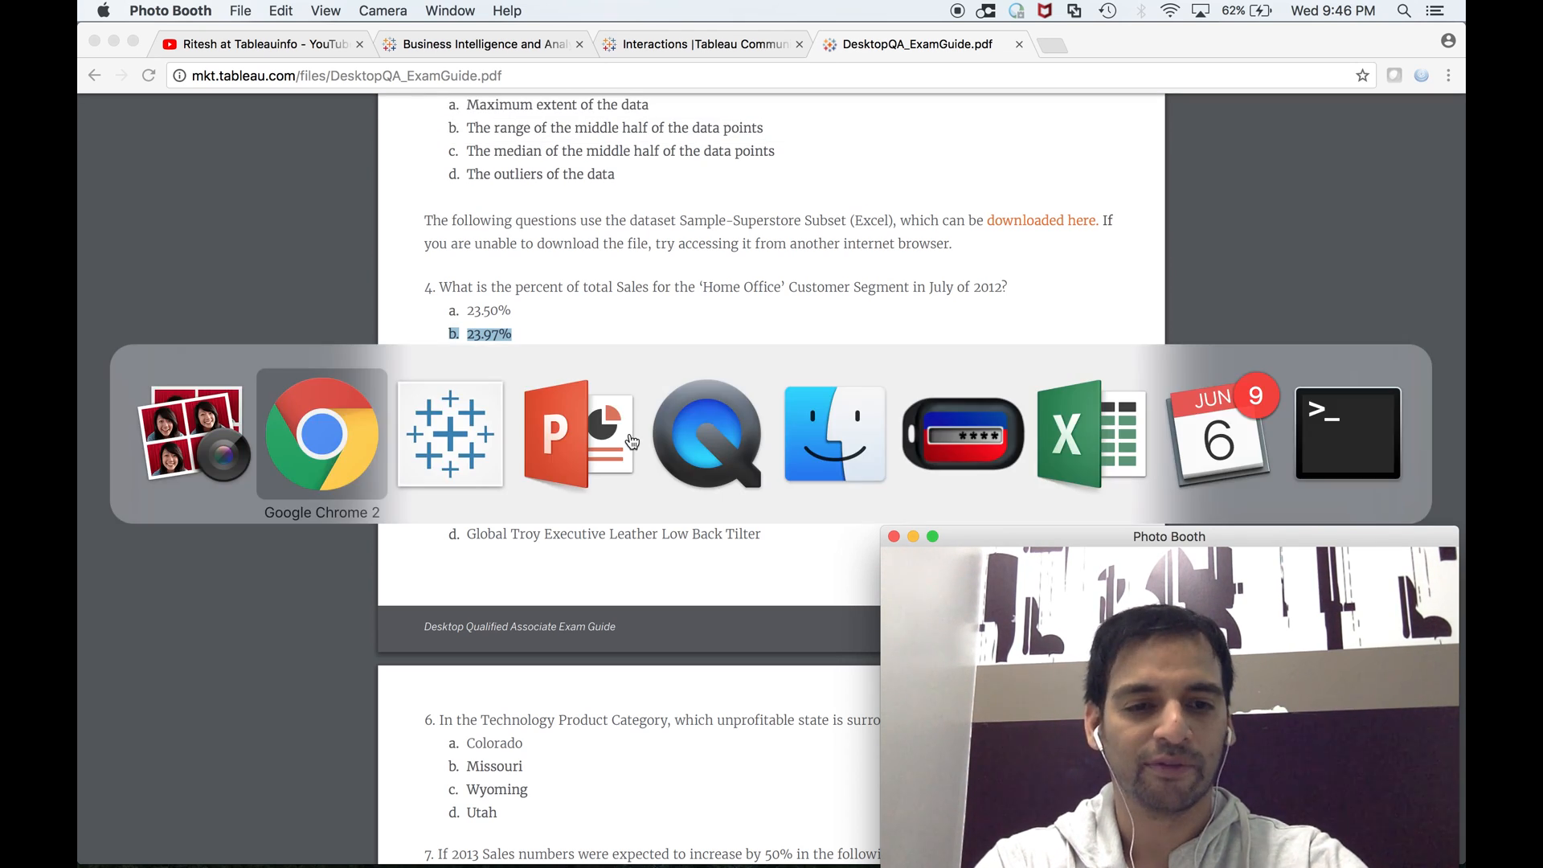
Return from question 5 in the exam guide to the Tableau 5_rep1 sheet
left_click(450, 434)
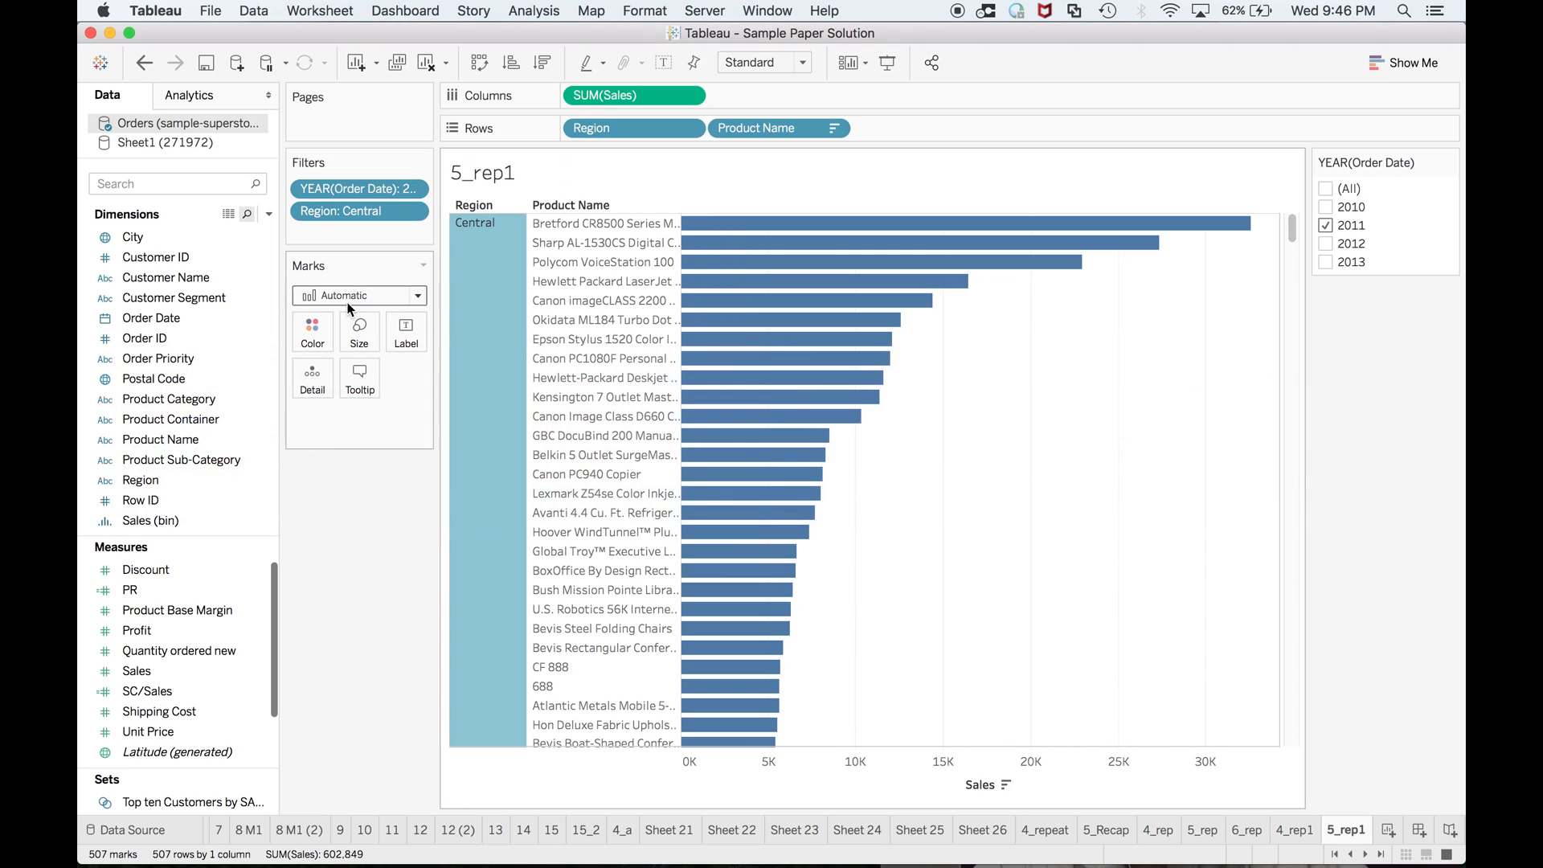
Edit the Region filter to keep West instead of Central for the 2011 product ranking
left_click(408, 211)
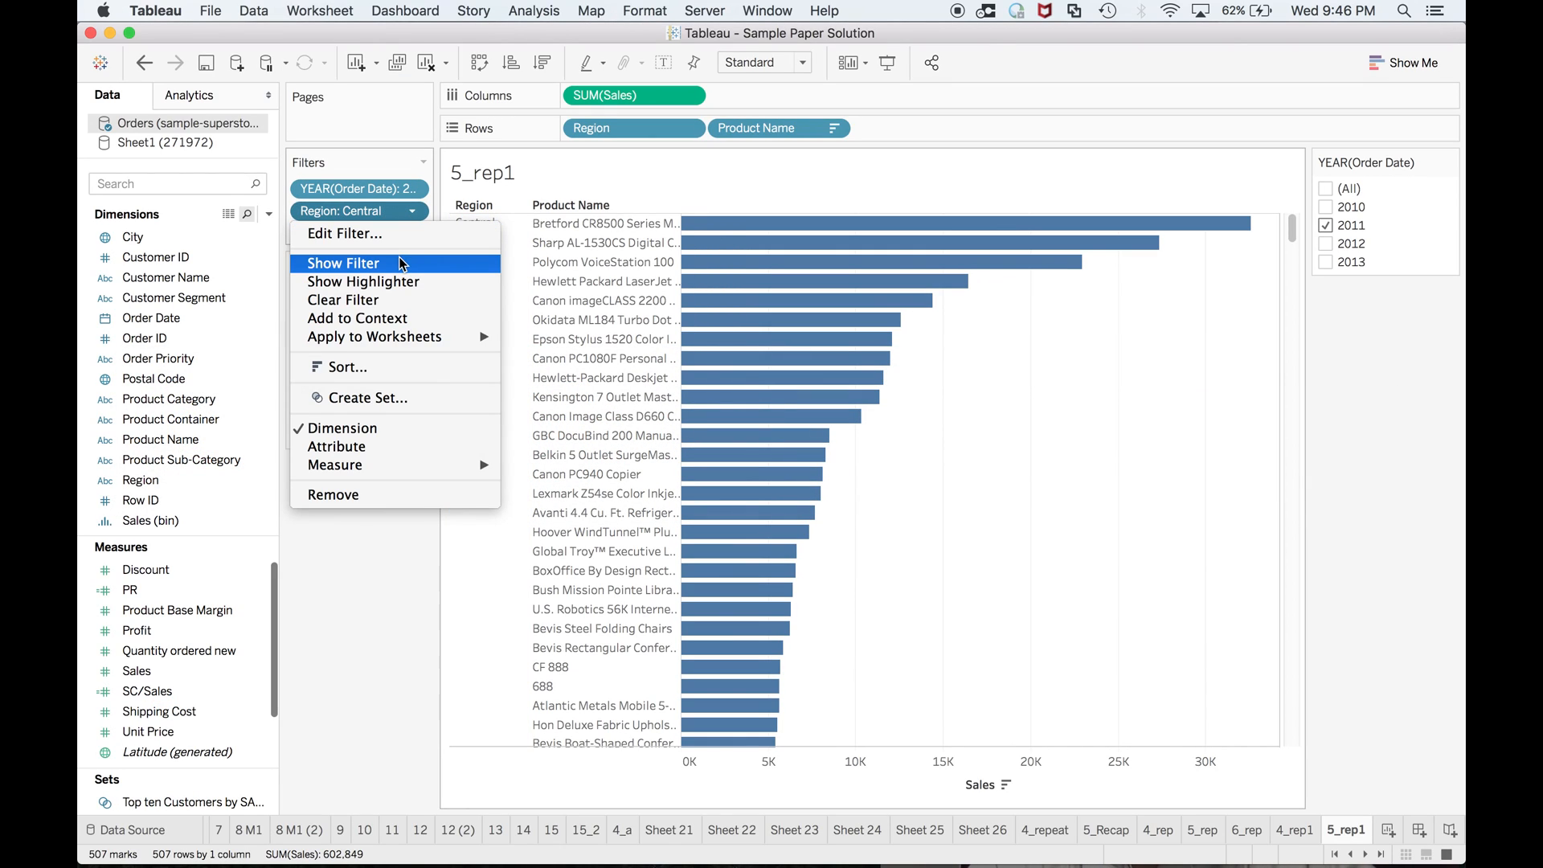
left_click(344, 235)
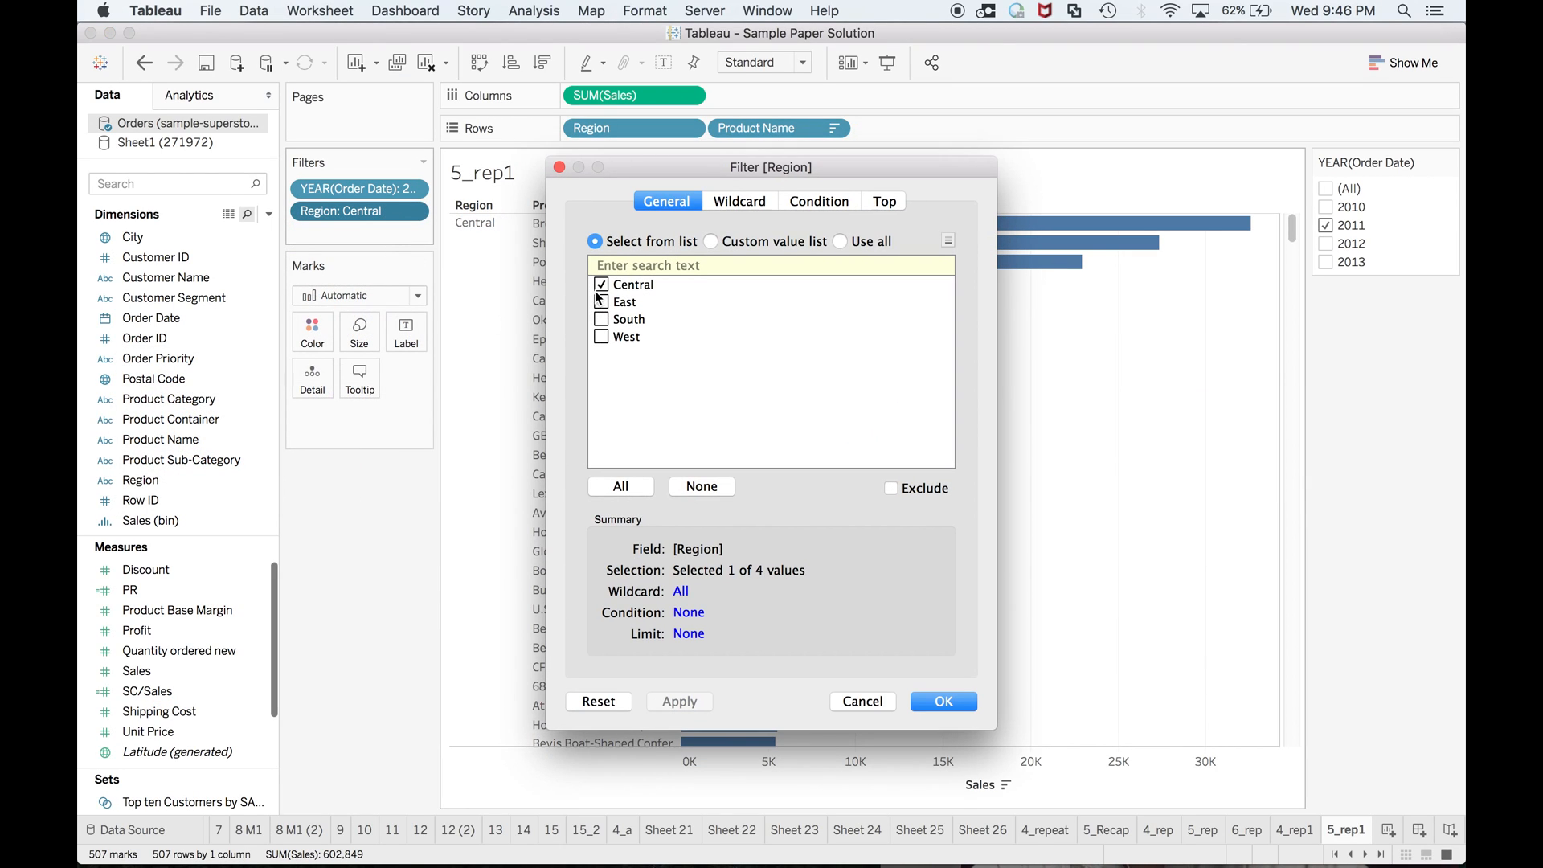
left_click(601, 336)
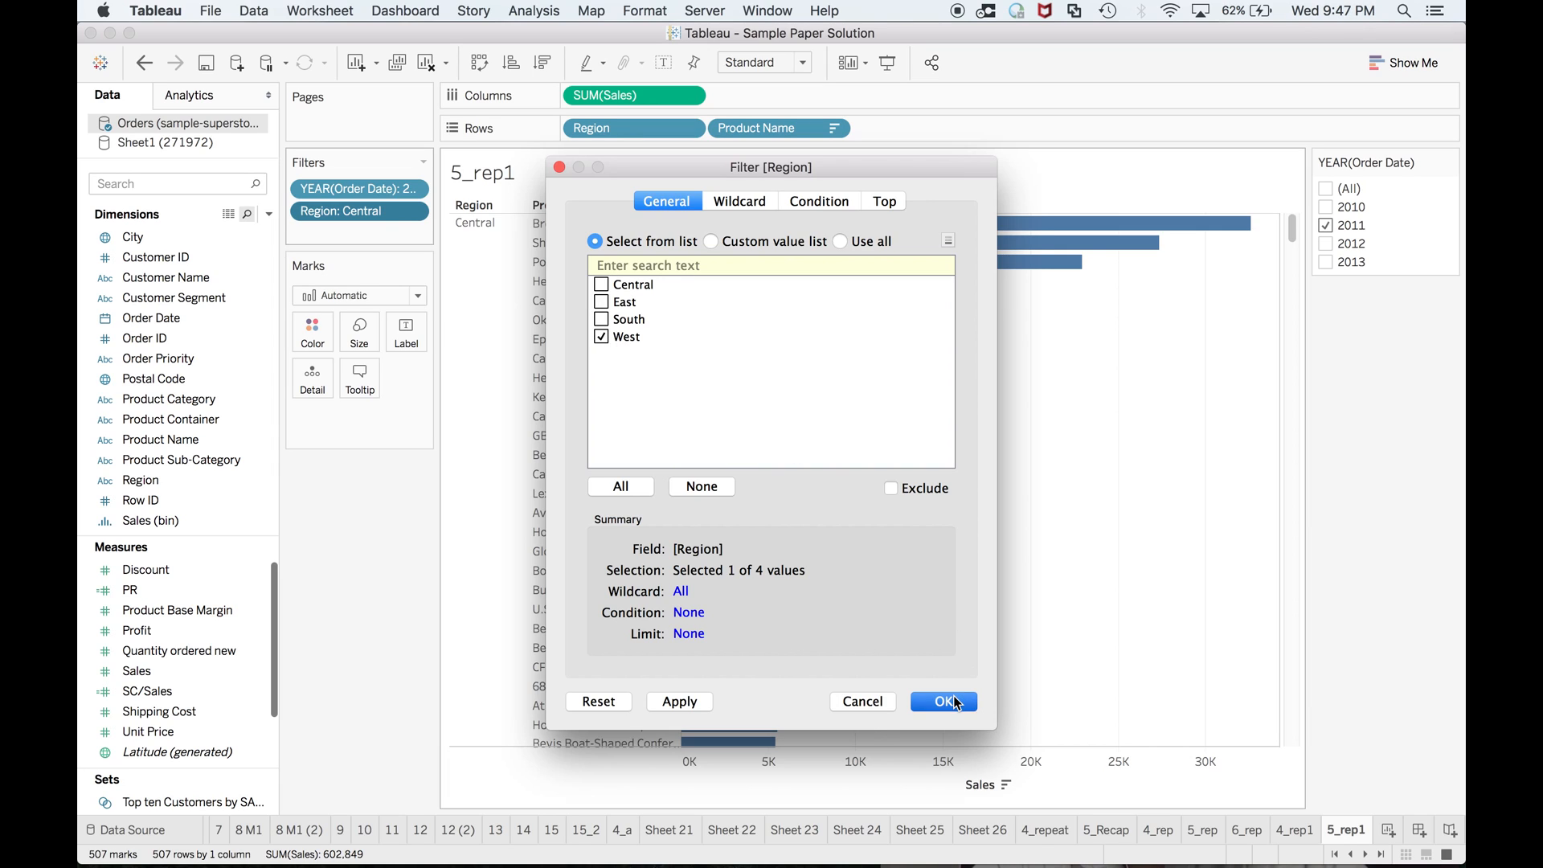
left_click(940, 701)
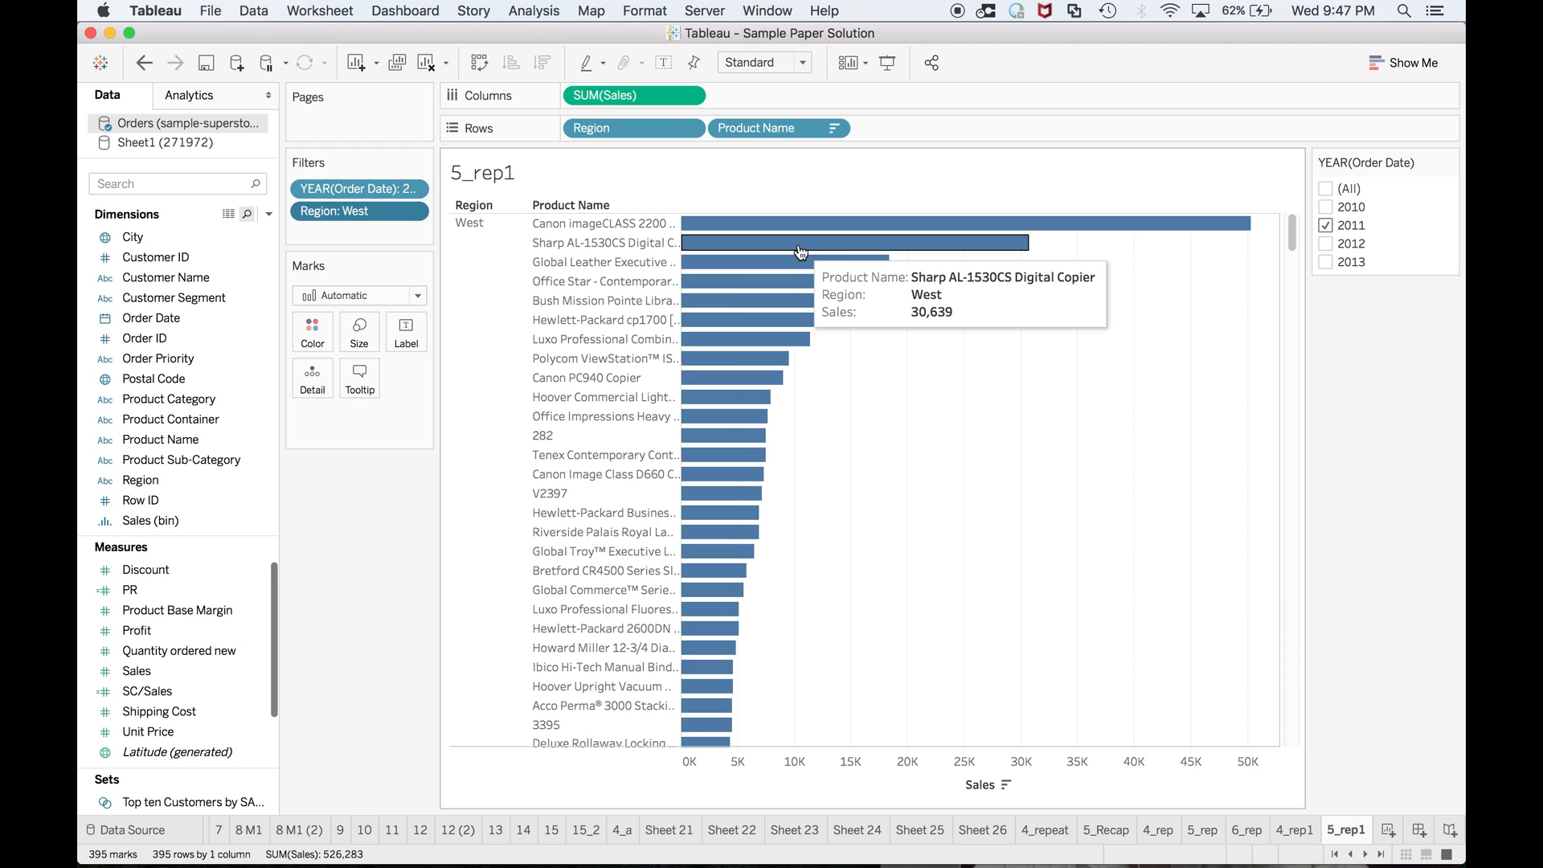
mouse_move(823, 247)
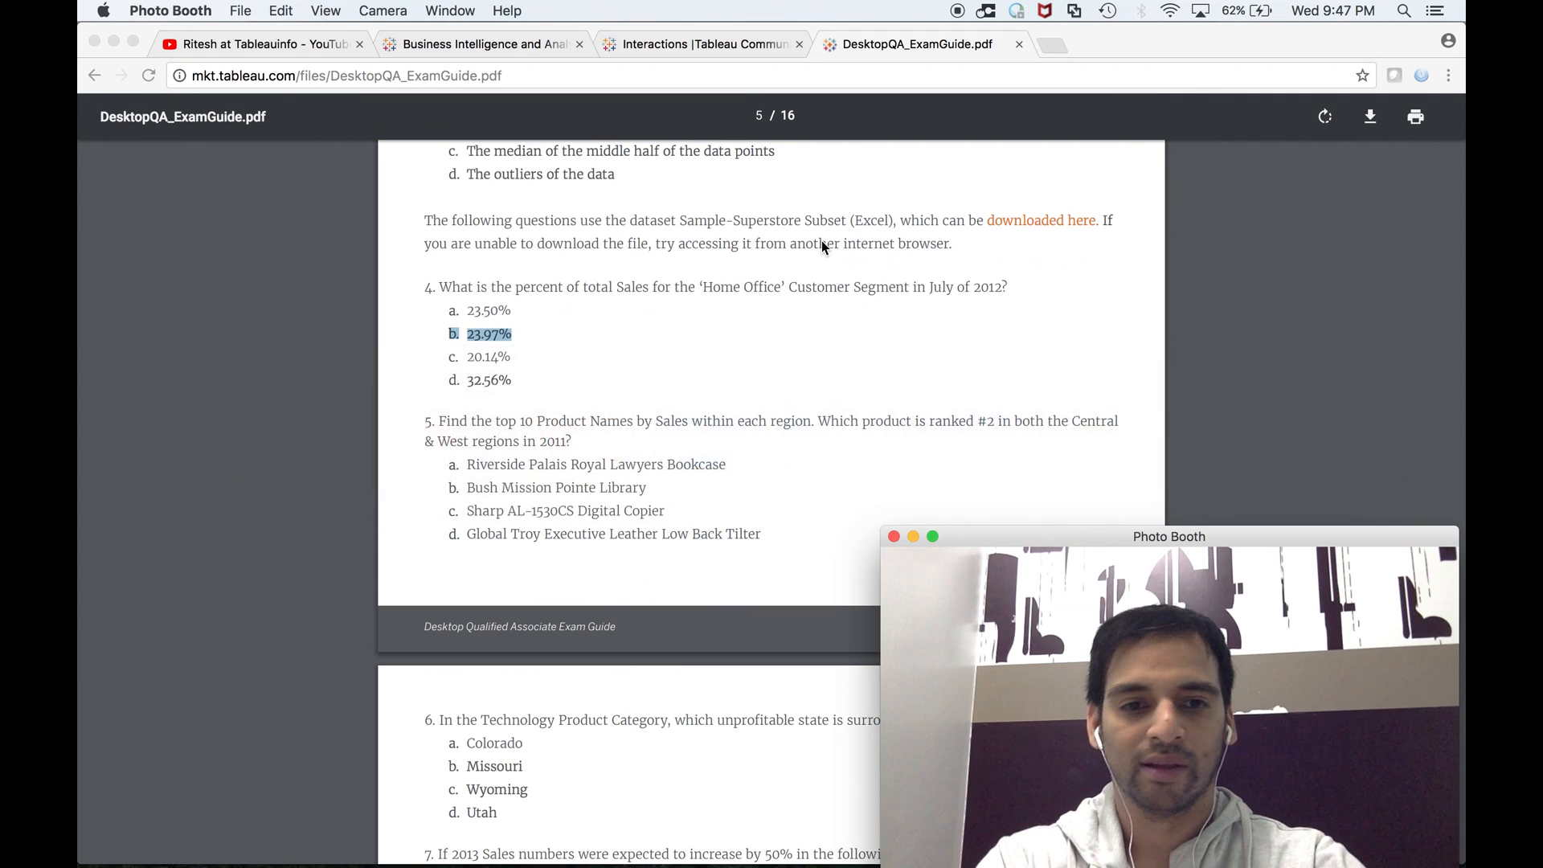
Scroll the exam guide PDF past question 5 to reveal questions 6 through 8
scroll("up", 3)
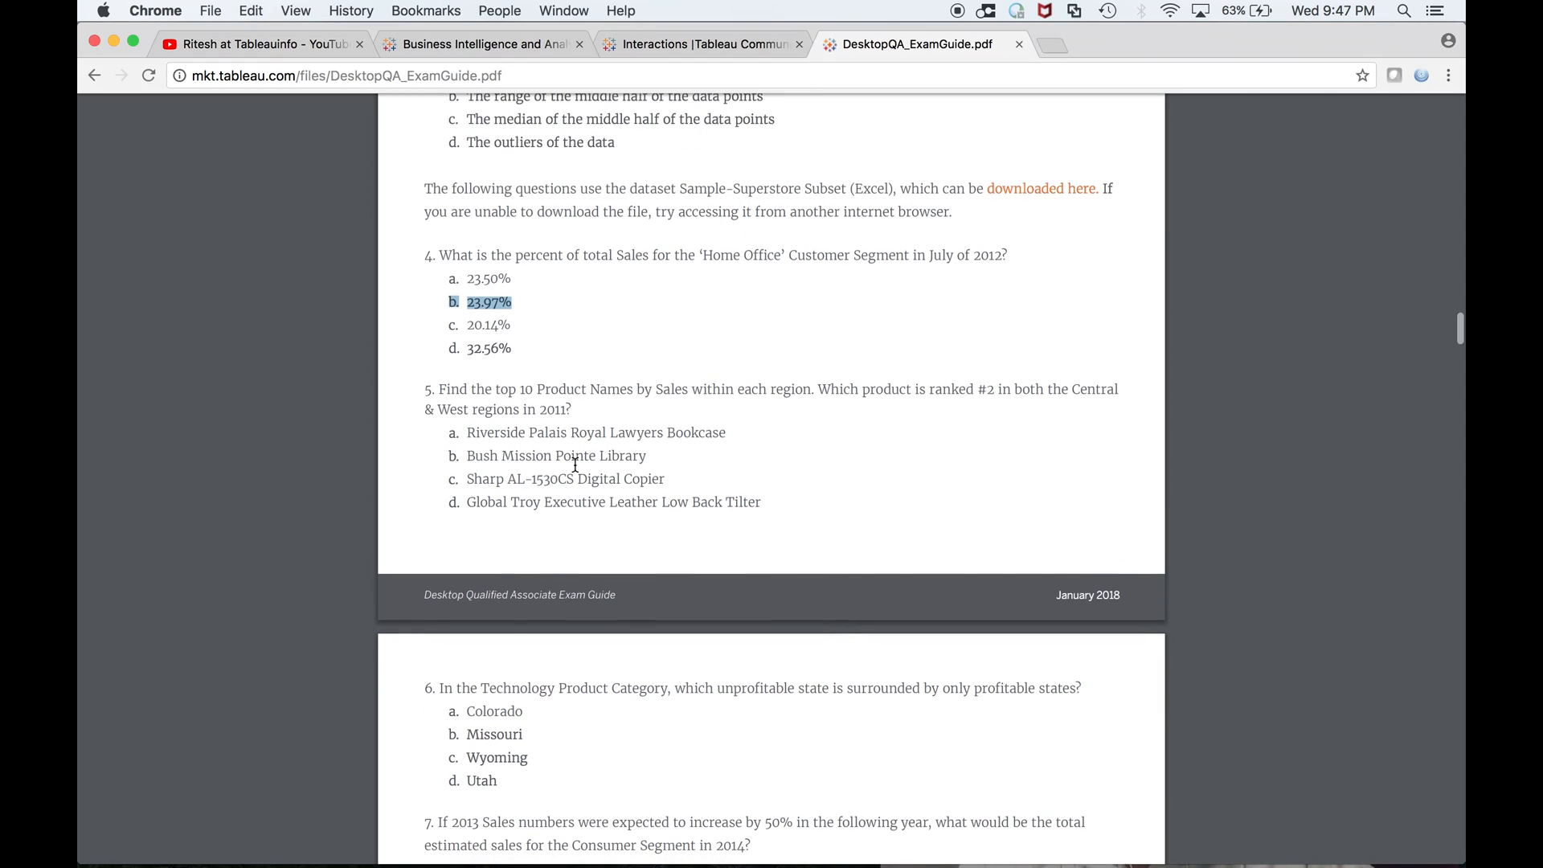
scroll("down", 3)
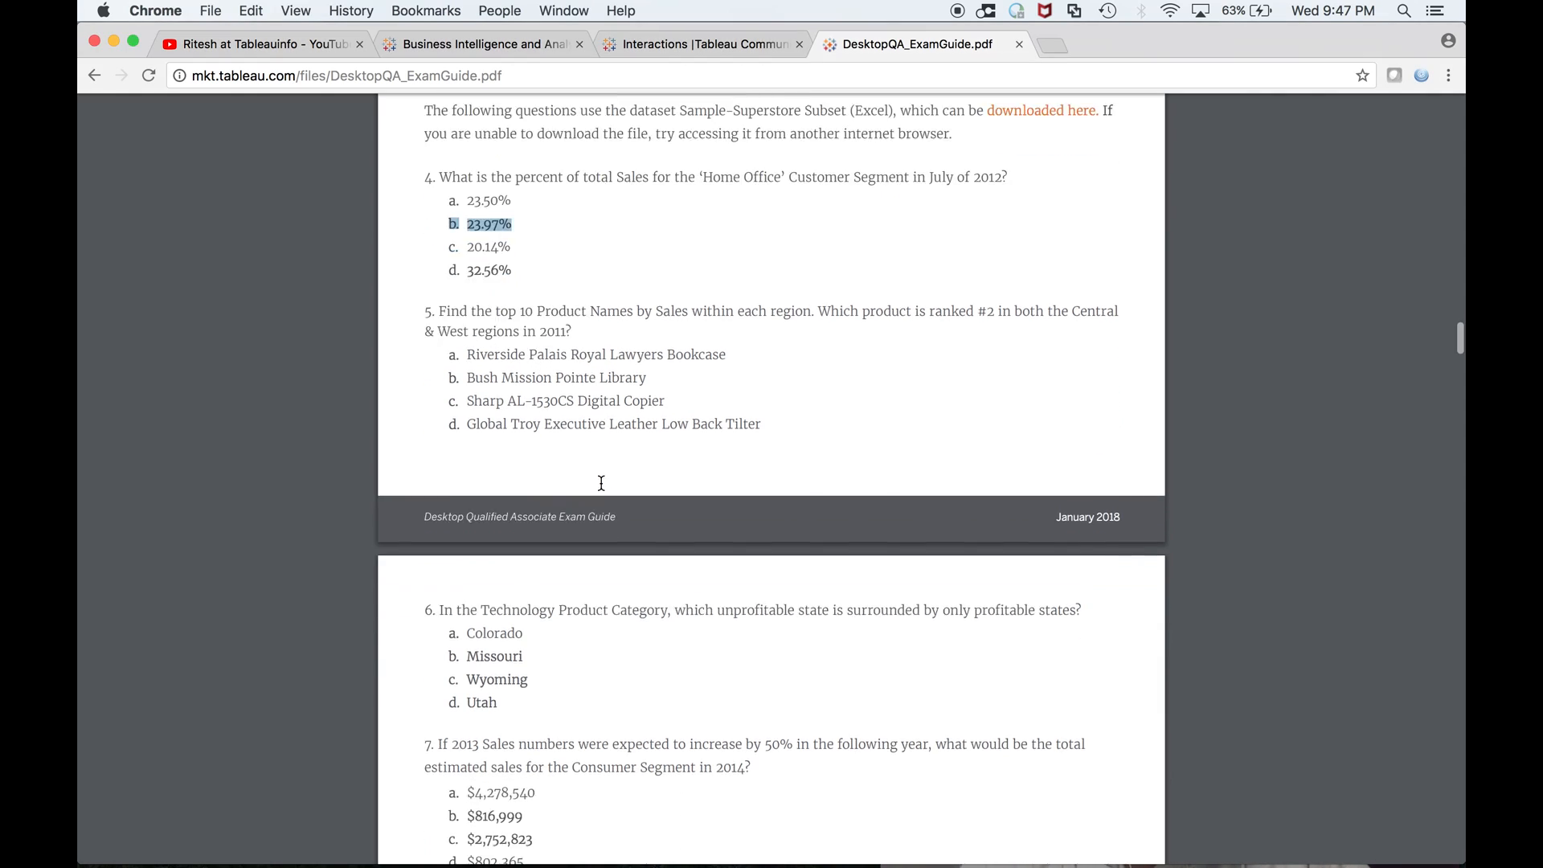
scroll("down", 3)
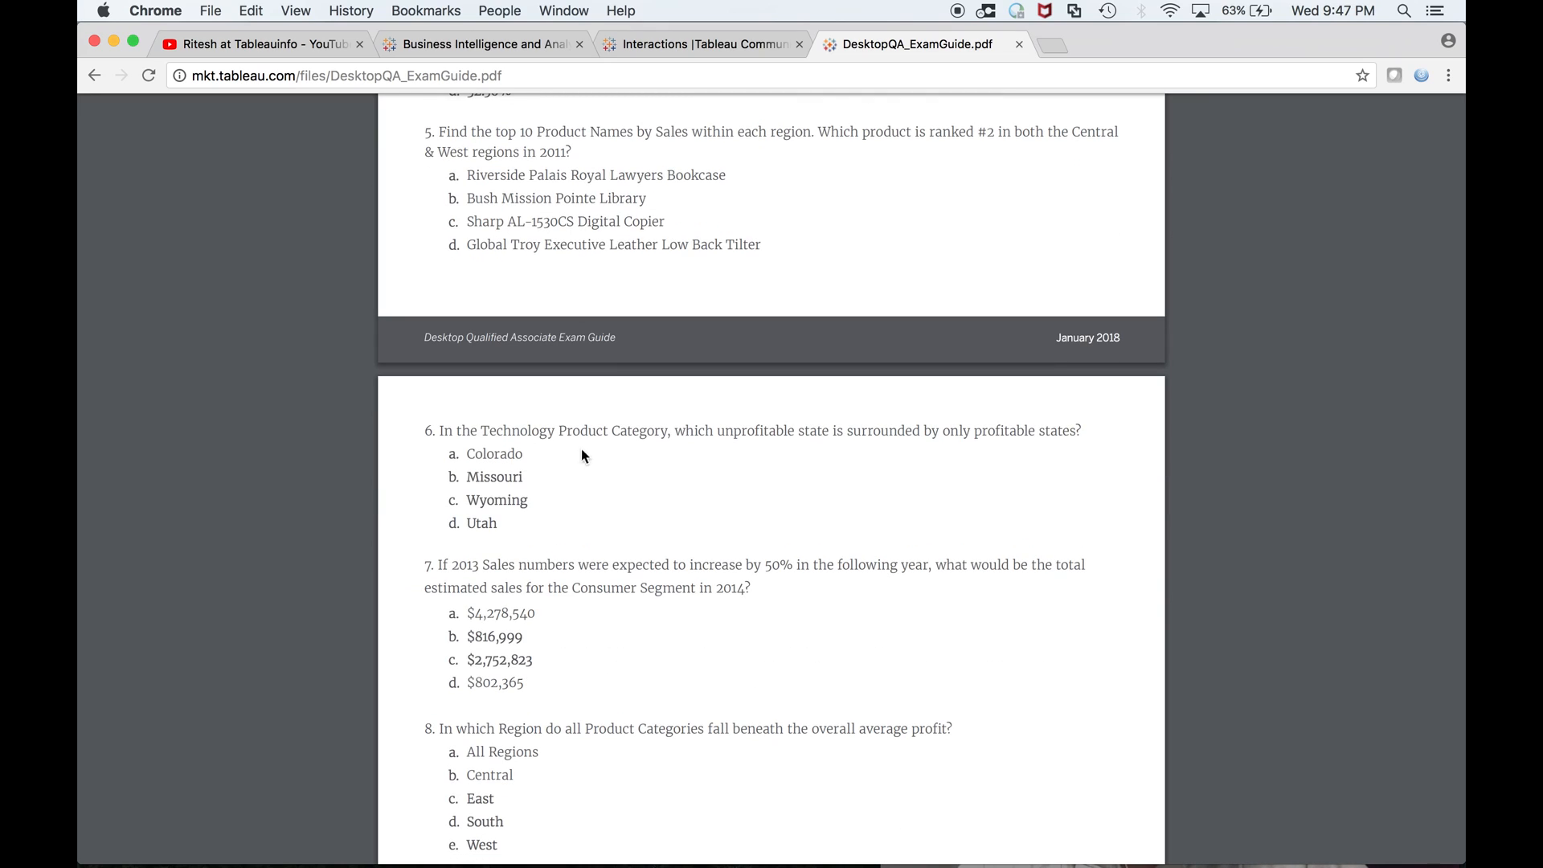
mouse_move(905, 455)
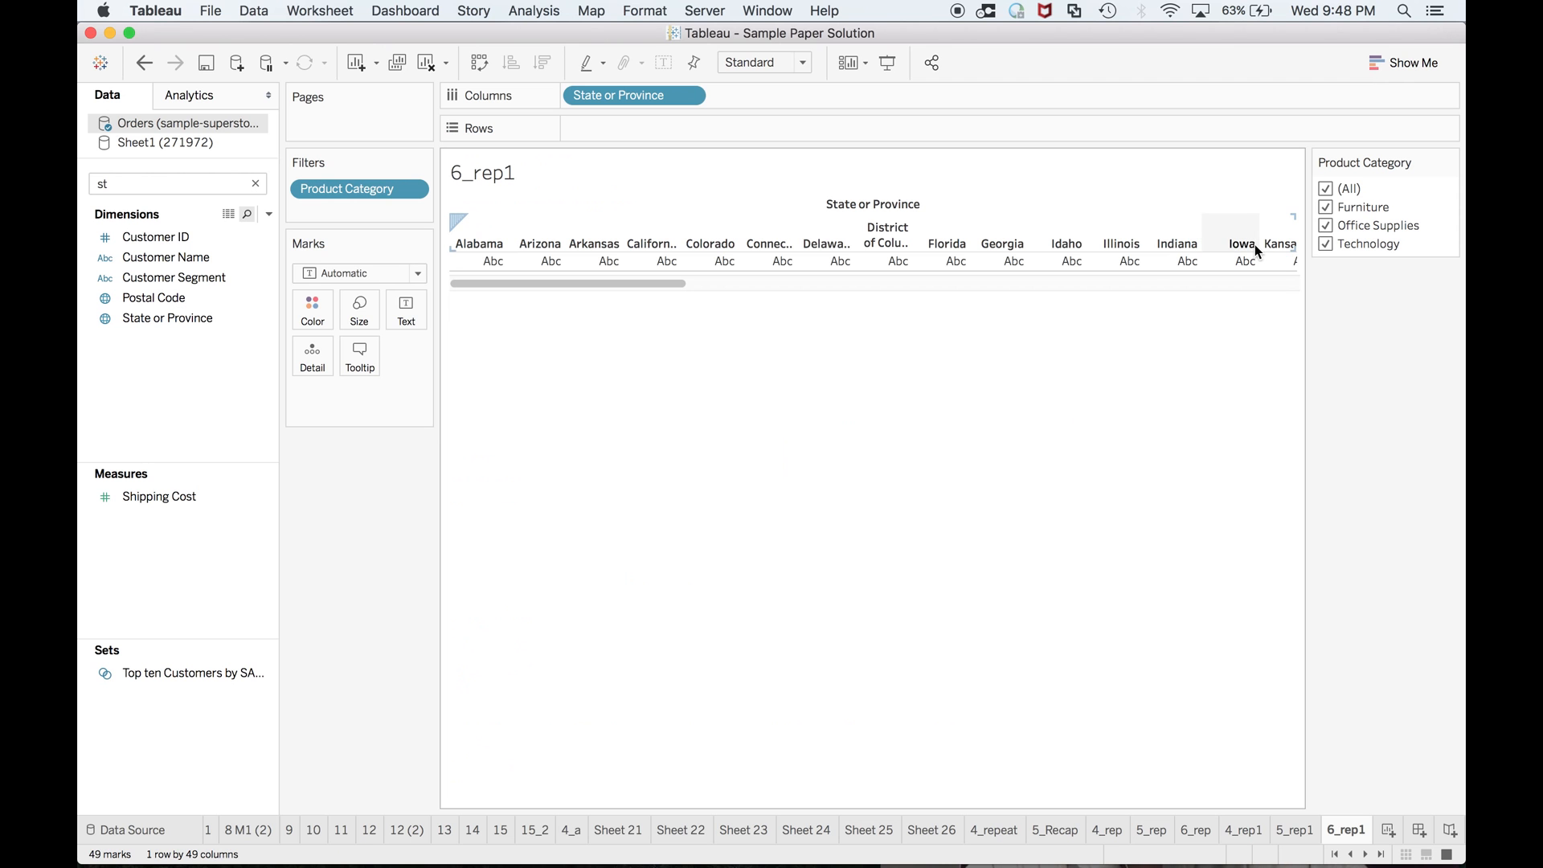
mouse_move(747, 111)
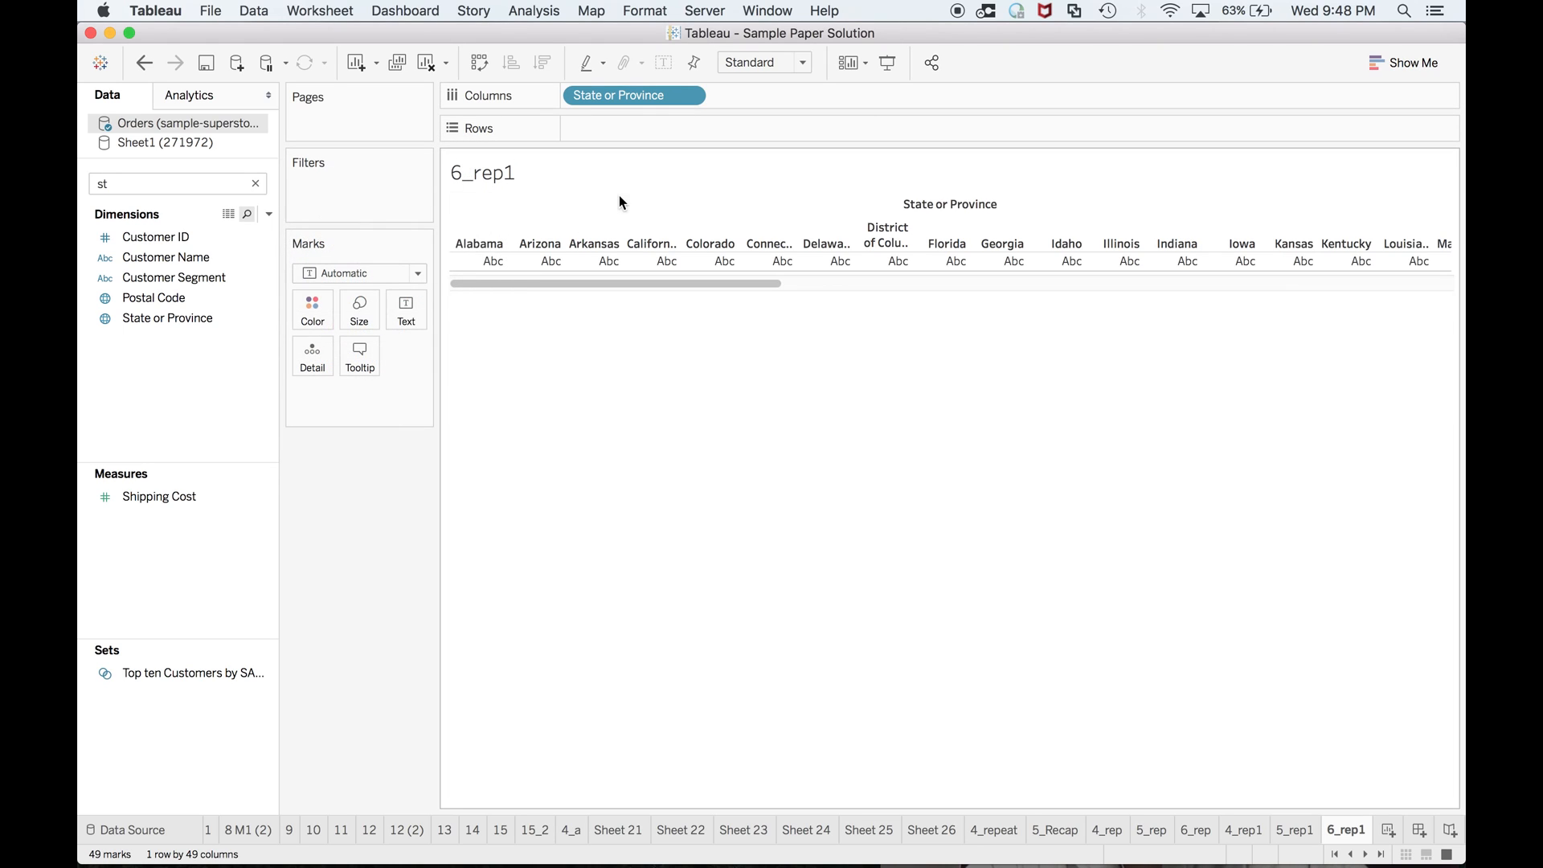
Remove State from Columns and map State or Province coloured by Profit
left_click(690, 95)
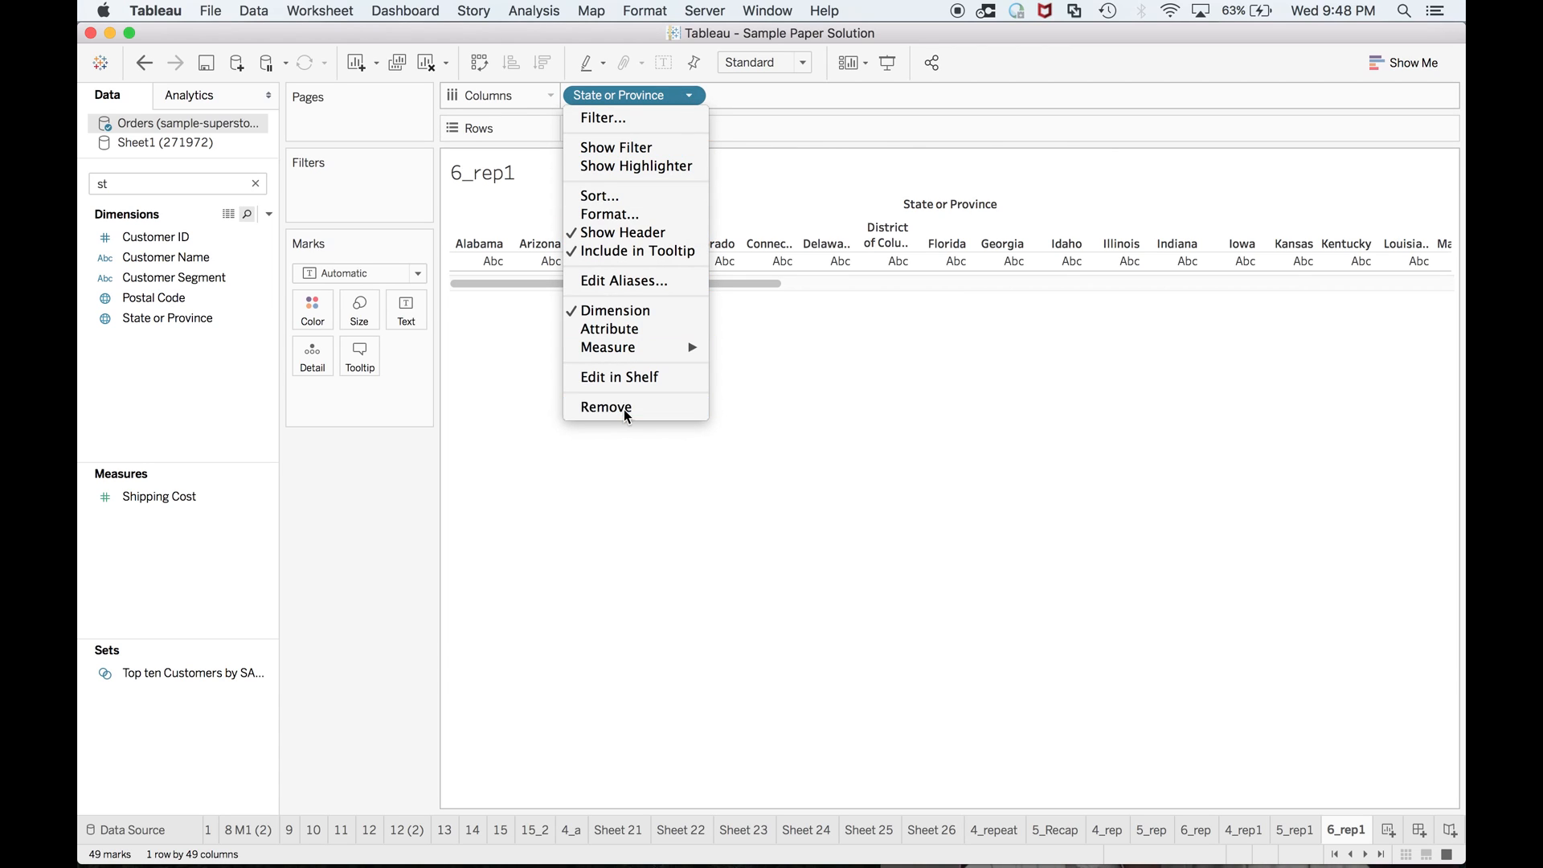
left_click(606, 406)
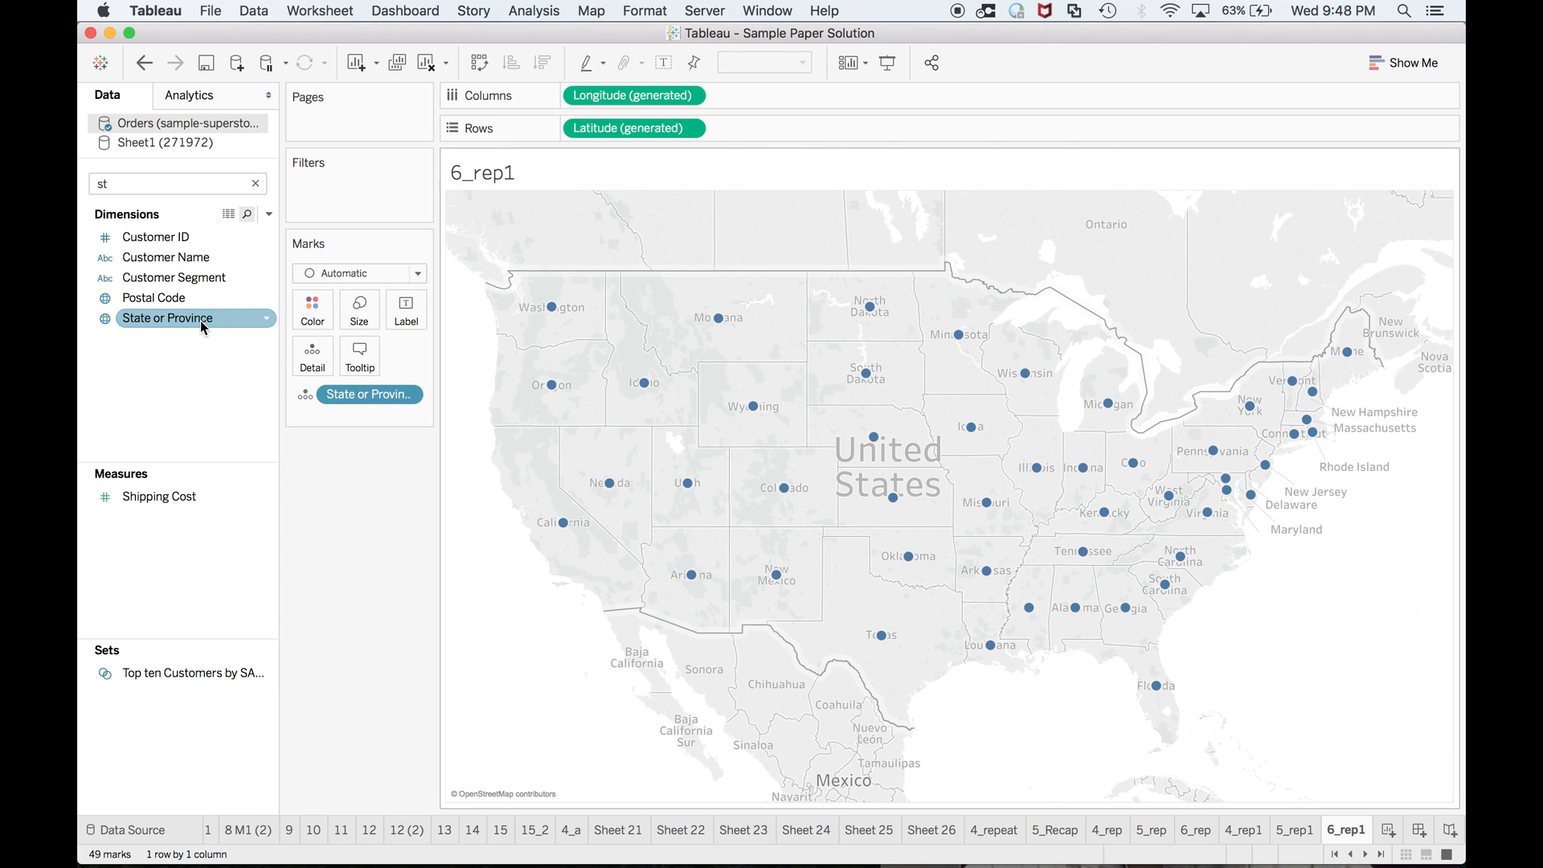
left_click(177, 183)
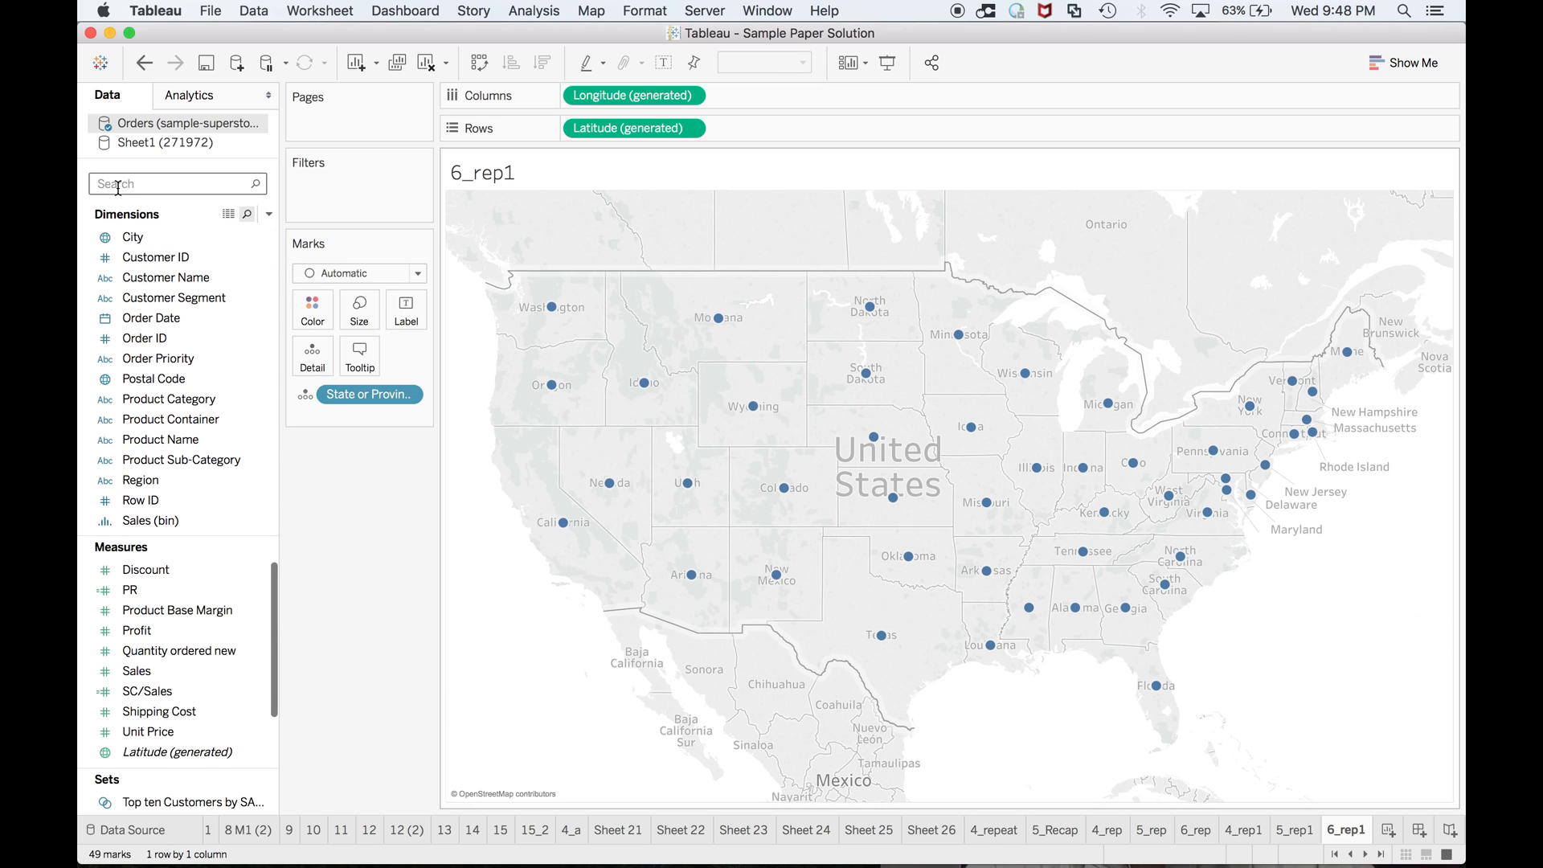
mouse_move(122, 194)
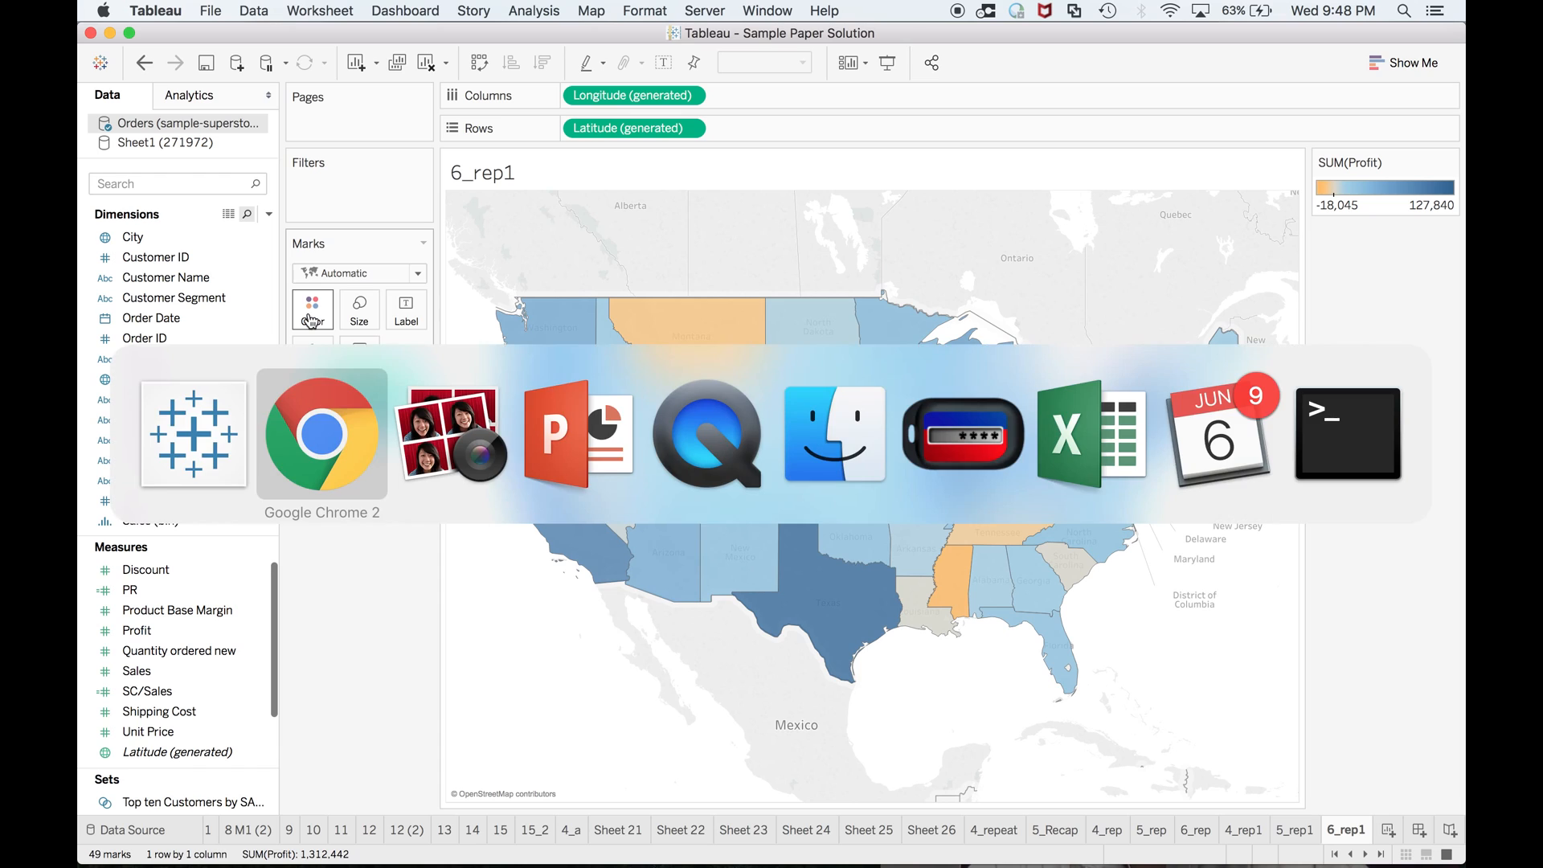
left_click(321, 436)
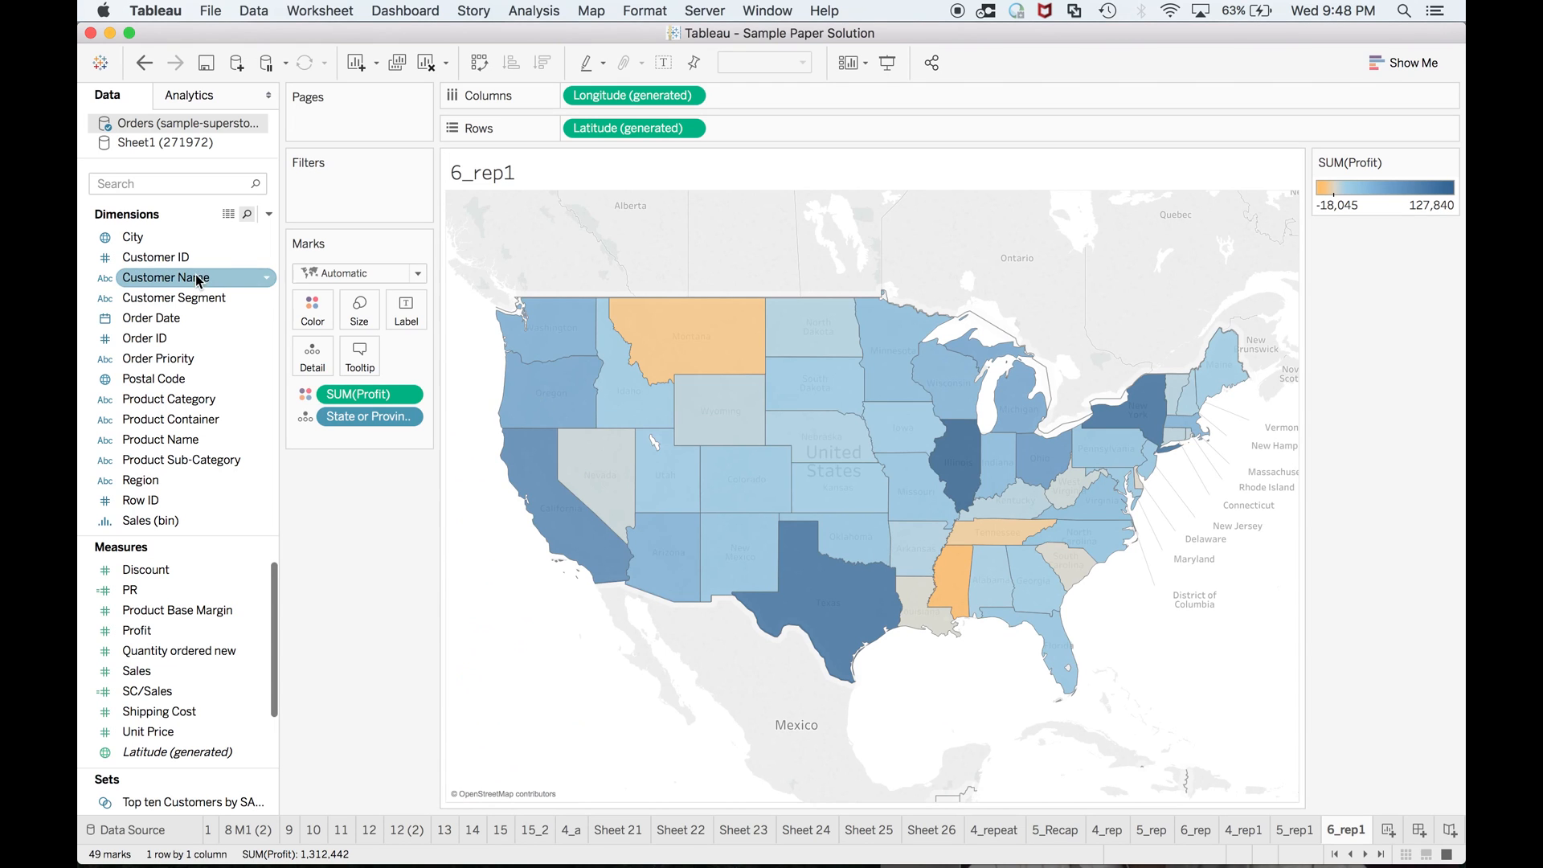
Show a Product Category filter and limit the map to Technology only
right_click(169, 399)
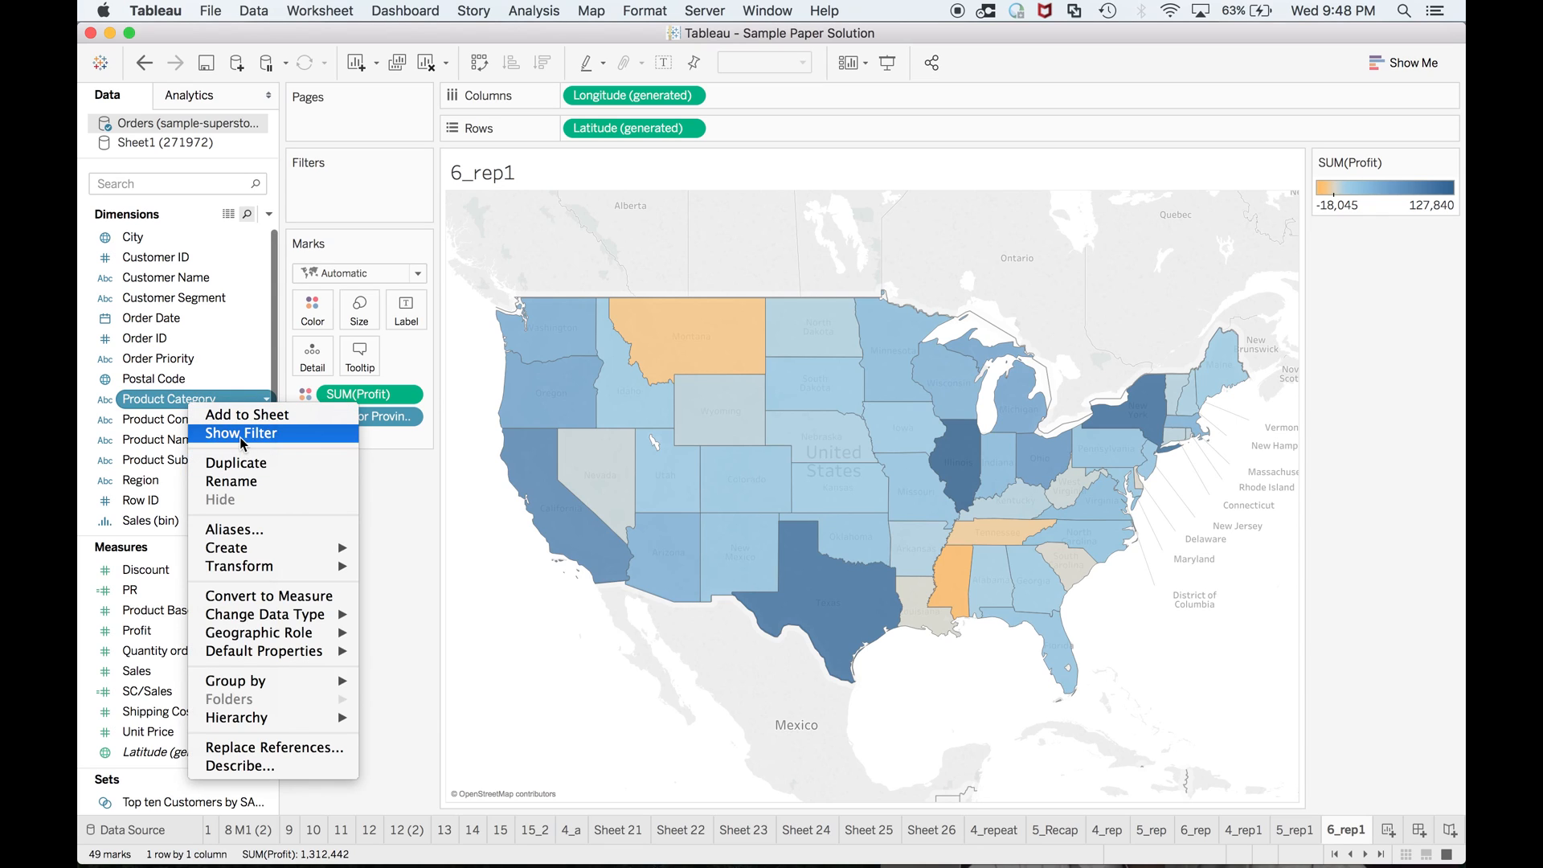
left_click(239, 433)
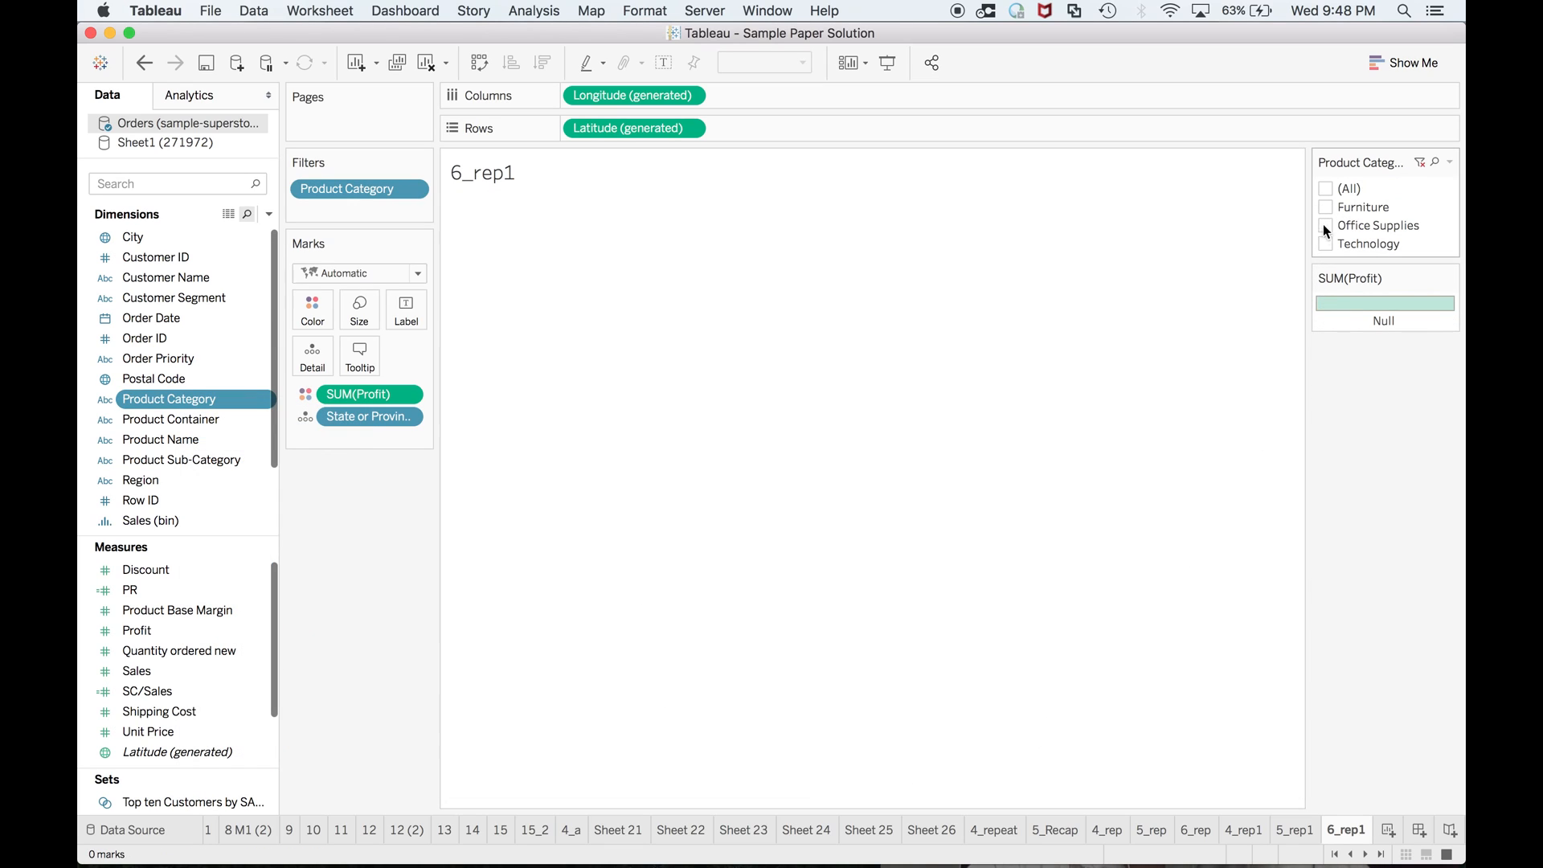
left_click(1326, 244)
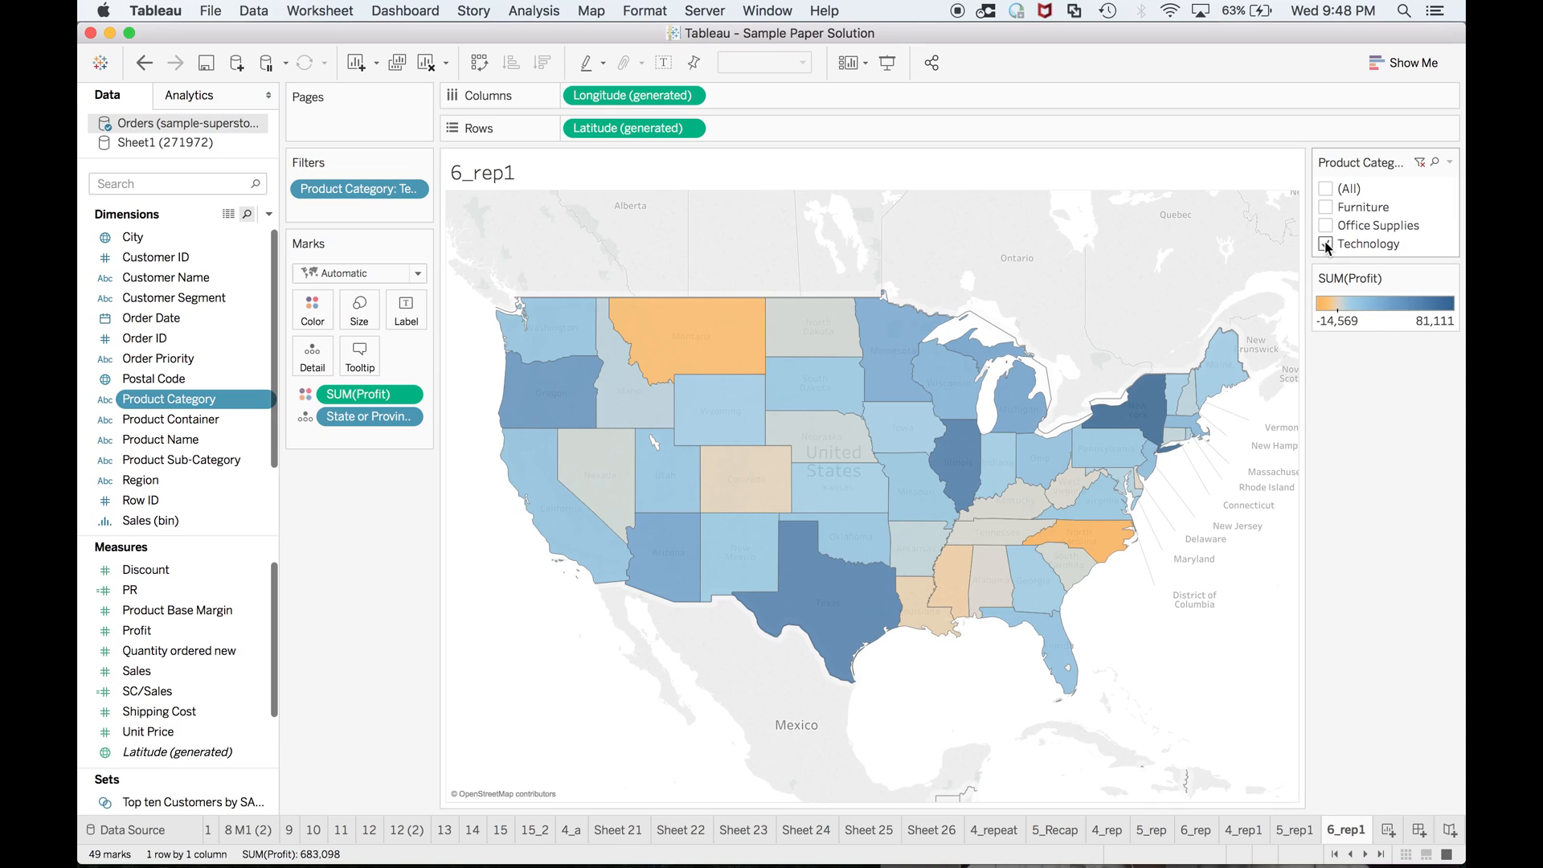
left_click(1326, 243)
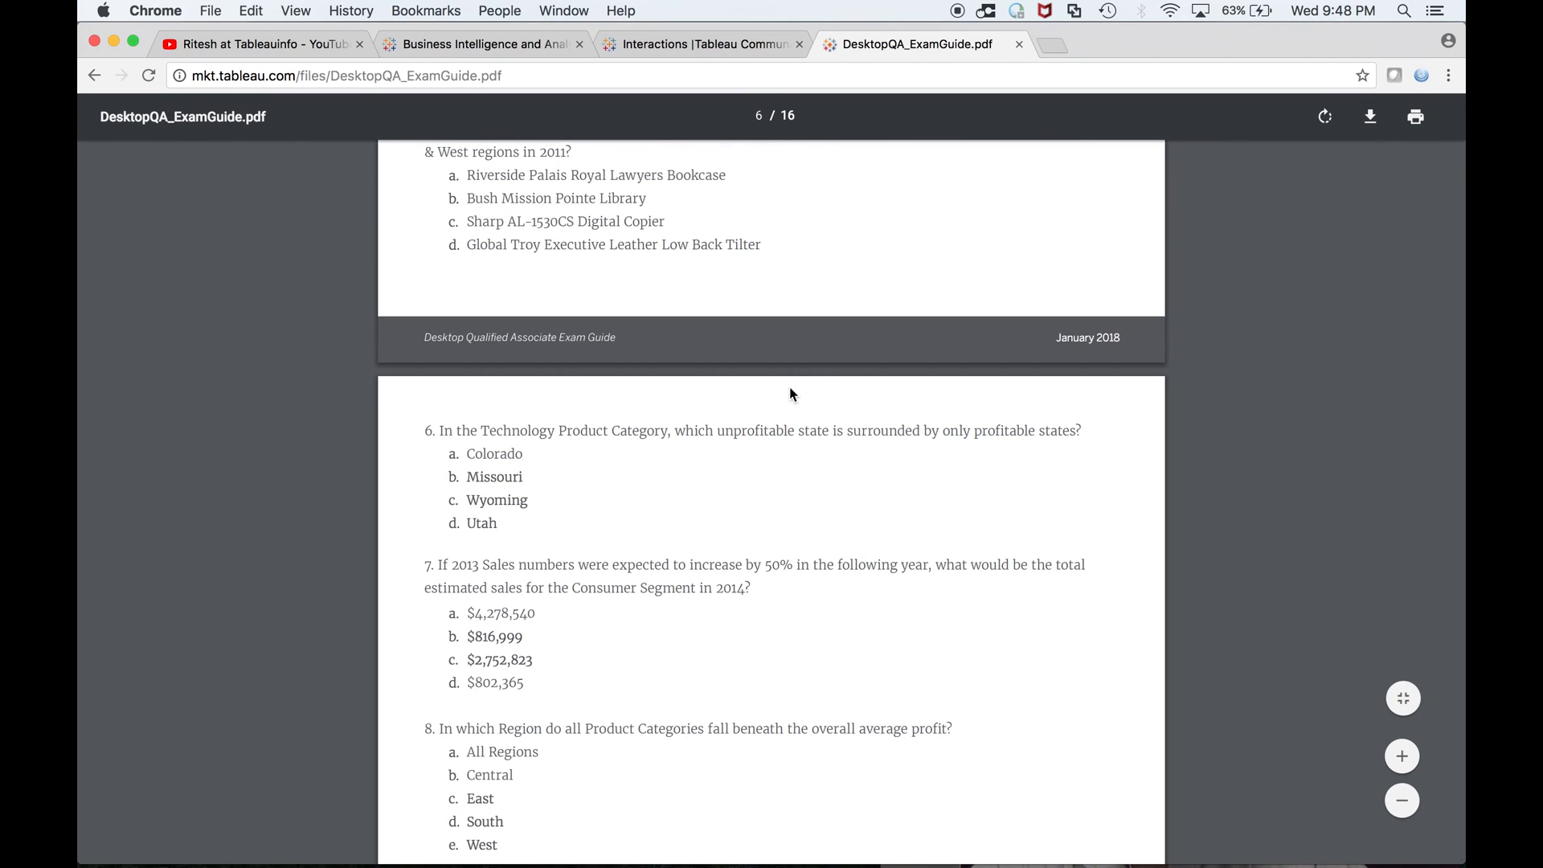
mouse_move(771, 444)
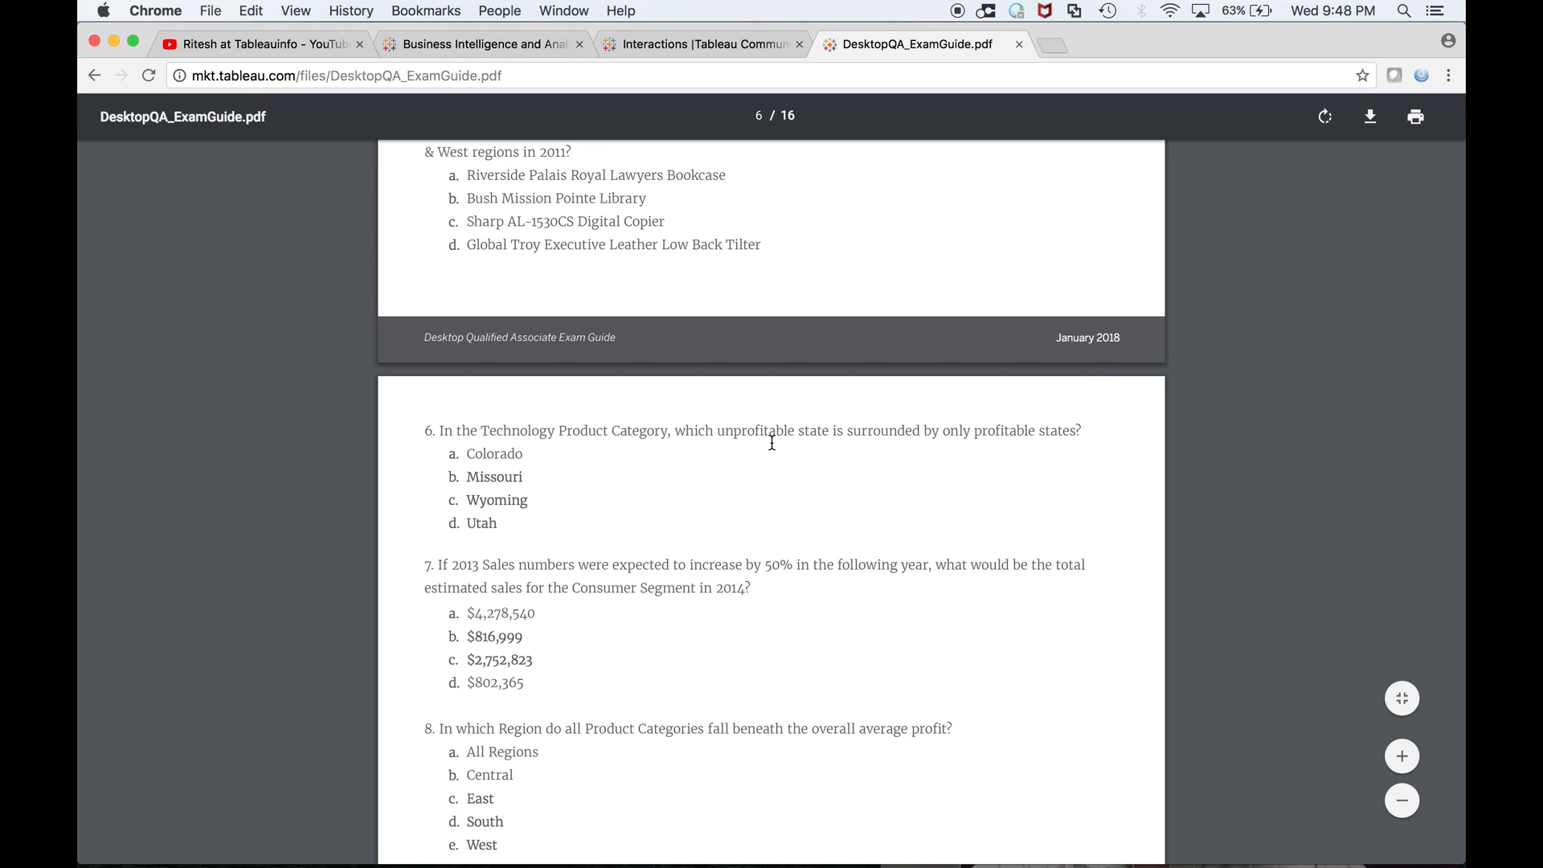
mouse_move(894, 462)
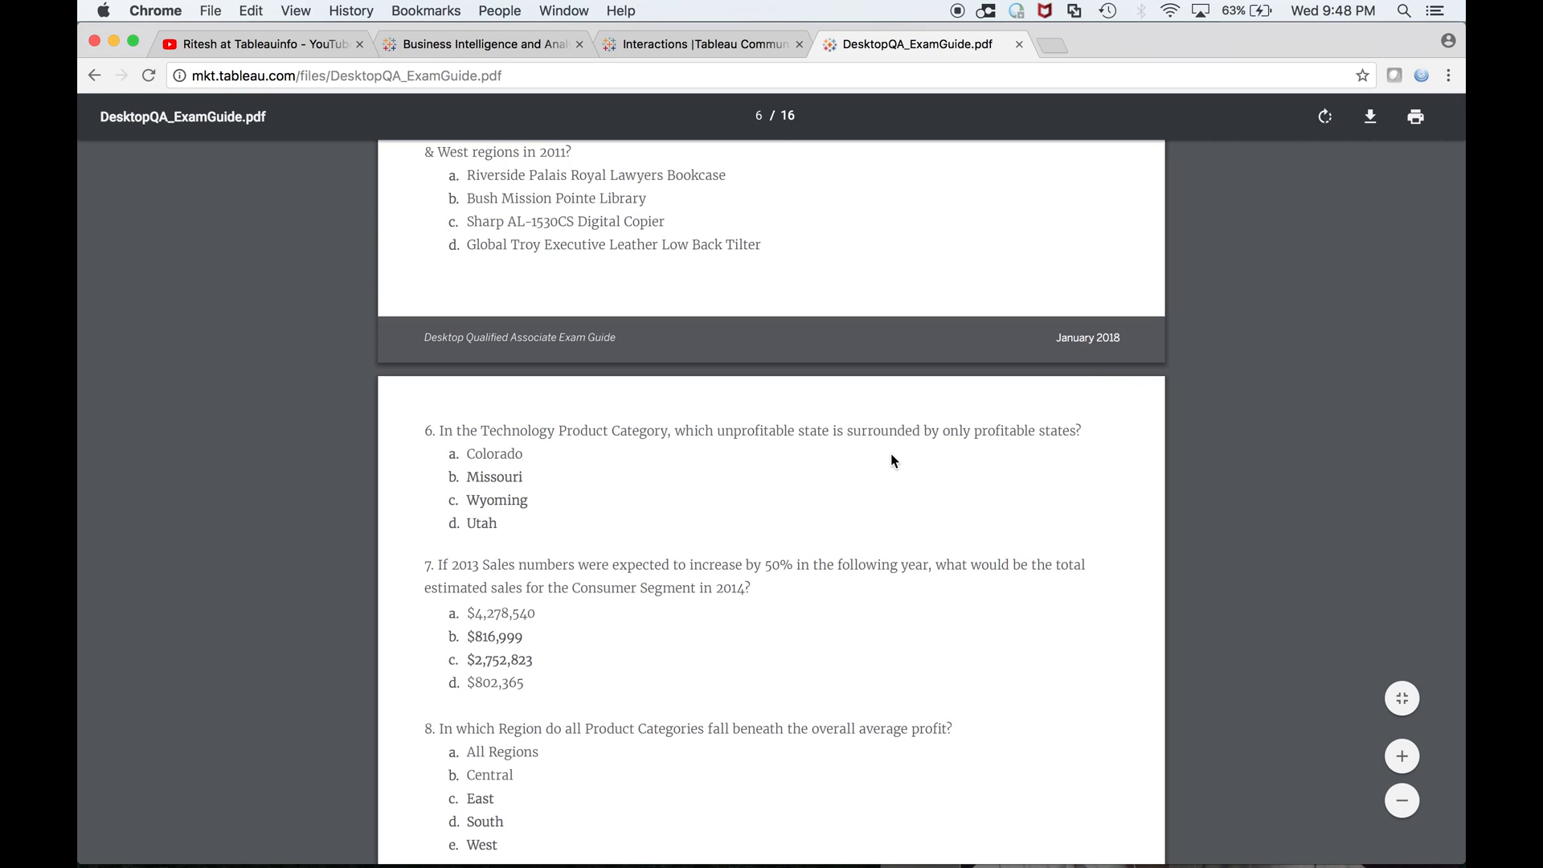
mouse_move(1063, 456)
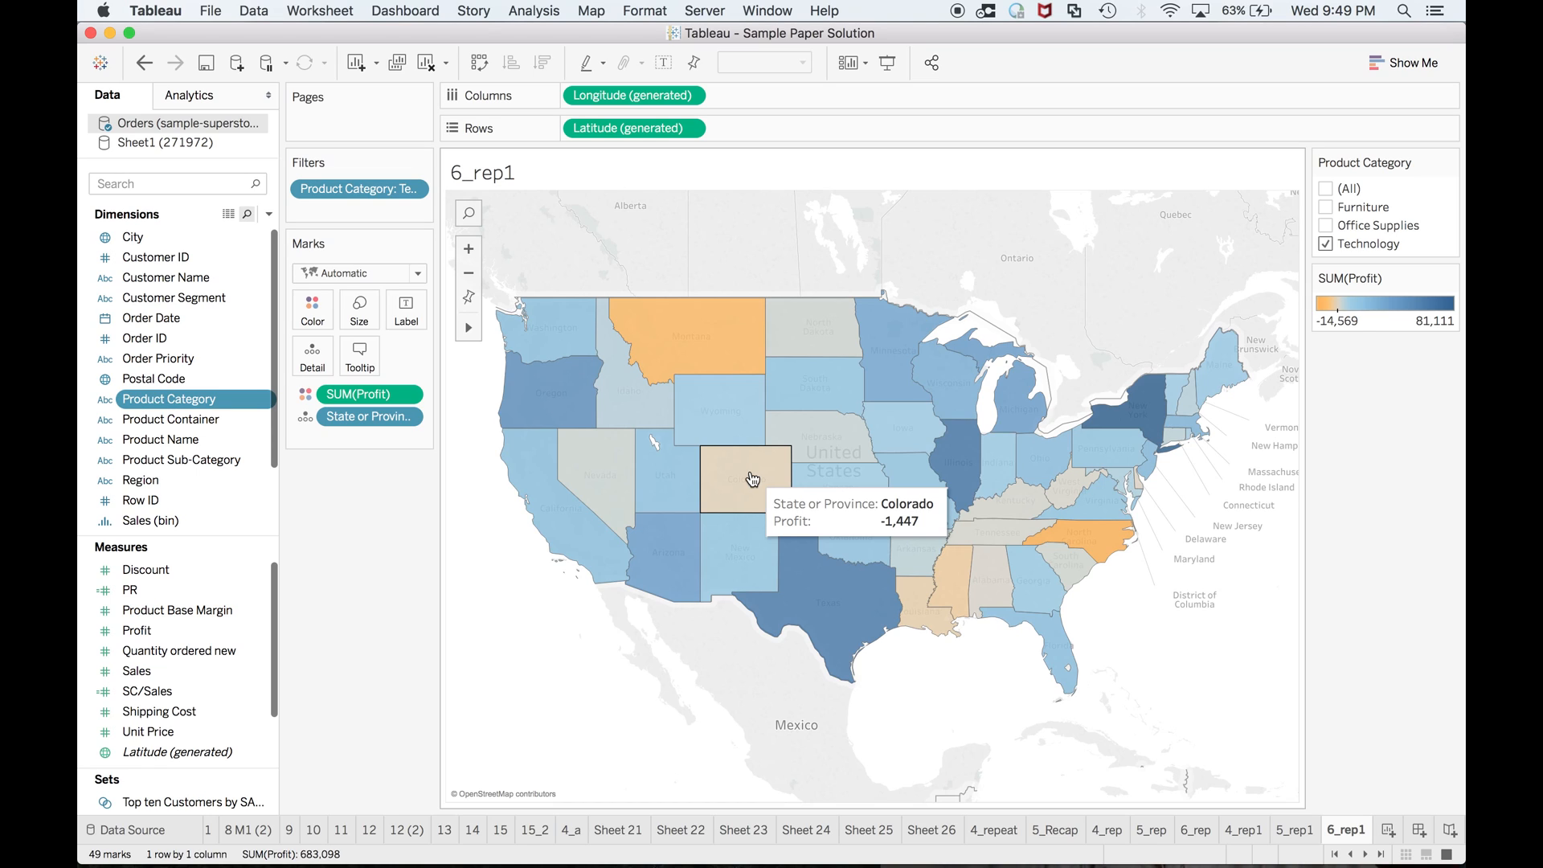
mouse_move(1097, 552)
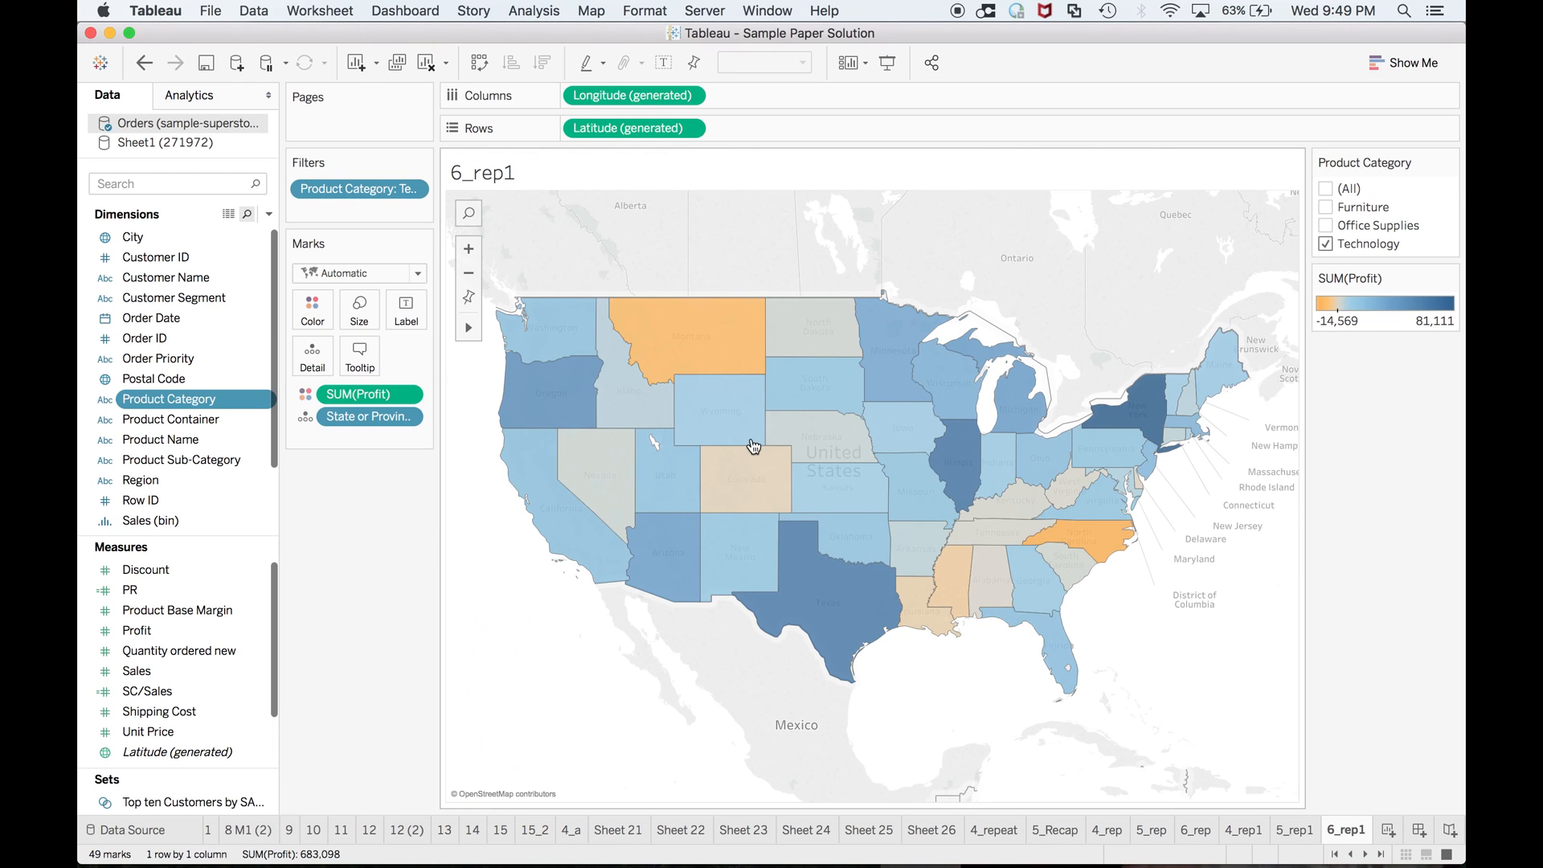
mouse_move(1093, 389)
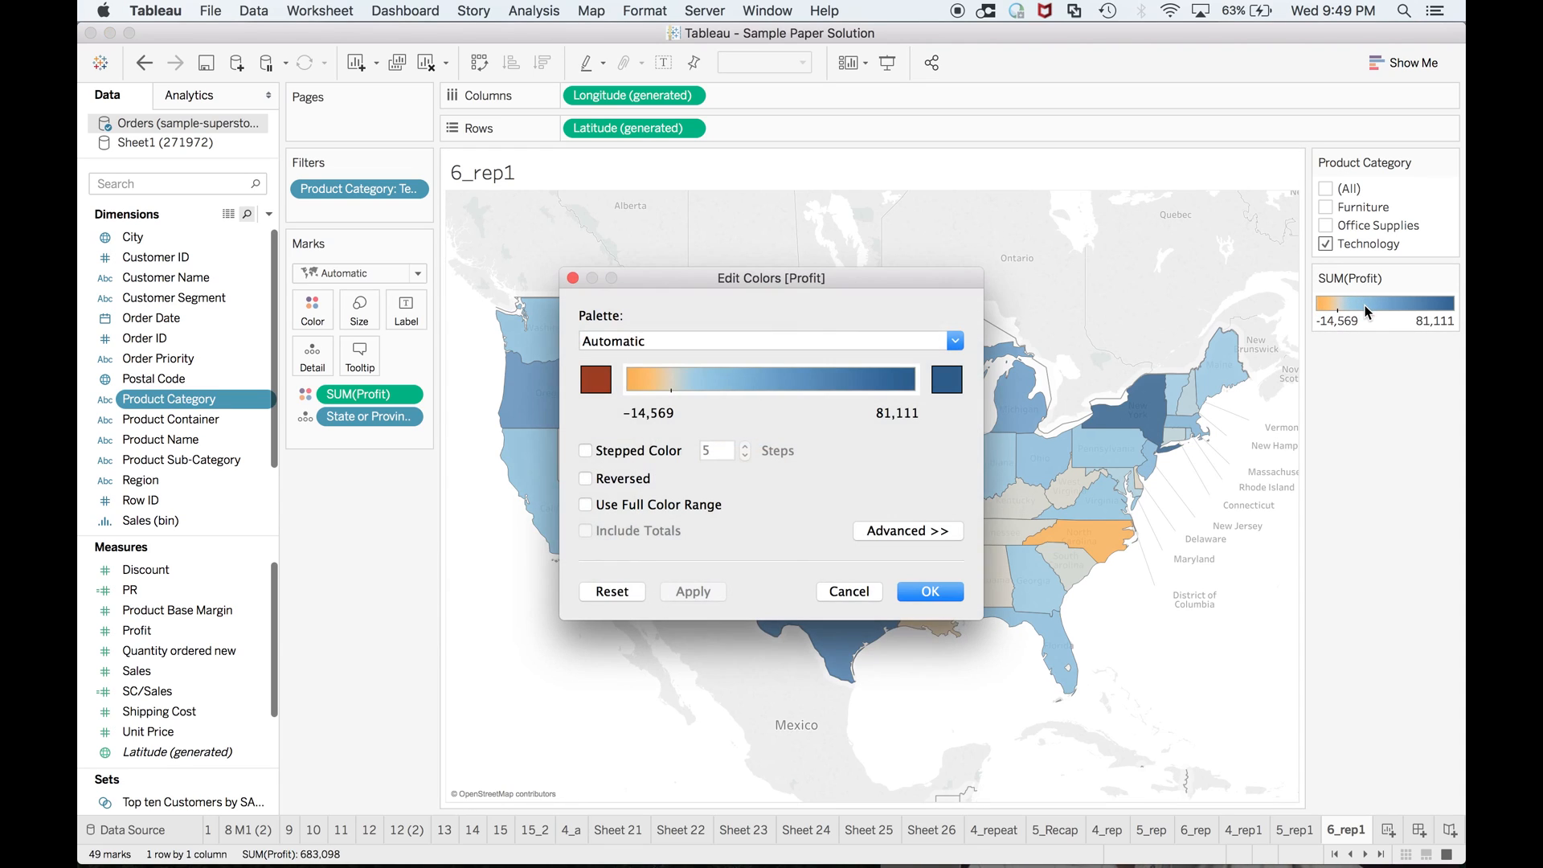
Apply two-step stepped colours to the SUM(Profit) legend so losses stand out
left_click(585, 450)
type("2")
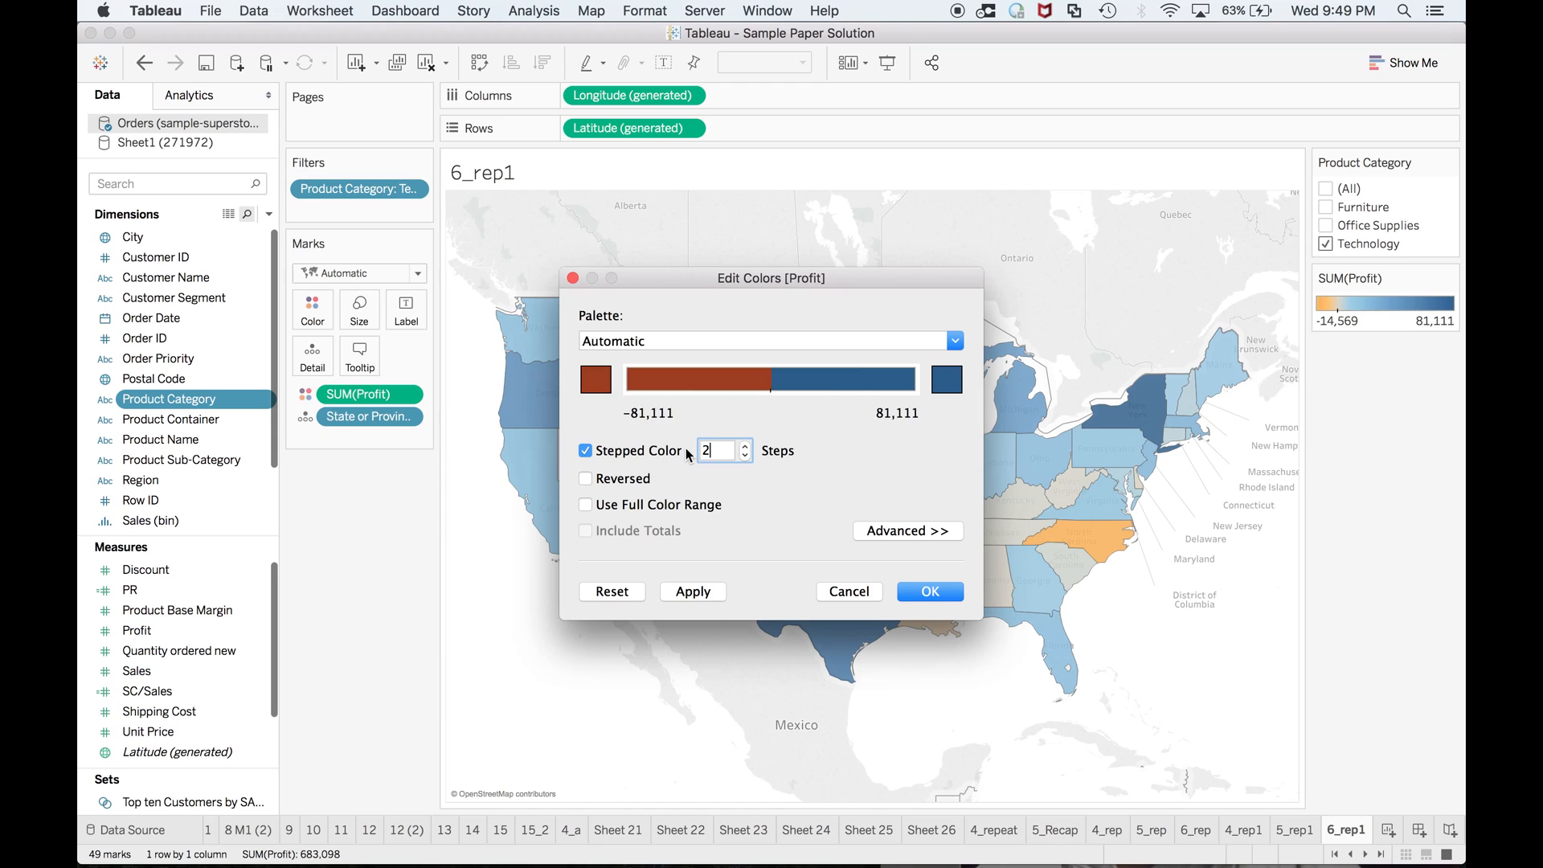
left_click(927, 592)
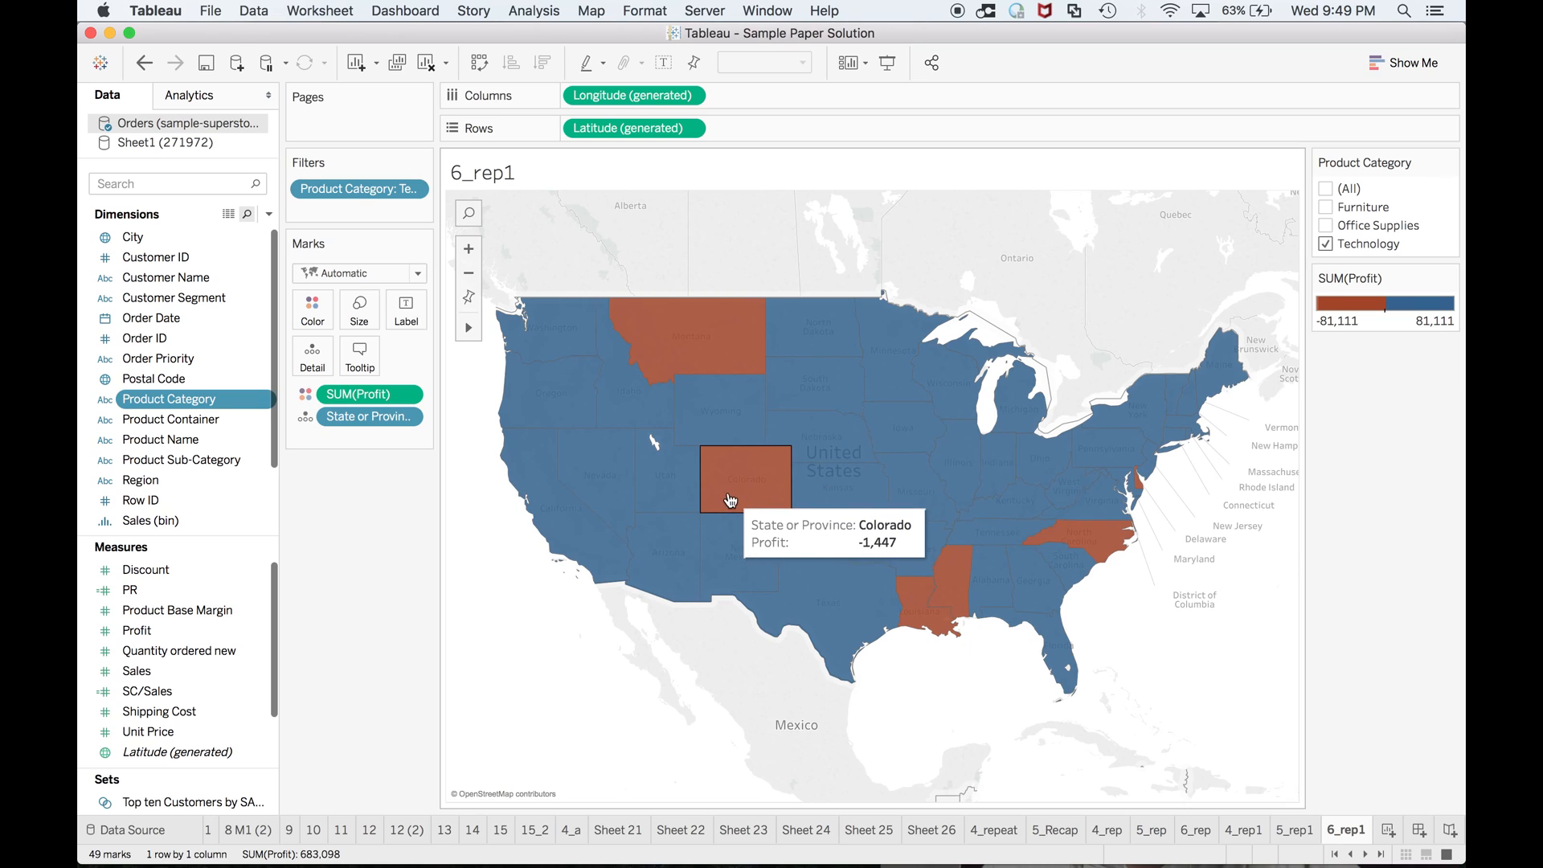
mouse_move(757, 476)
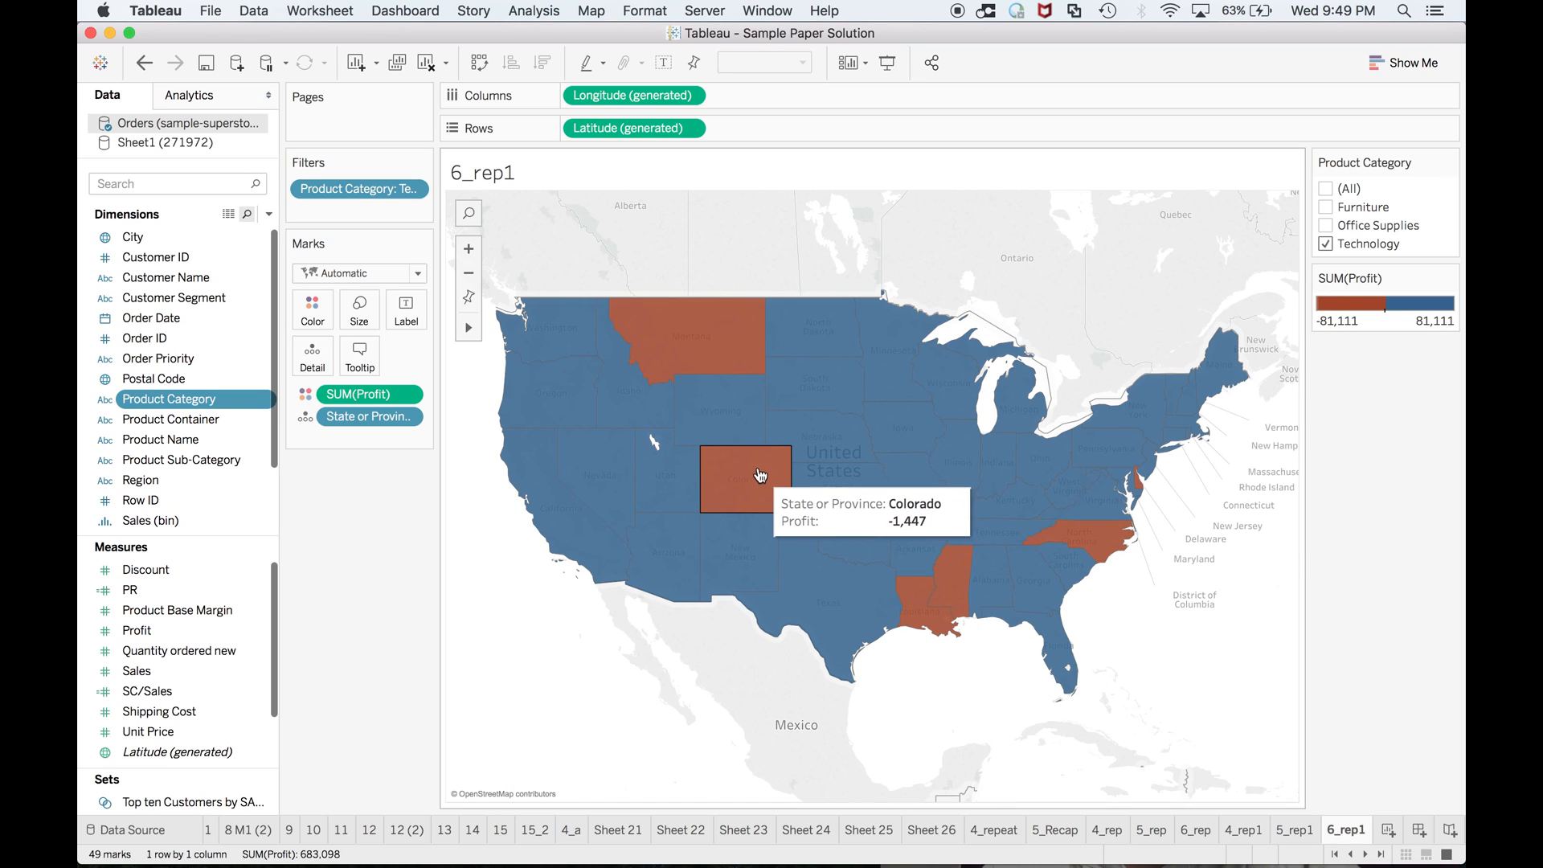
mouse_move(728, 367)
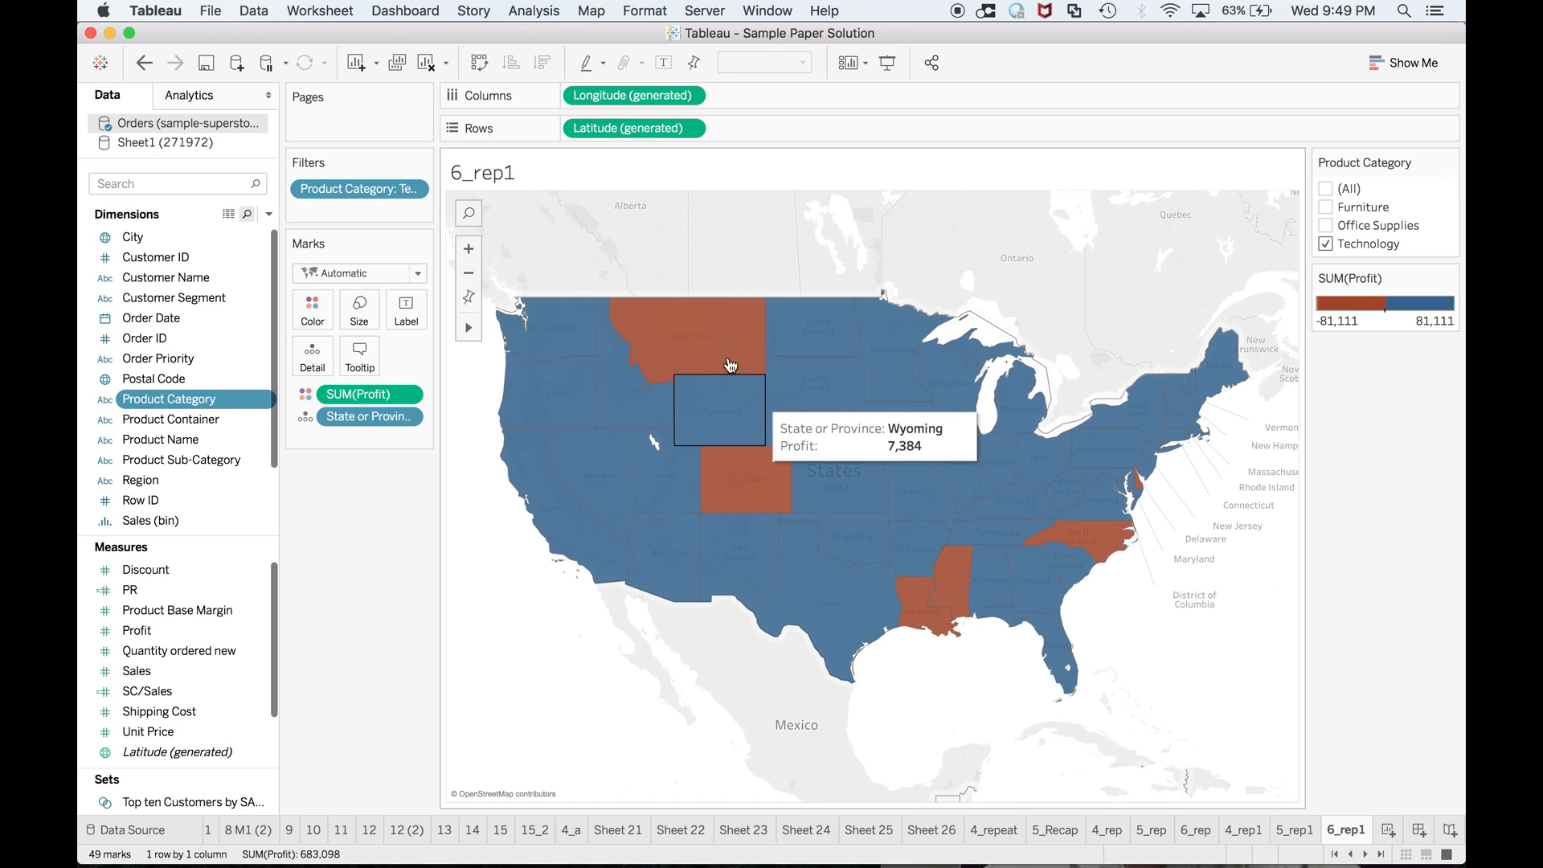
mouse_move(1082, 550)
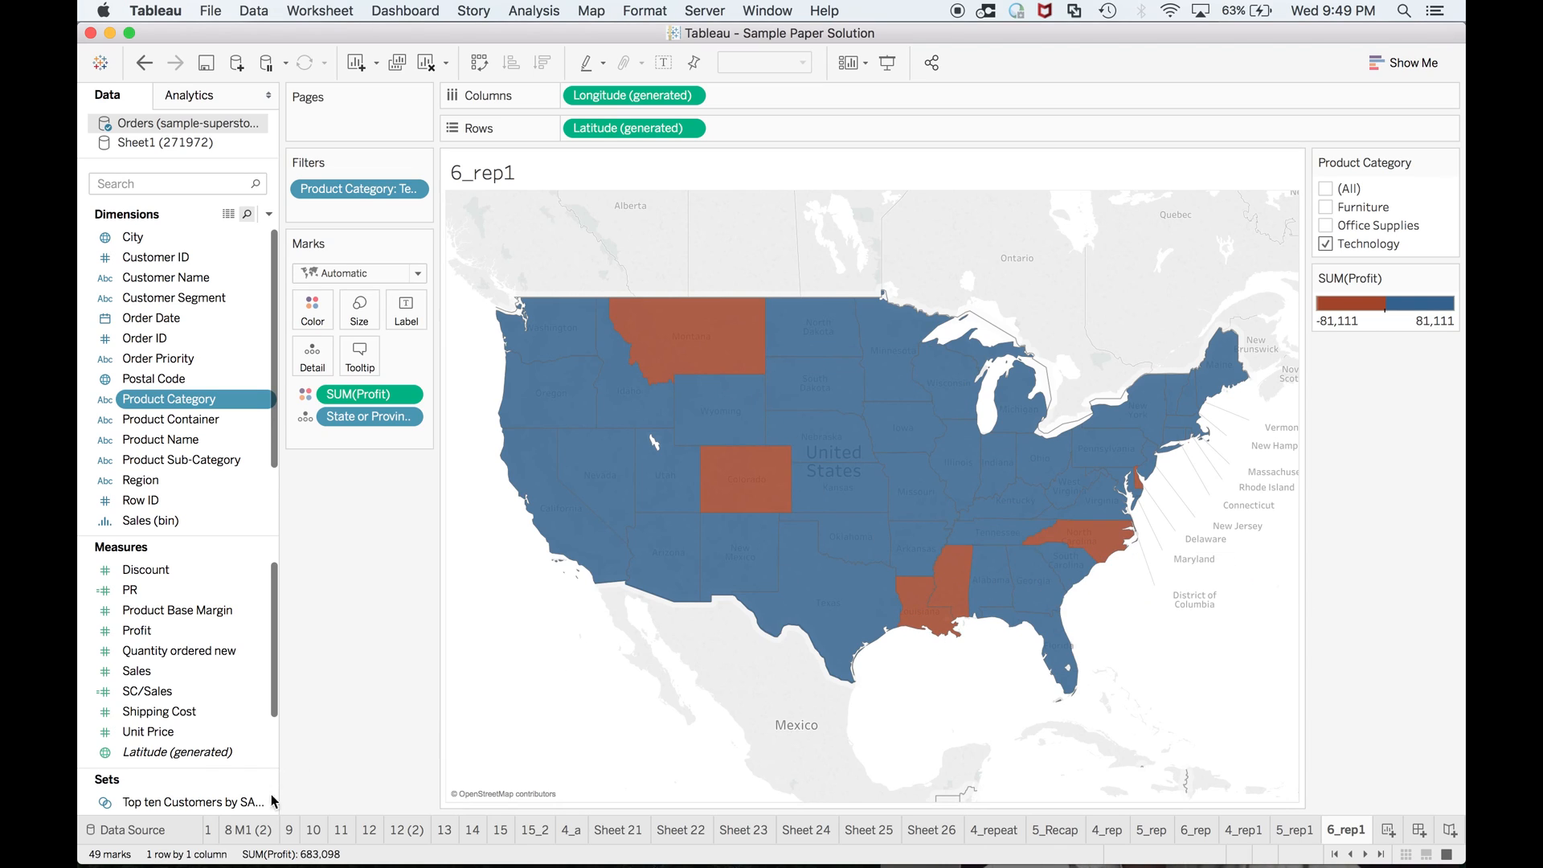
left_click(212, 829)
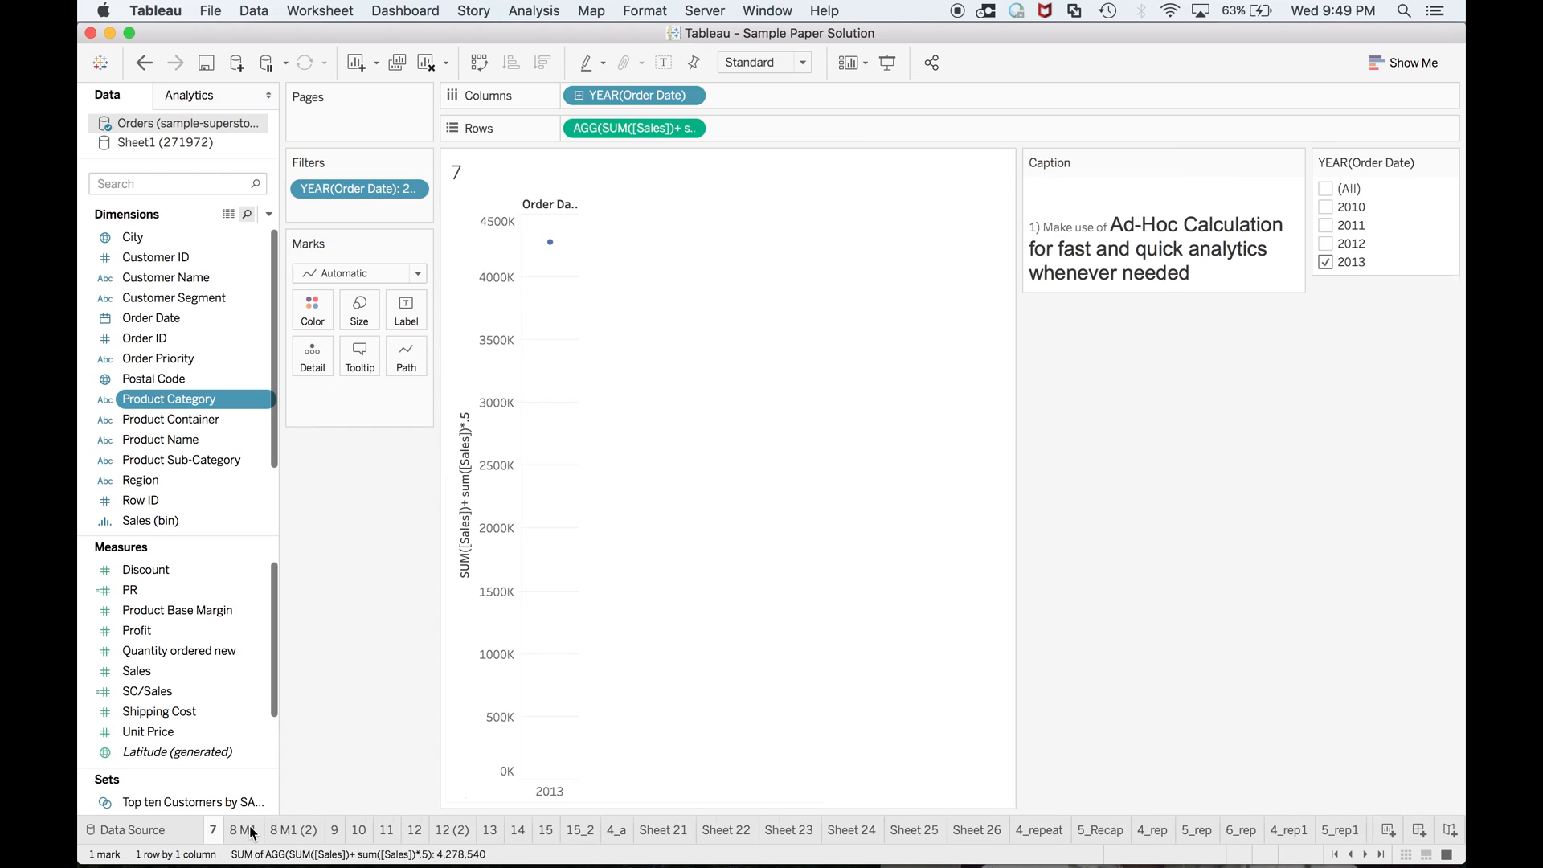
Switch to sheet 6 and confirm Map Edit Locations matches states to United States
left_click(274, 830)
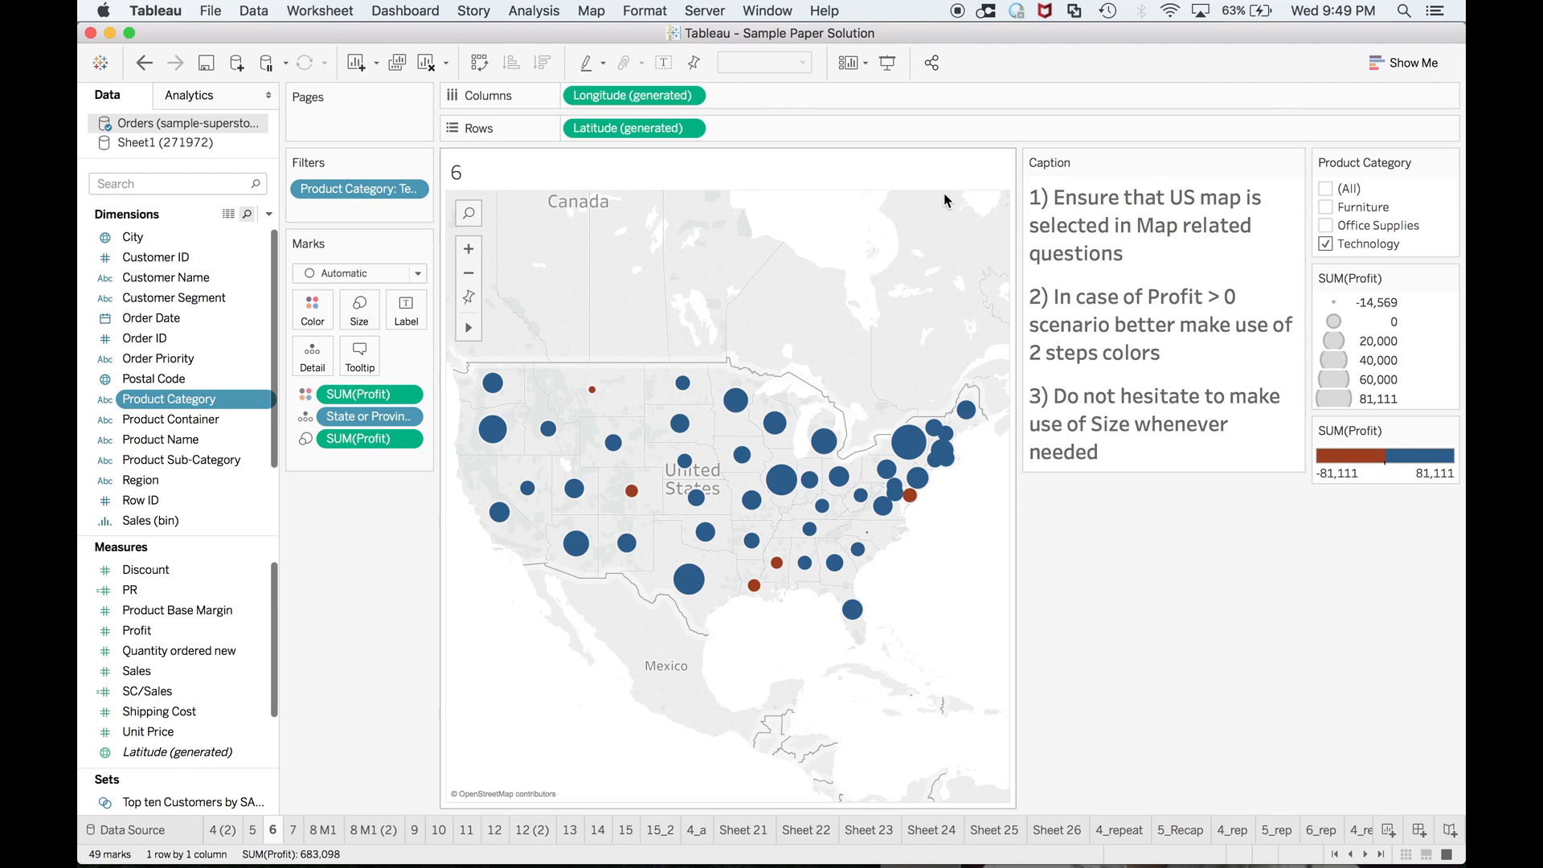
left_click(590, 11)
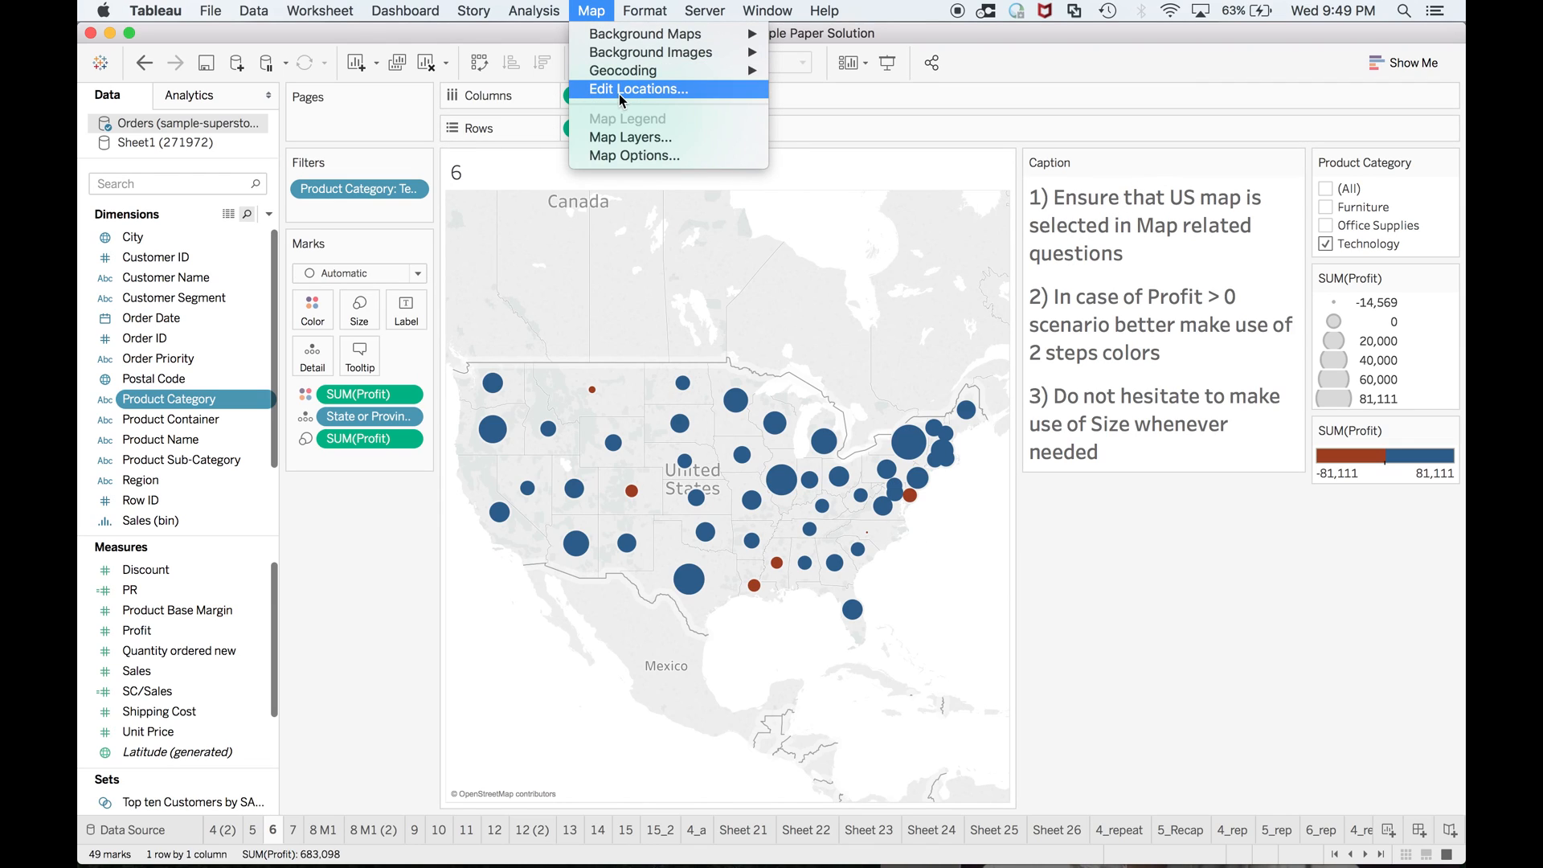
left_click(638, 88)
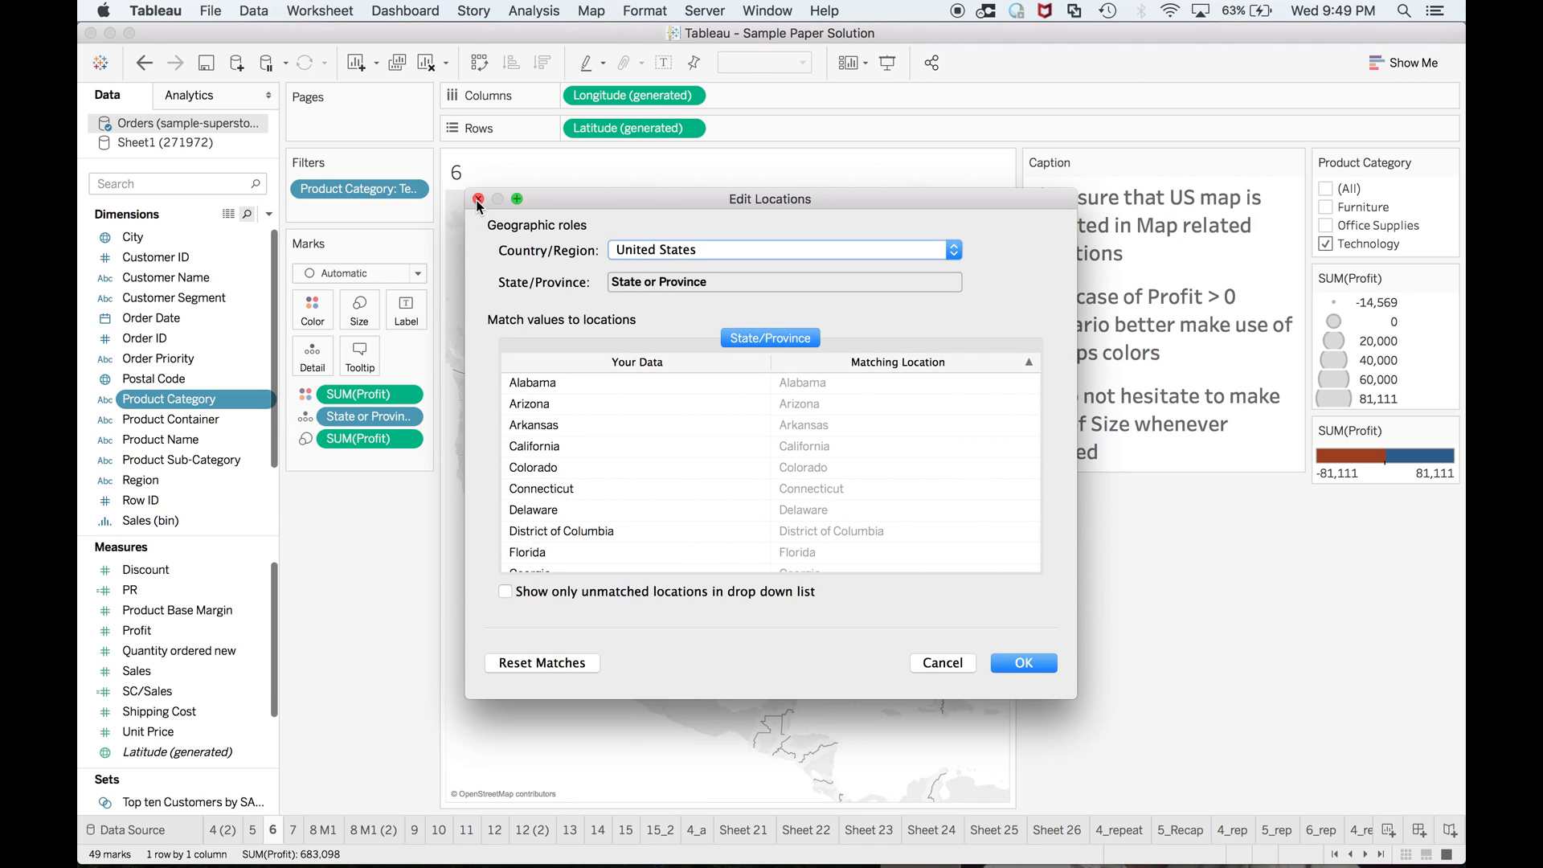
left_click(1022, 662)
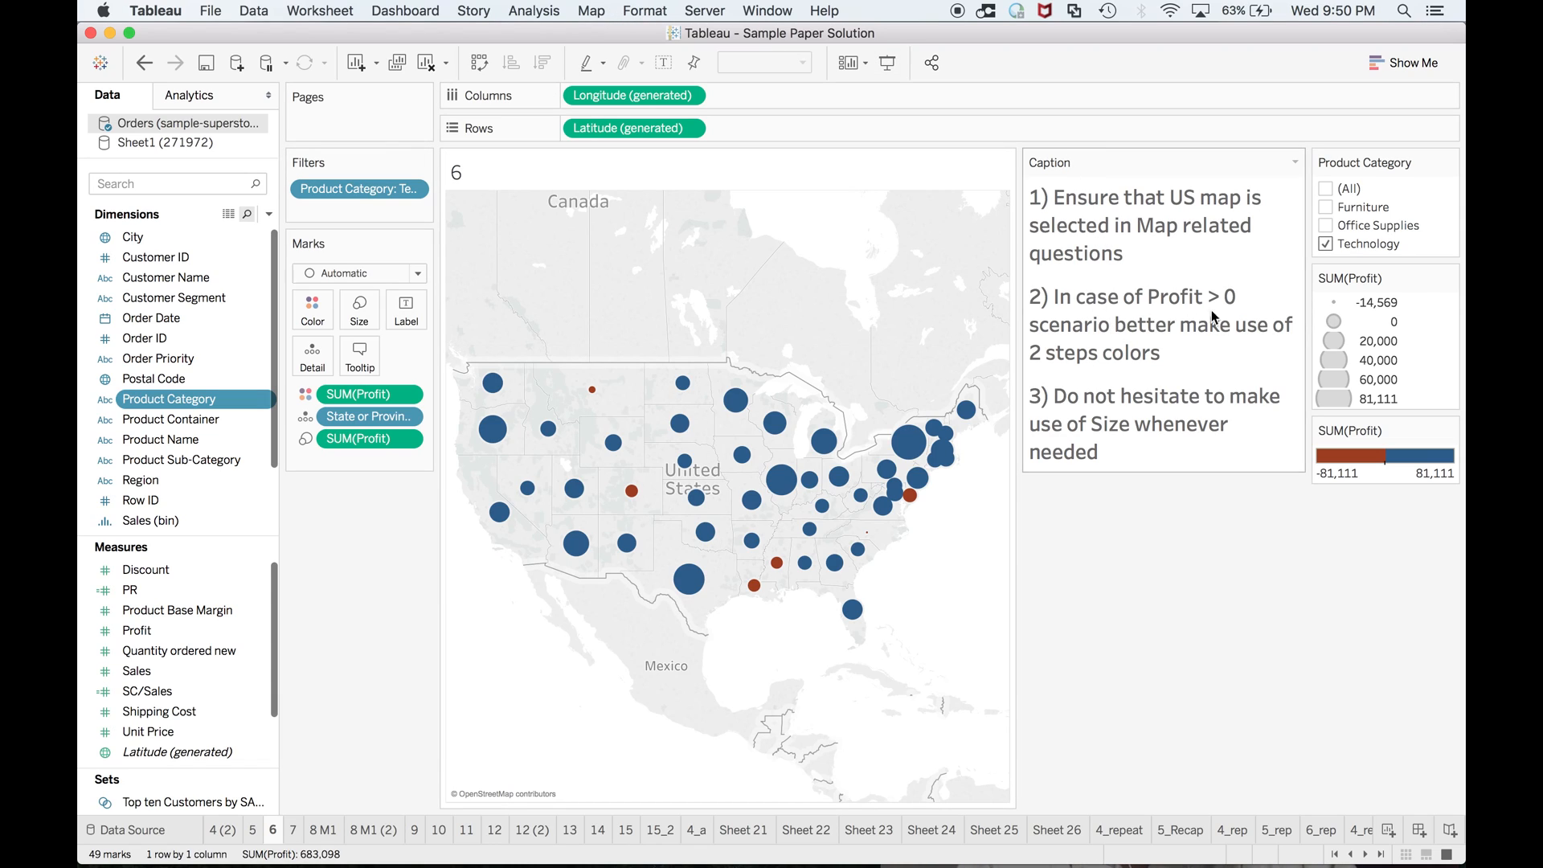
mouse_move(1245, 342)
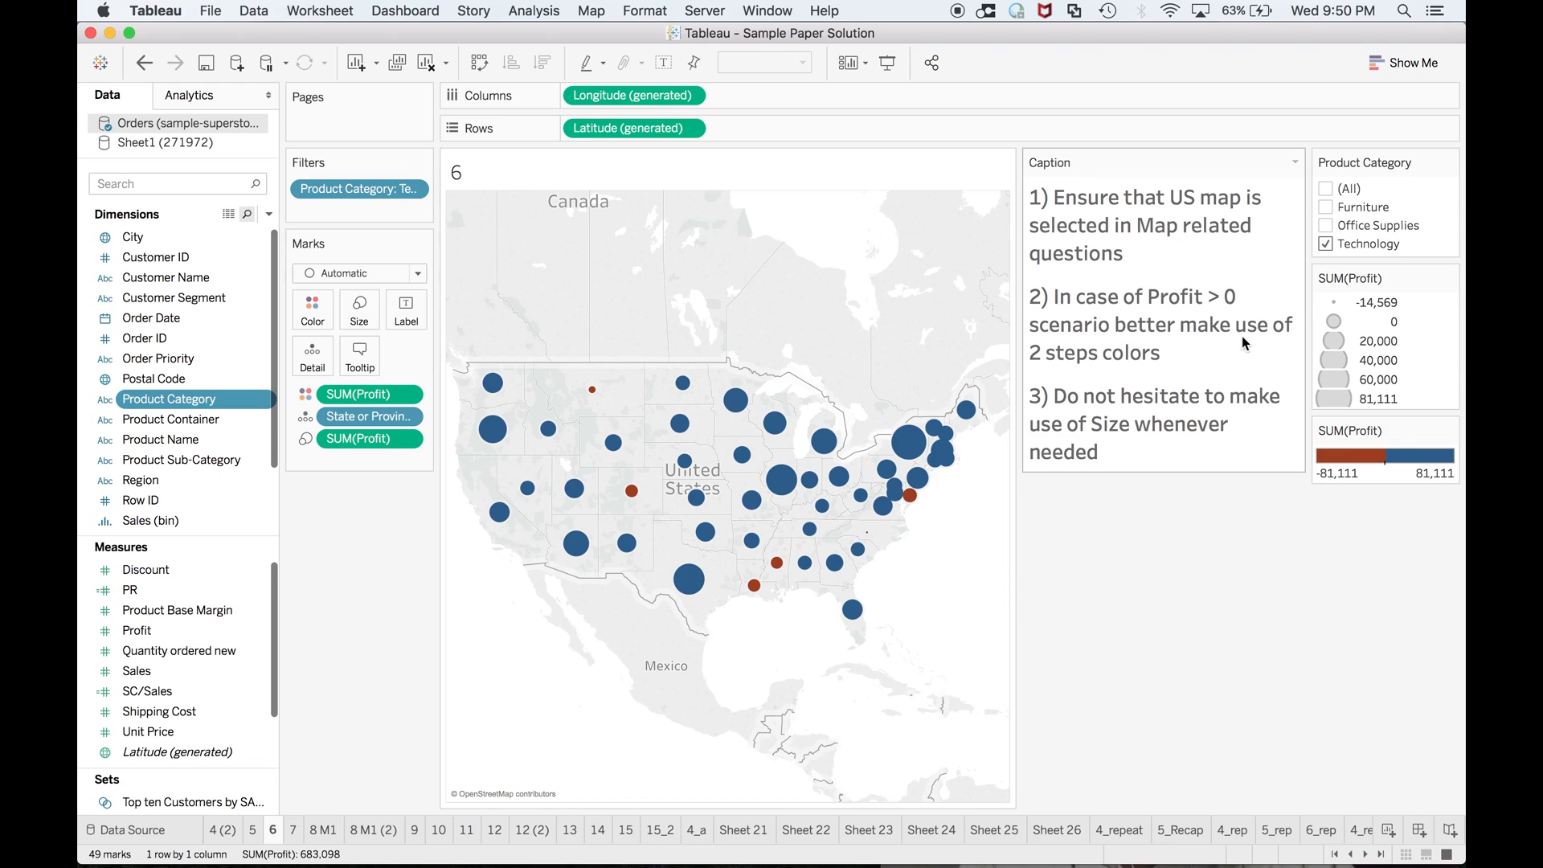
mouse_move(1188, 448)
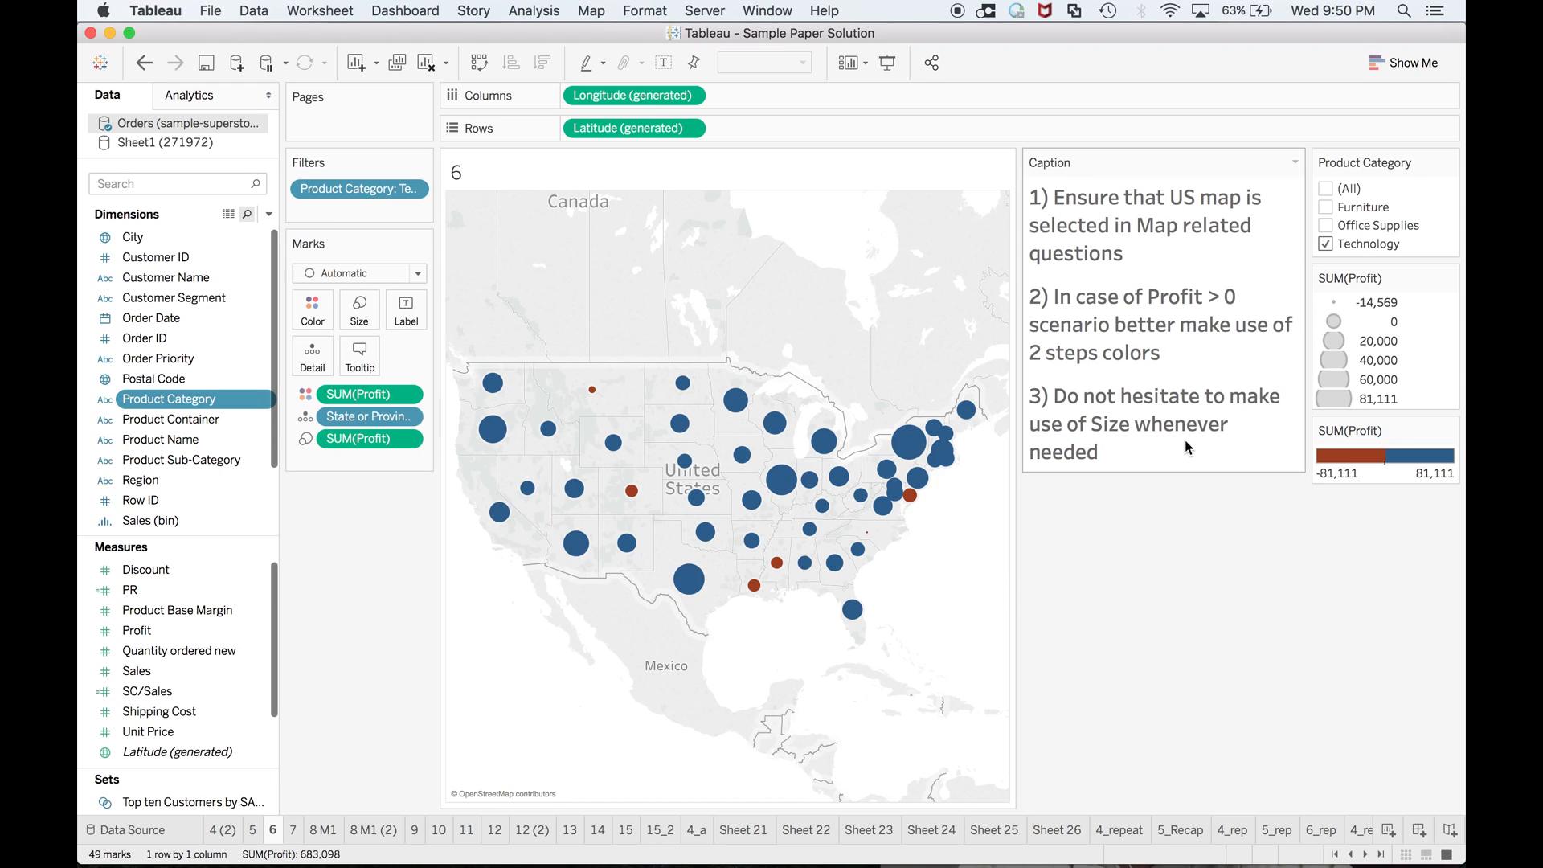
mouse_move(1196, 479)
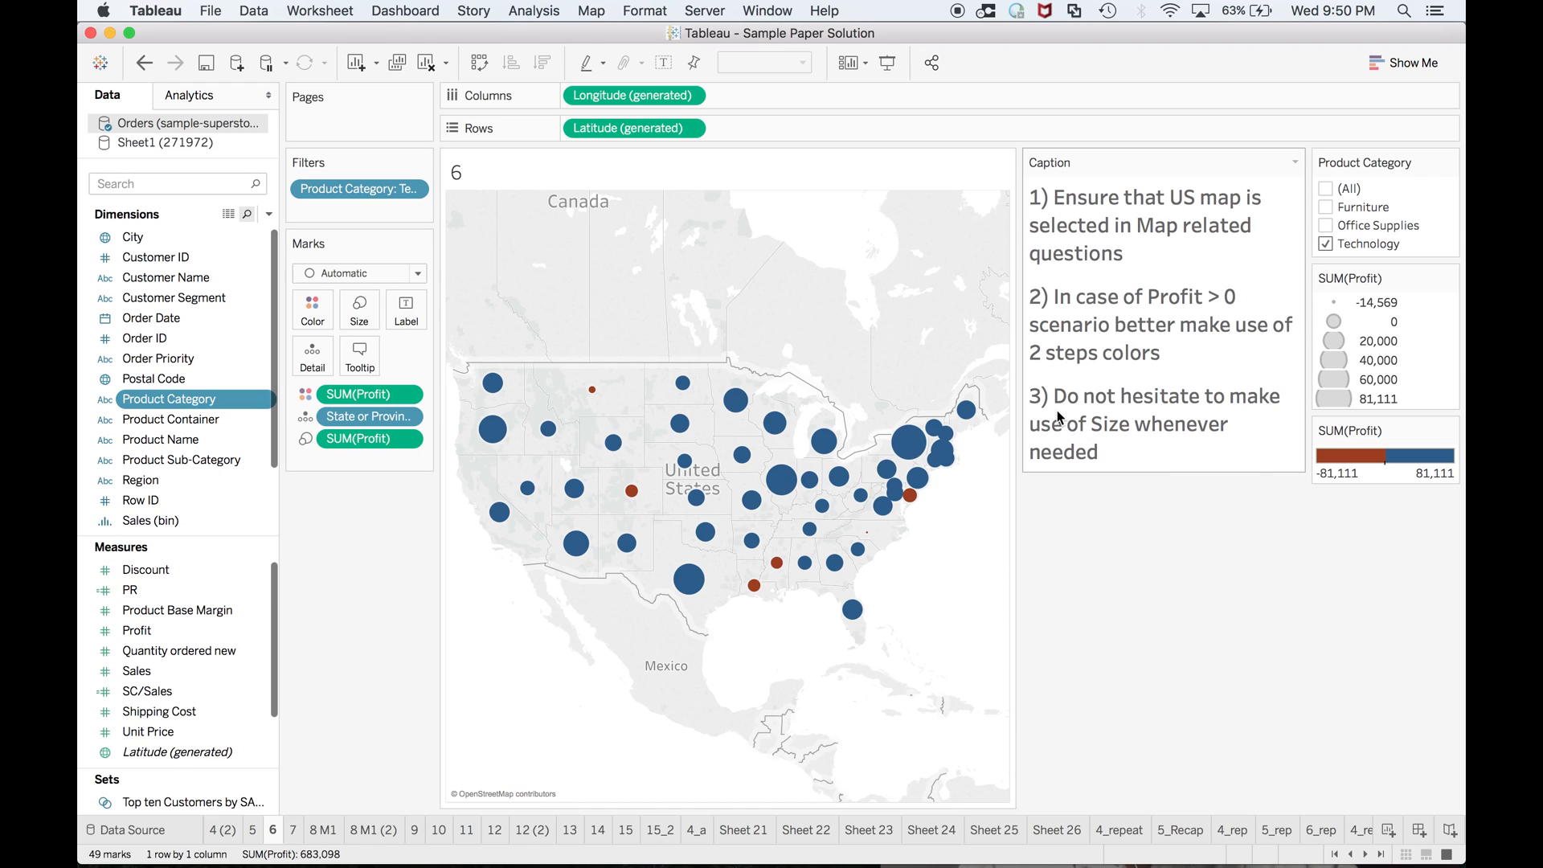
mouse_move(1129, 445)
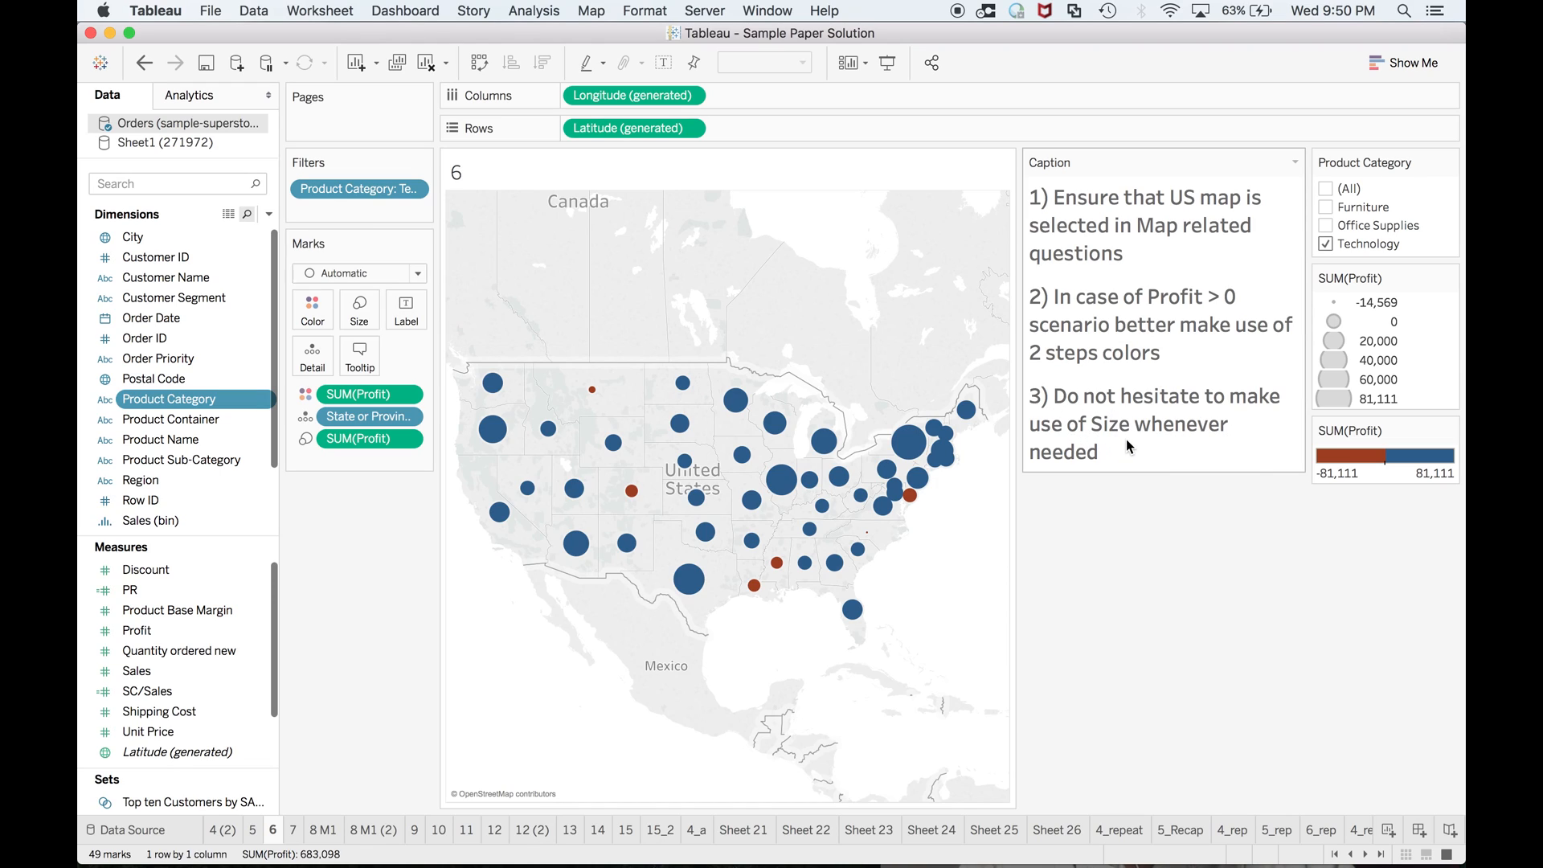
mouse_move(725, 387)
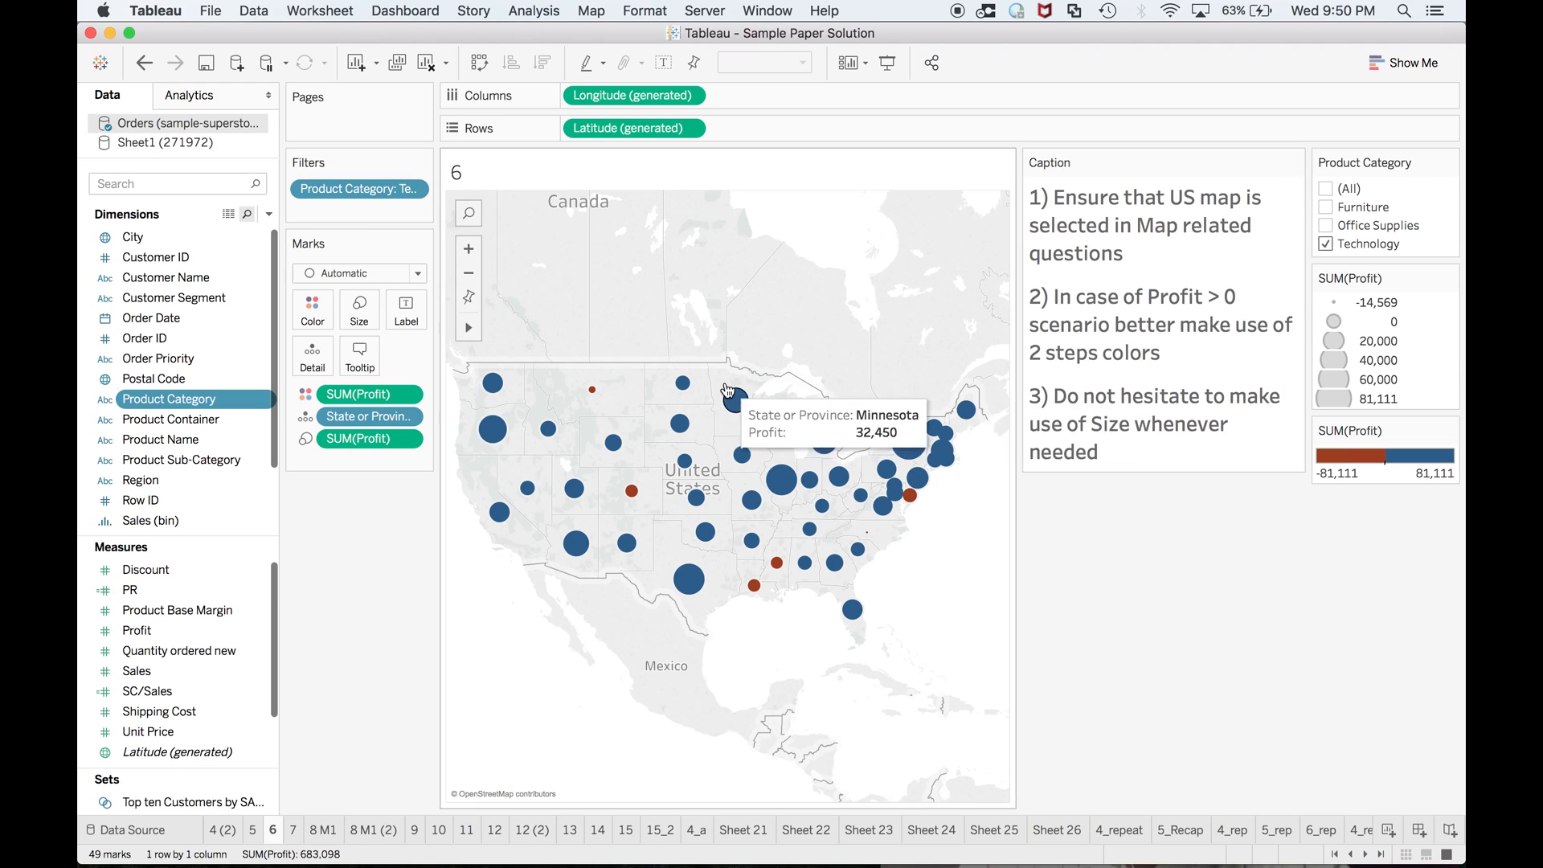
mouse_move(397, 276)
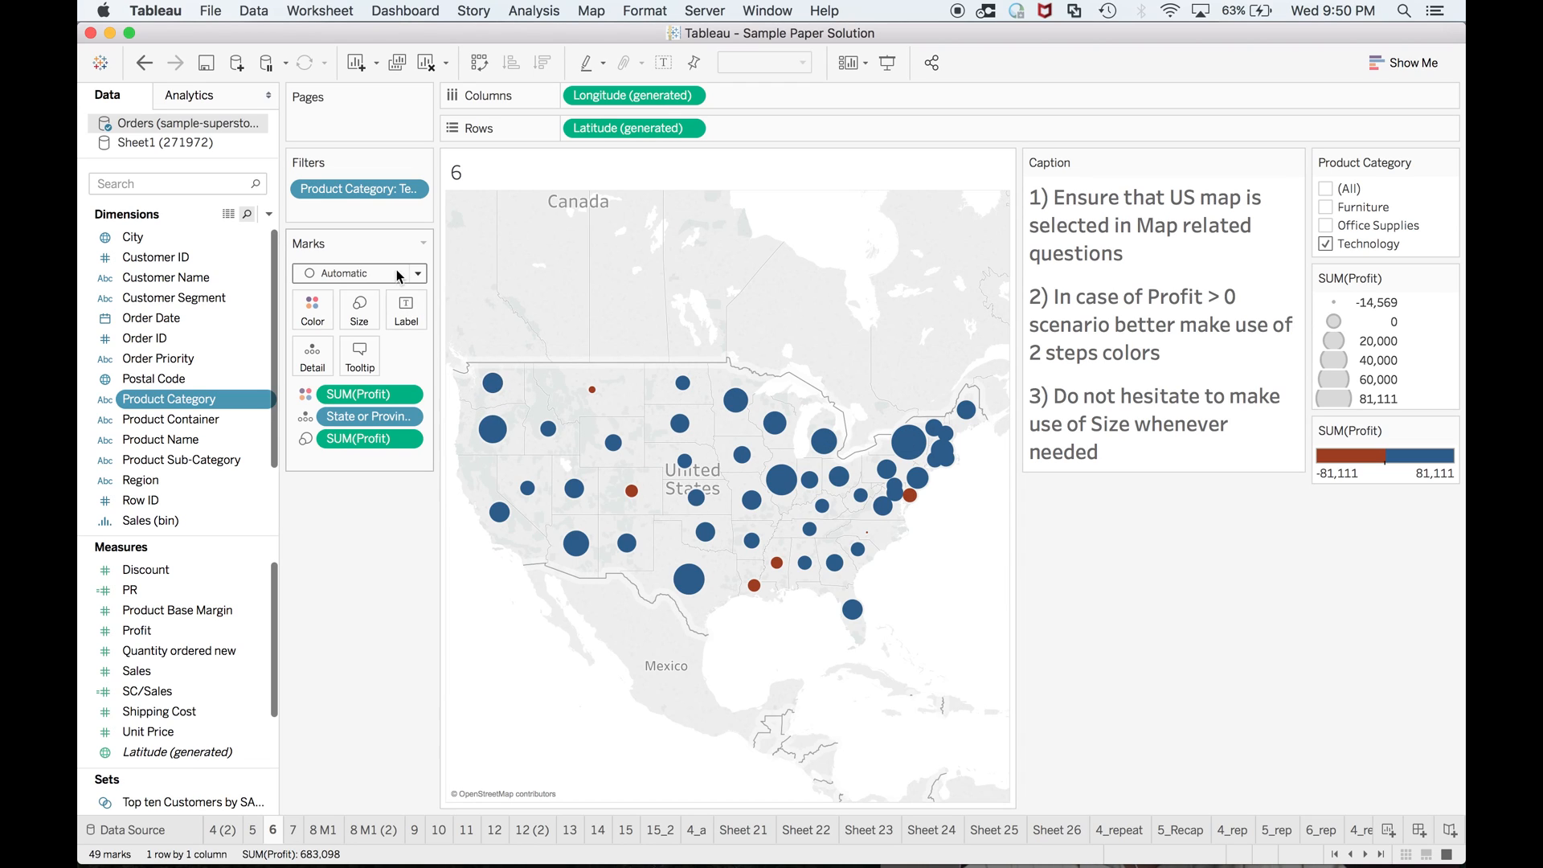
Switch to the exam guide in Chrome and scroll to questions 7 and 8
left_click(193, 432)
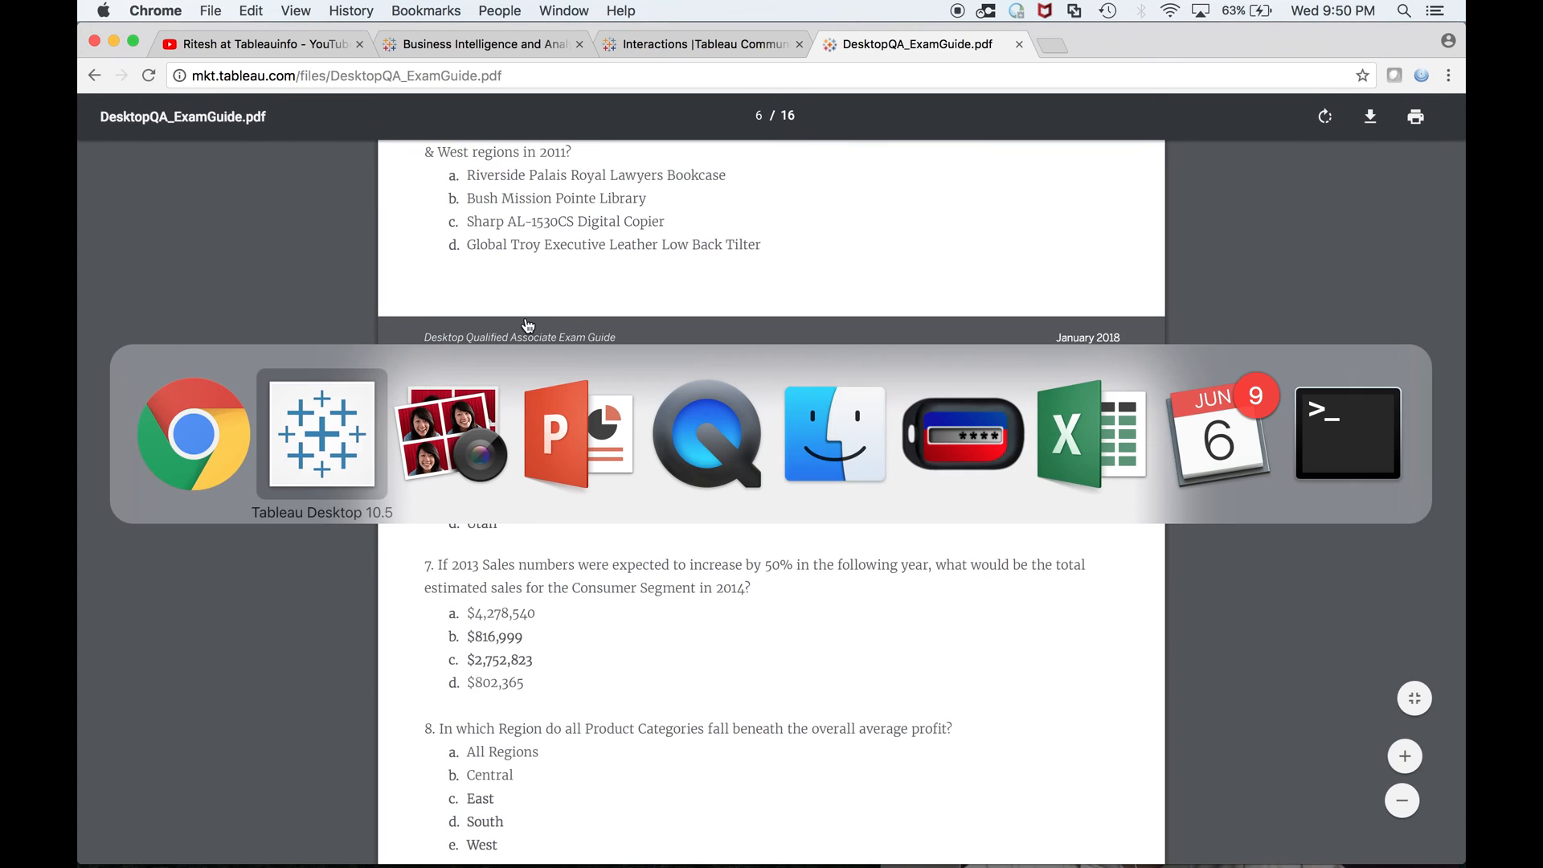
mouse_move(448, 433)
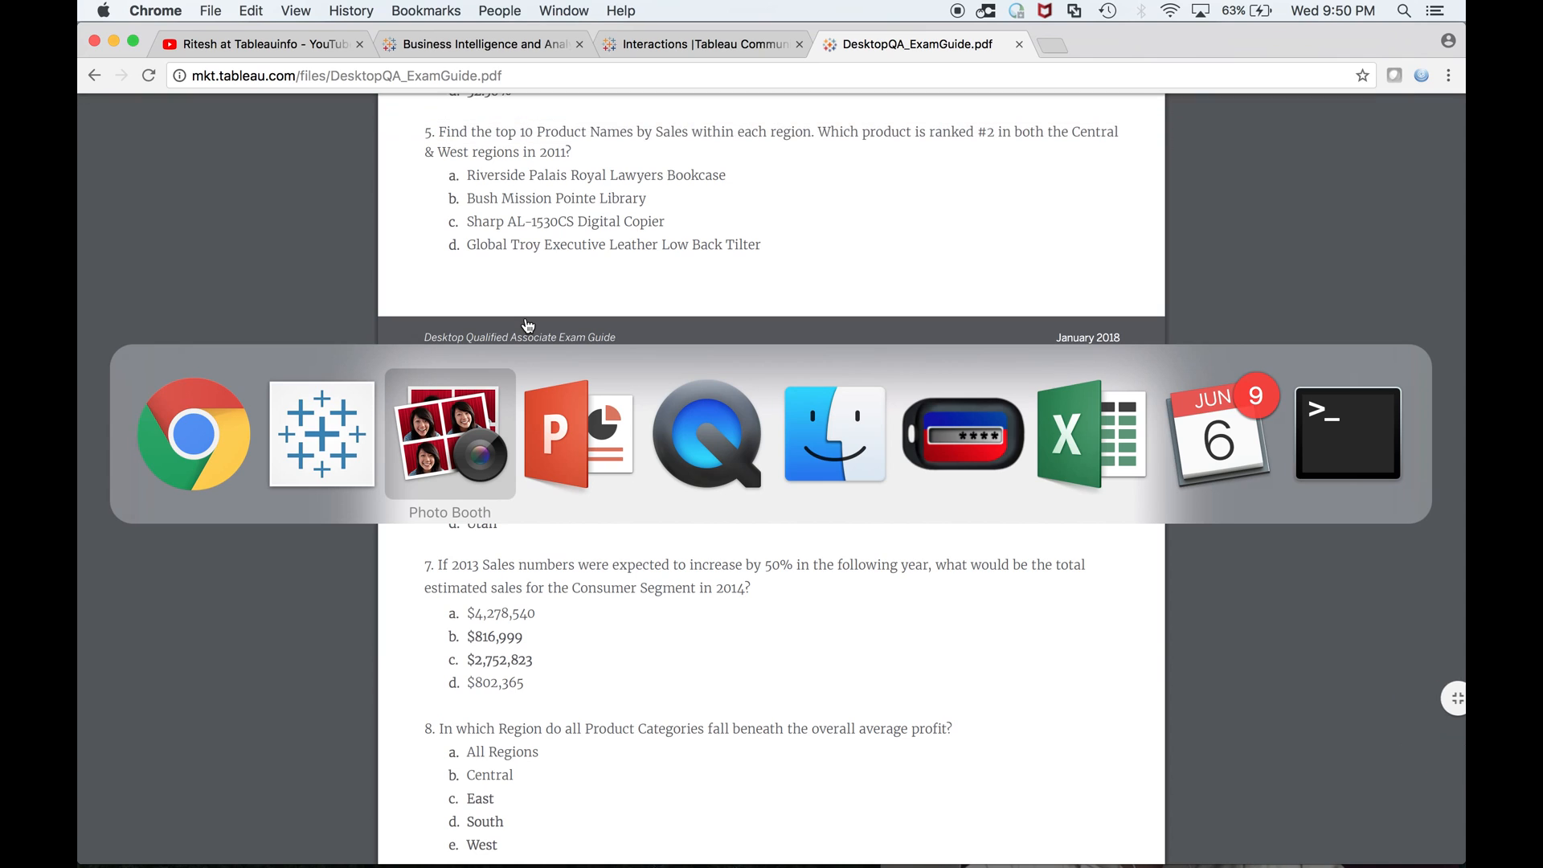
left_click(448, 434)
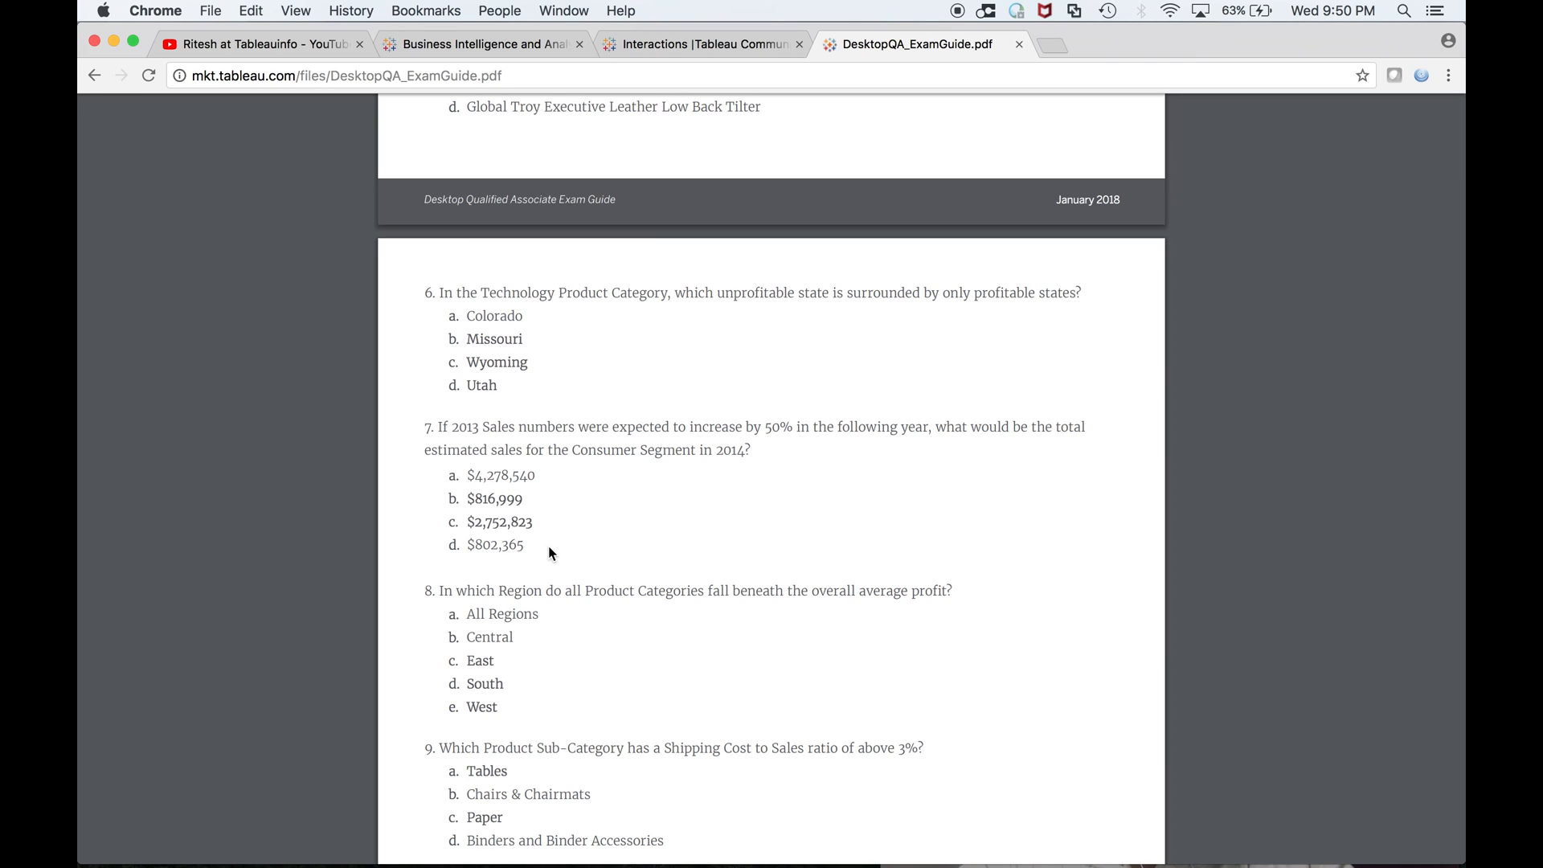
scroll("down", 3)
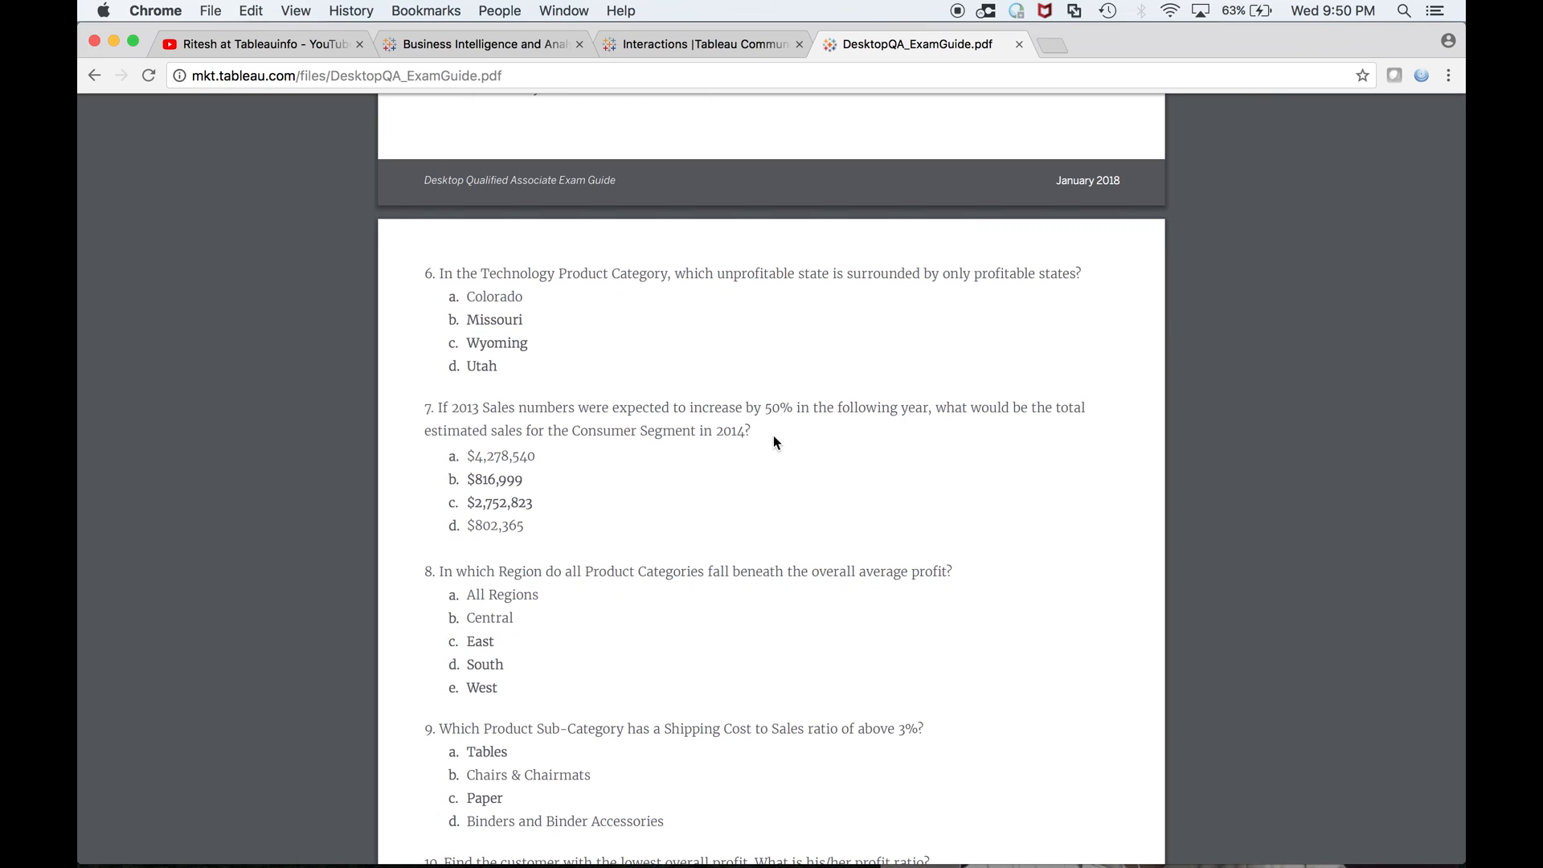
mouse_move(916, 449)
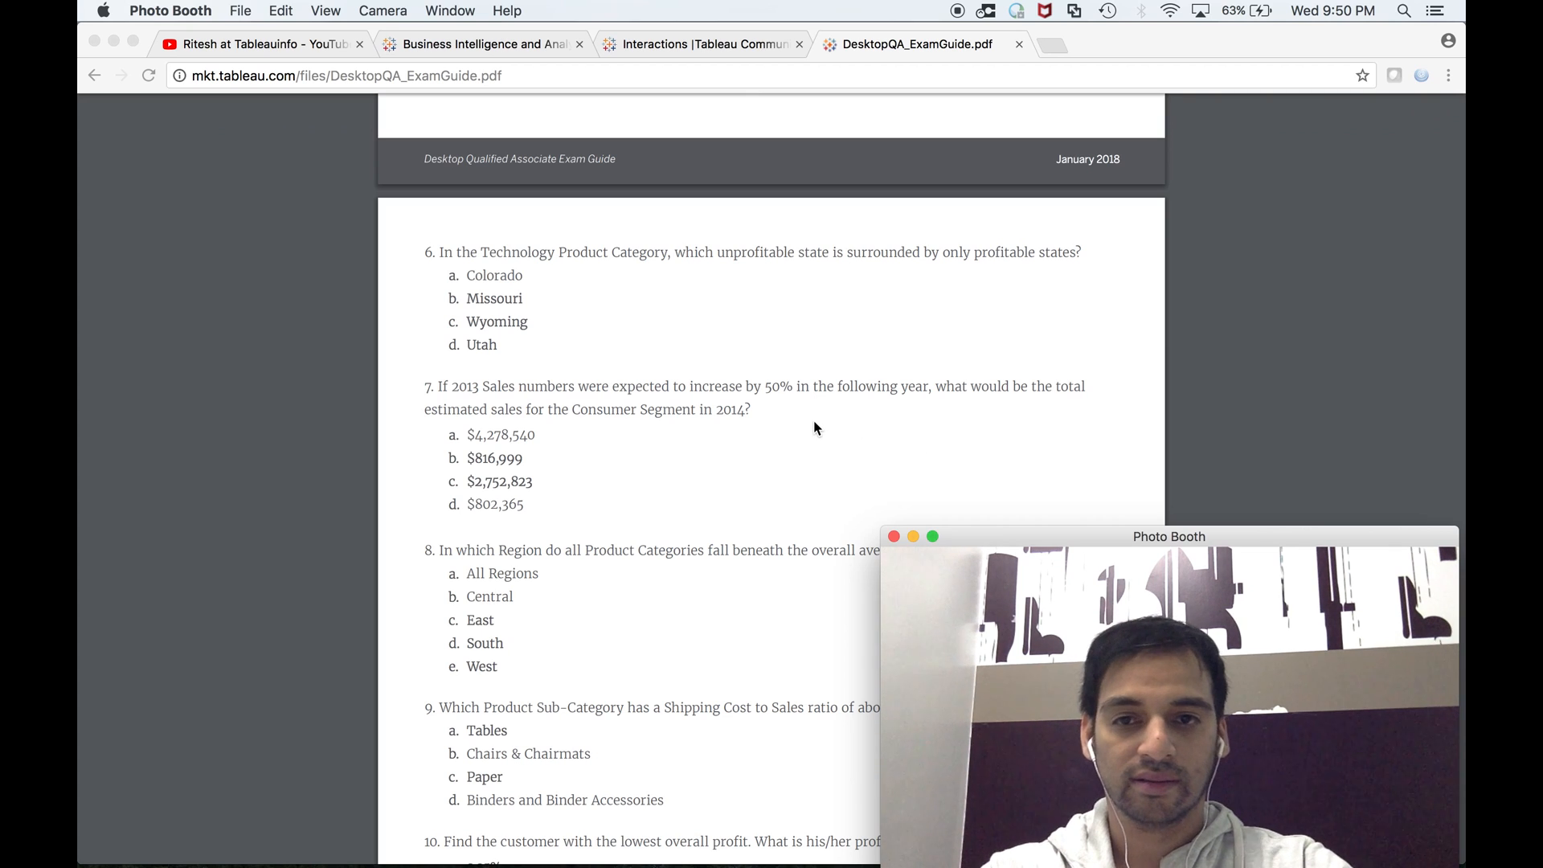
mouse_move(521, 397)
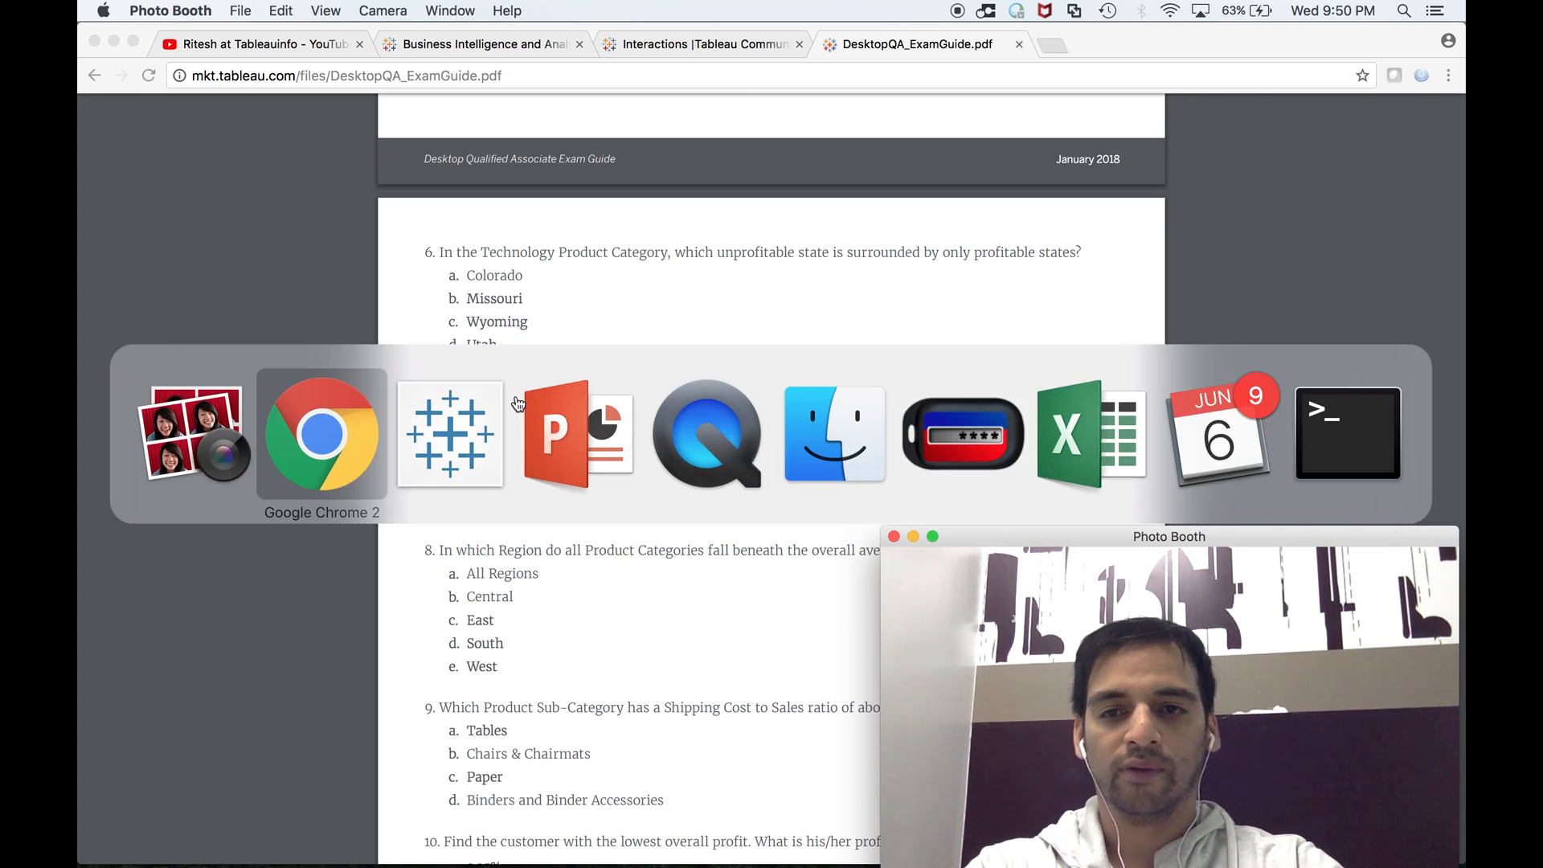
On a new Sheet 35, chart yearly Sales and read the 2013 value of 2,852,360
left_click(450, 433)
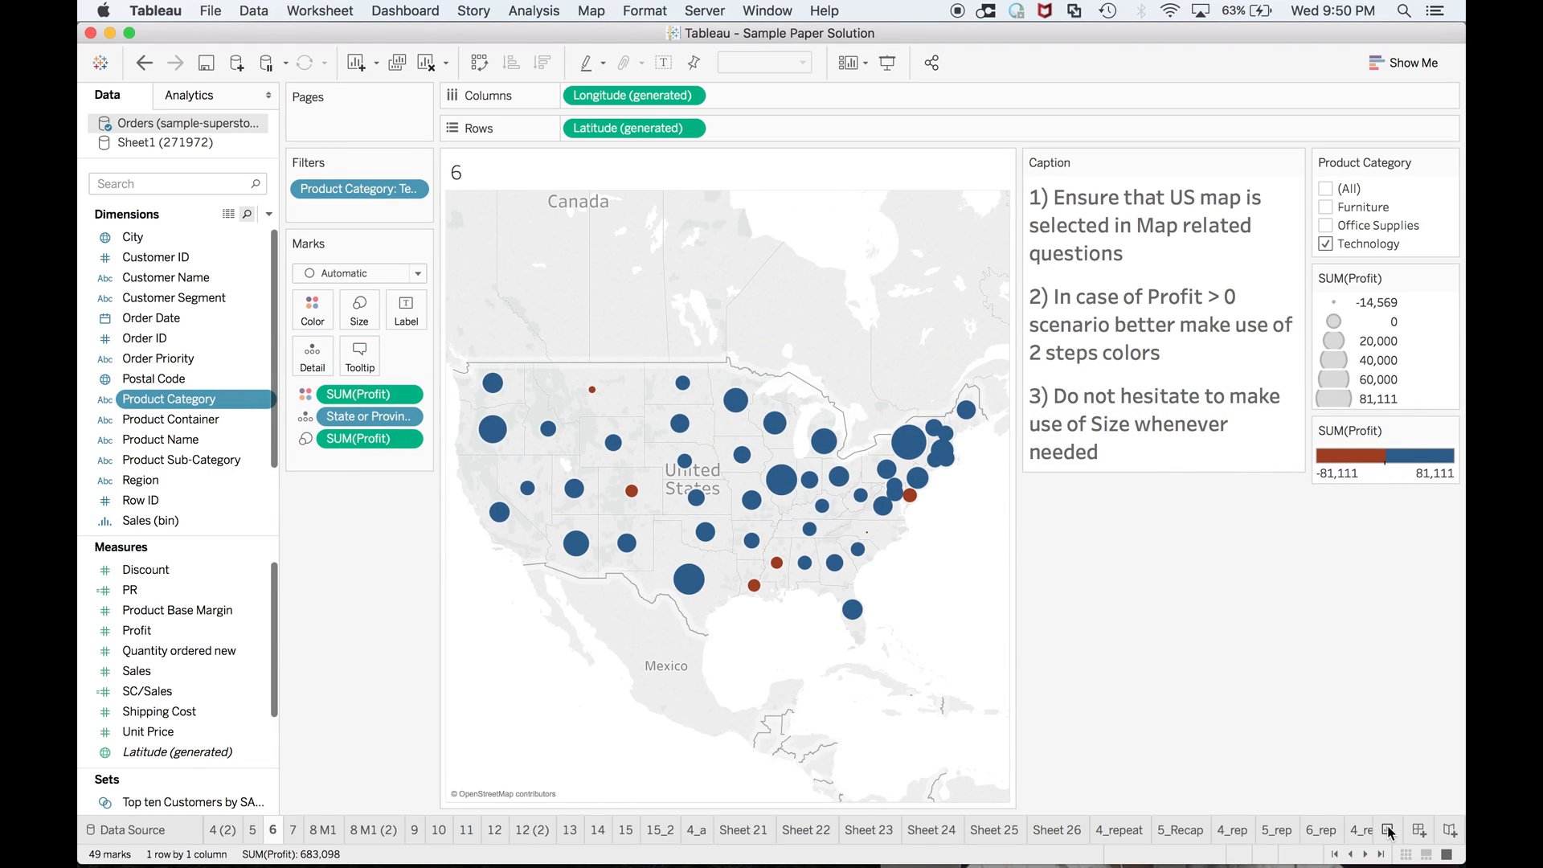
left_click(1387, 830)
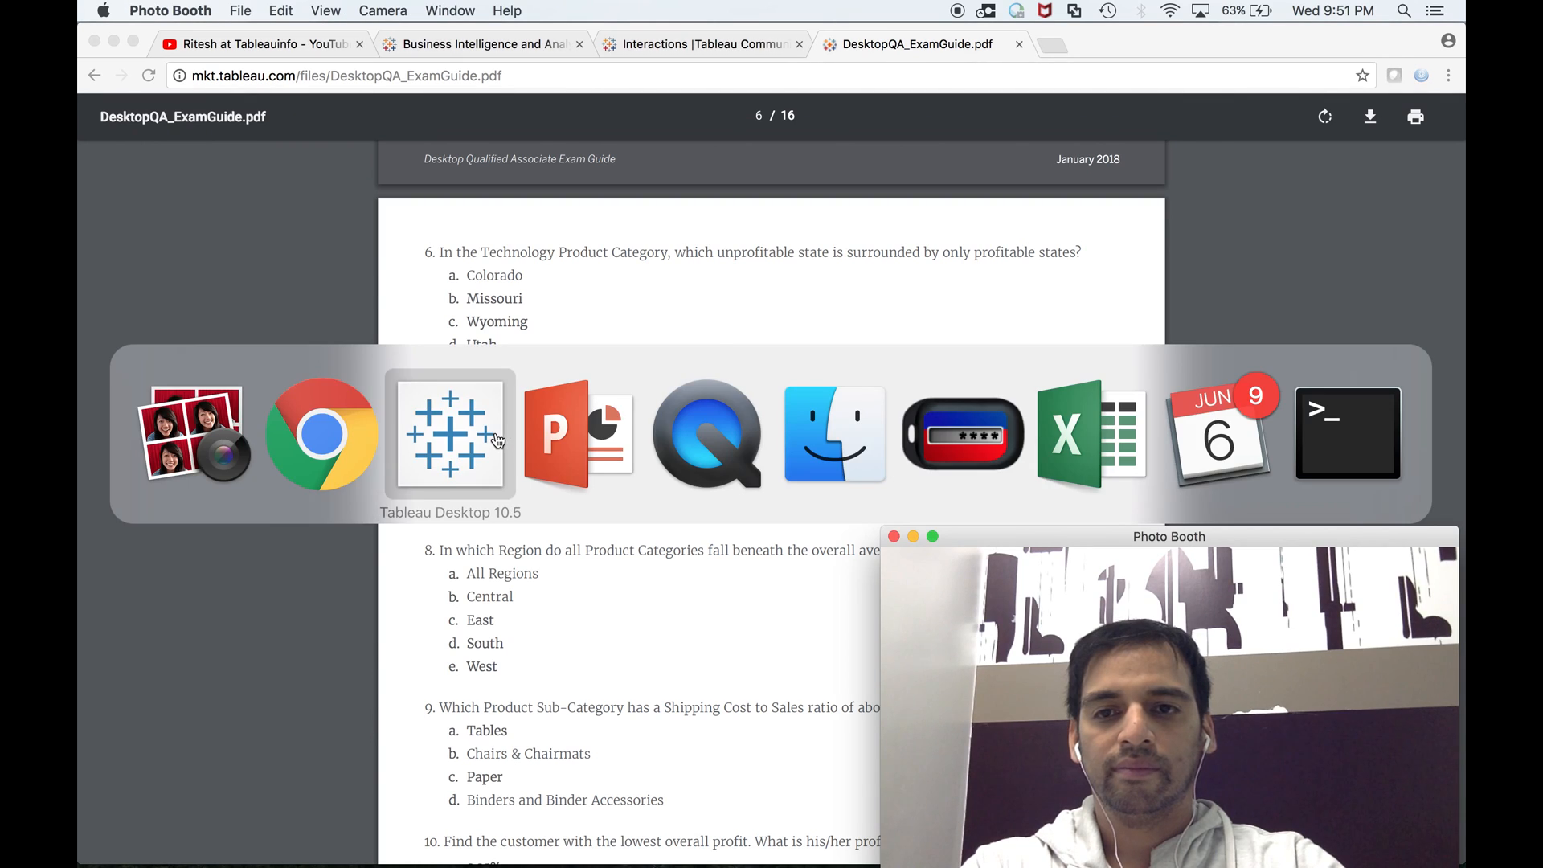
left_click(449, 434)
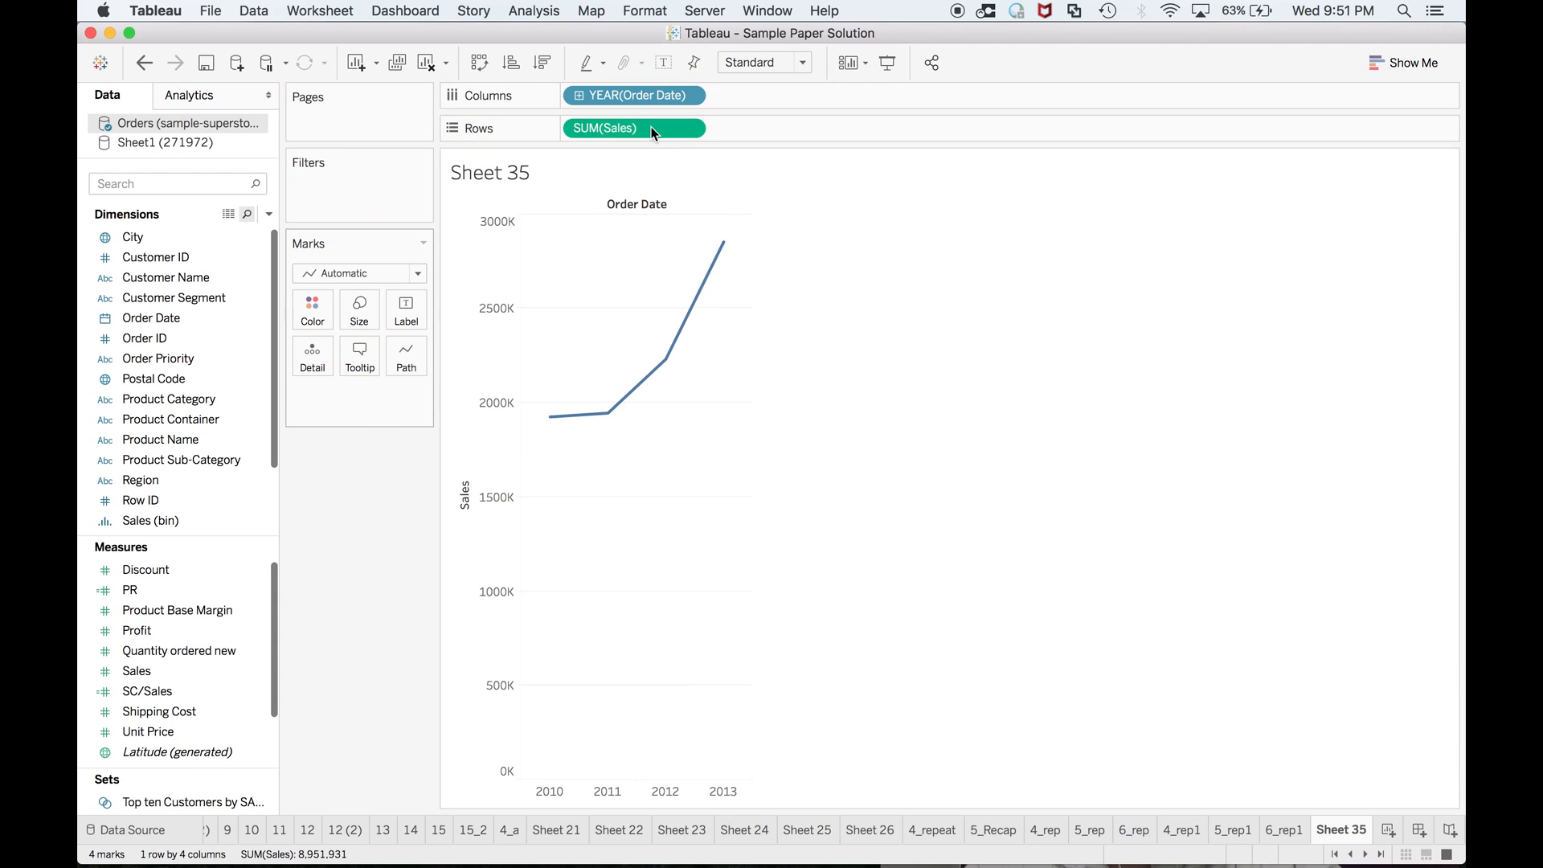
mouse_move(721, 246)
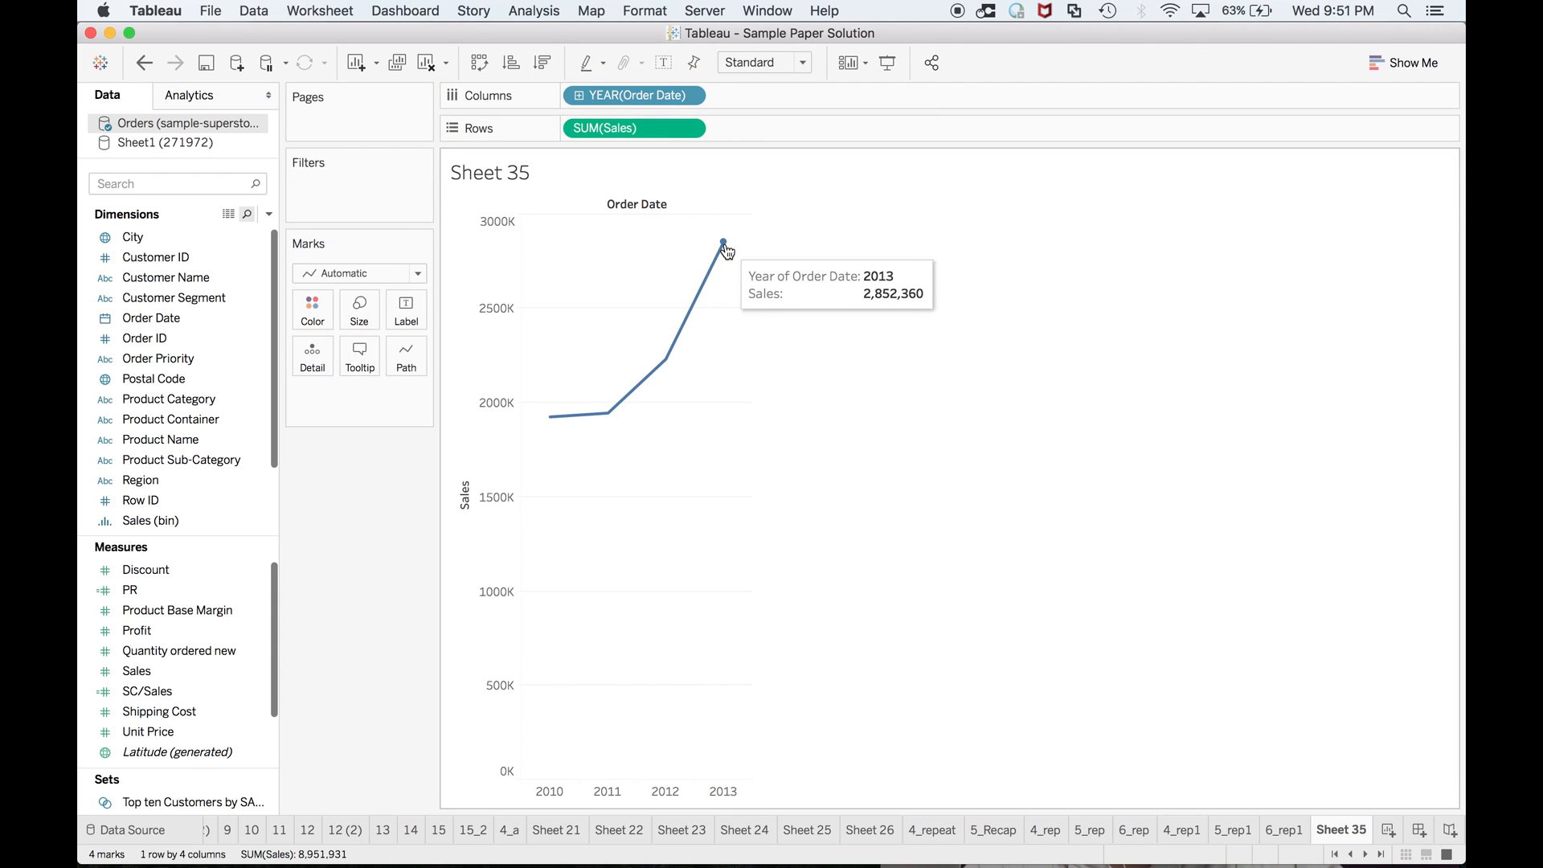
left_click(724, 244)
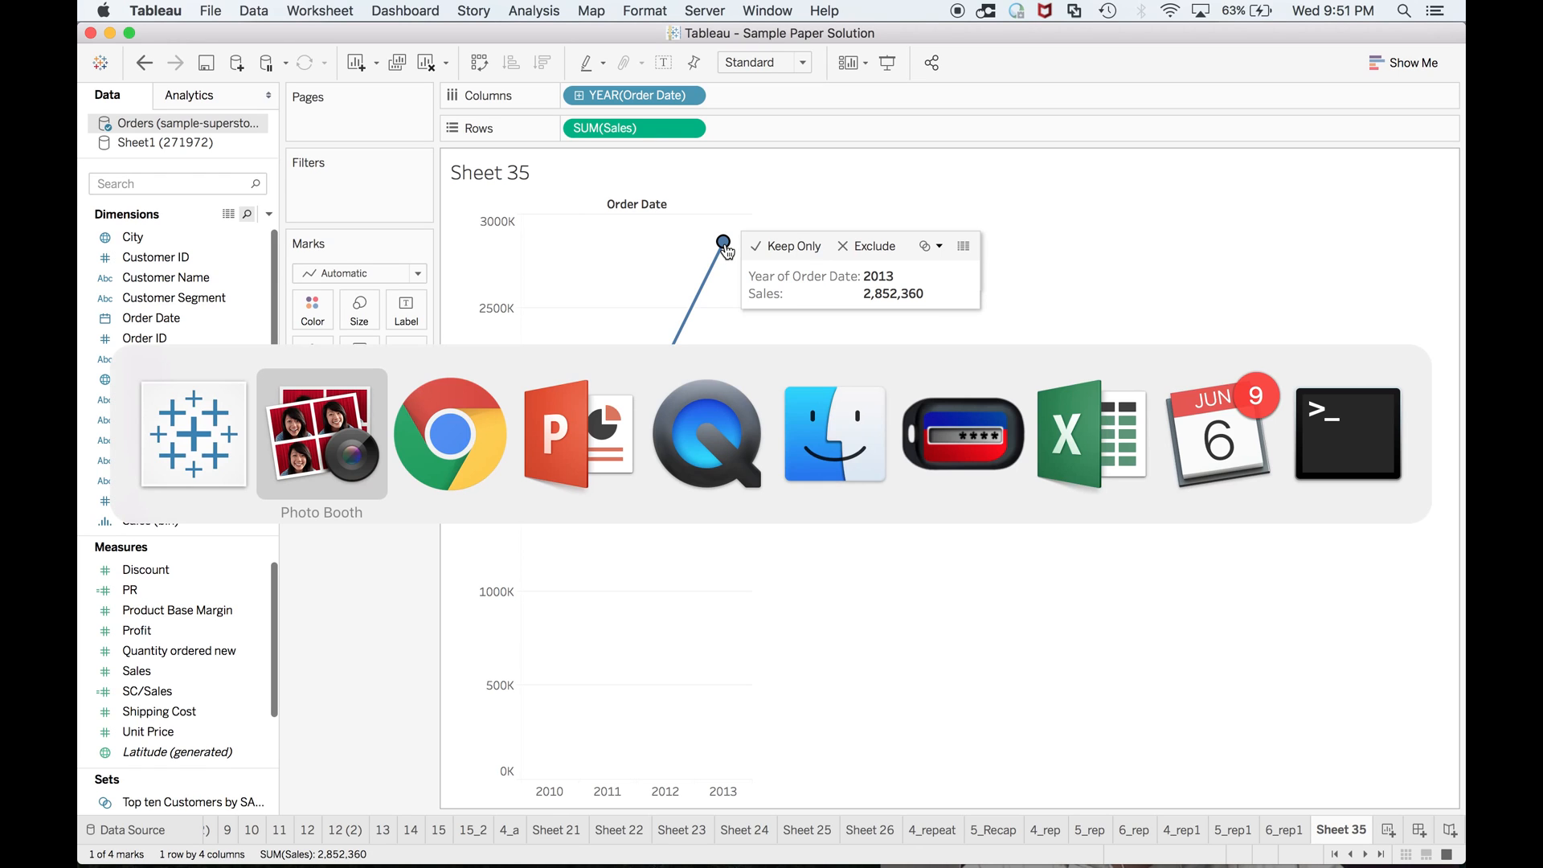
left_click(450, 433)
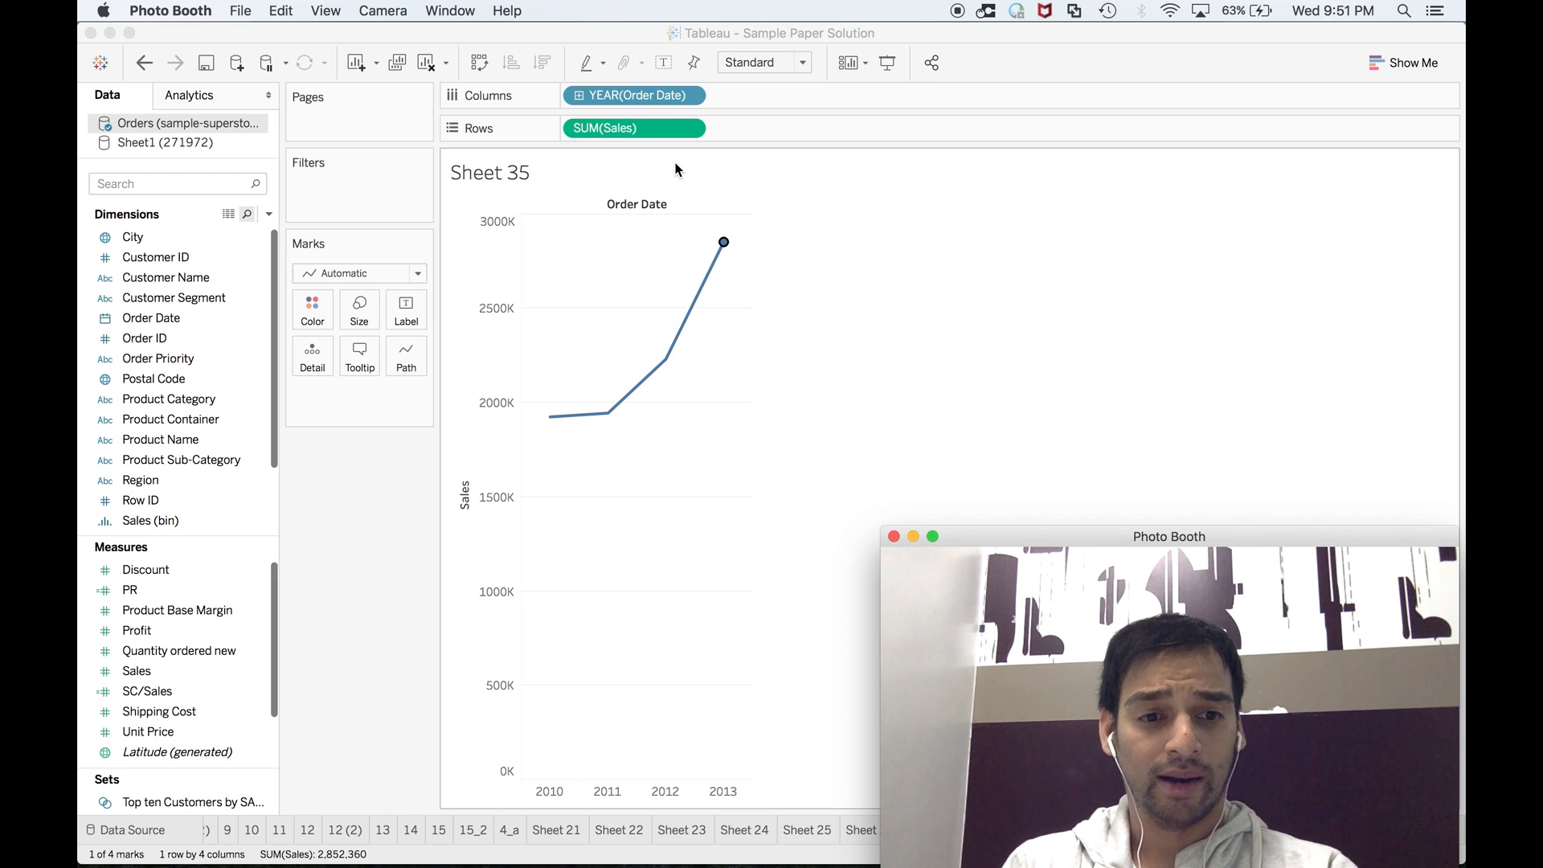
Try editing the Sales pill with a '+' then revert it to plain SUM(Sales)
double_click(604, 129)
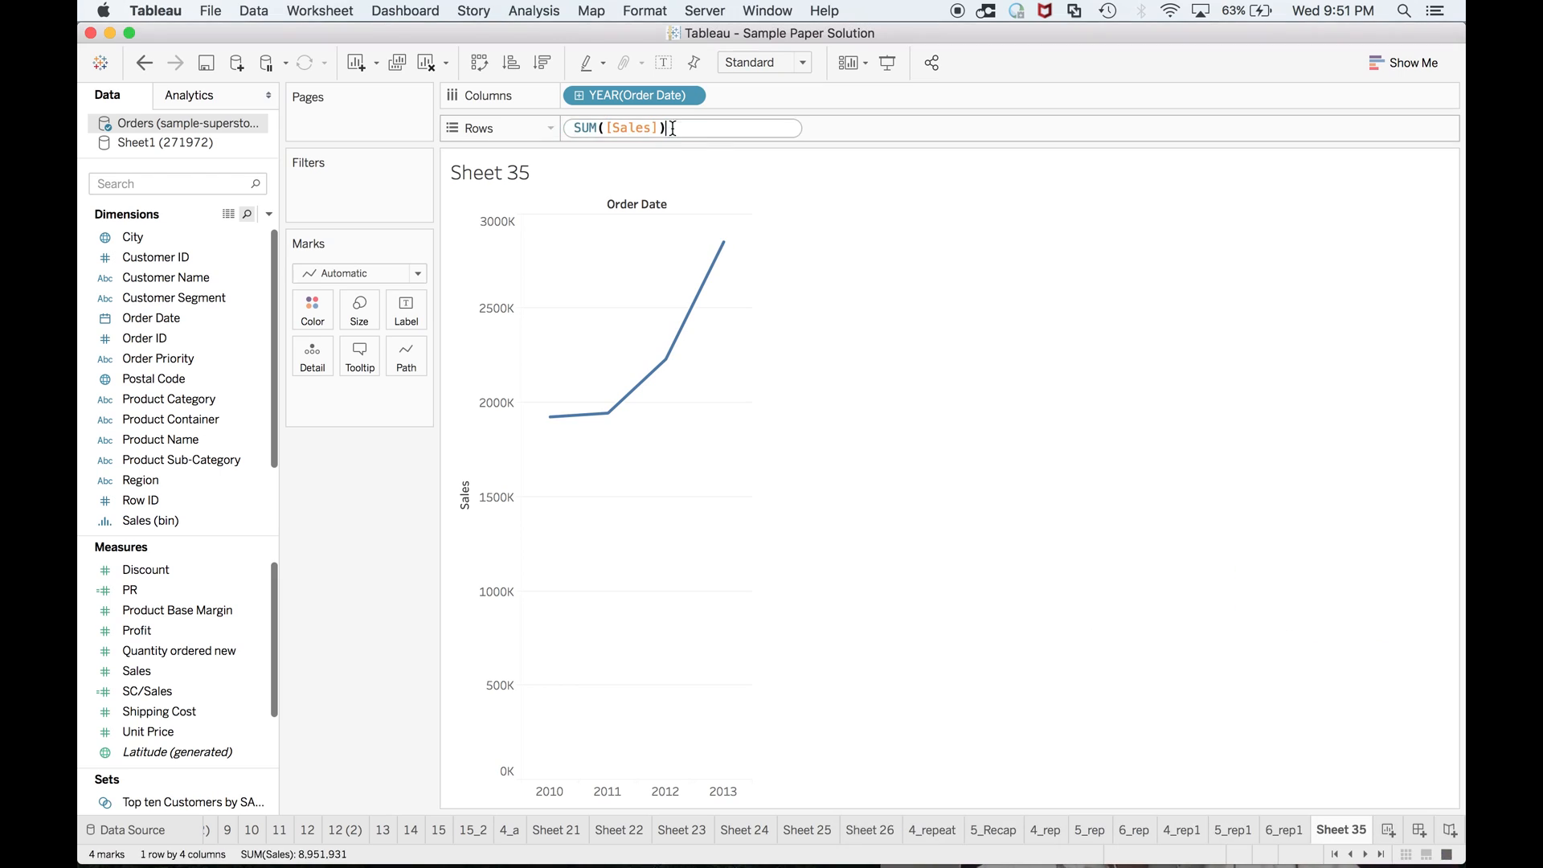
type("+")
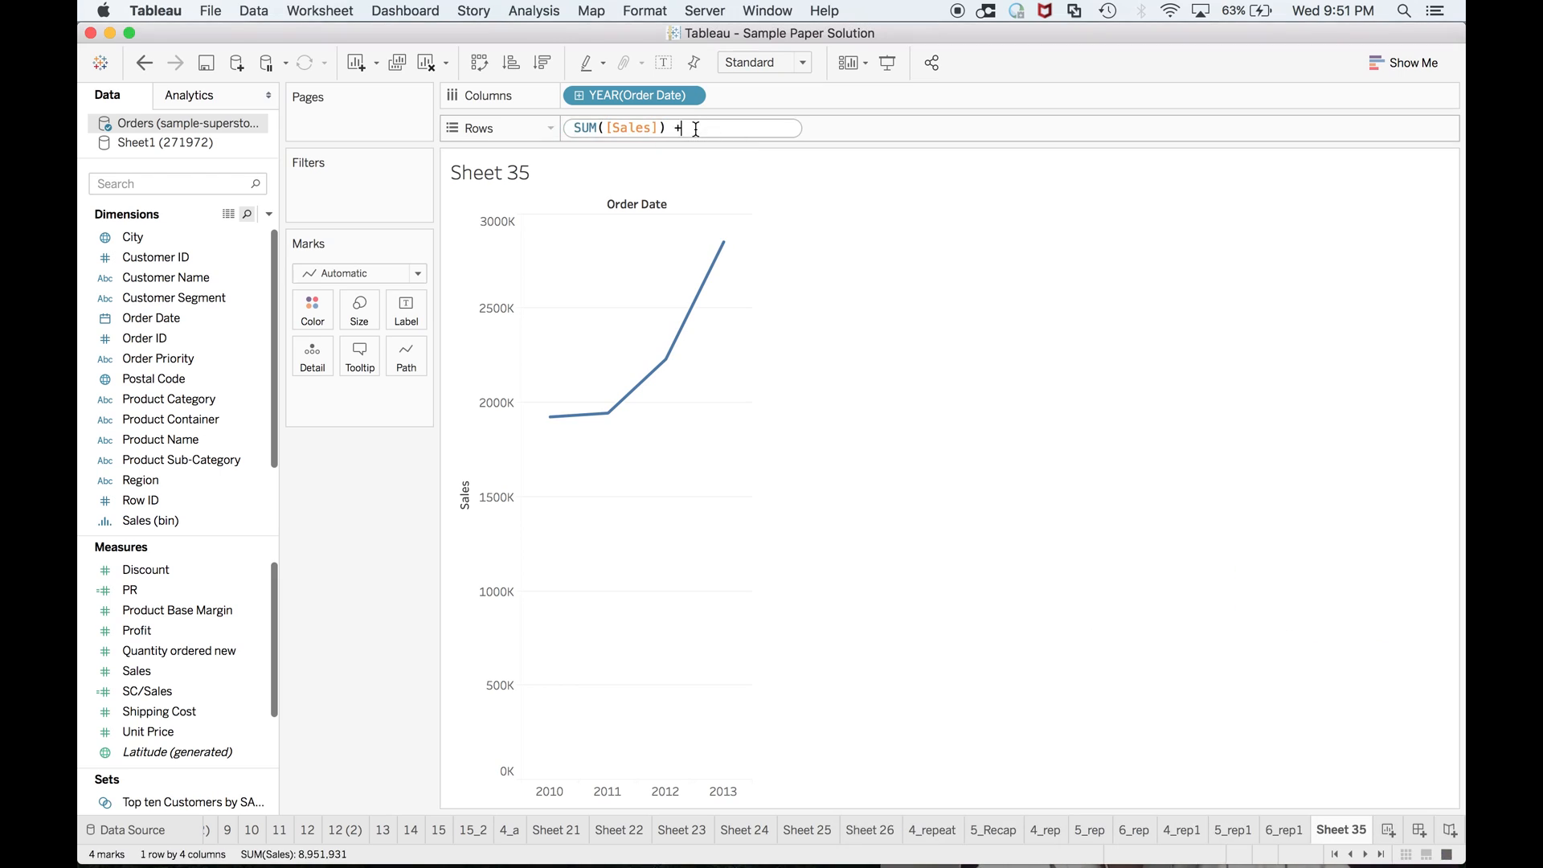
key("Return")
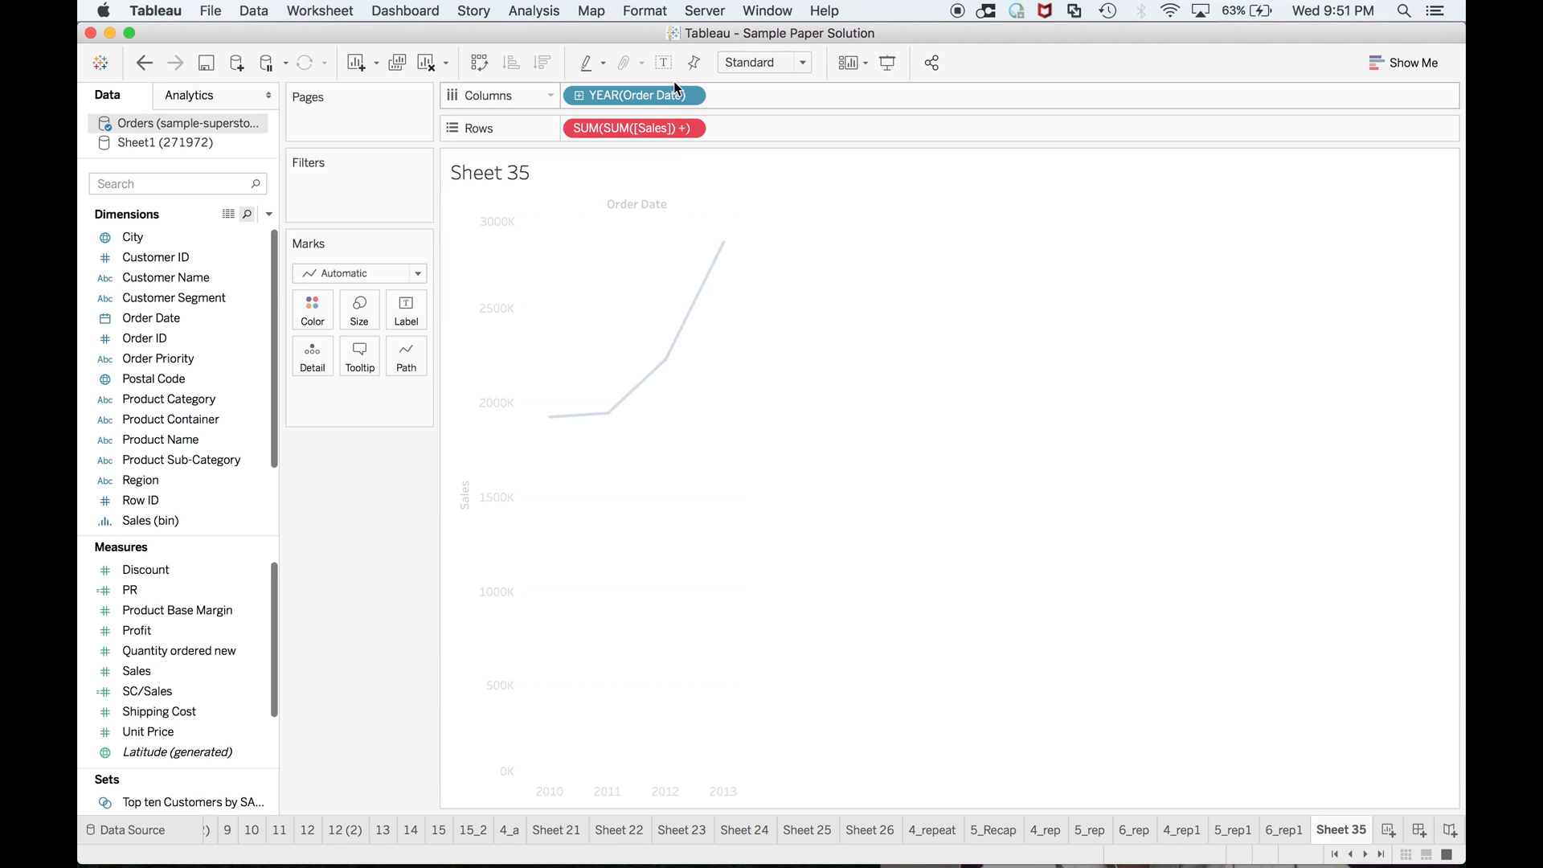
double_click(633, 128)
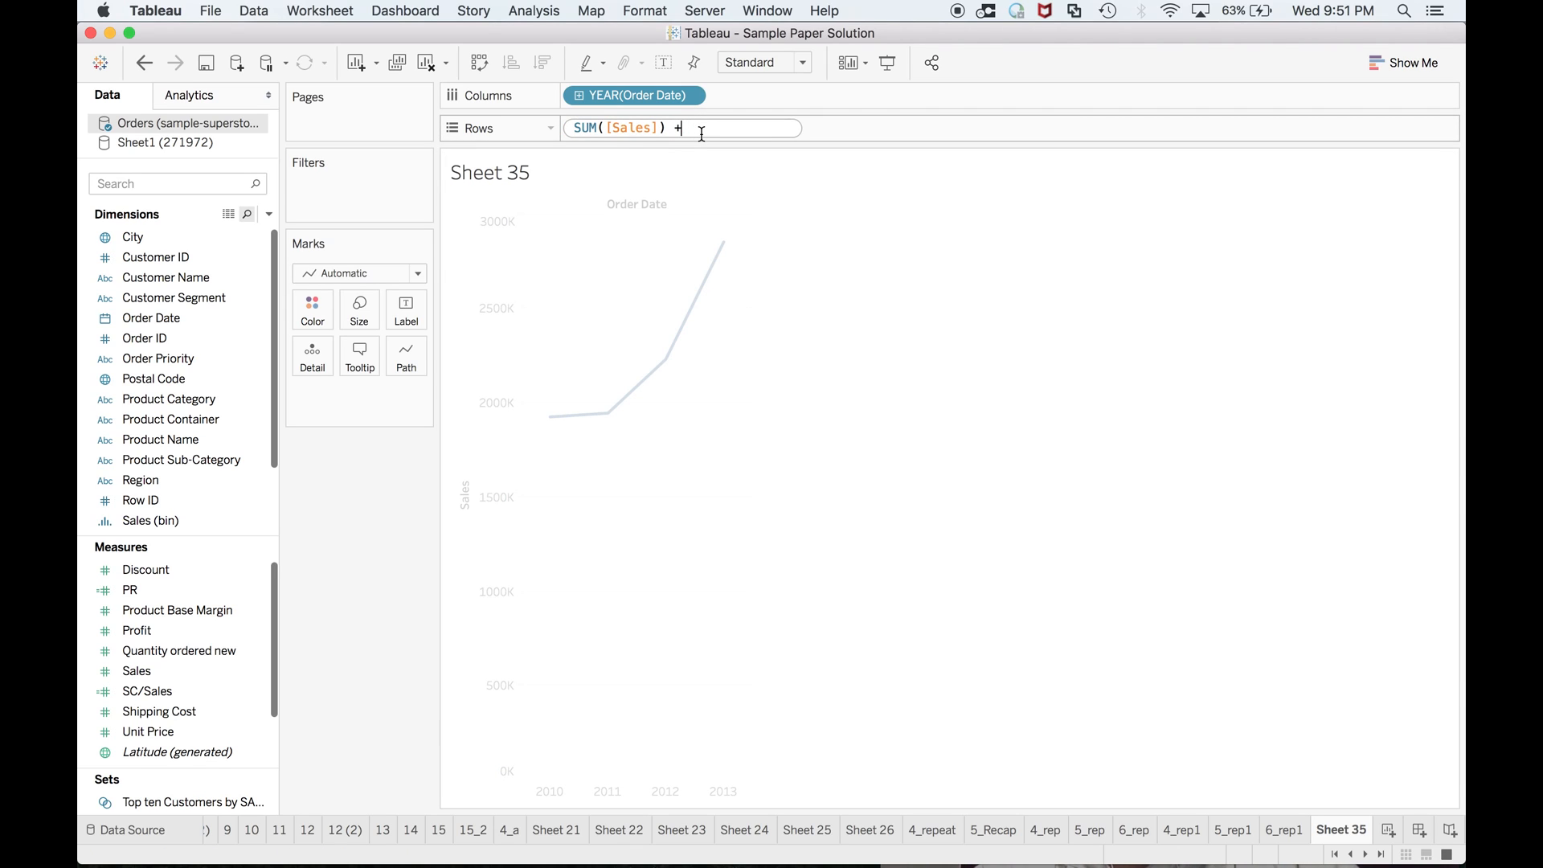
key("Return")
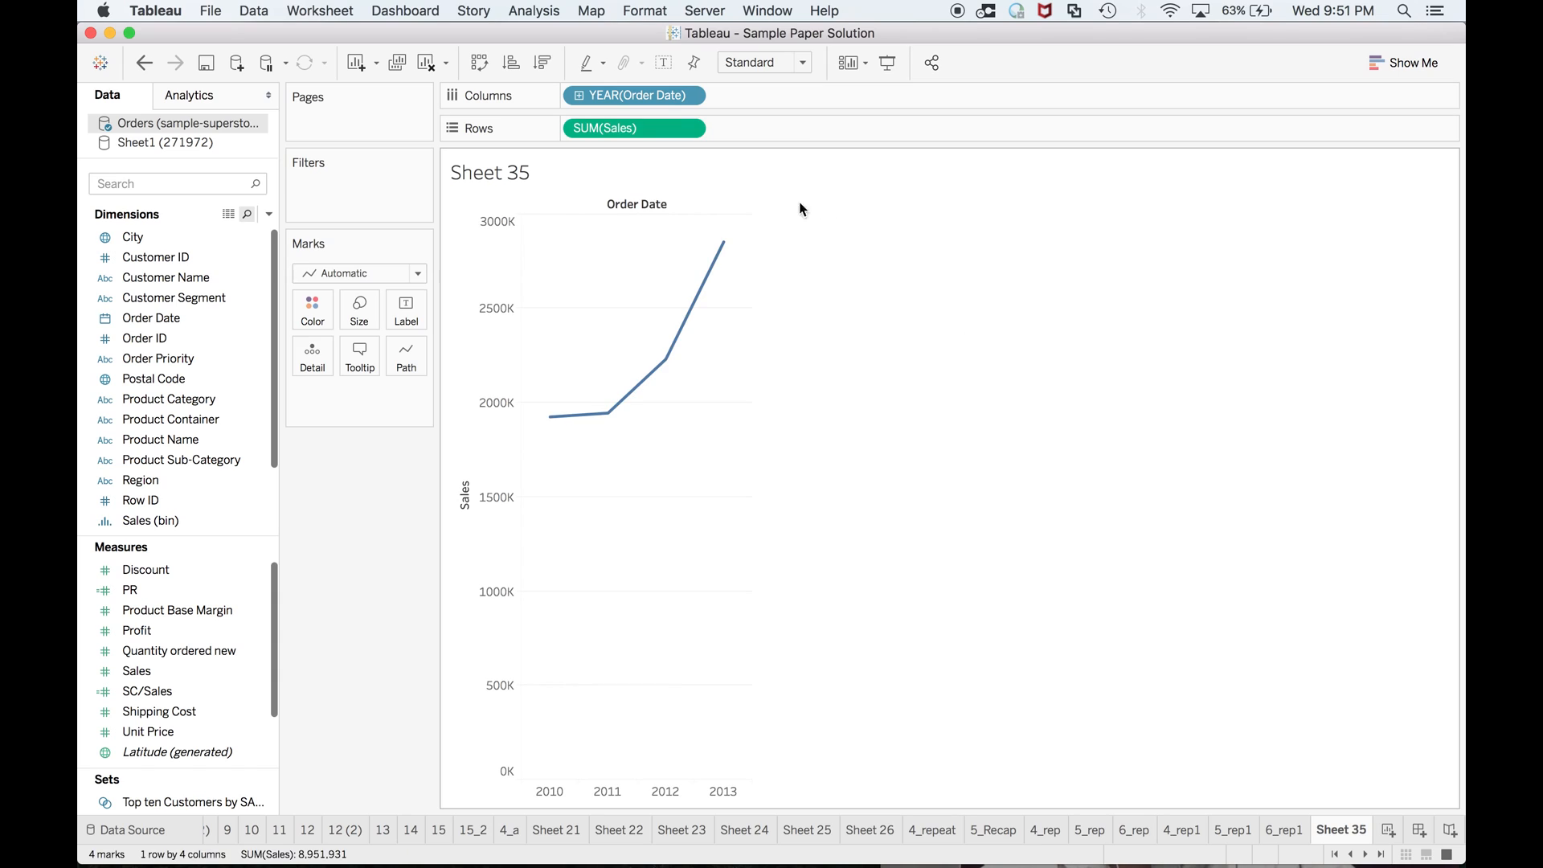
Show a YEAR(Order Date) filter and keep only 2013
right_click(633, 95)
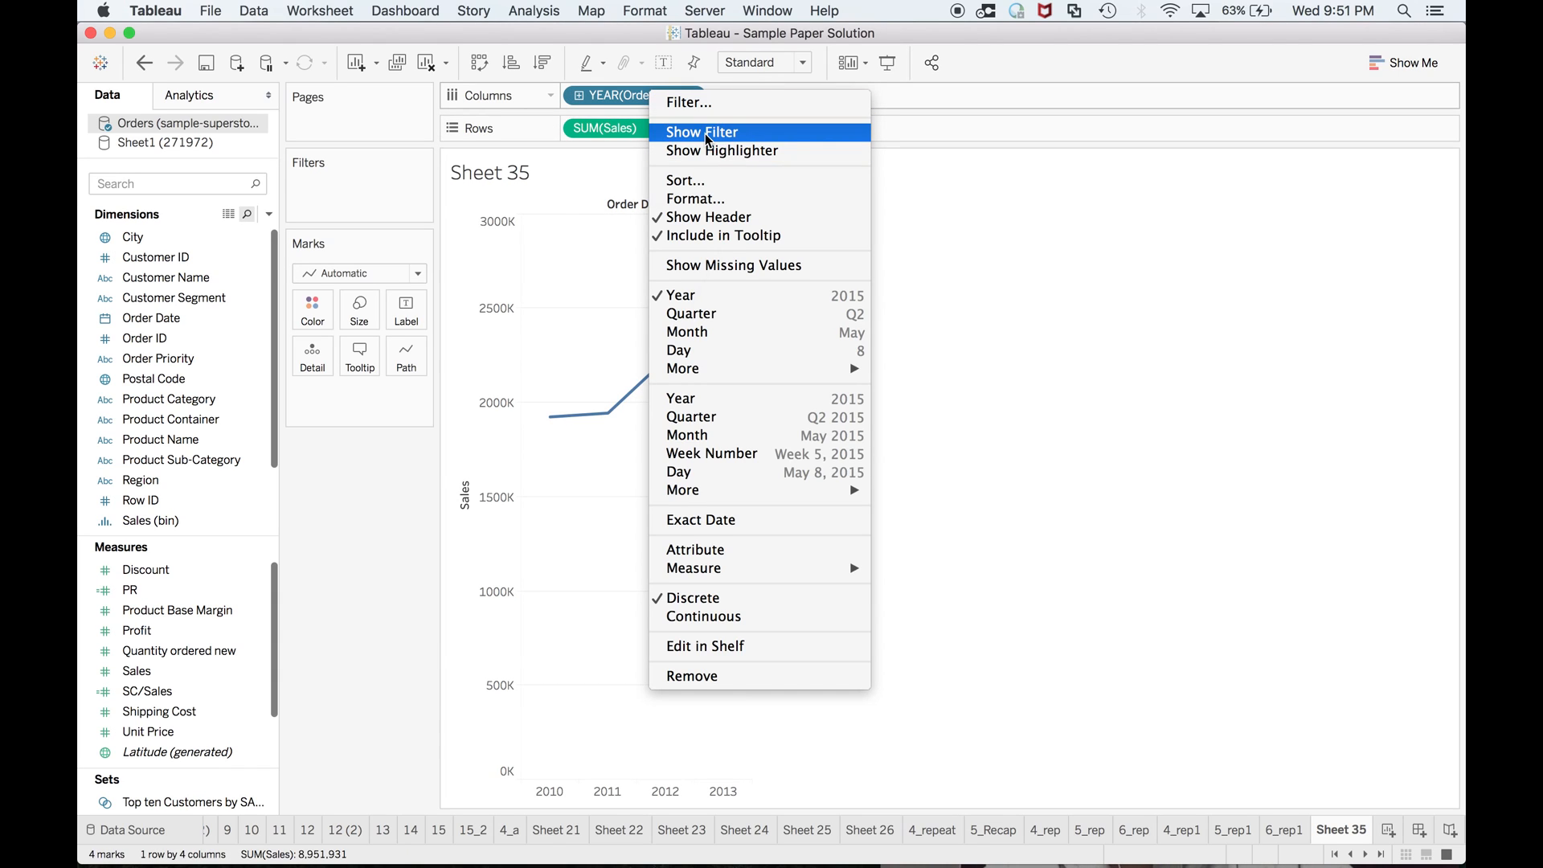
left_click(700, 132)
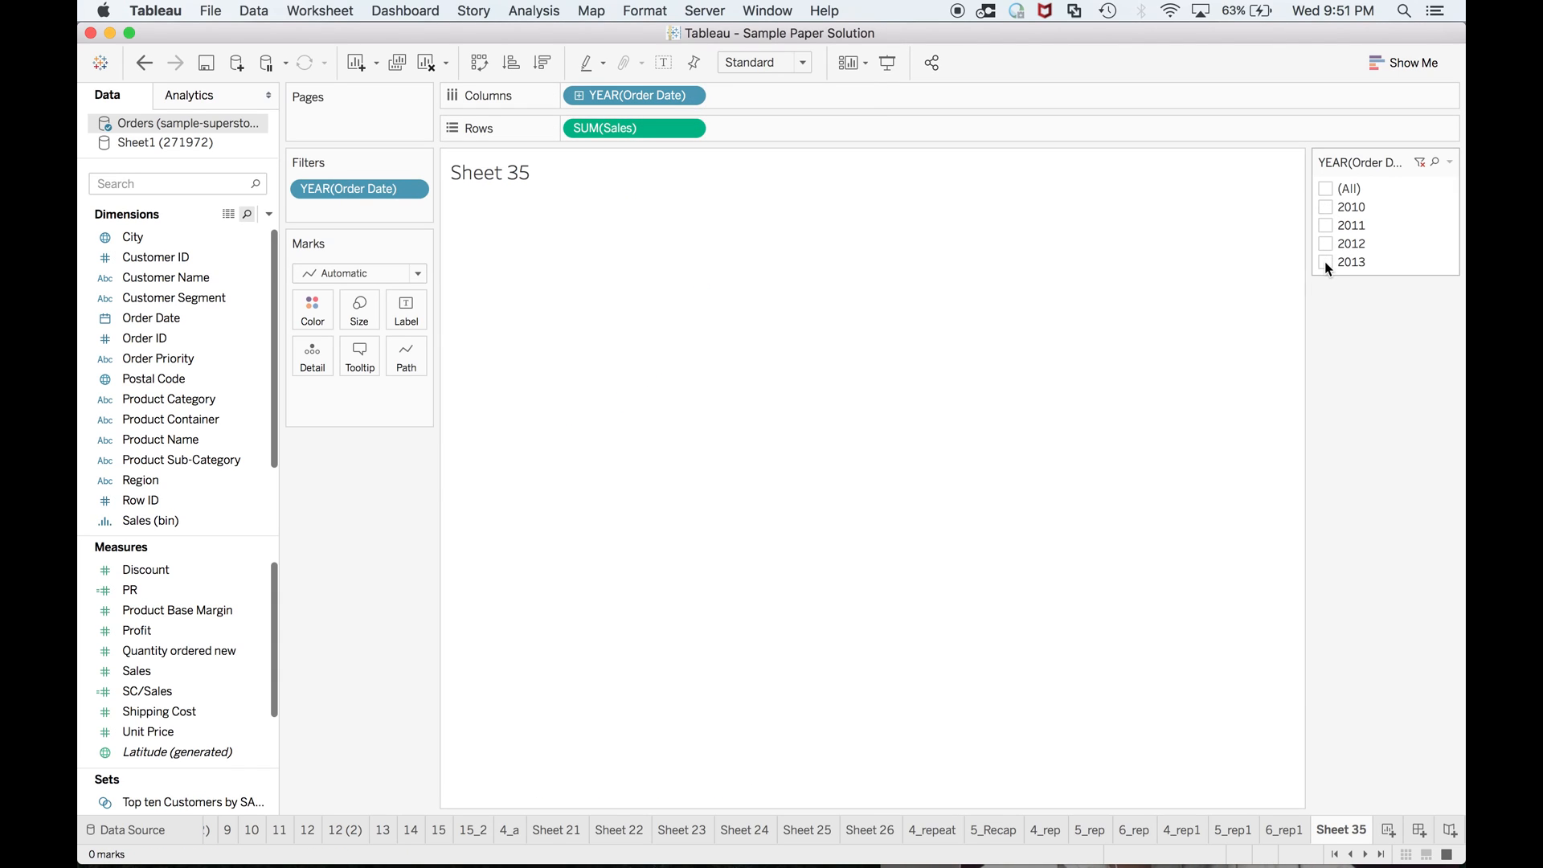
left_click(1326, 262)
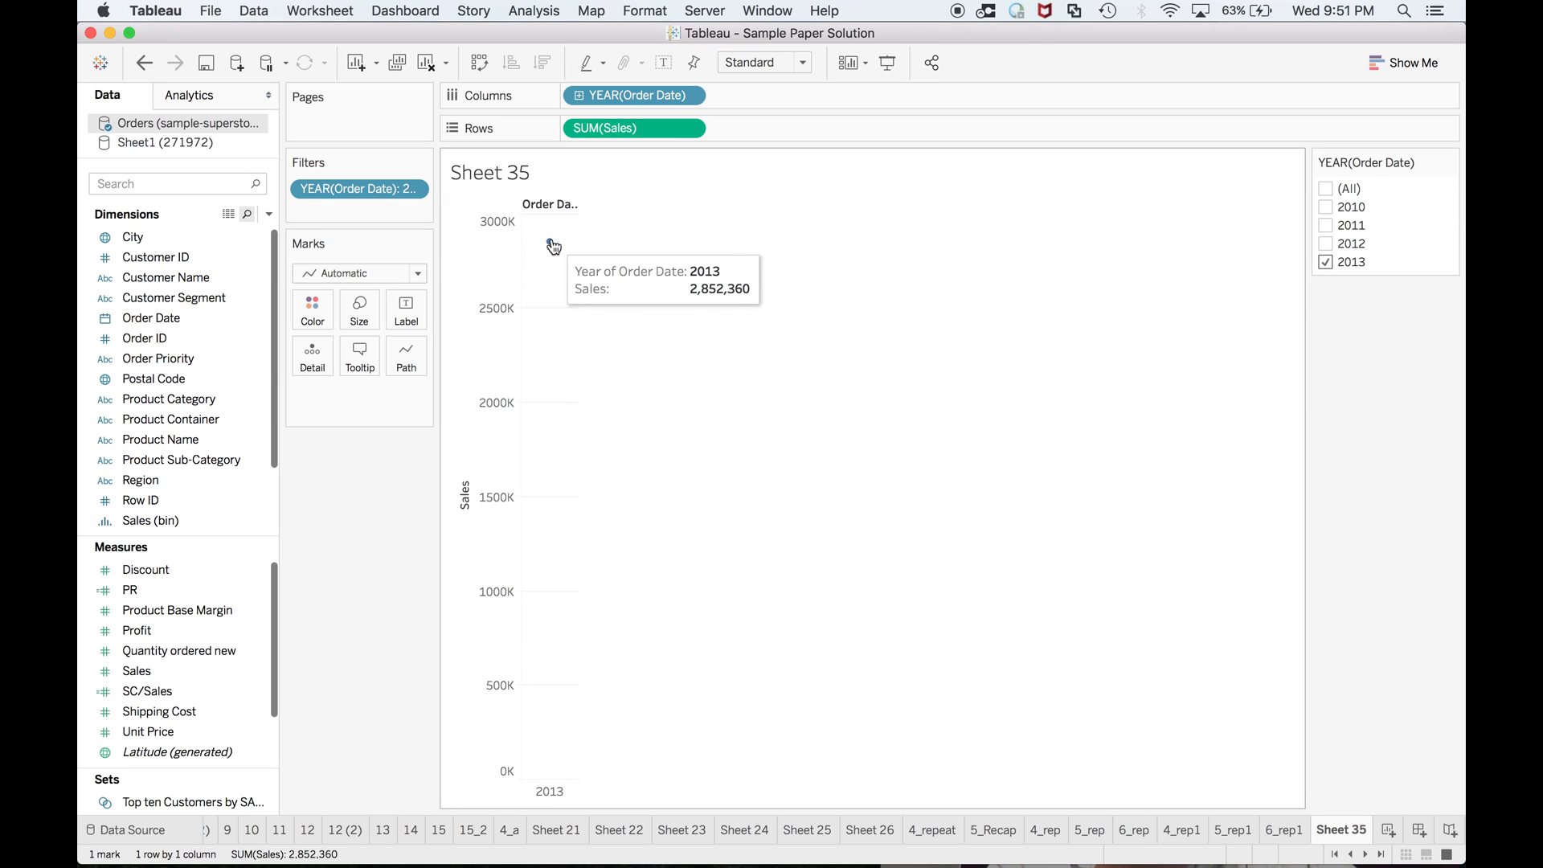
mouse_move(551, 241)
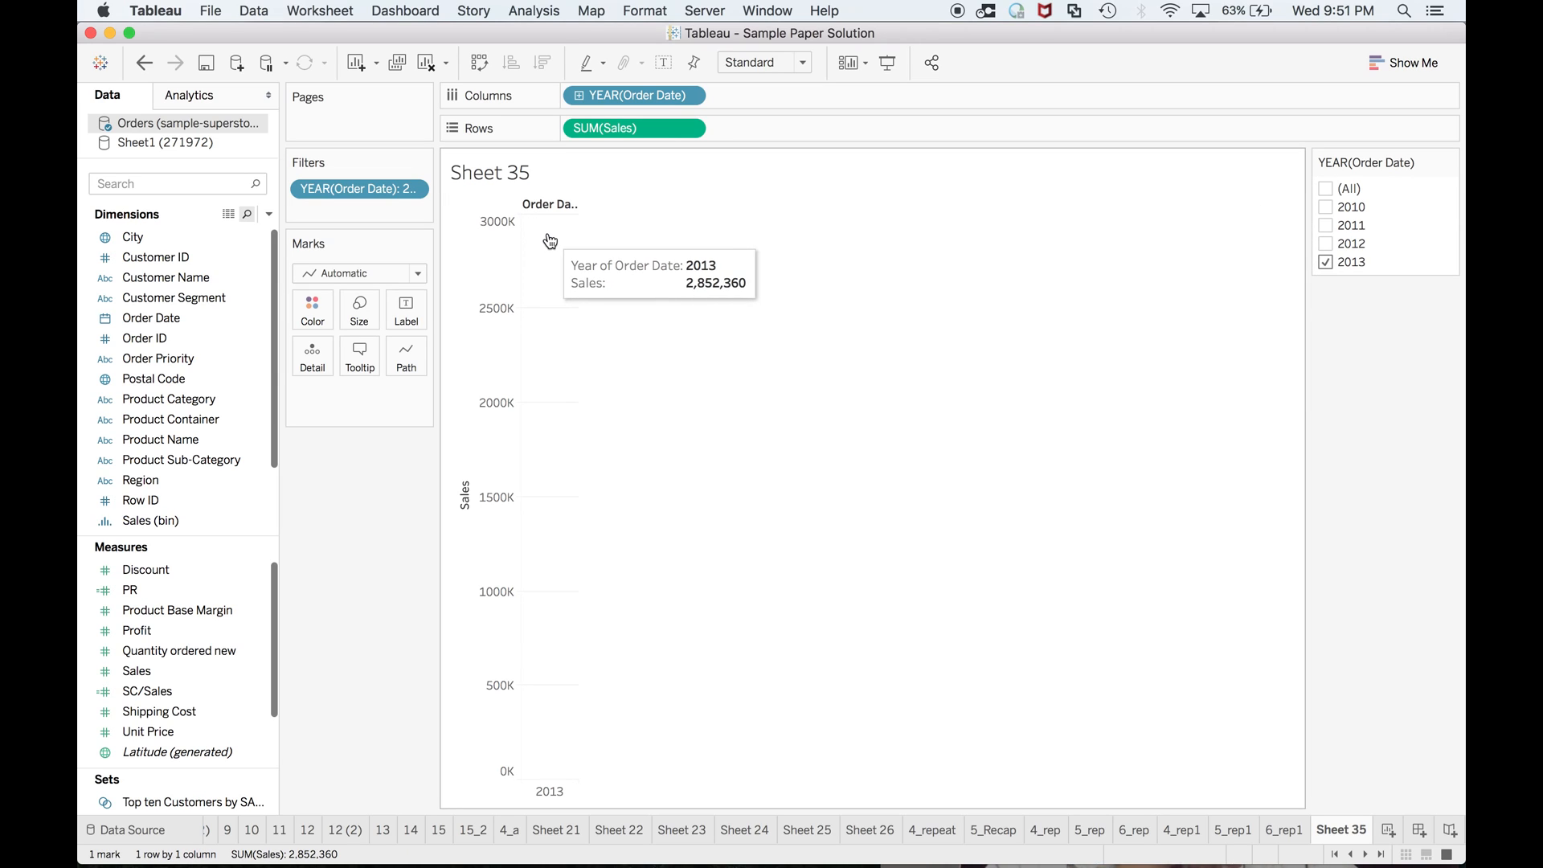
Edit the Rows pill to SUM([Sales]) + .5 * SUM([Sales]), giving 4,278,540
double_click(633, 128)
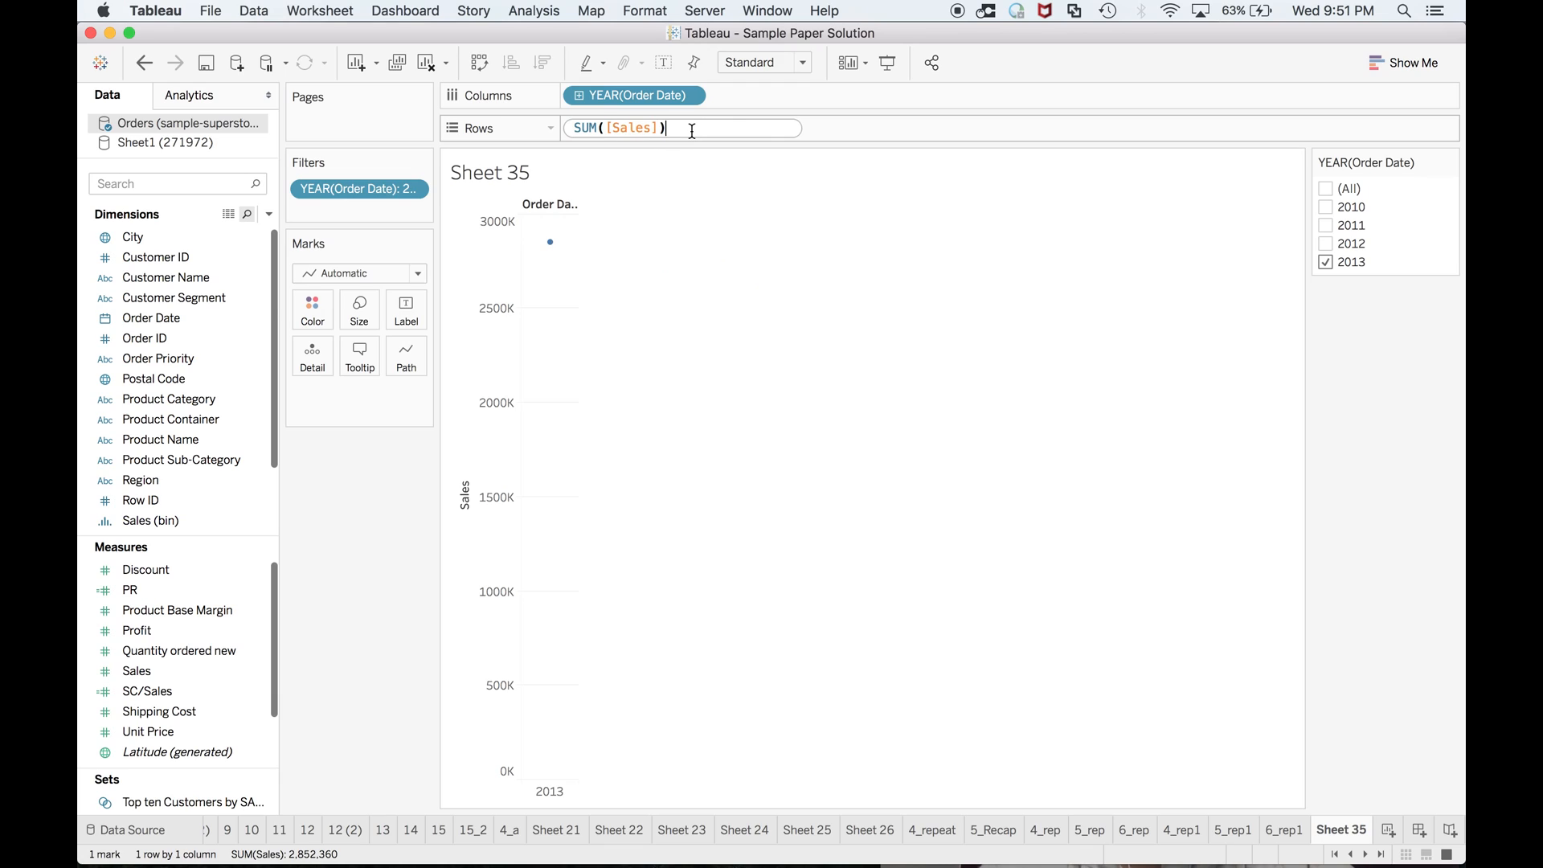
type("+")
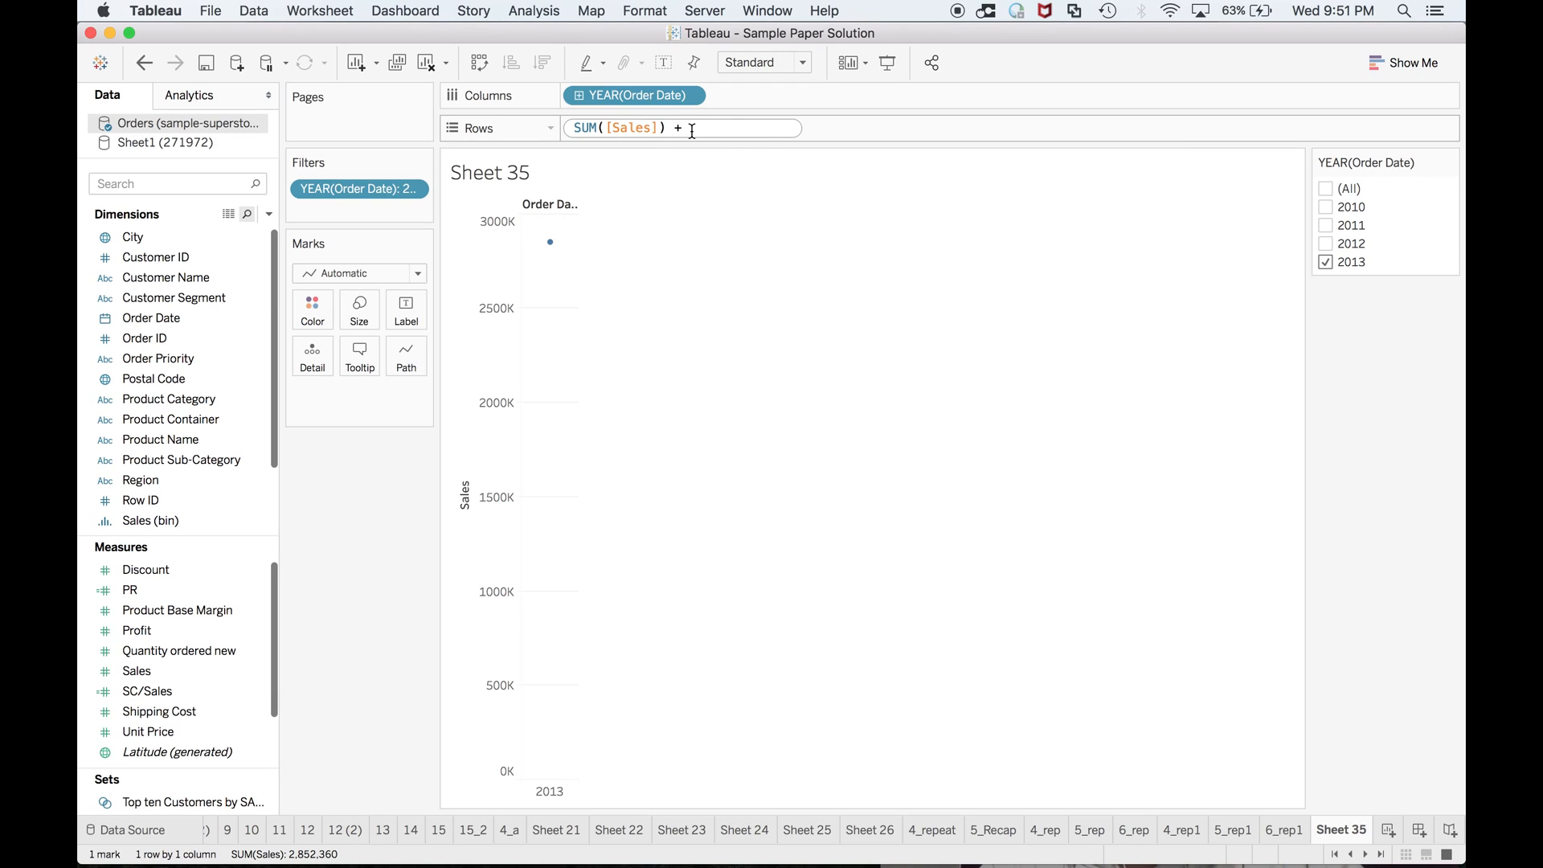
type(".5")
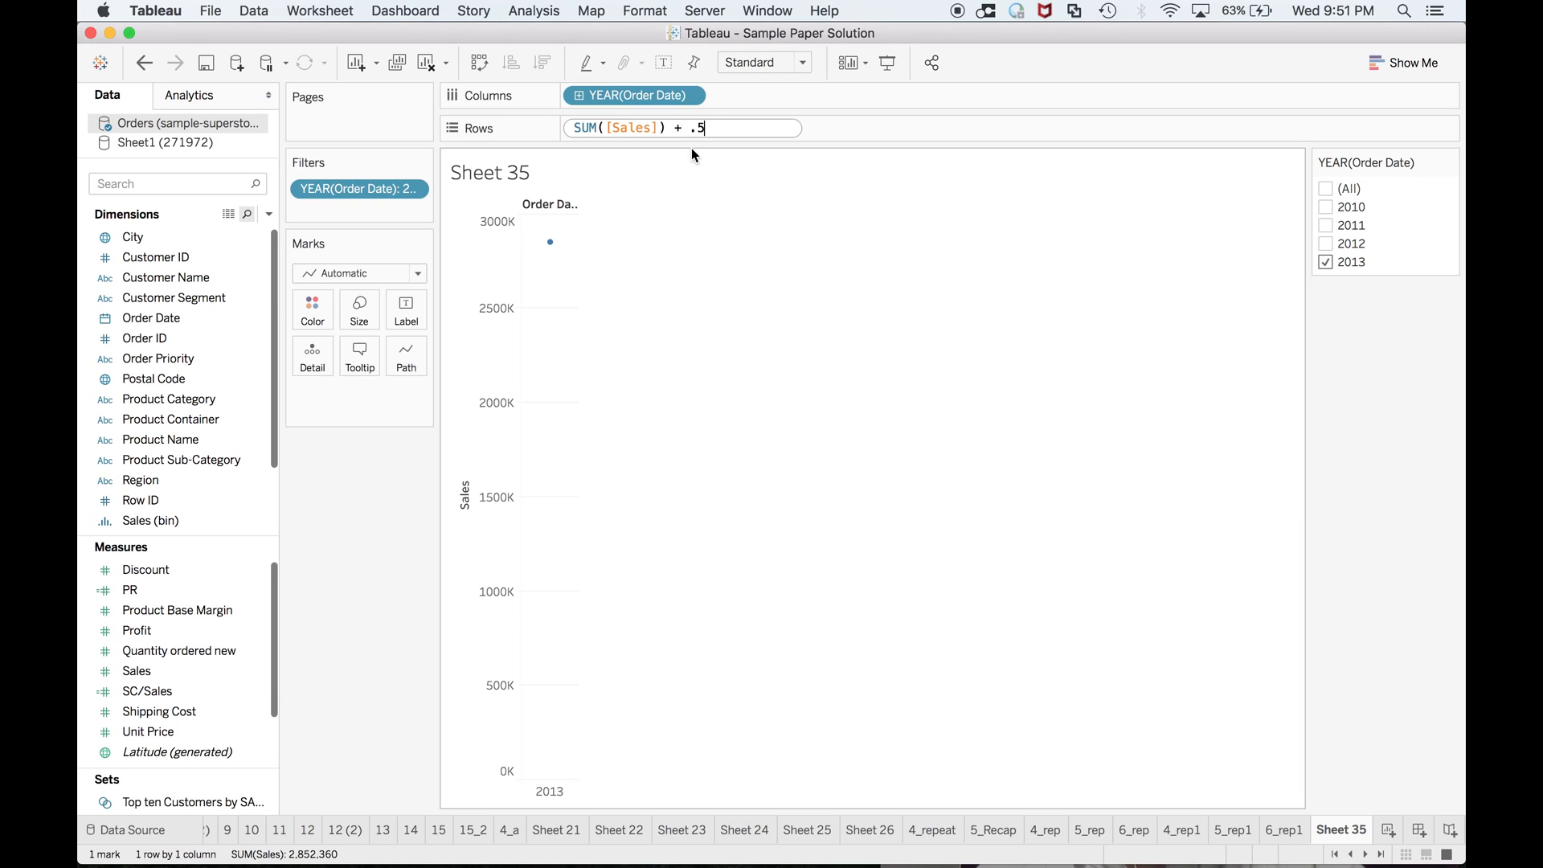
type("* s")
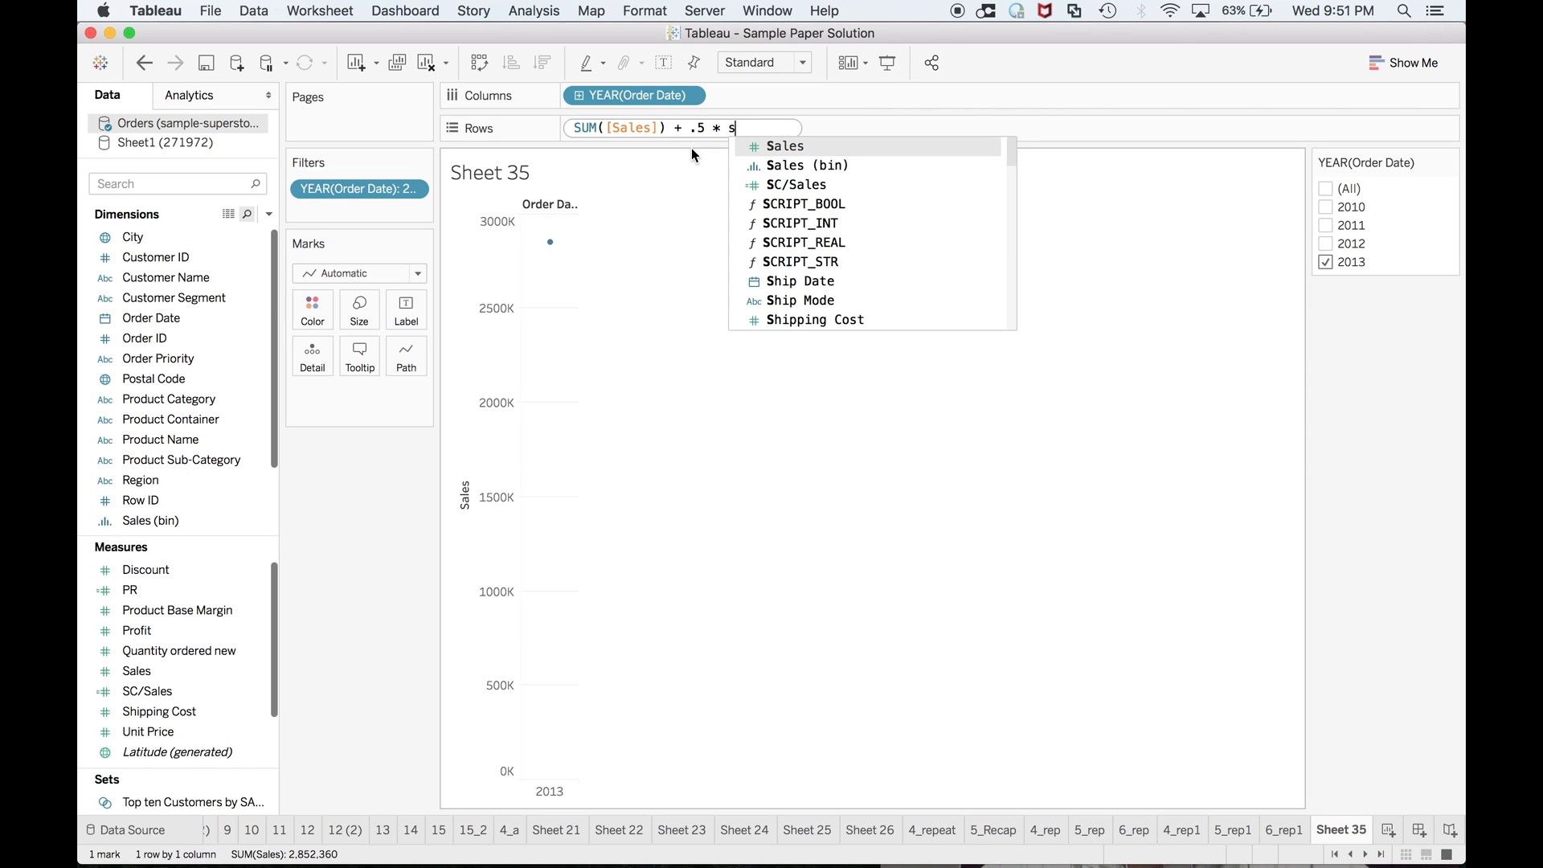
type("um")
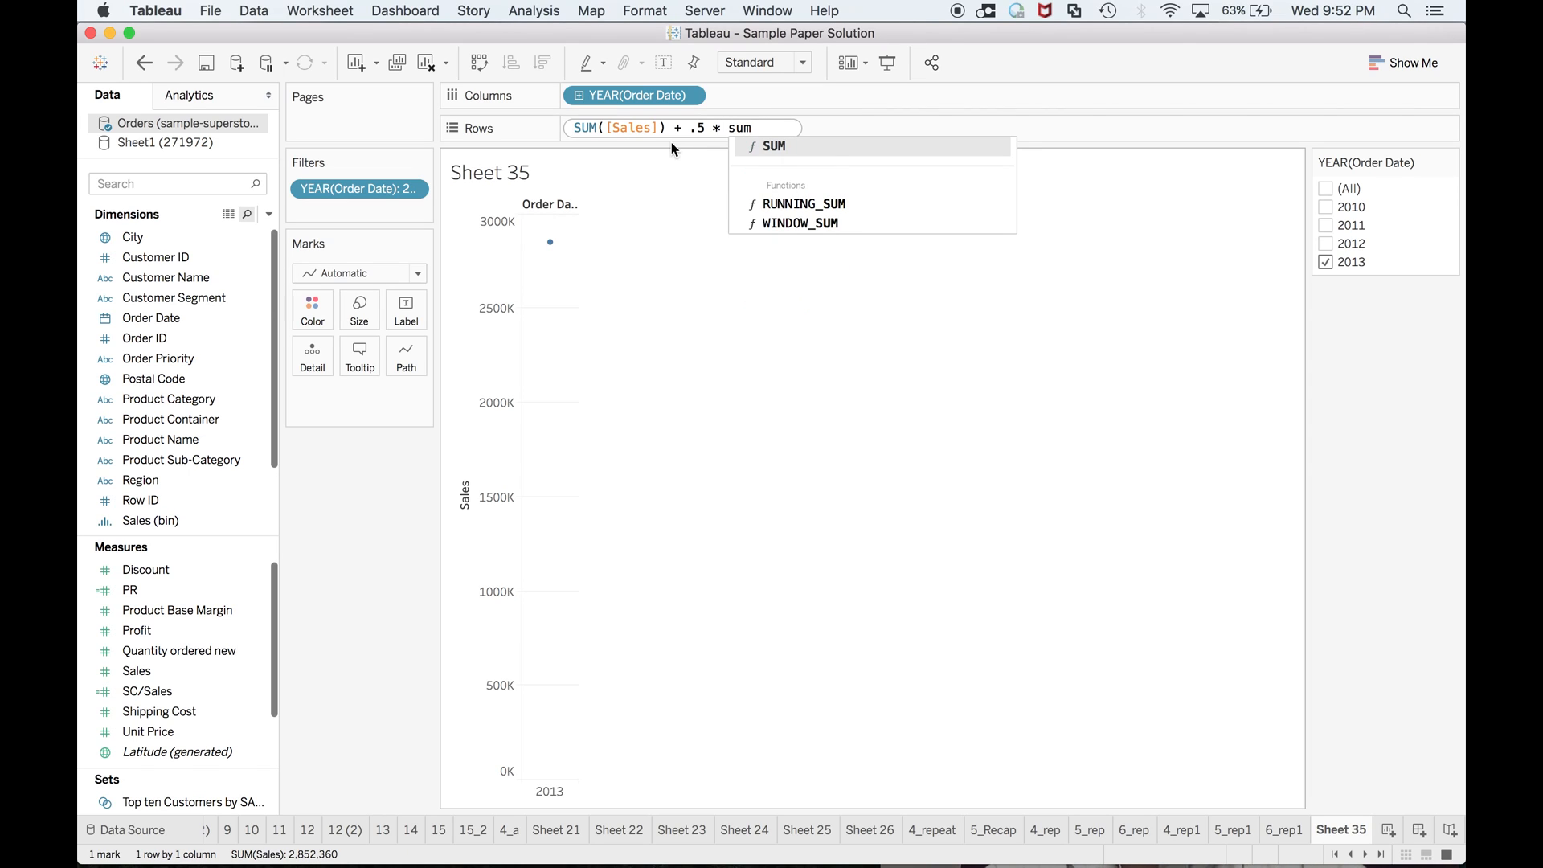
left_click(776, 146)
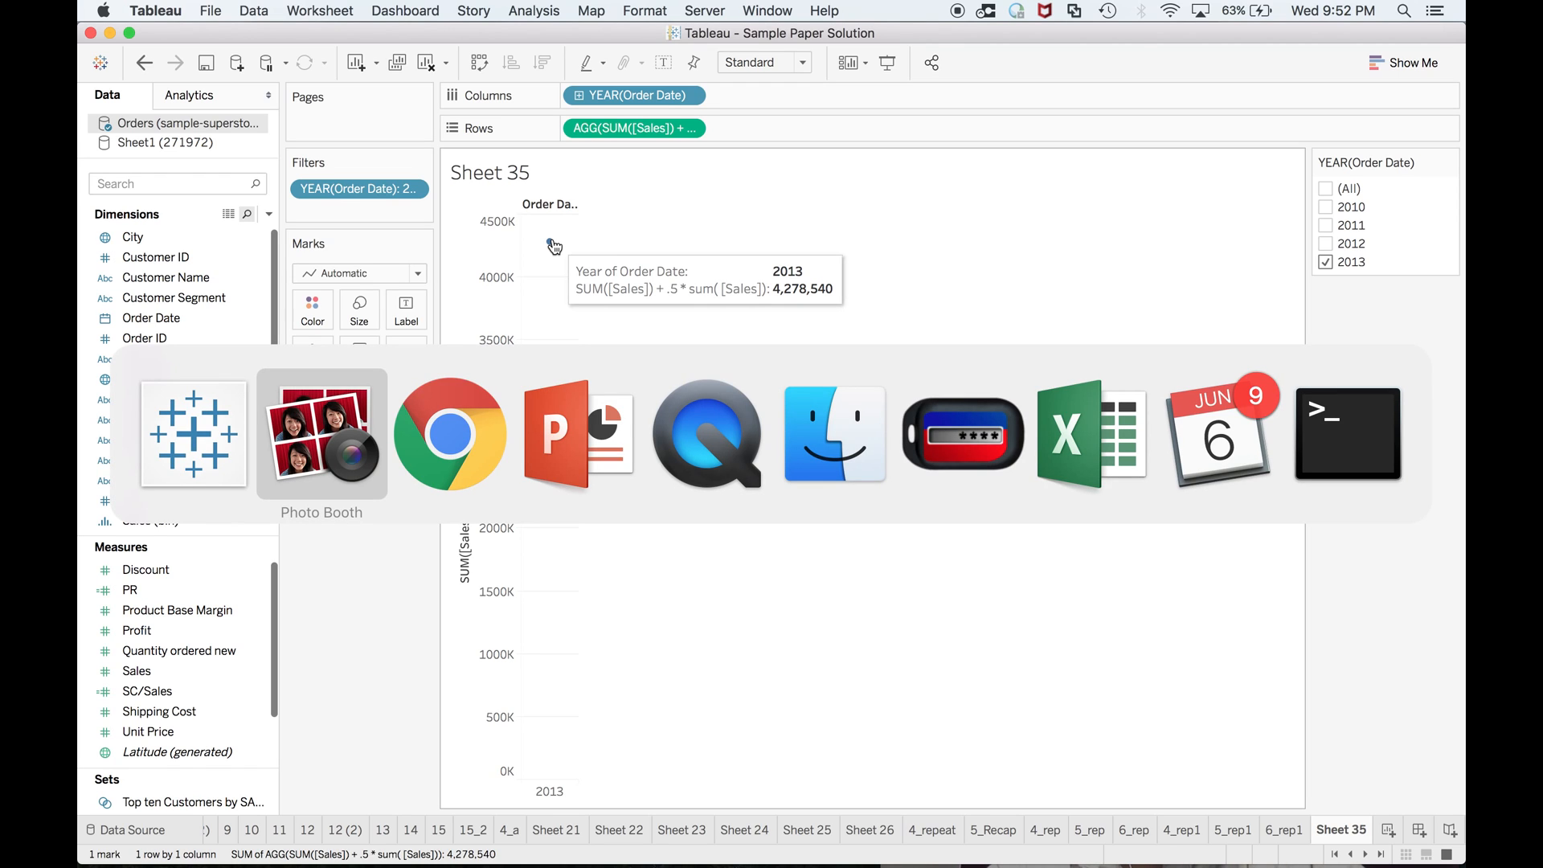
left_click(450, 434)
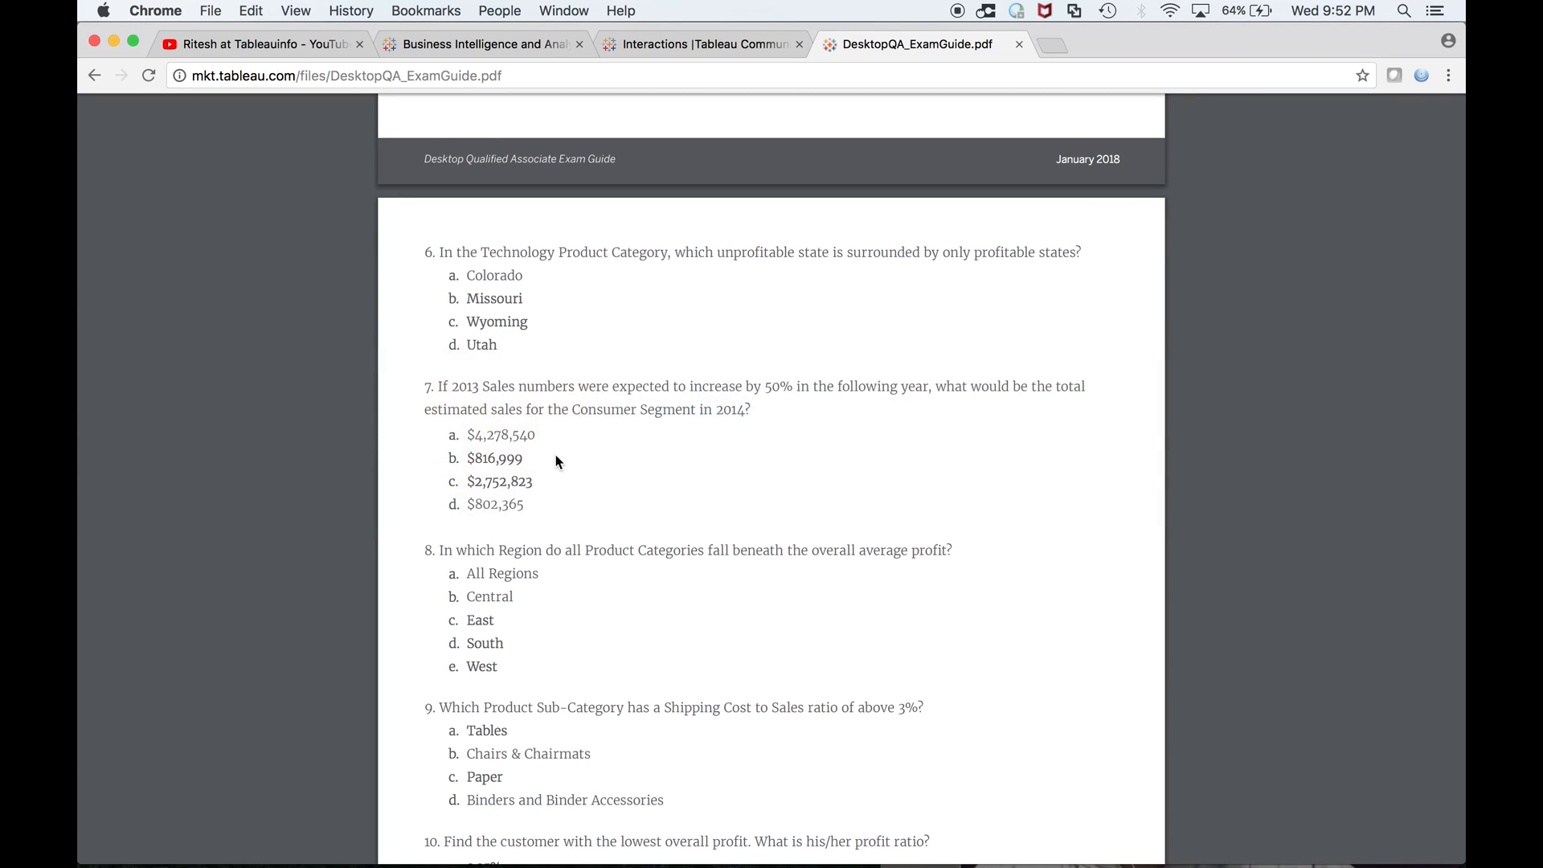
scroll("down", 3)
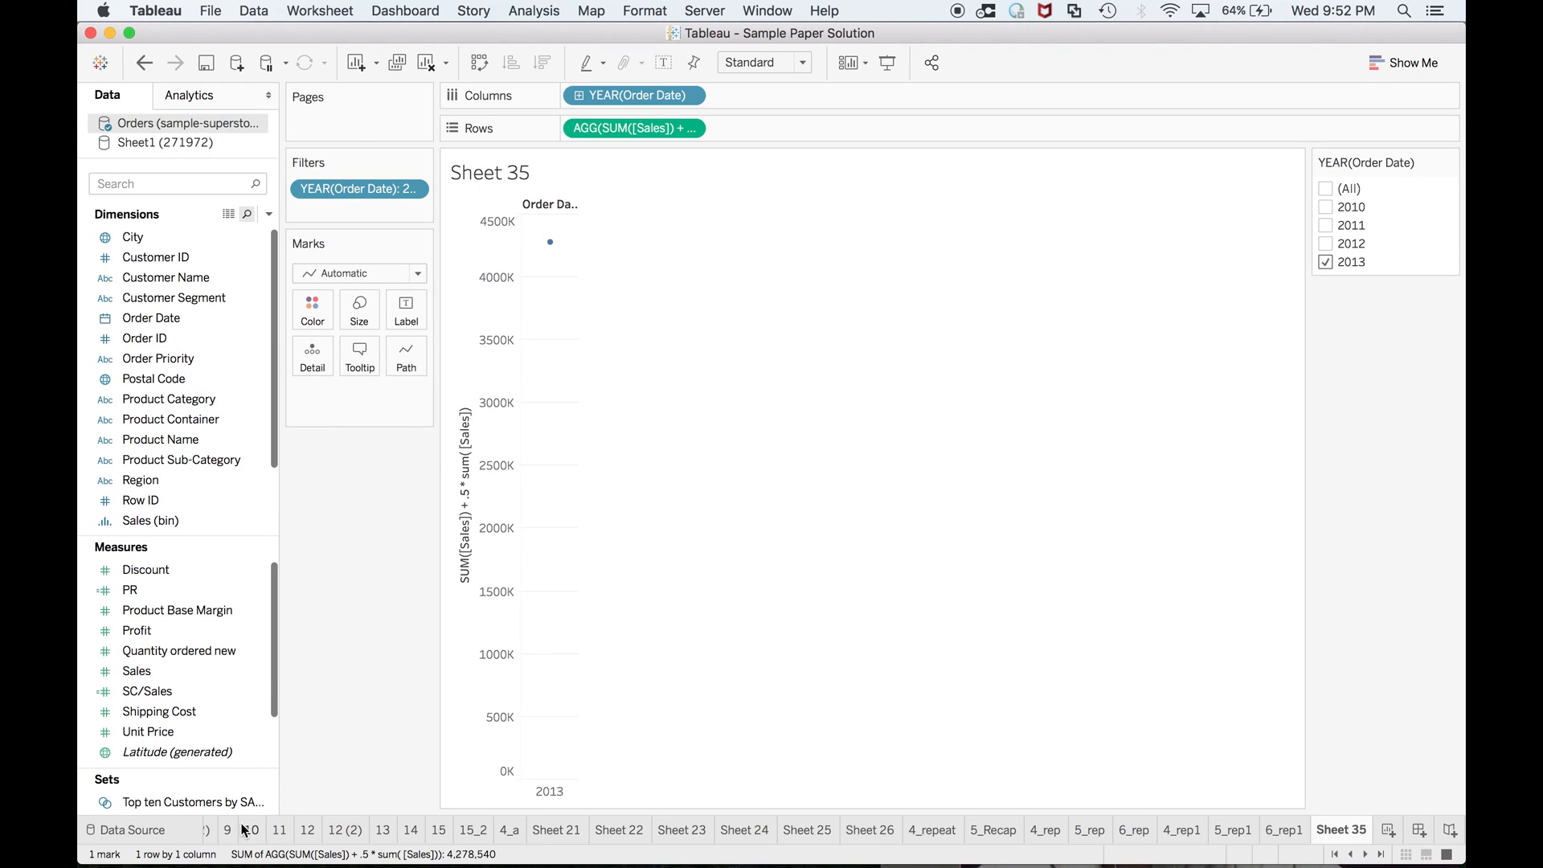
View the 8 M1 (2) heatmap, then the 8 M1 text table of regional category profit
left_click(232, 829)
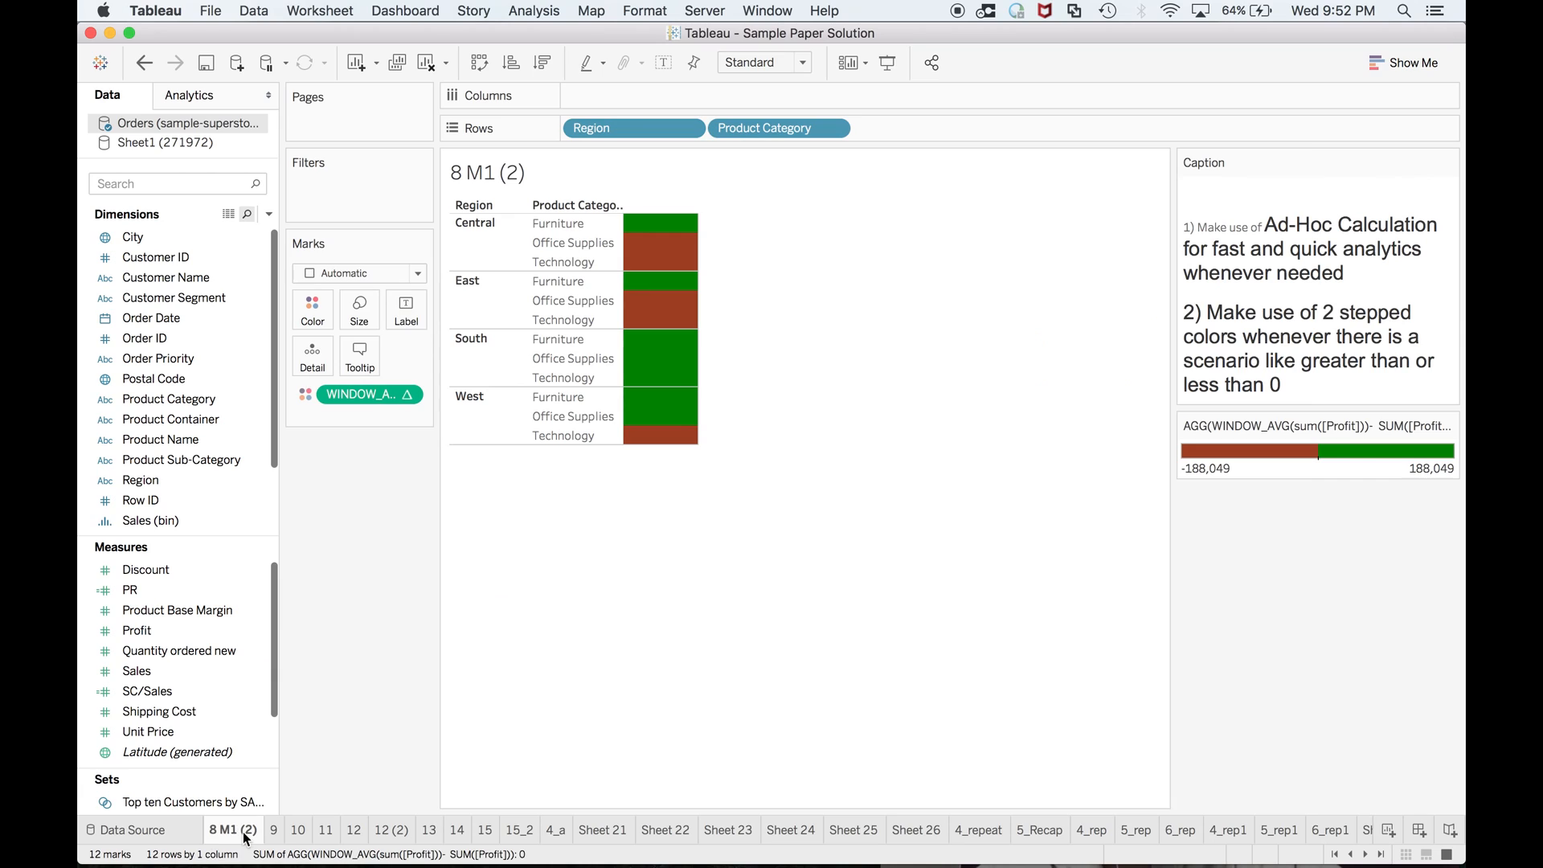
left_click(224, 830)
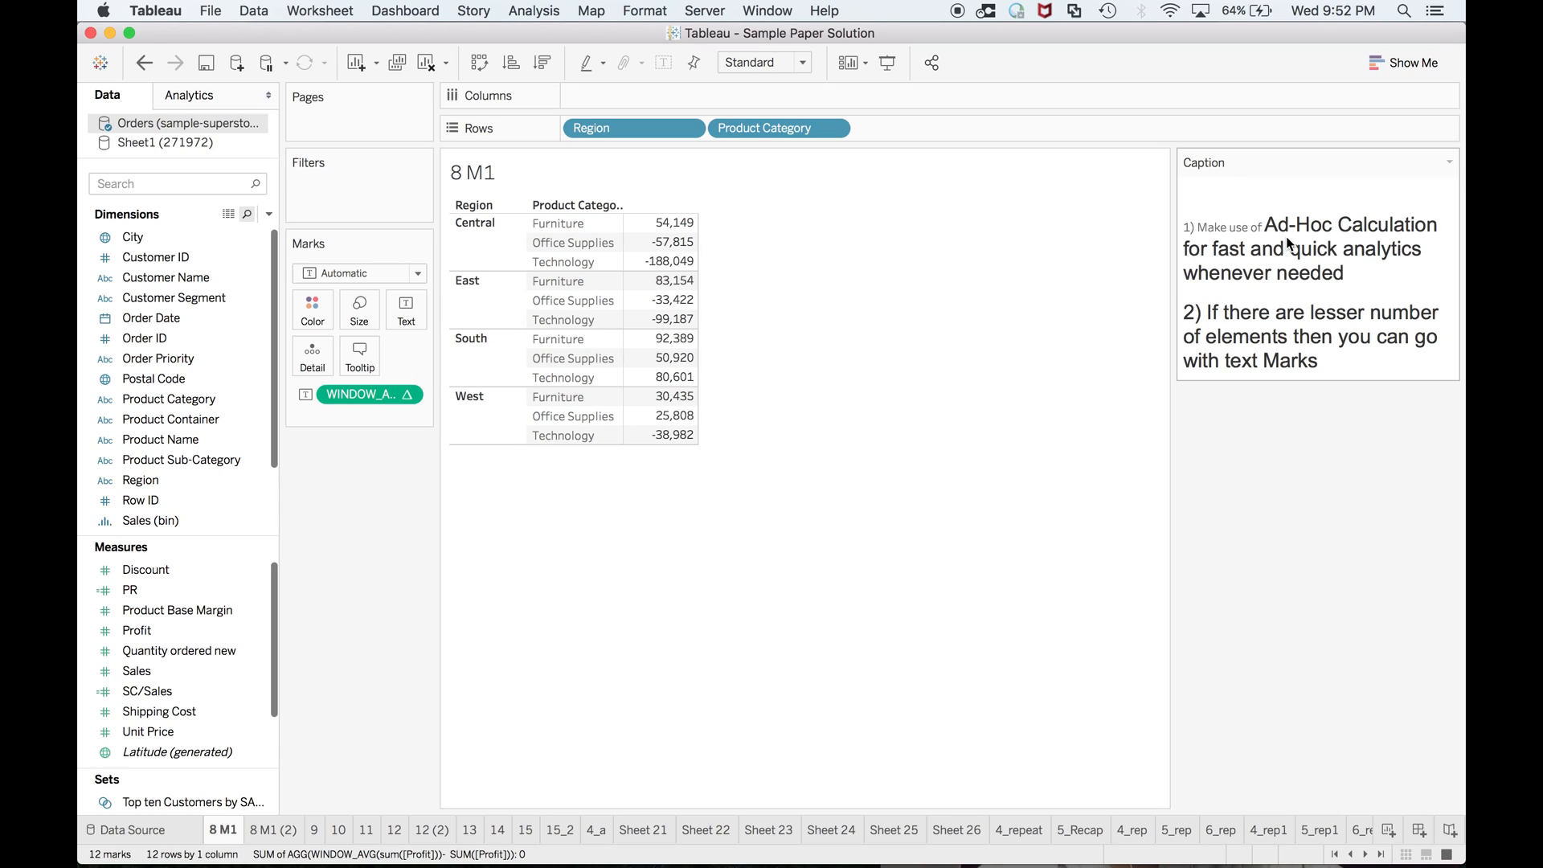
mouse_move(1255, 273)
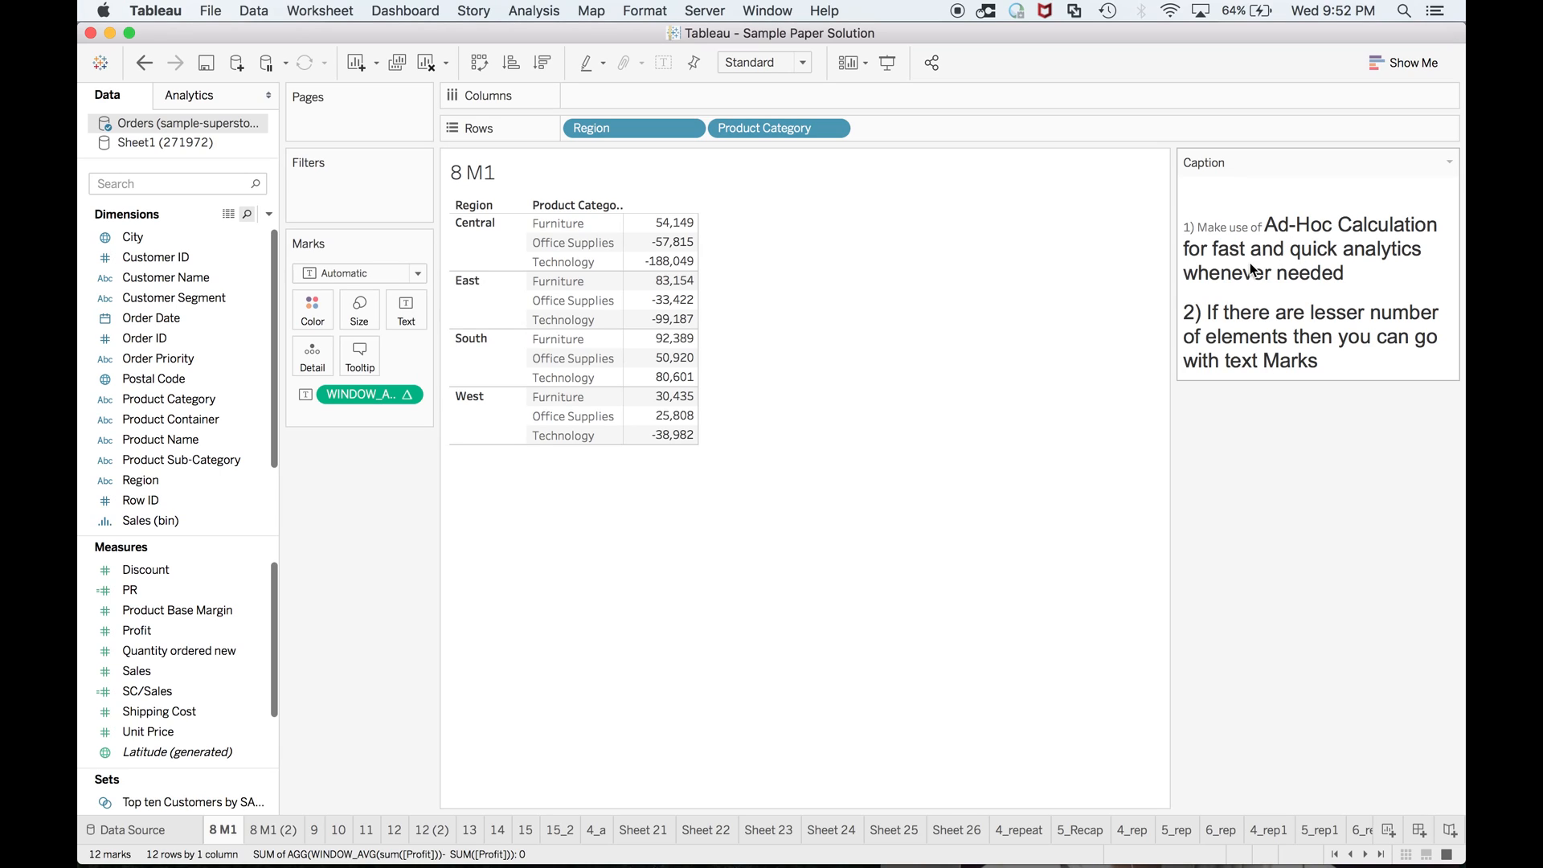
mouse_move(1217, 336)
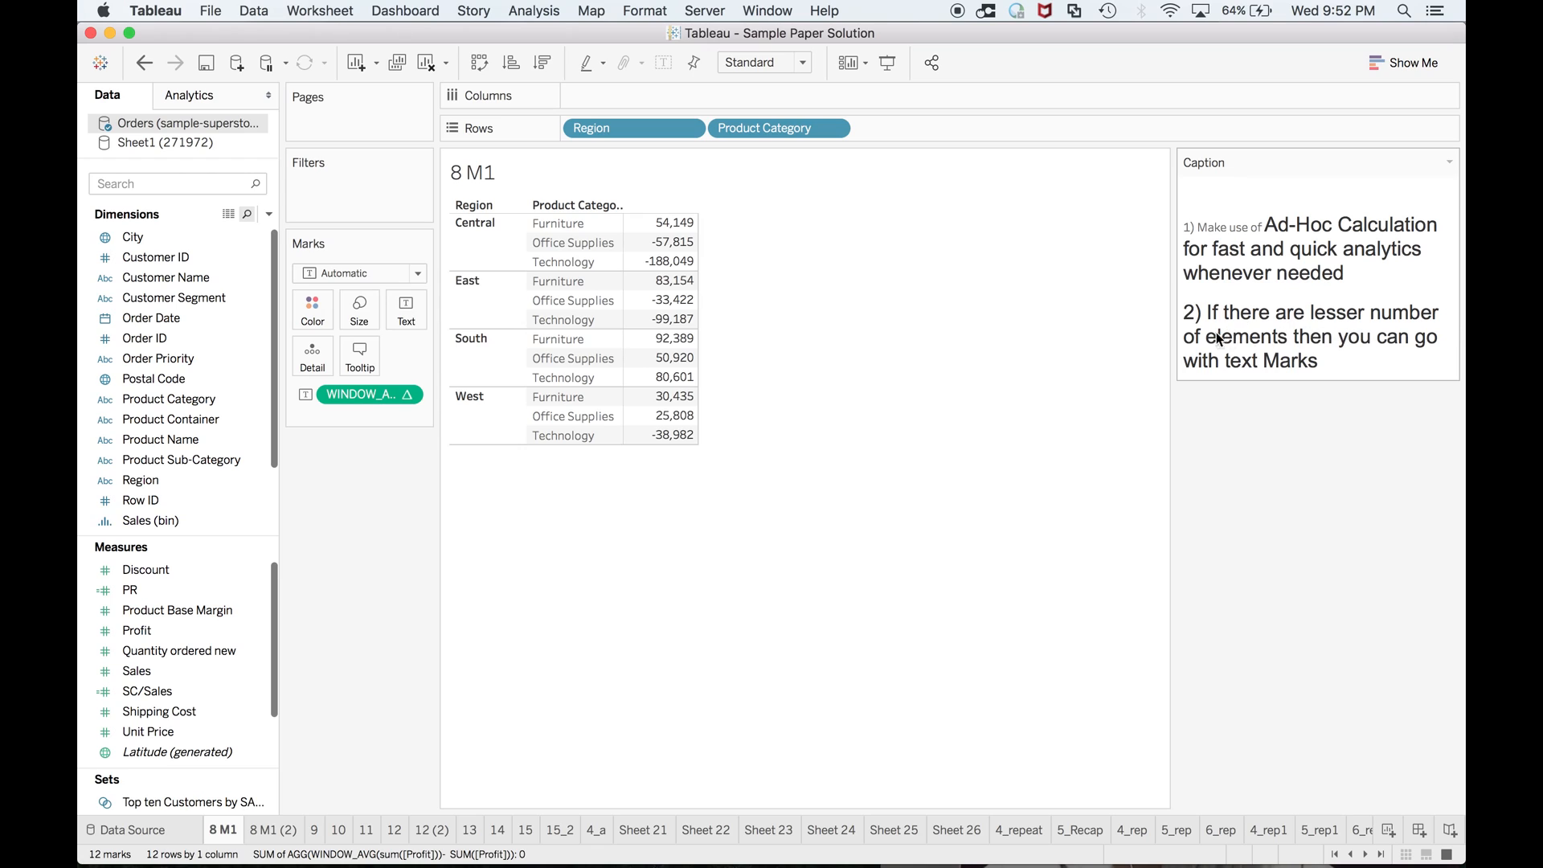
mouse_move(1275, 372)
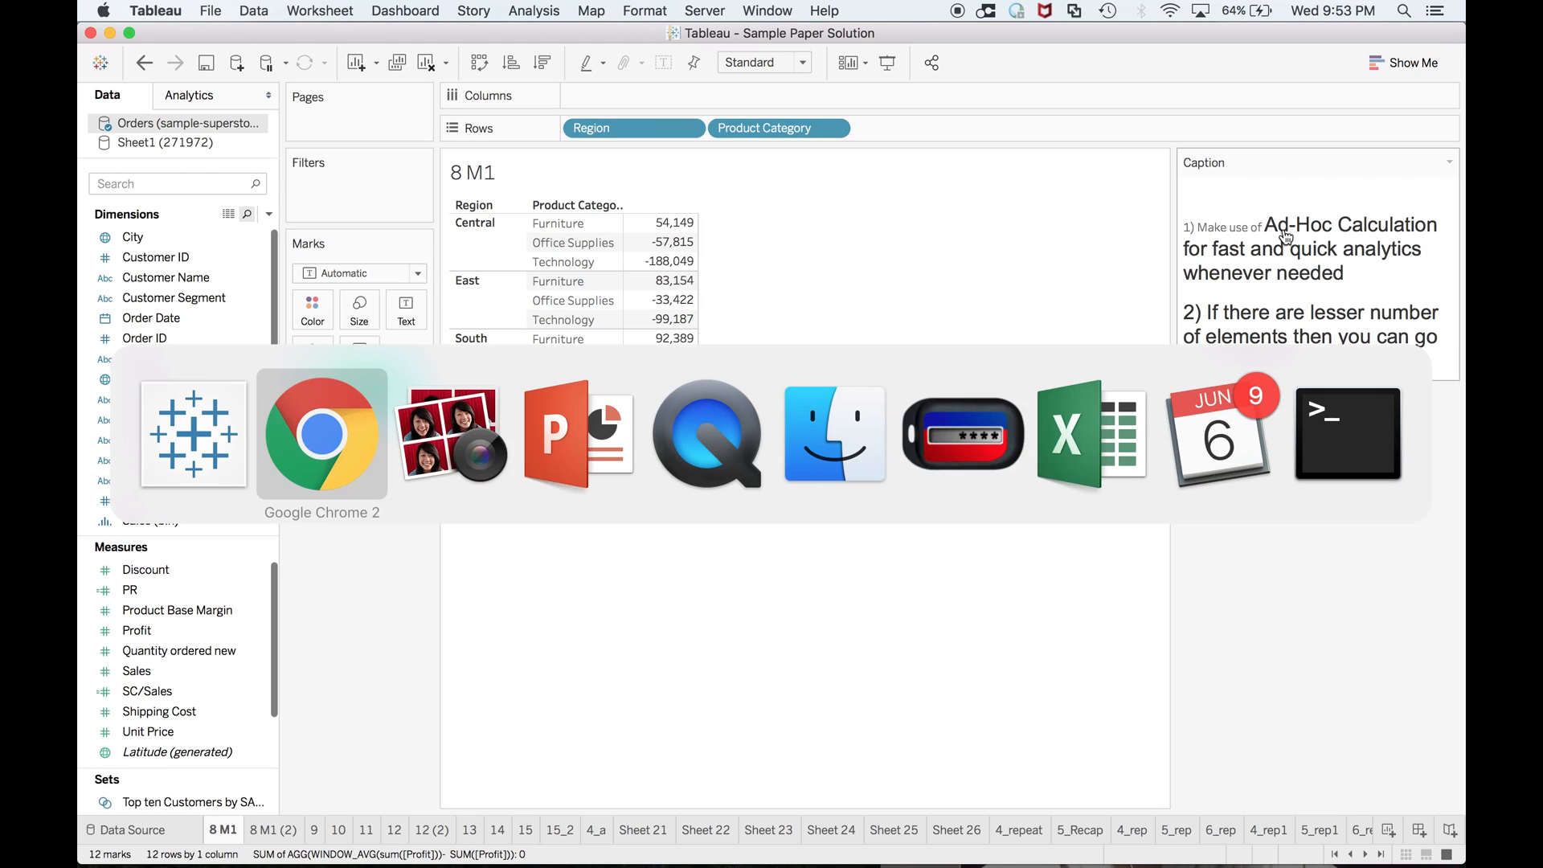
Add a new worksheet, rename it 7_rep, then switch to the exam guide
left_click(449, 432)
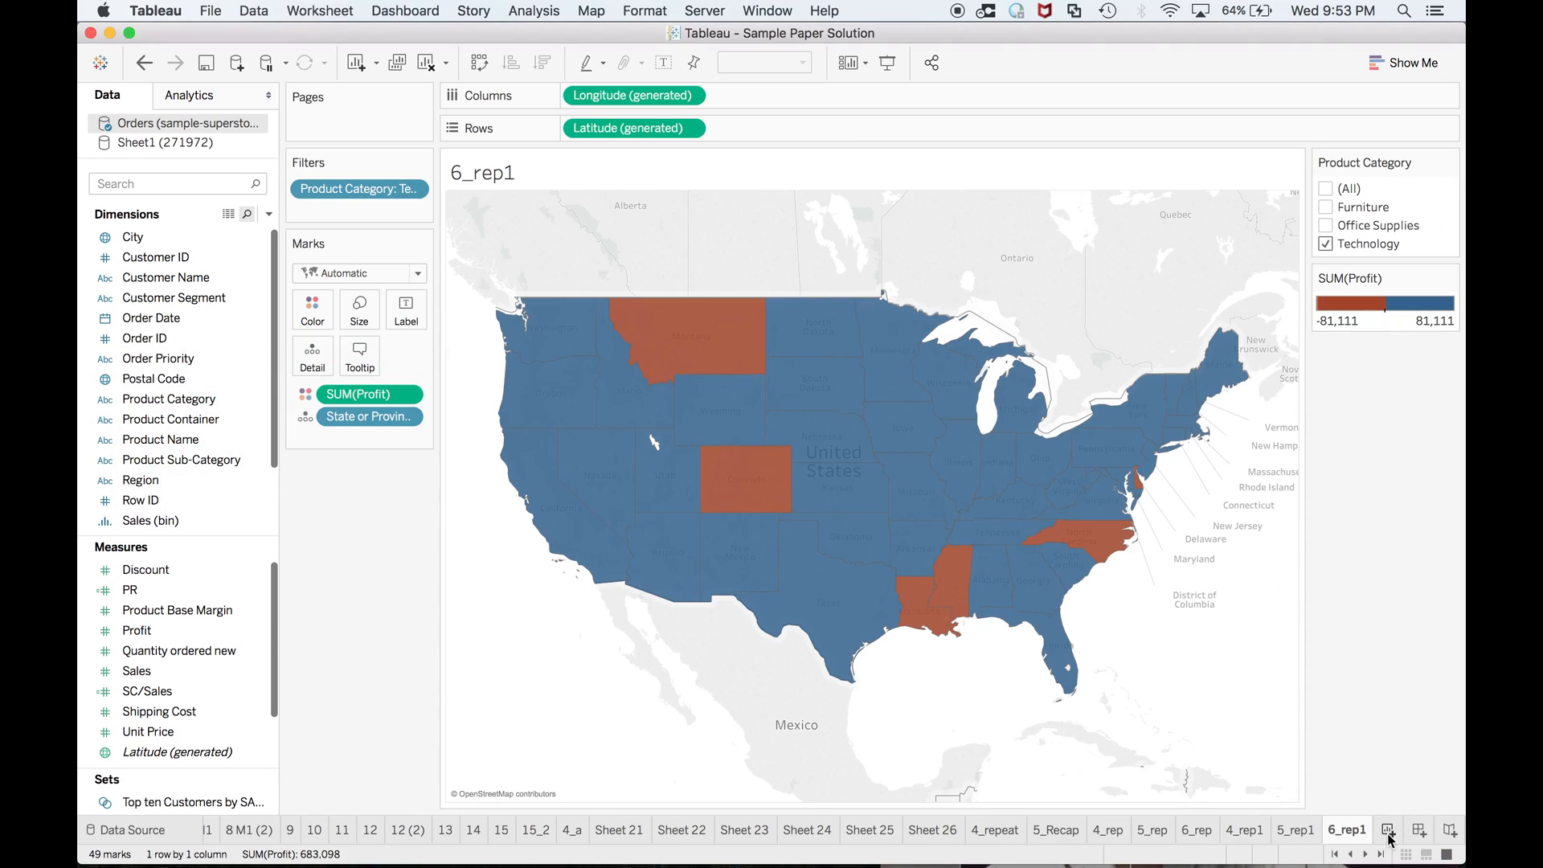
left_click(1388, 829)
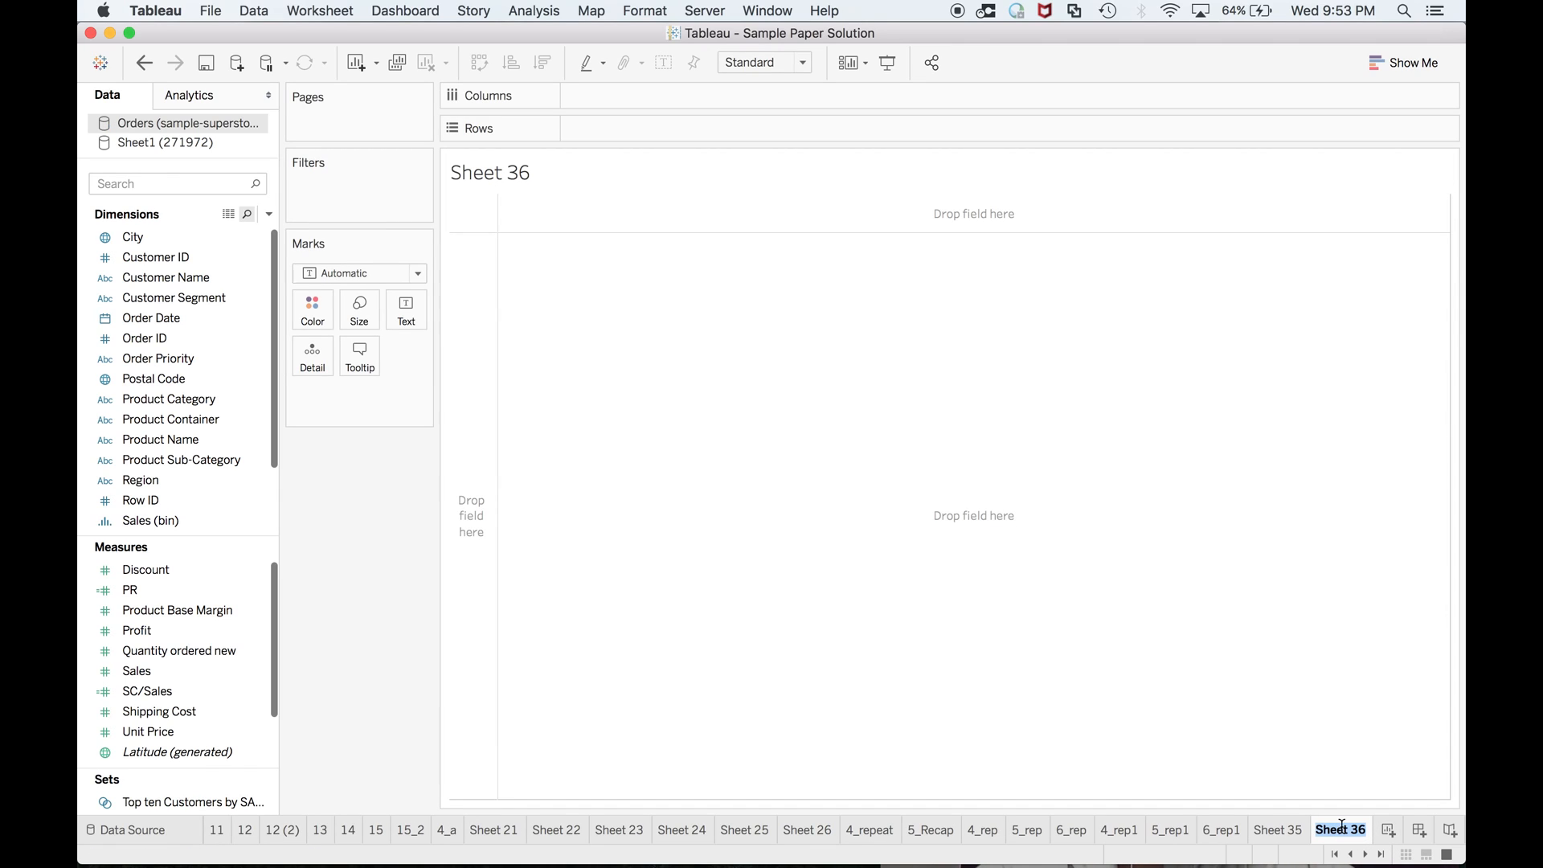
left_click(1349, 829)
type("7_rep")
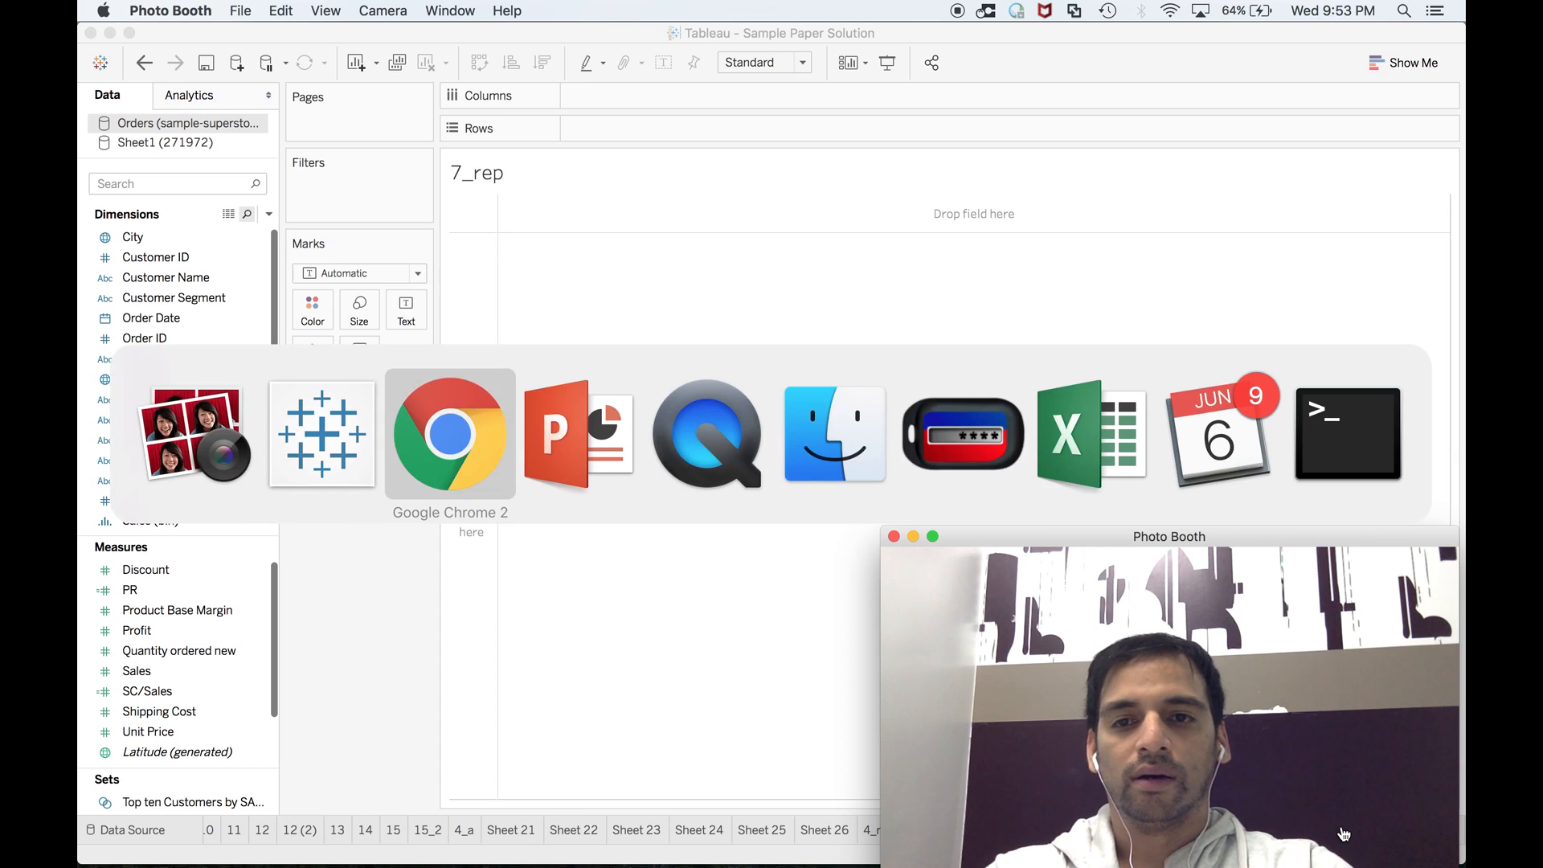
left_click(448, 432)
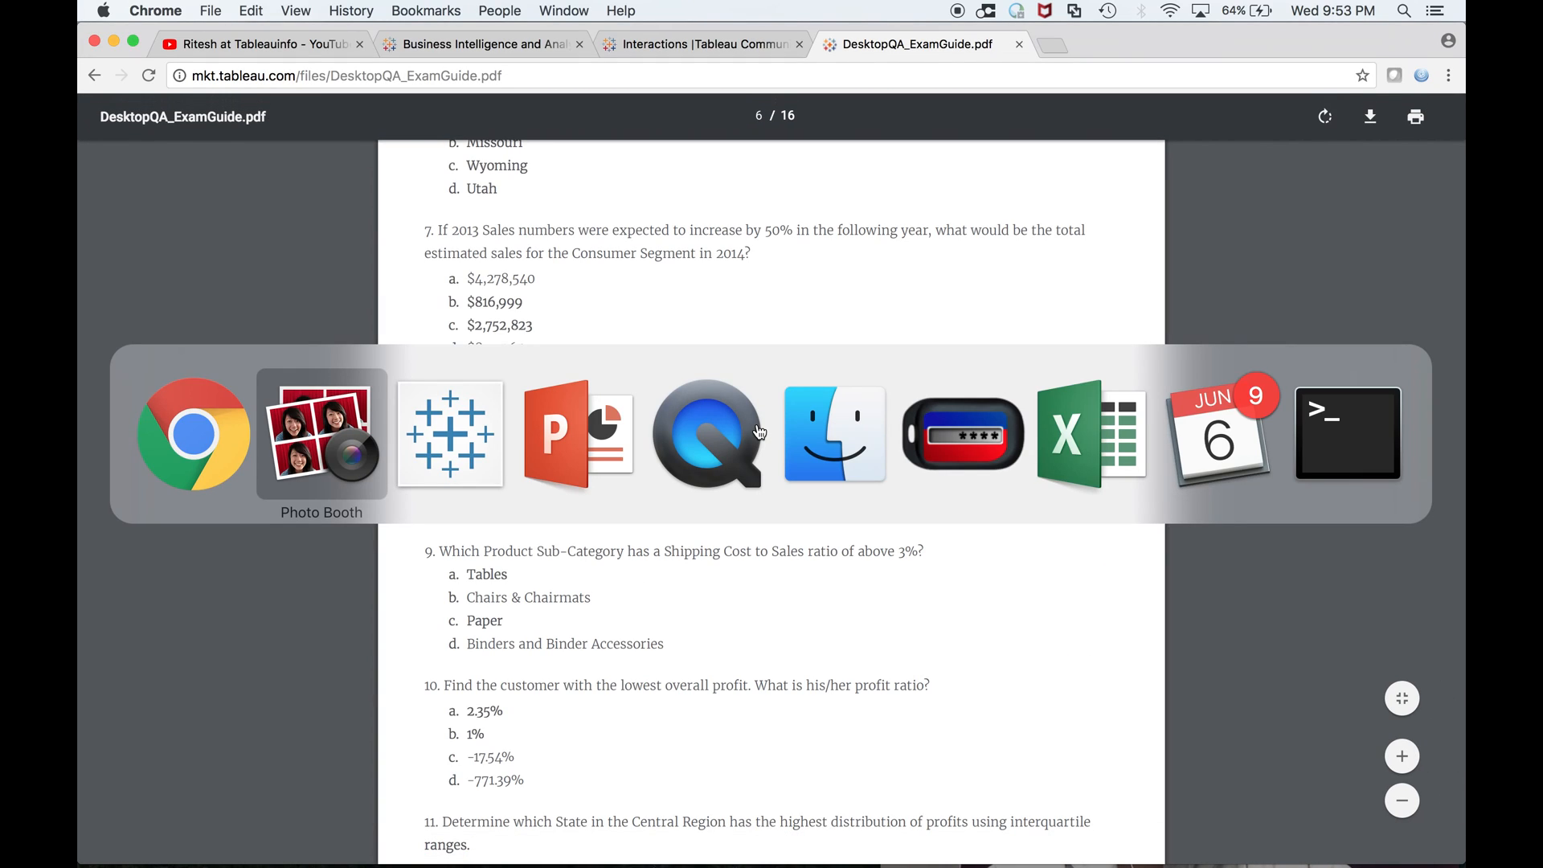
Scroll the exam guide to show question 8 on below-average regional profit
left_click(321, 434)
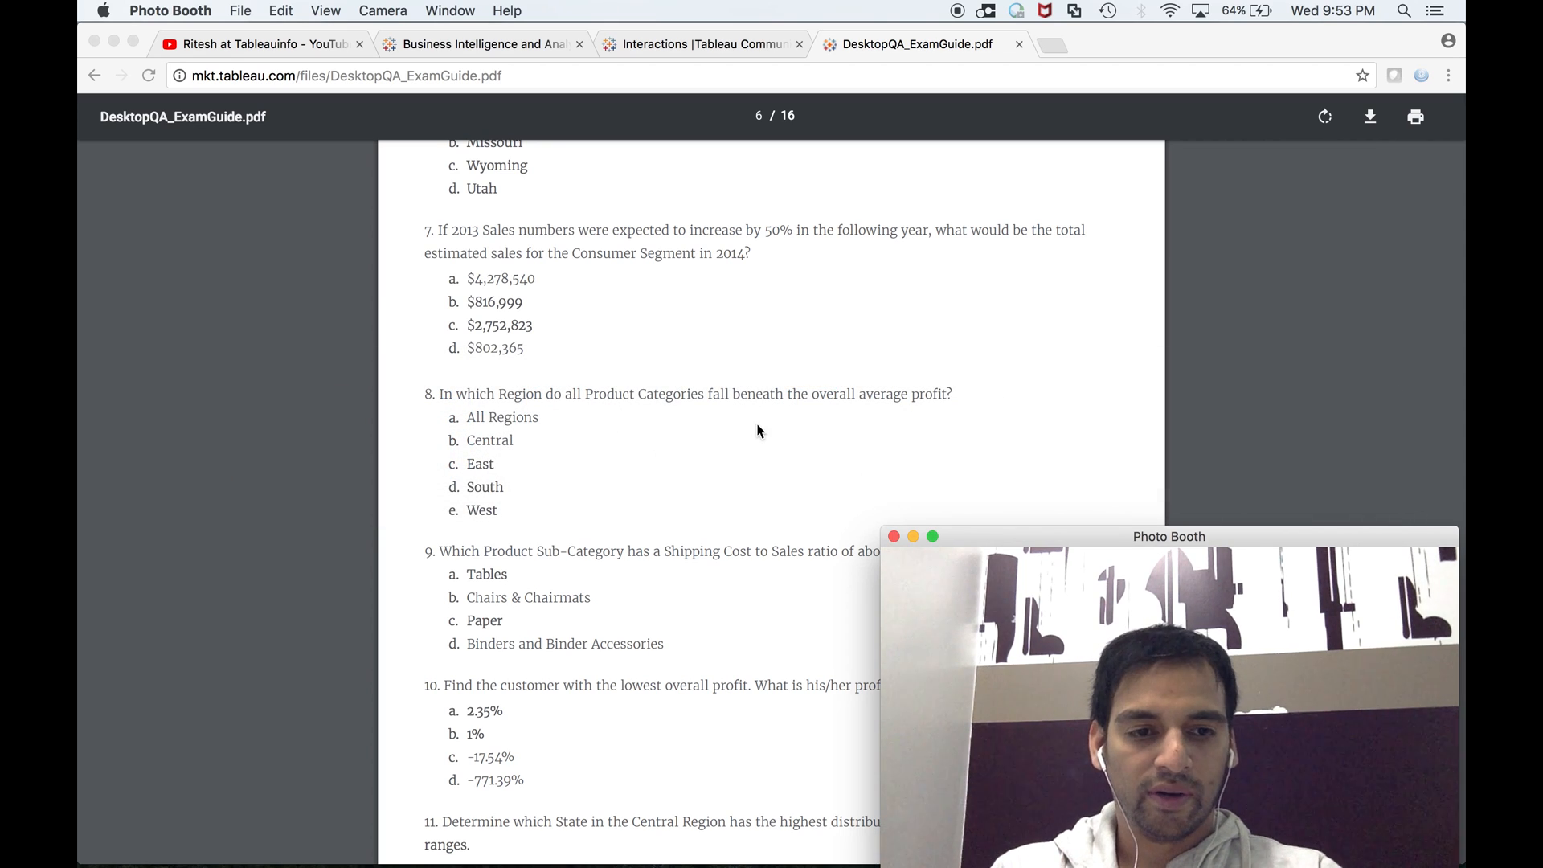
scroll("up", 3)
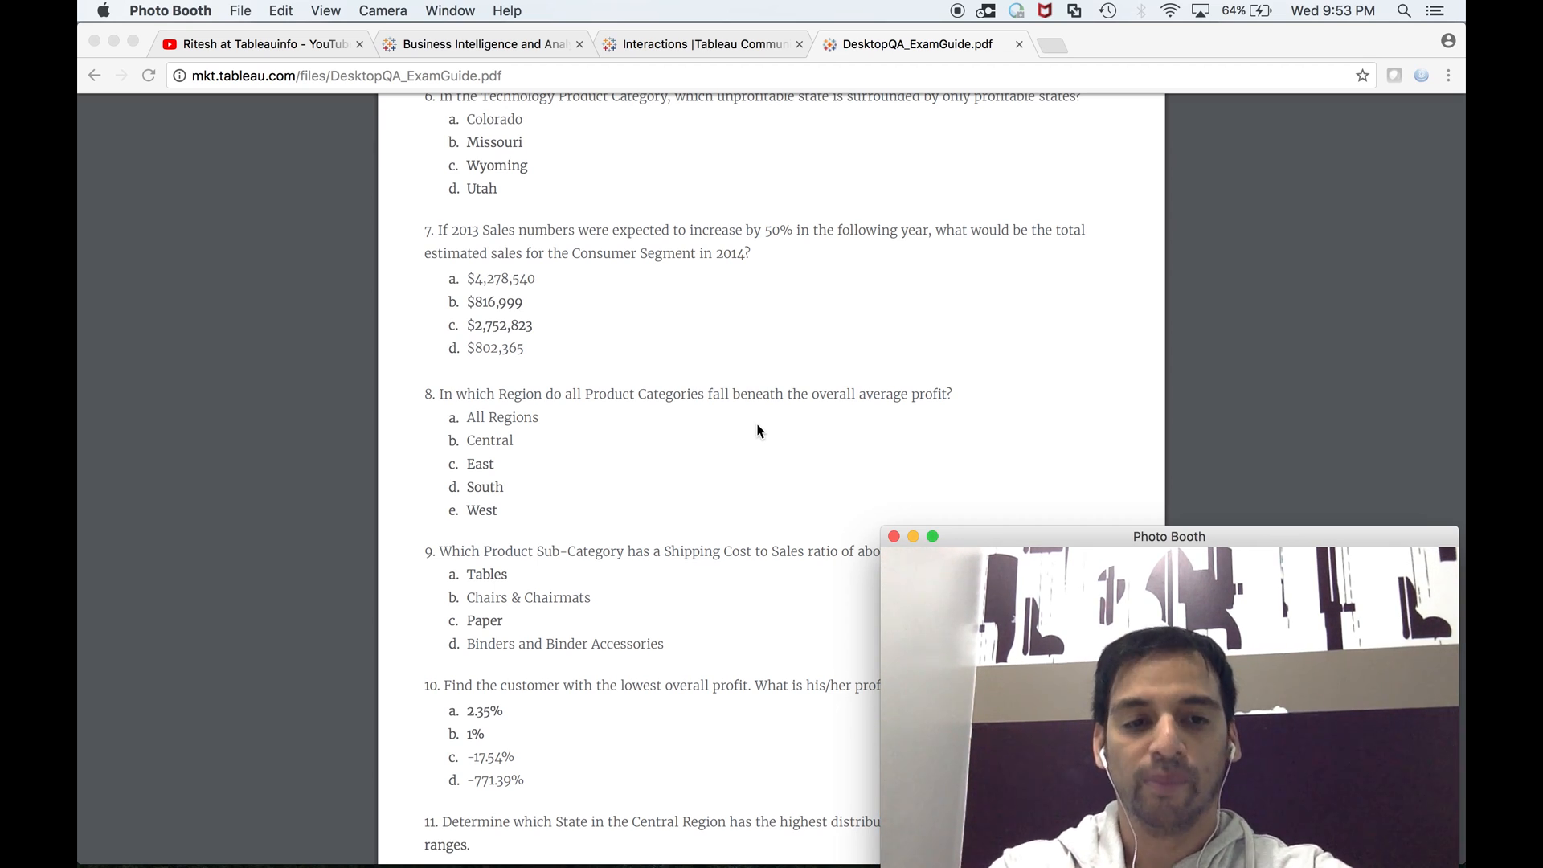
mouse_move(500, 436)
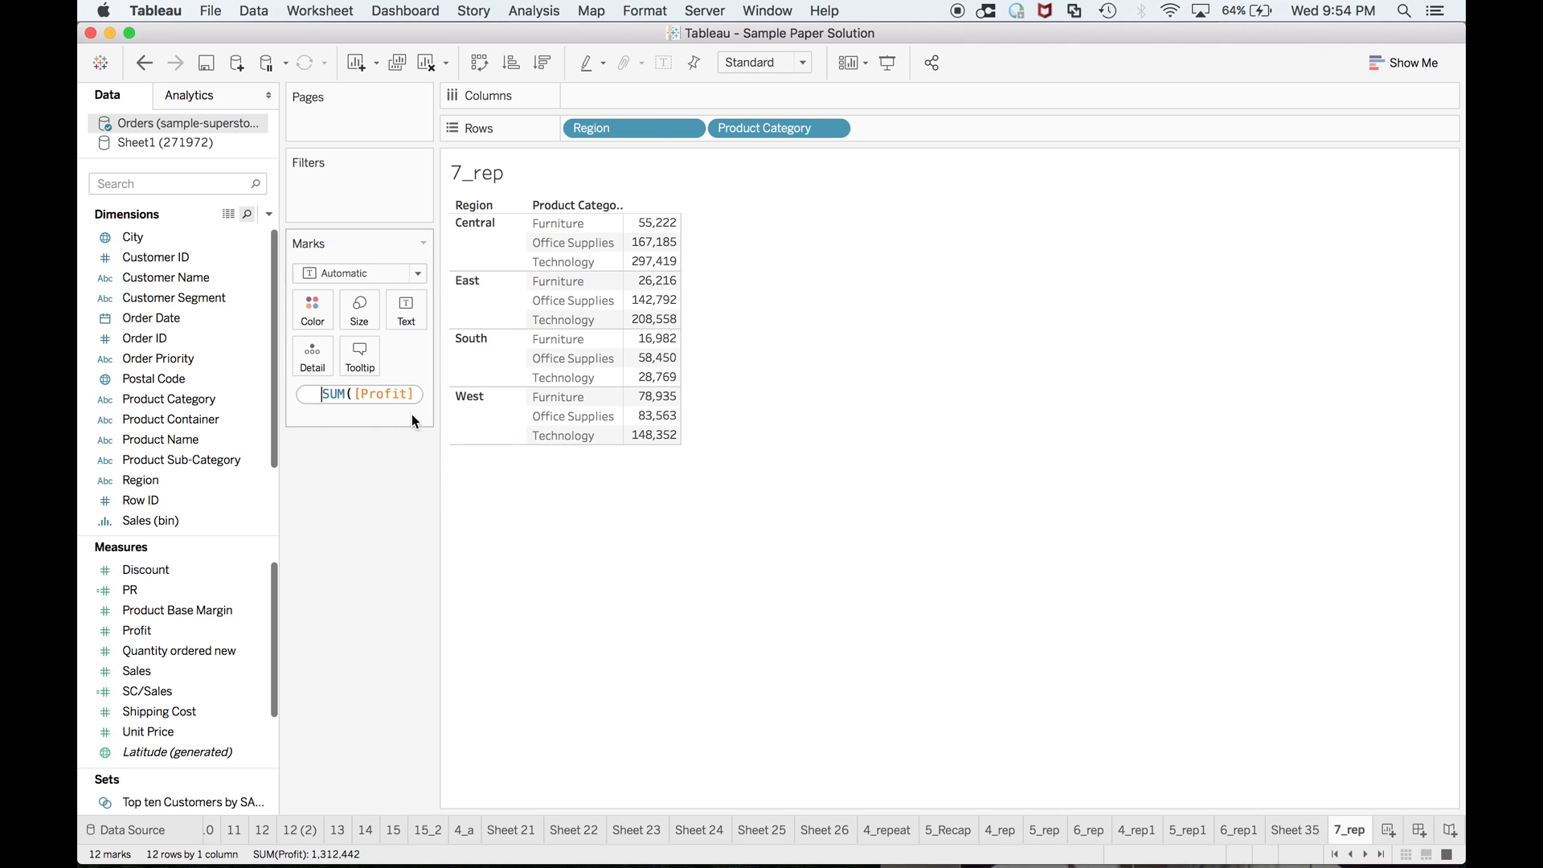
Enter WINDOW_AVG(SUM([Profit])) - SUM([Profit]) on the profit pill via autocomplete
type("win")
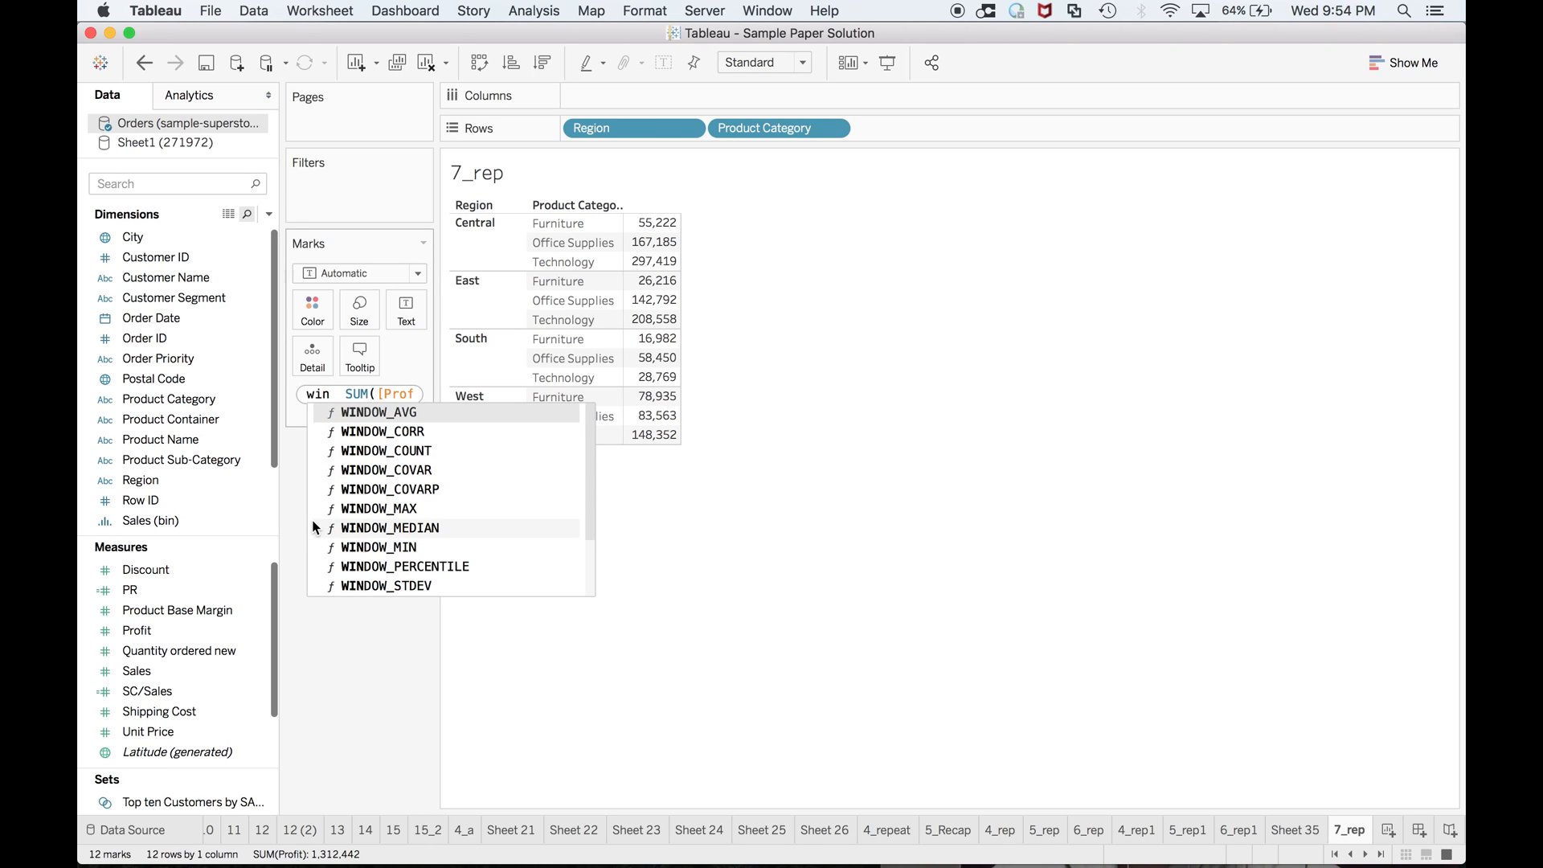
type("d")
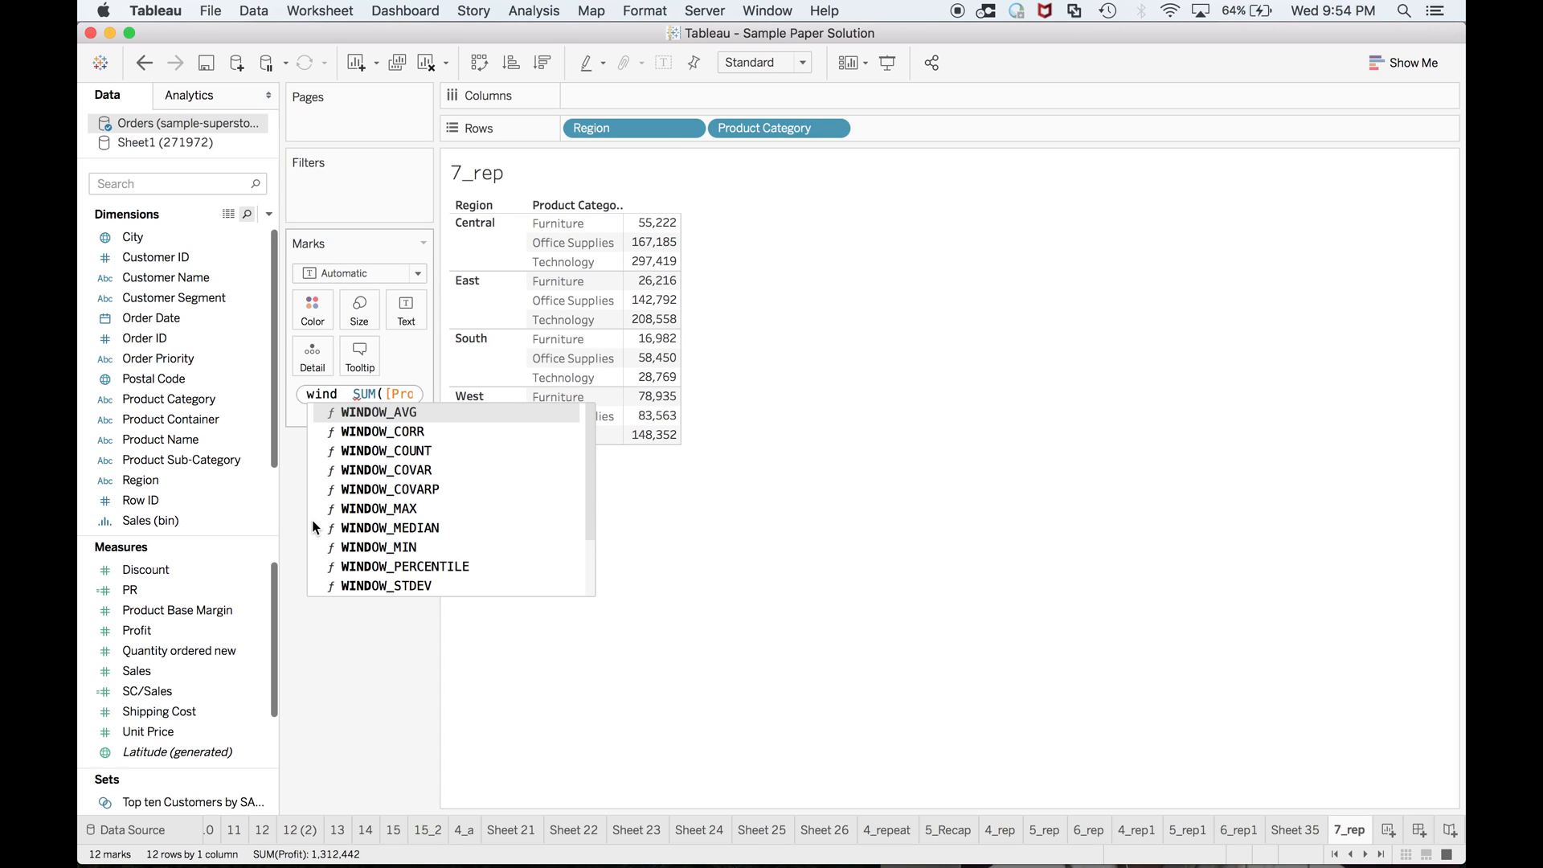
left_click(377, 413)
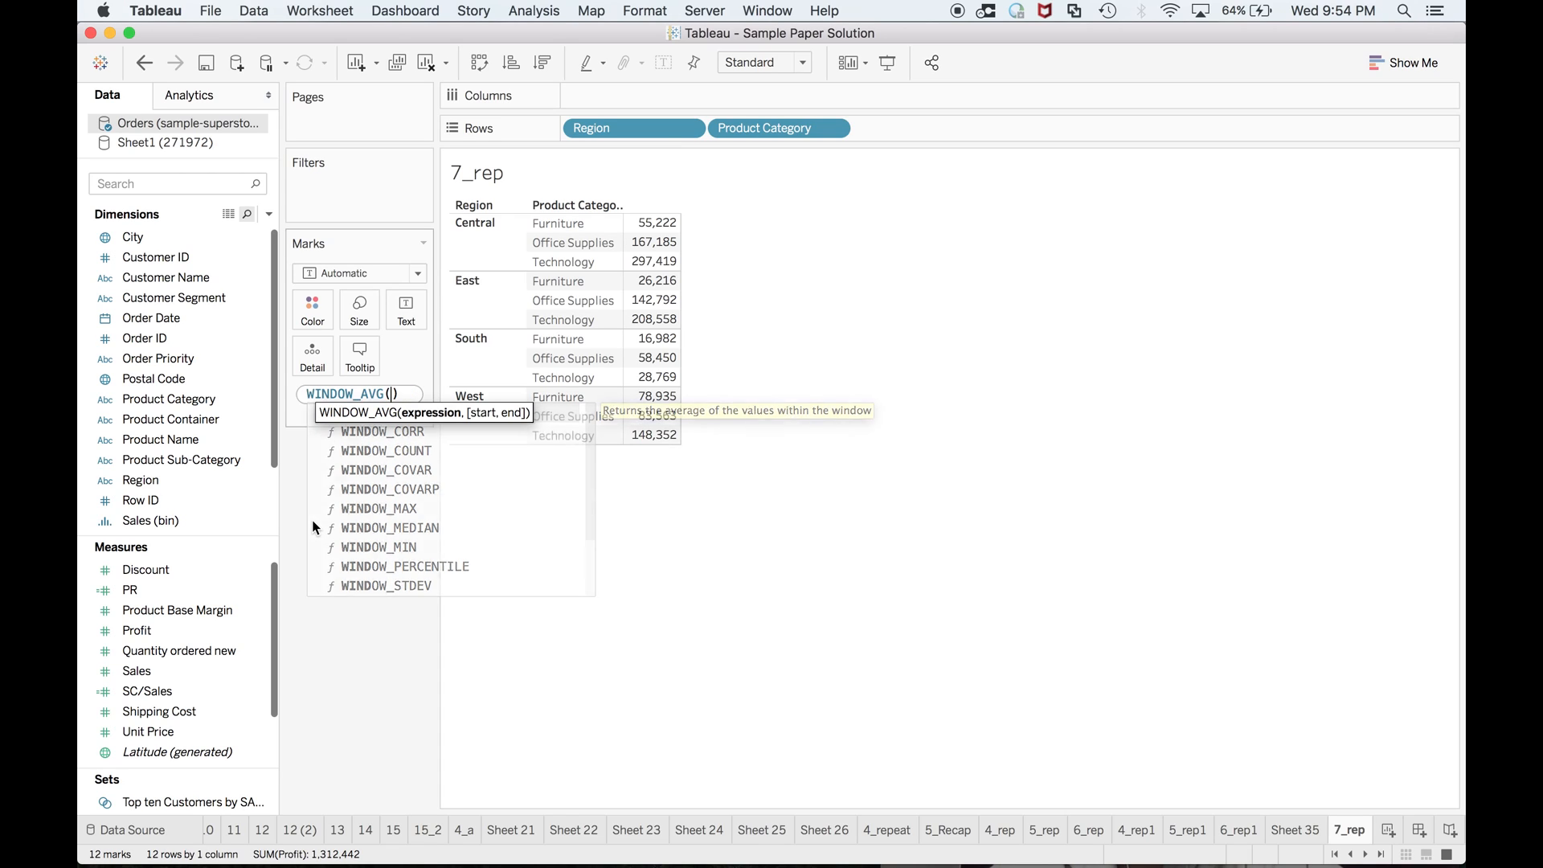
type("su")
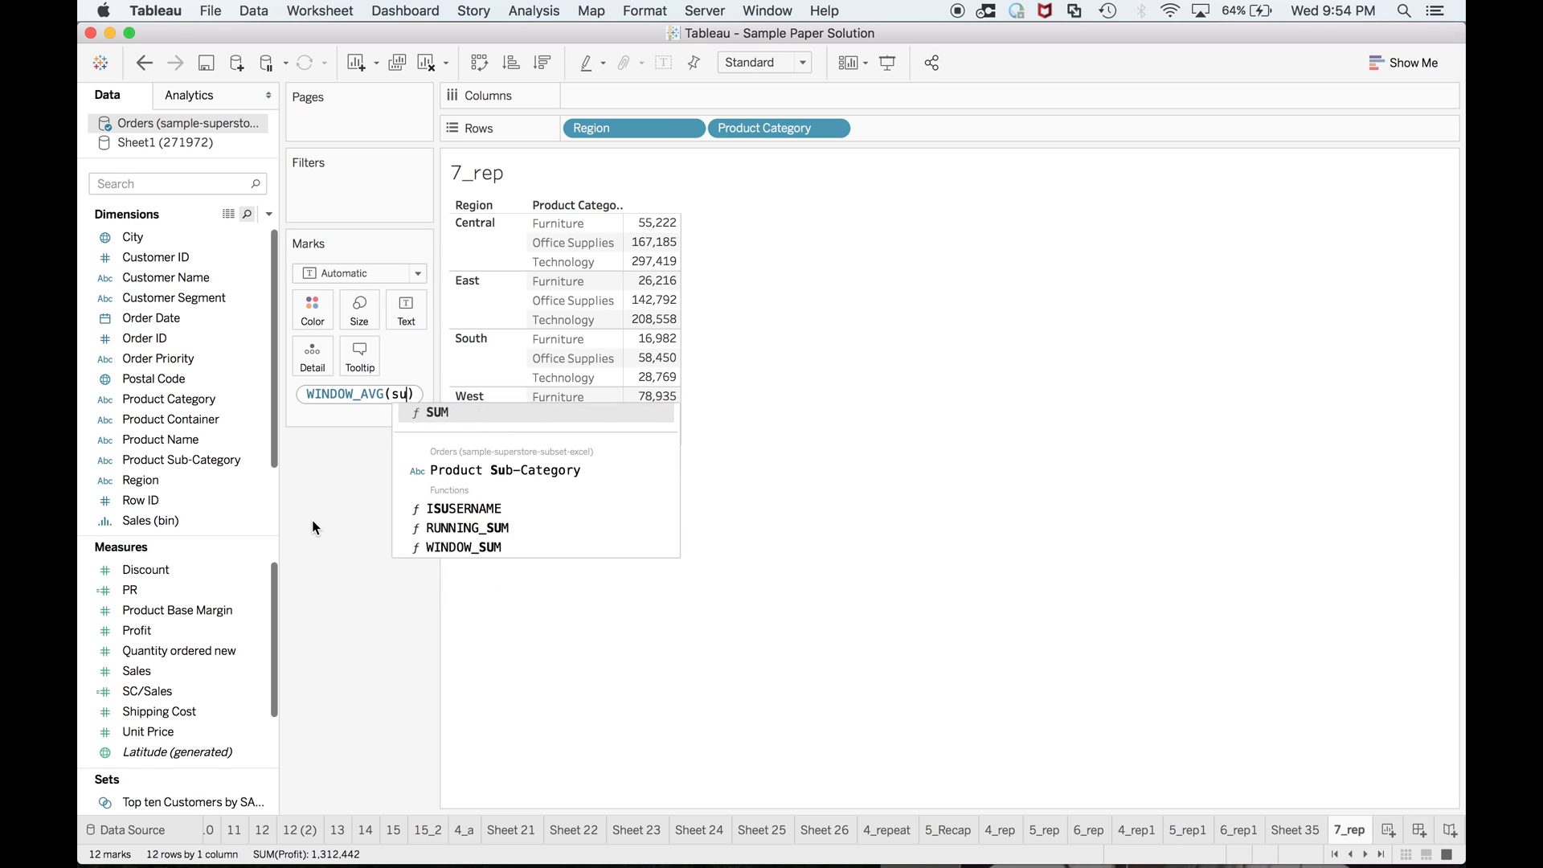
left_click(436, 413)
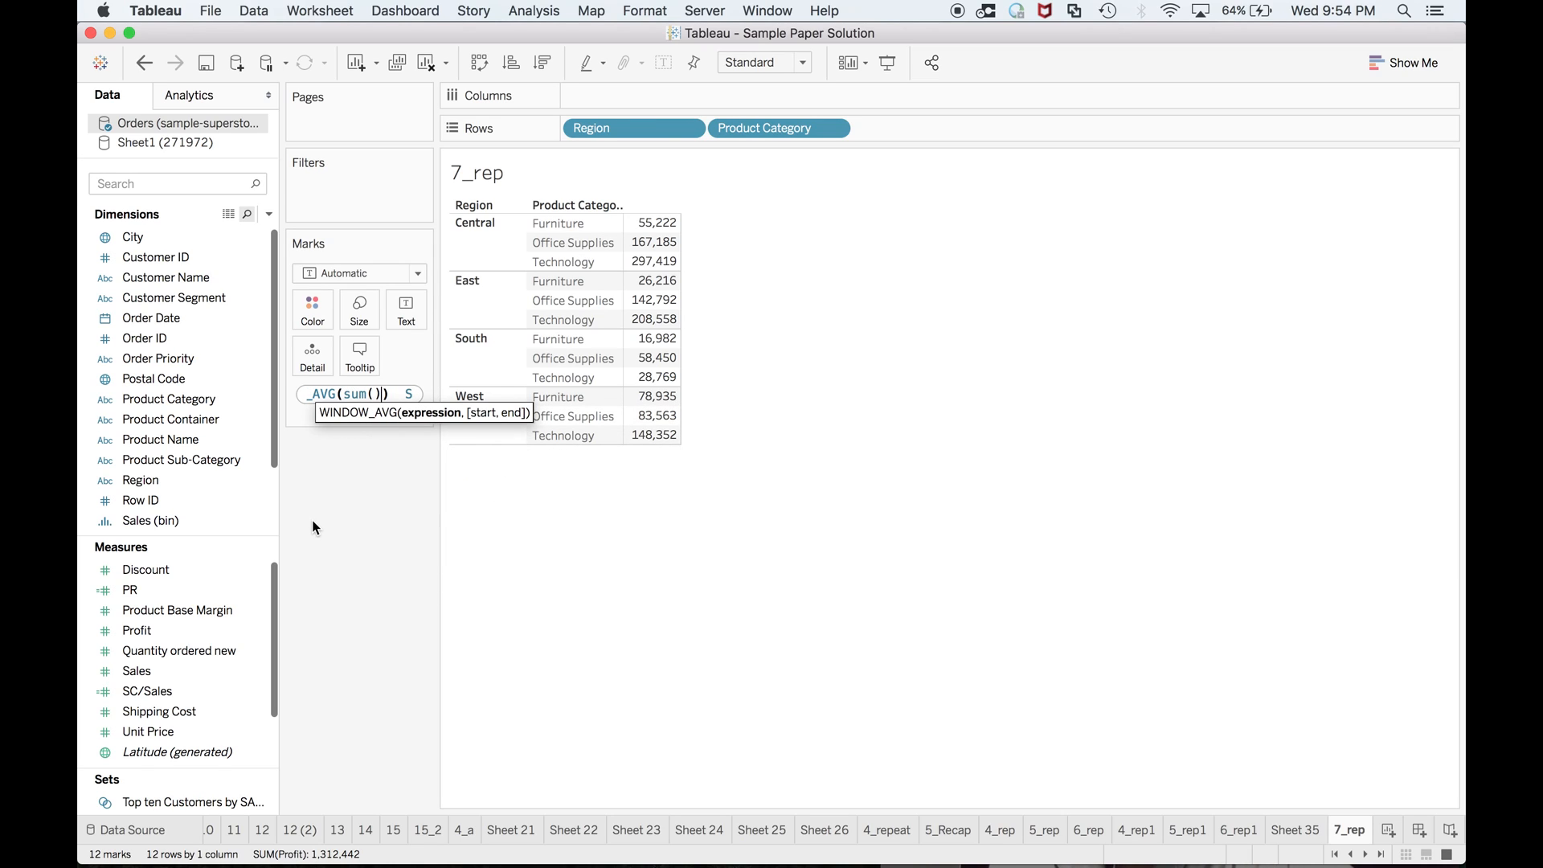
type("pro")
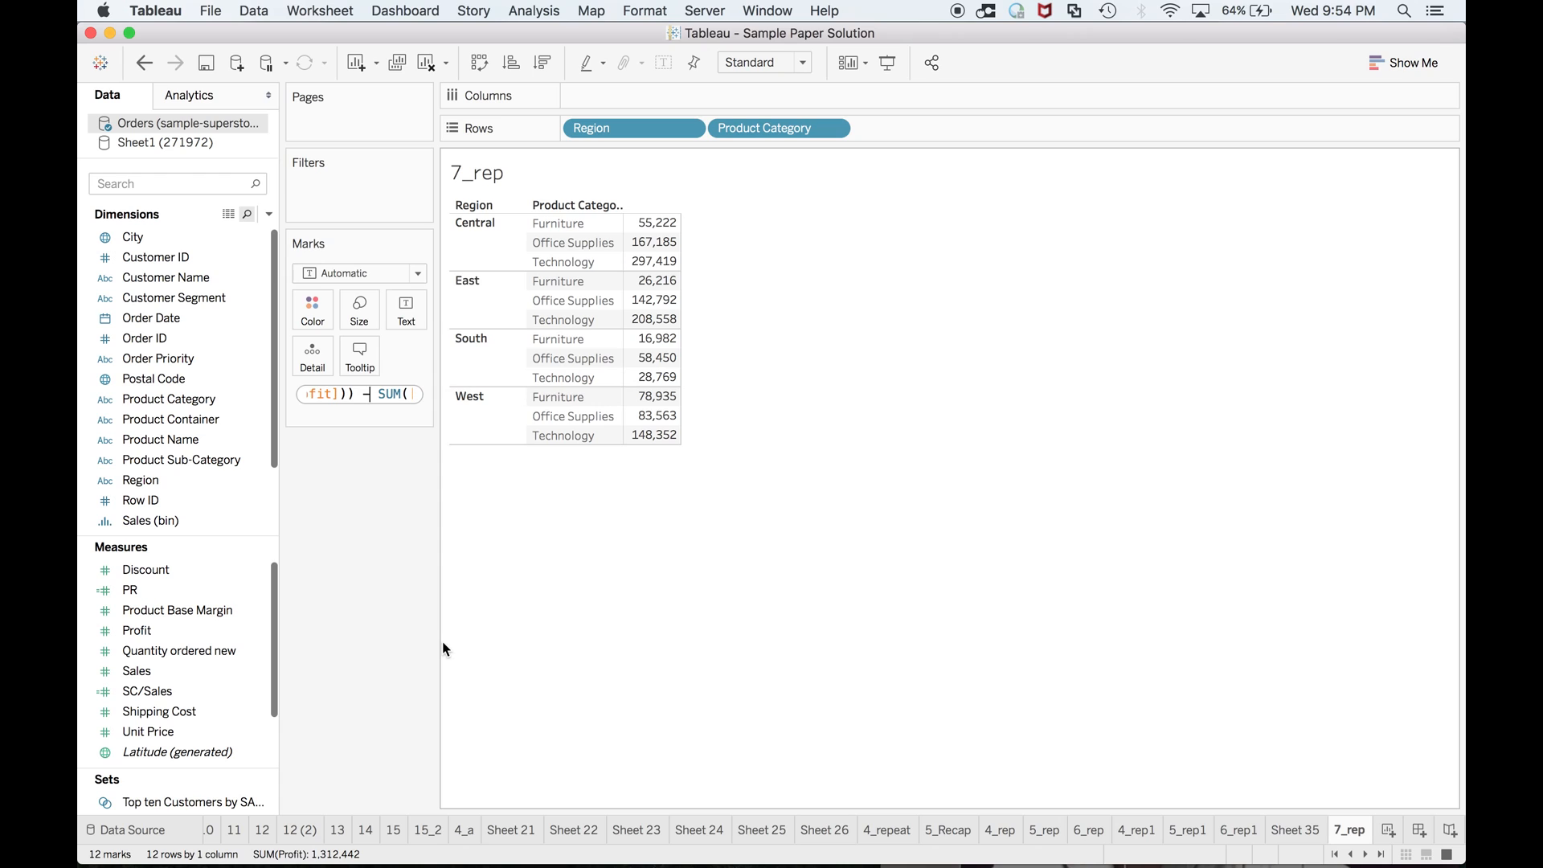
mouse_move(407, 394)
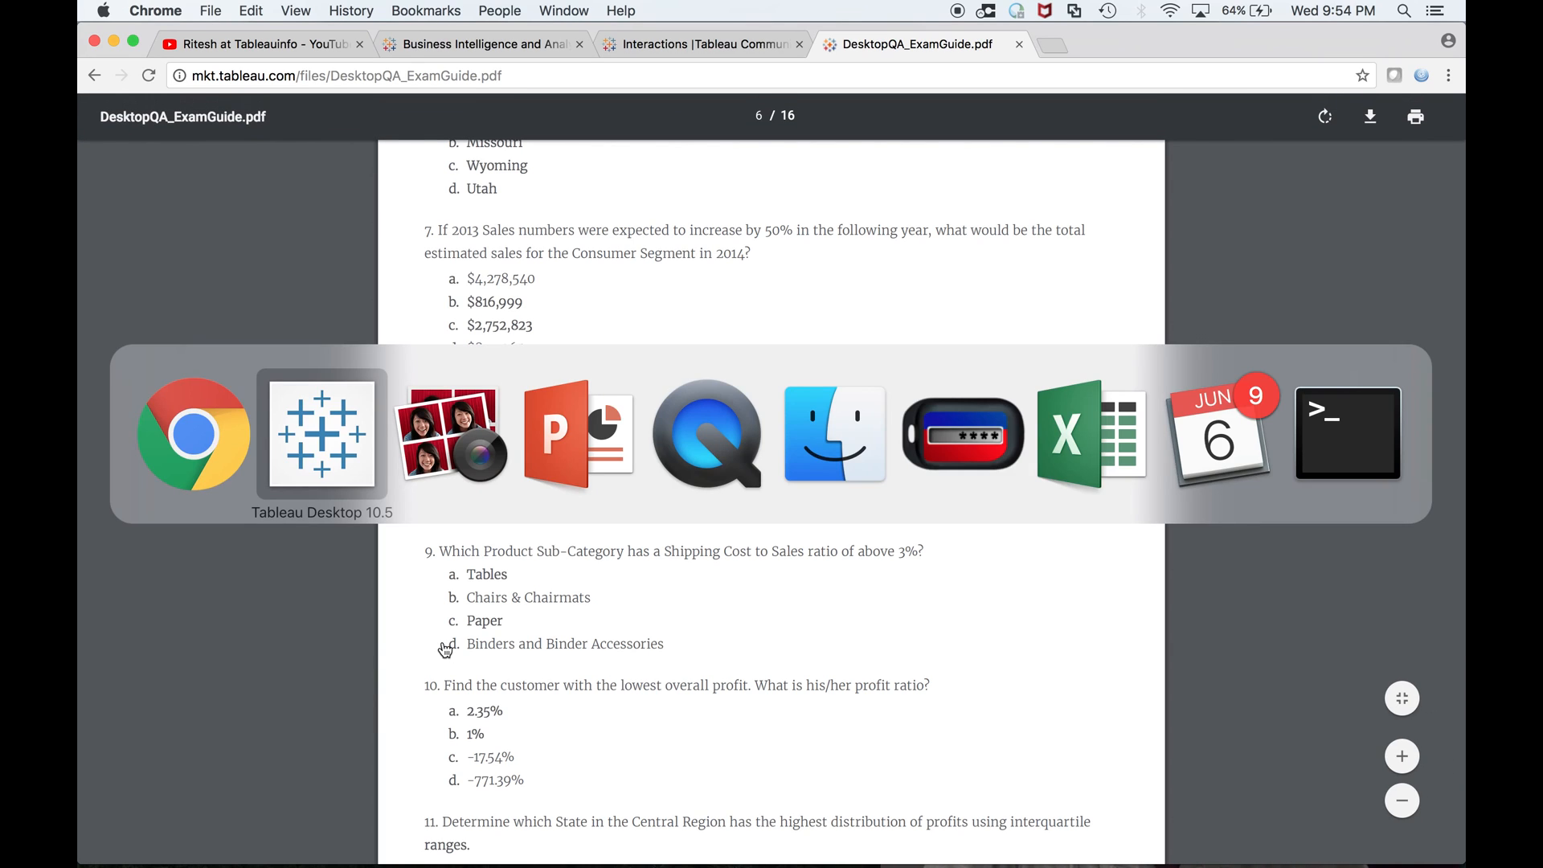
left_click(321, 433)
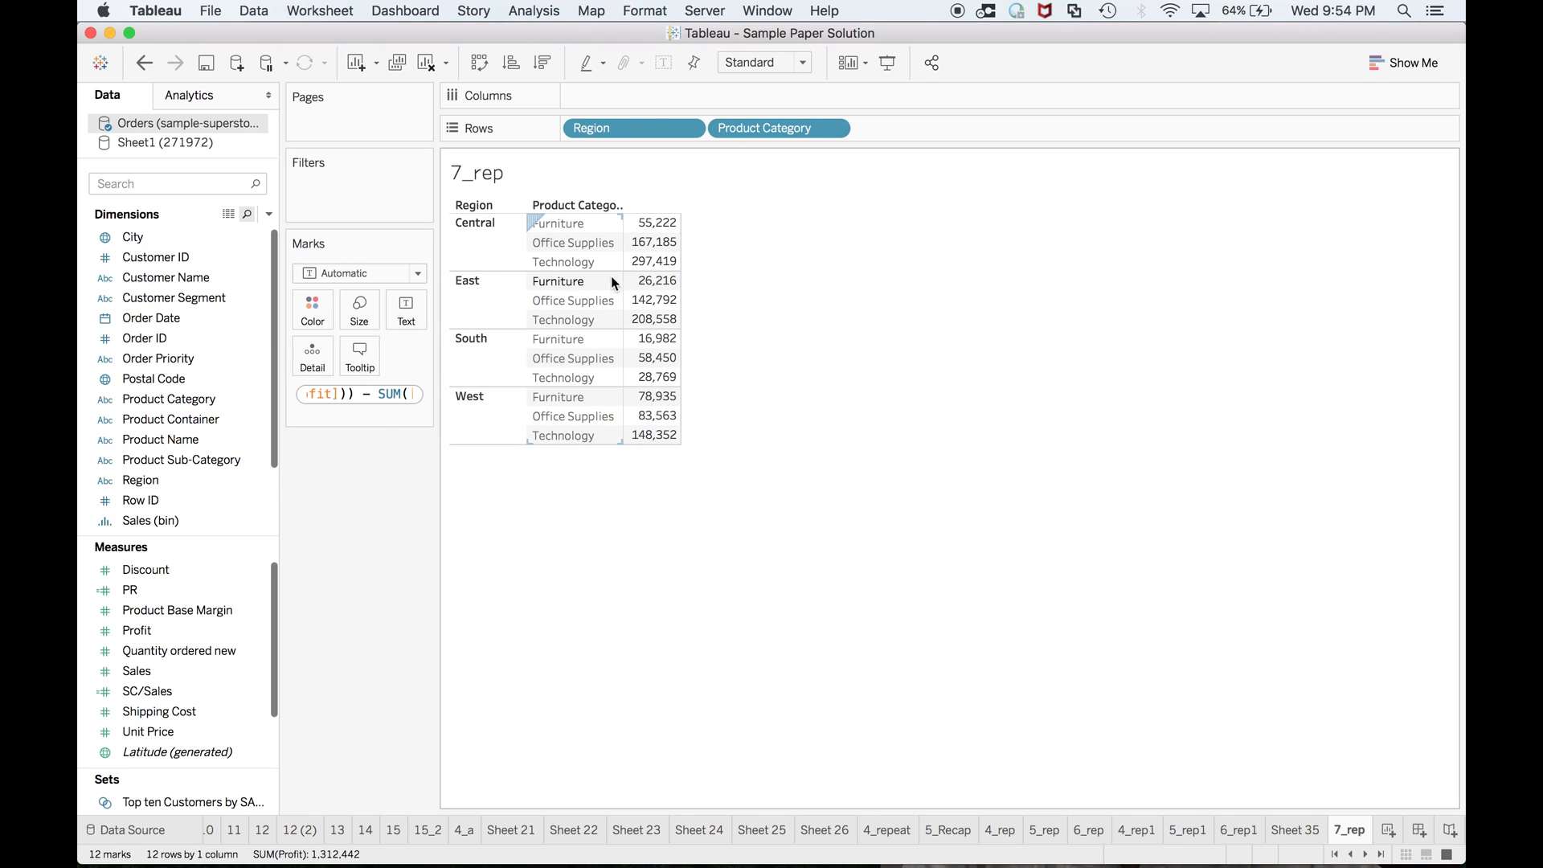
mouse_move(590, 339)
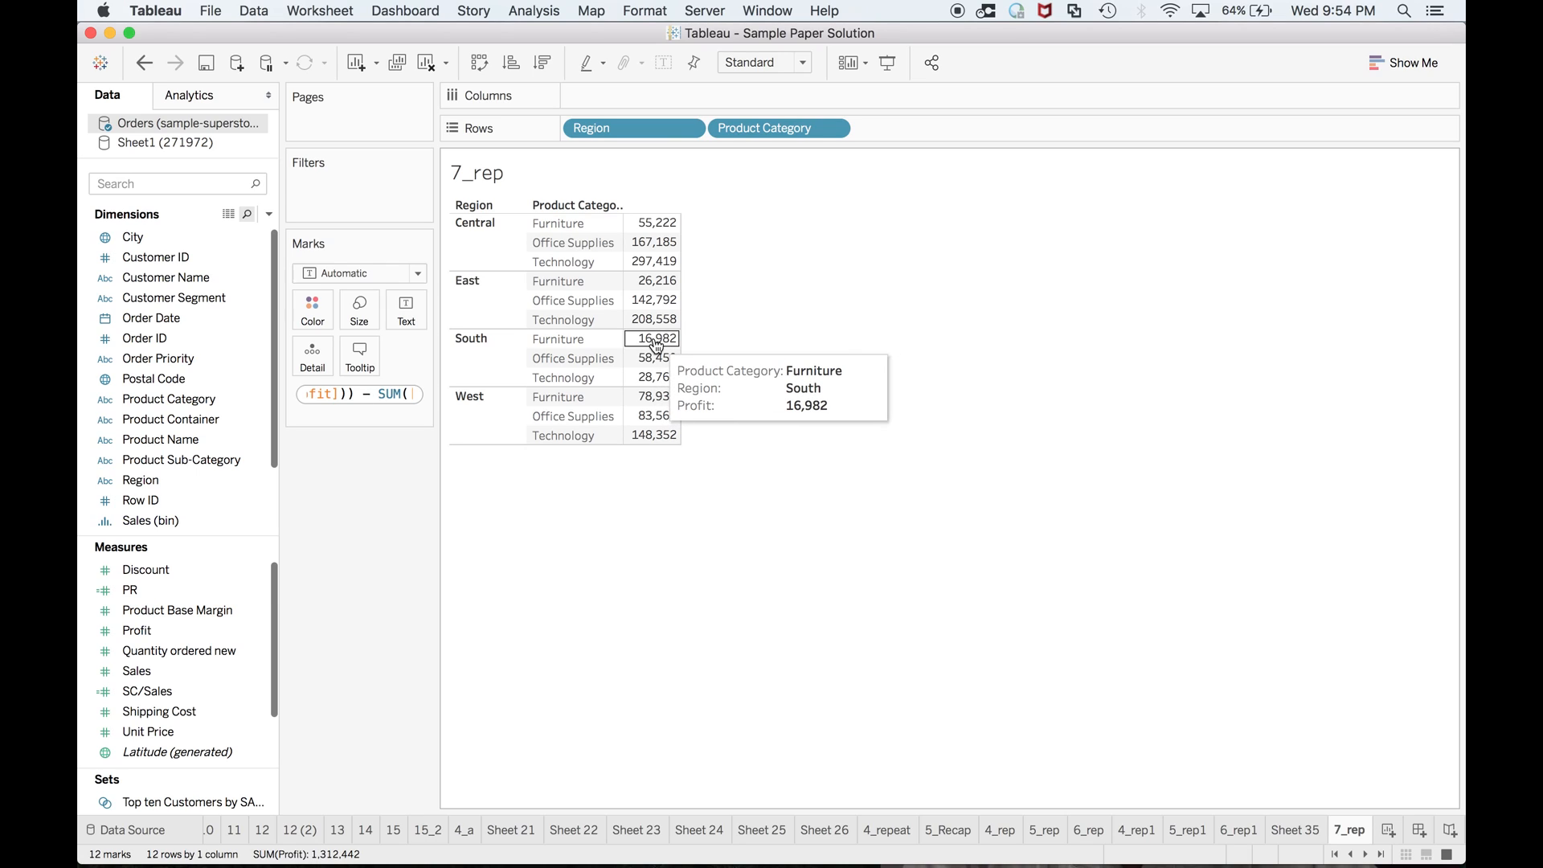
mouse_move(310, 460)
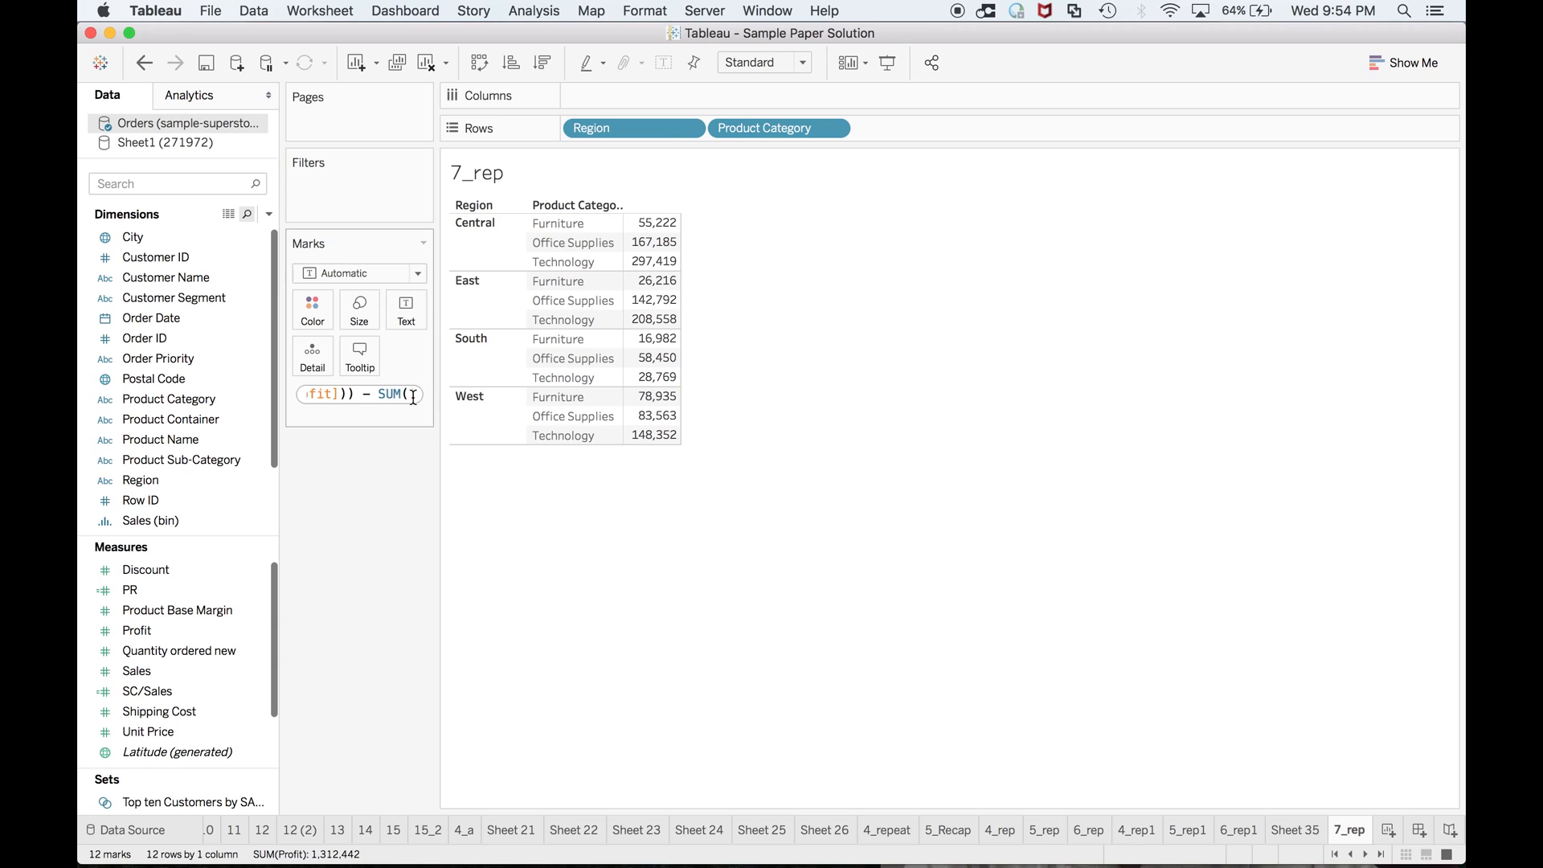
mouse_move(652, 376)
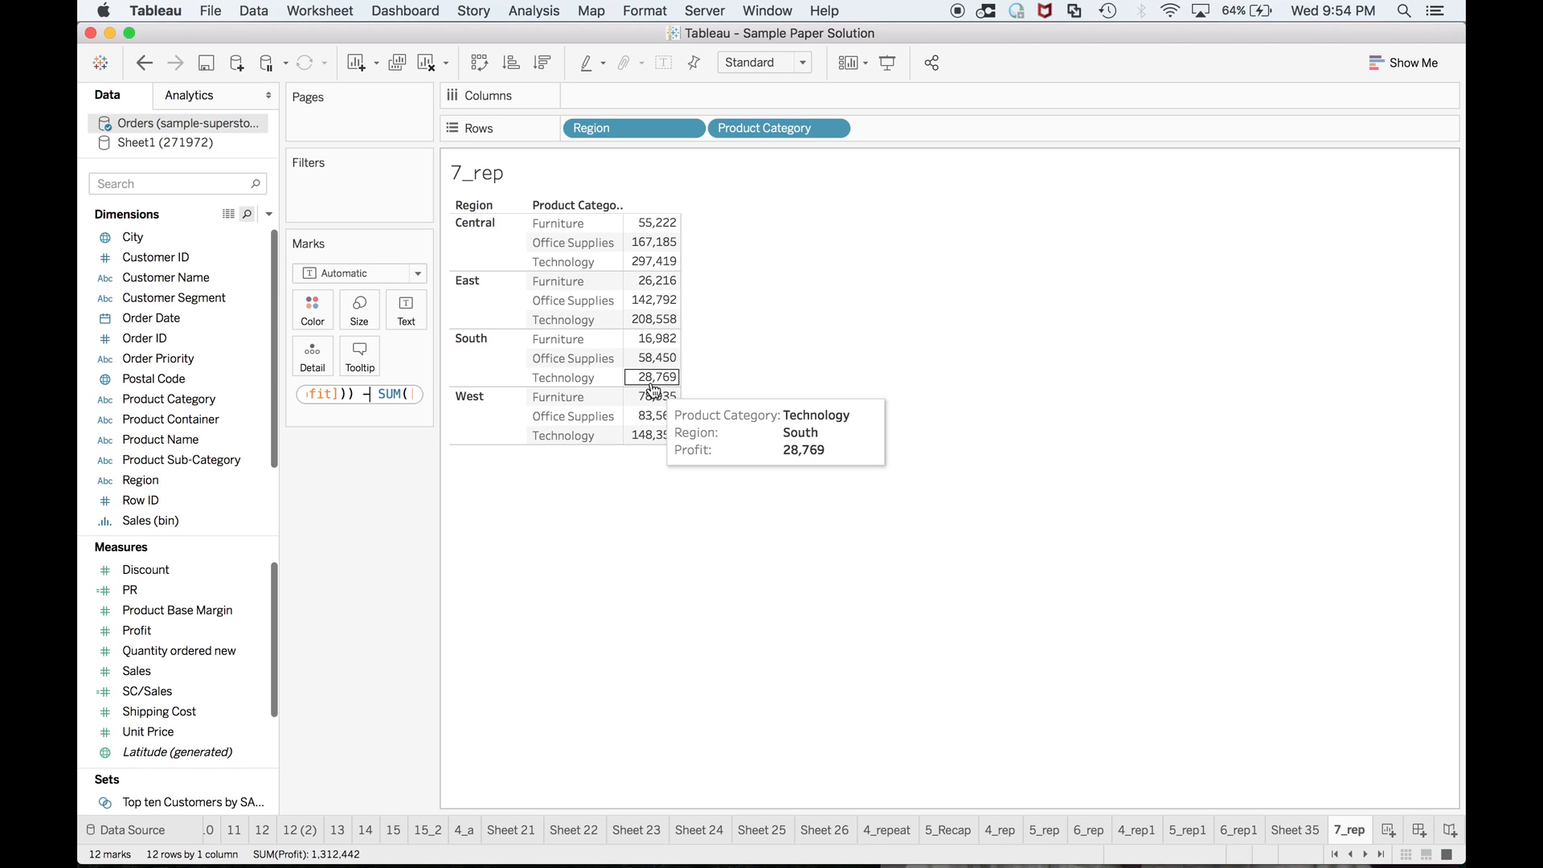
mouse_move(656, 339)
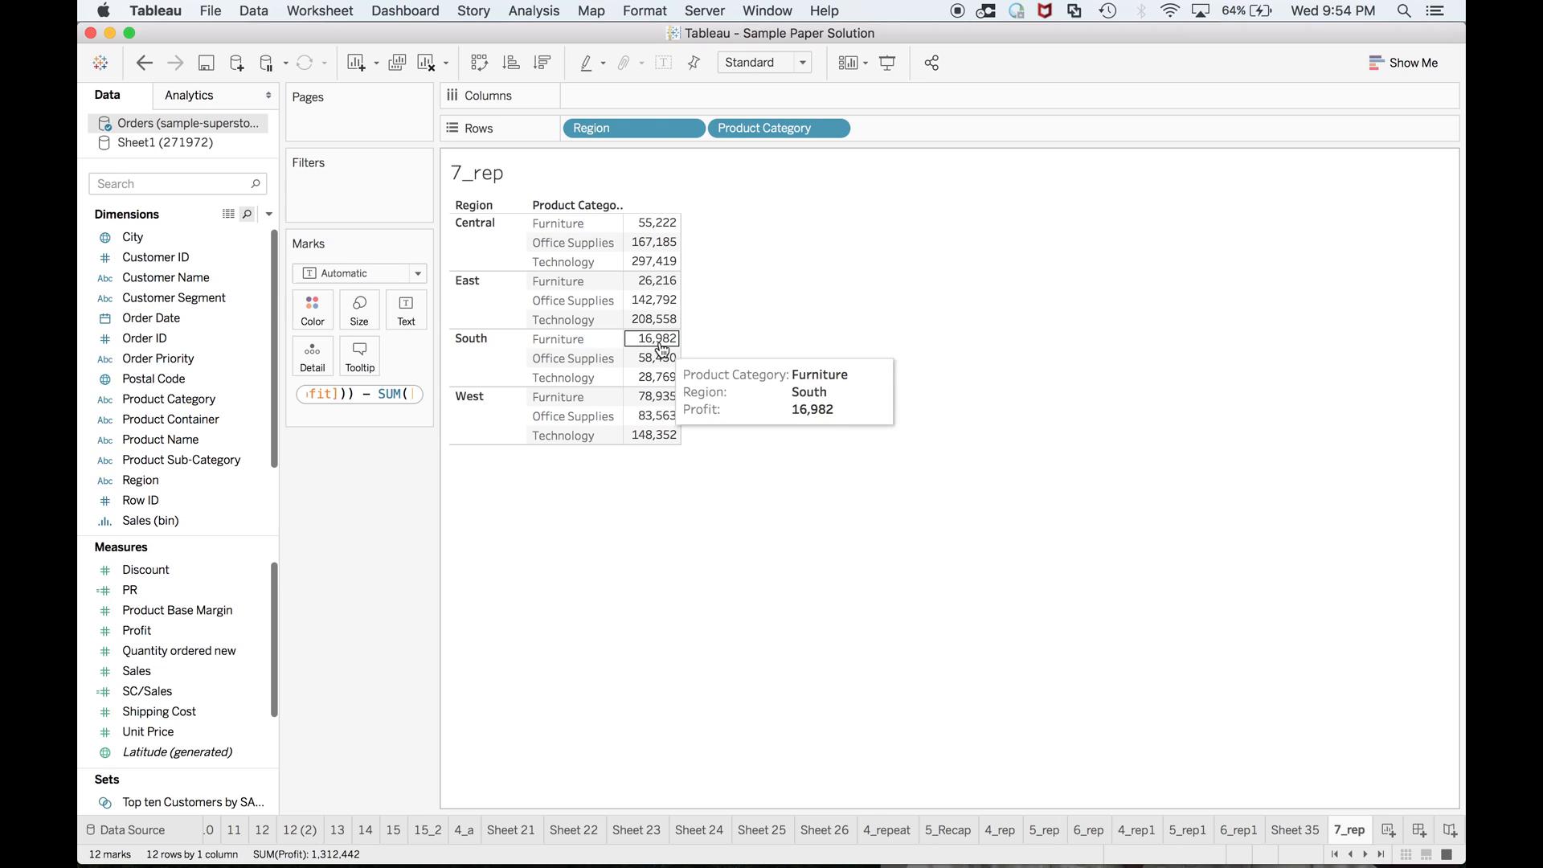
mouse_move(654, 376)
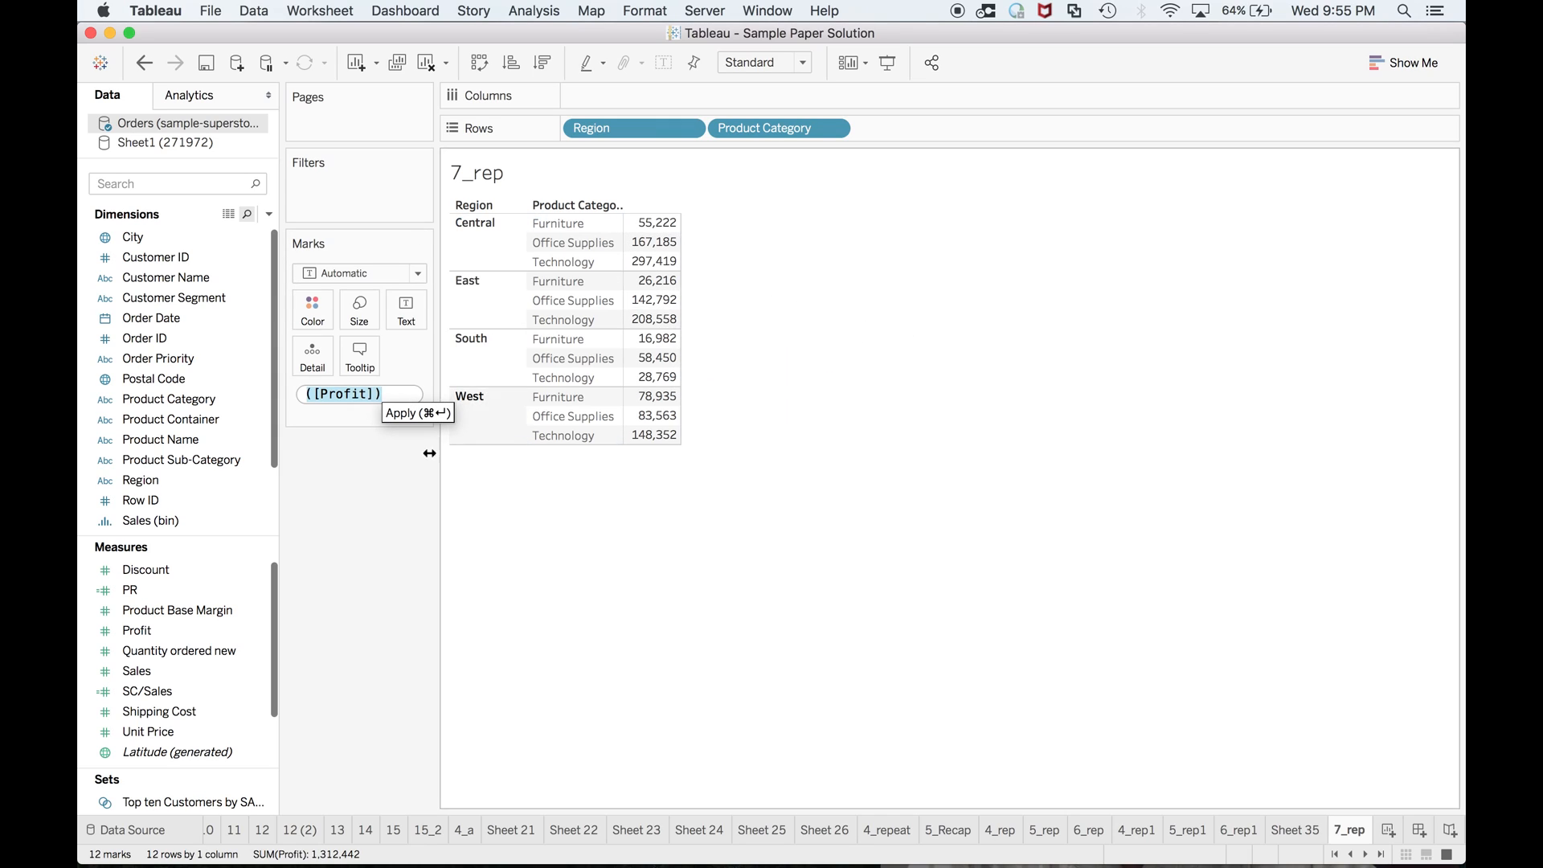
mouse_move(386, 524)
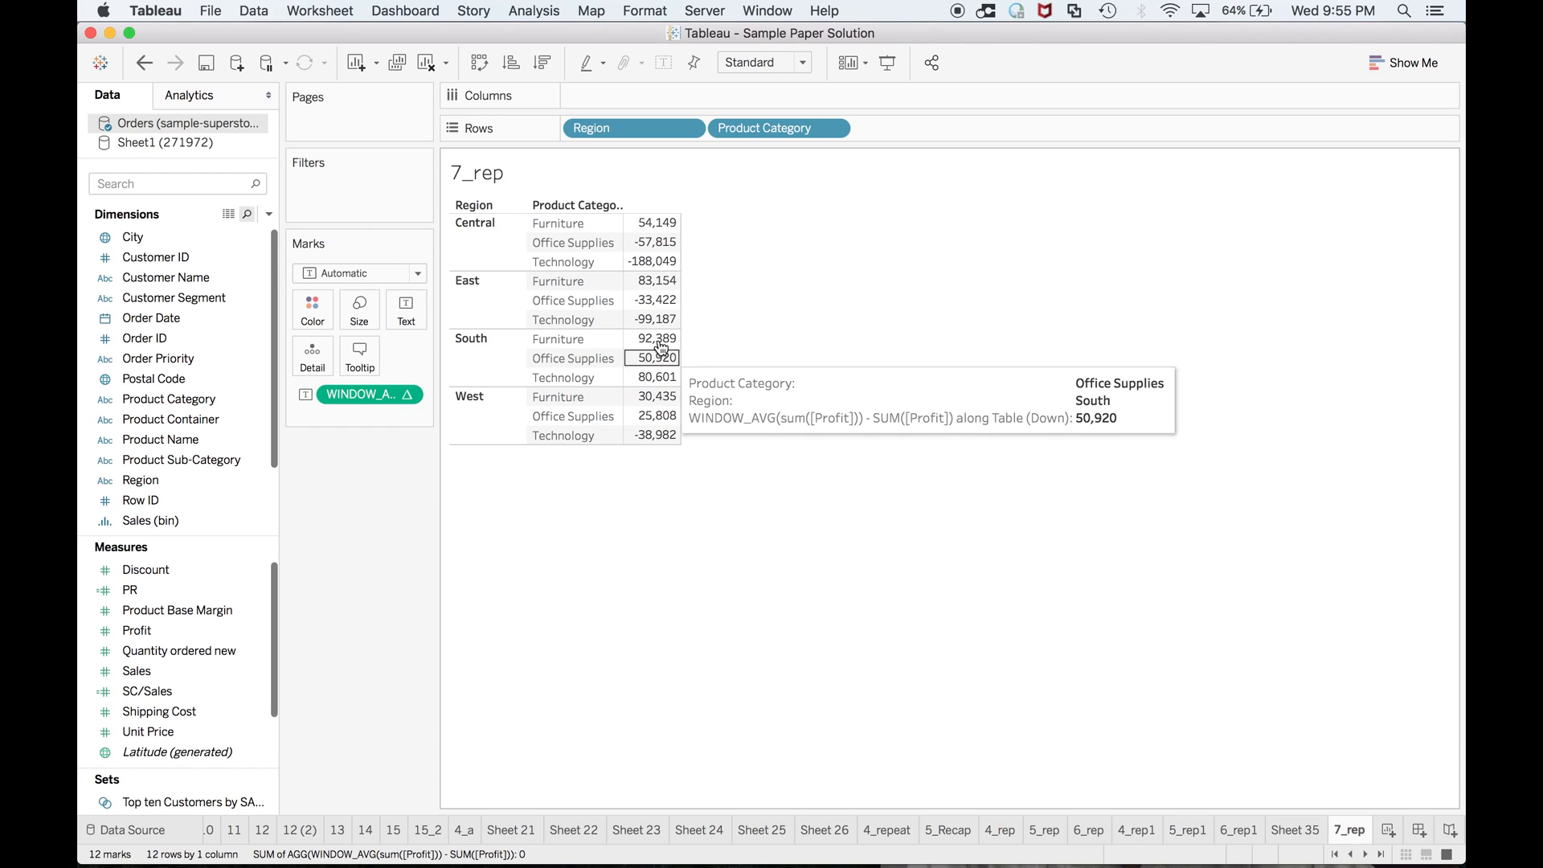
mouse_move(557, 347)
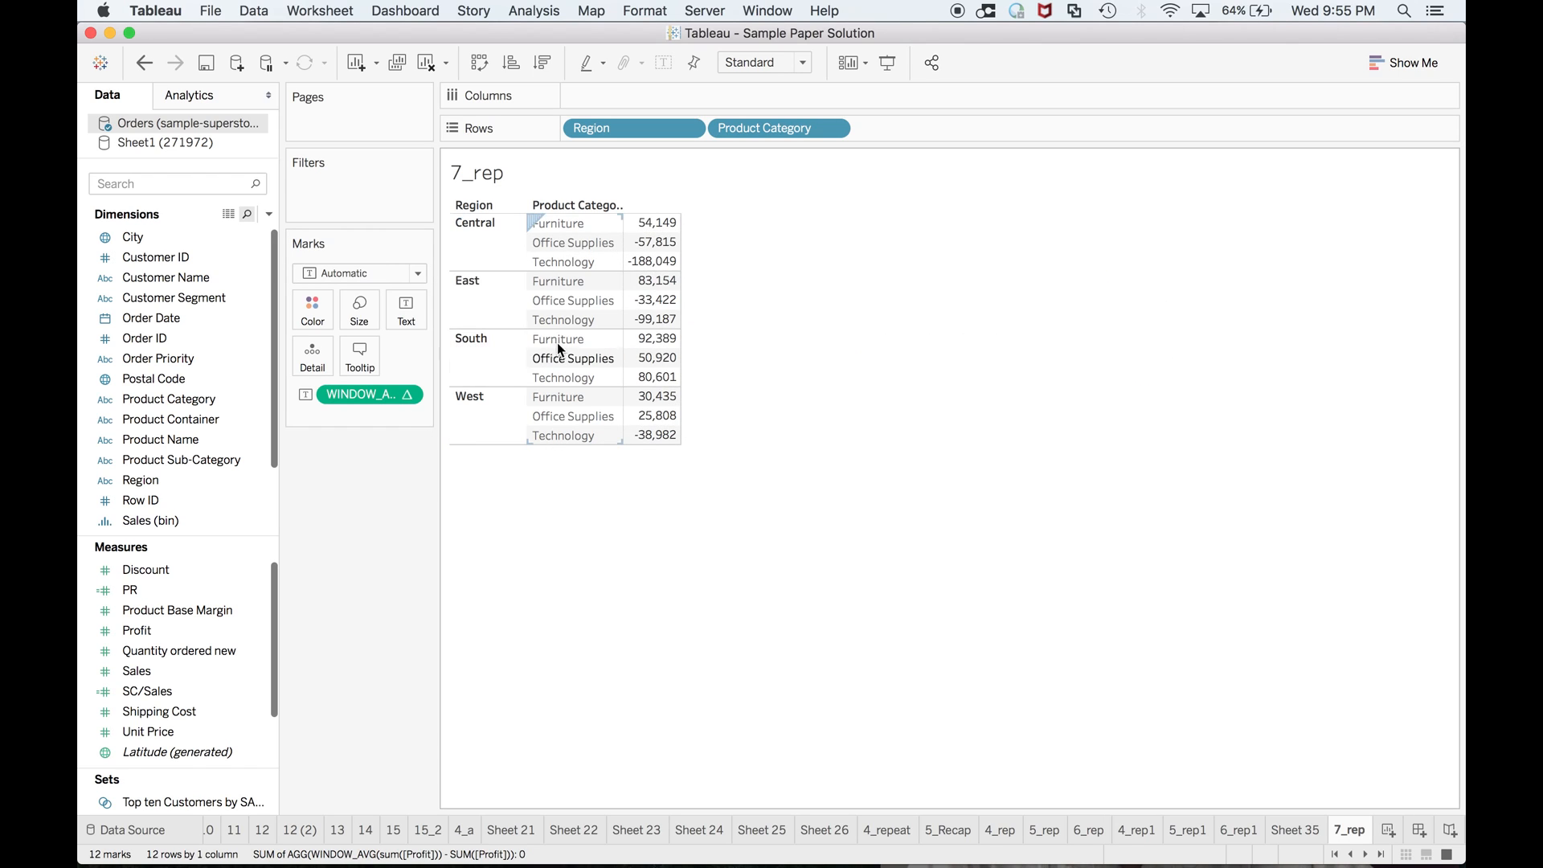
mouse_move(606, 347)
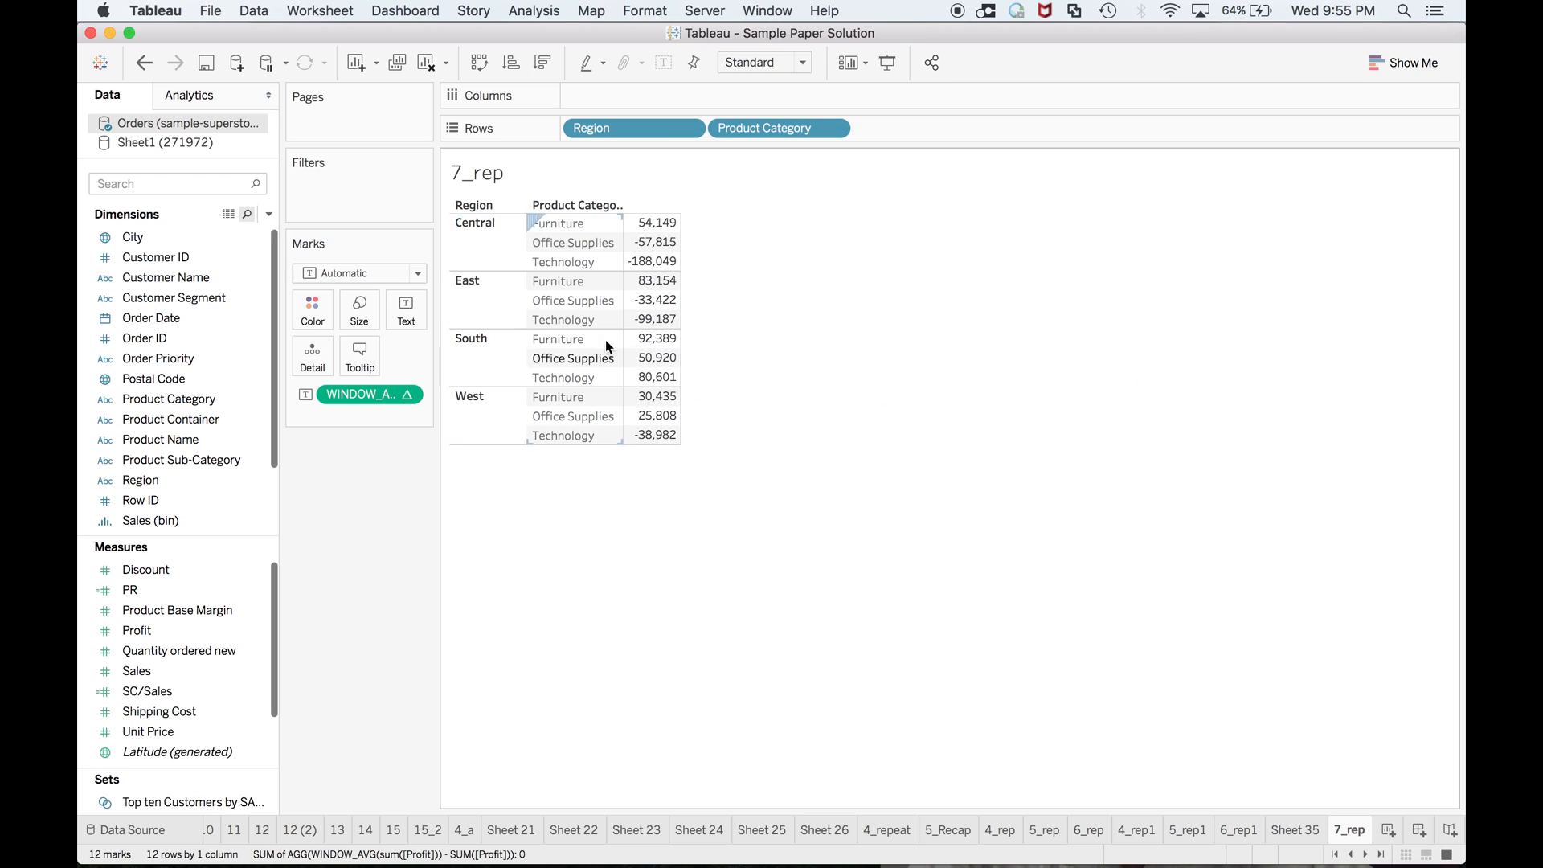
mouse_move(653, 242)
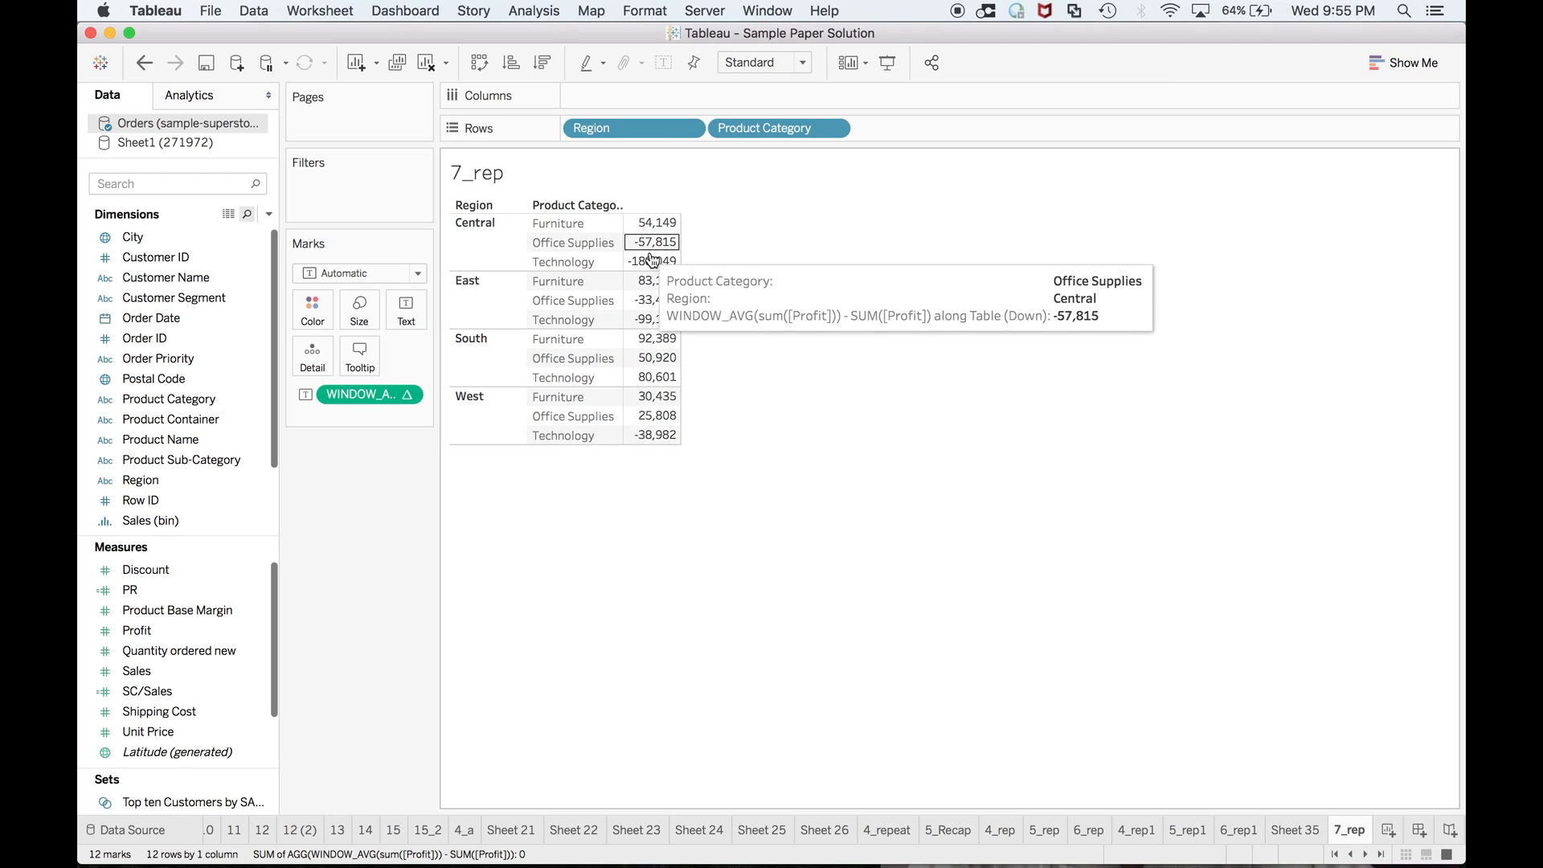
mouse_move(652, 435)
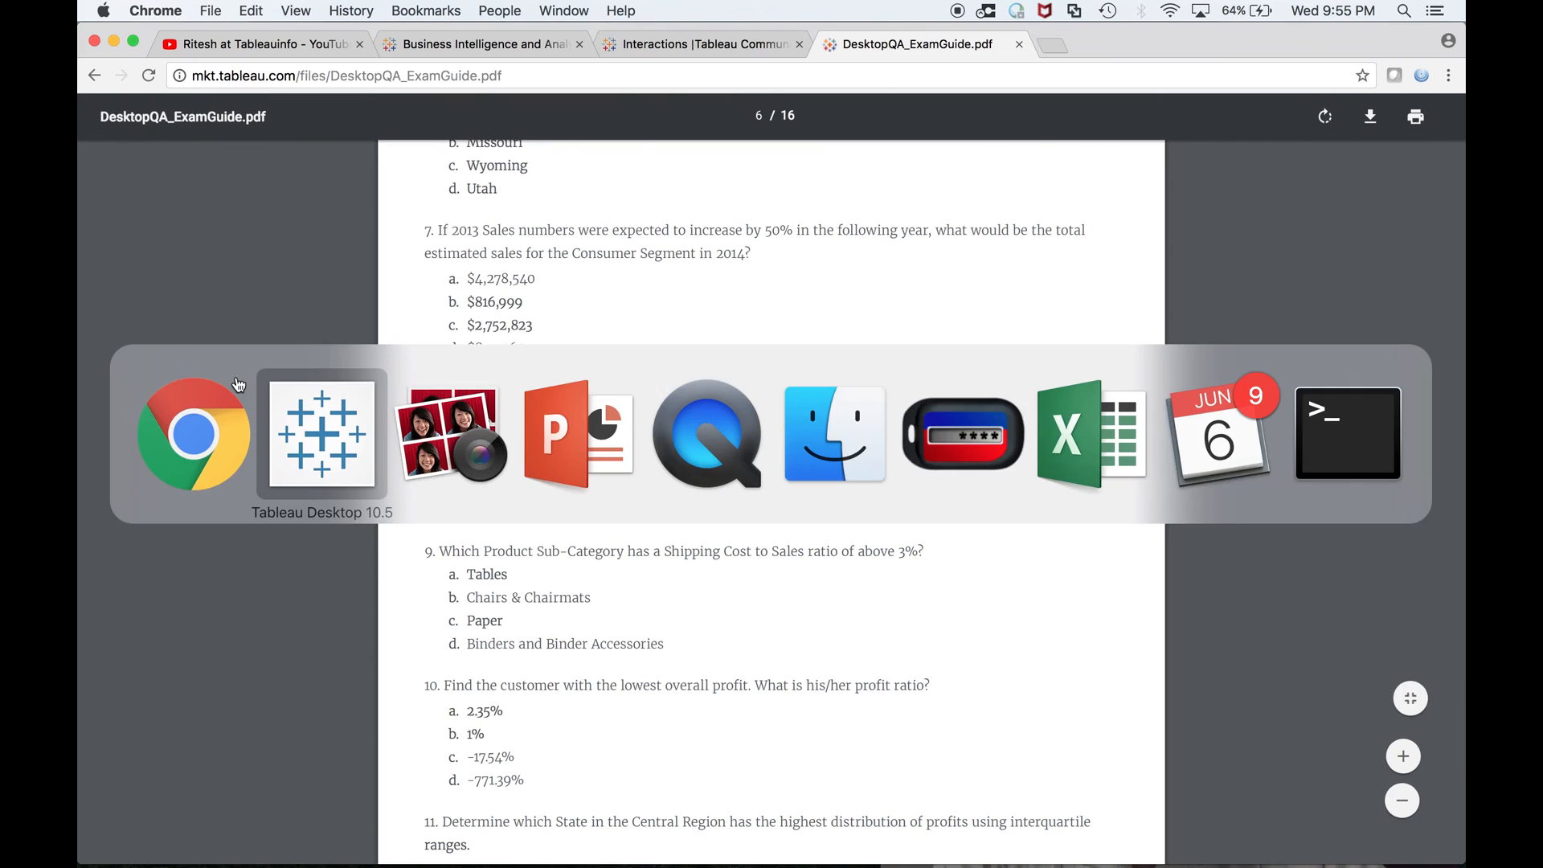
Bring up the exam guide in Chrome scrolled to questions 7 through 11
left_click(448, 432)
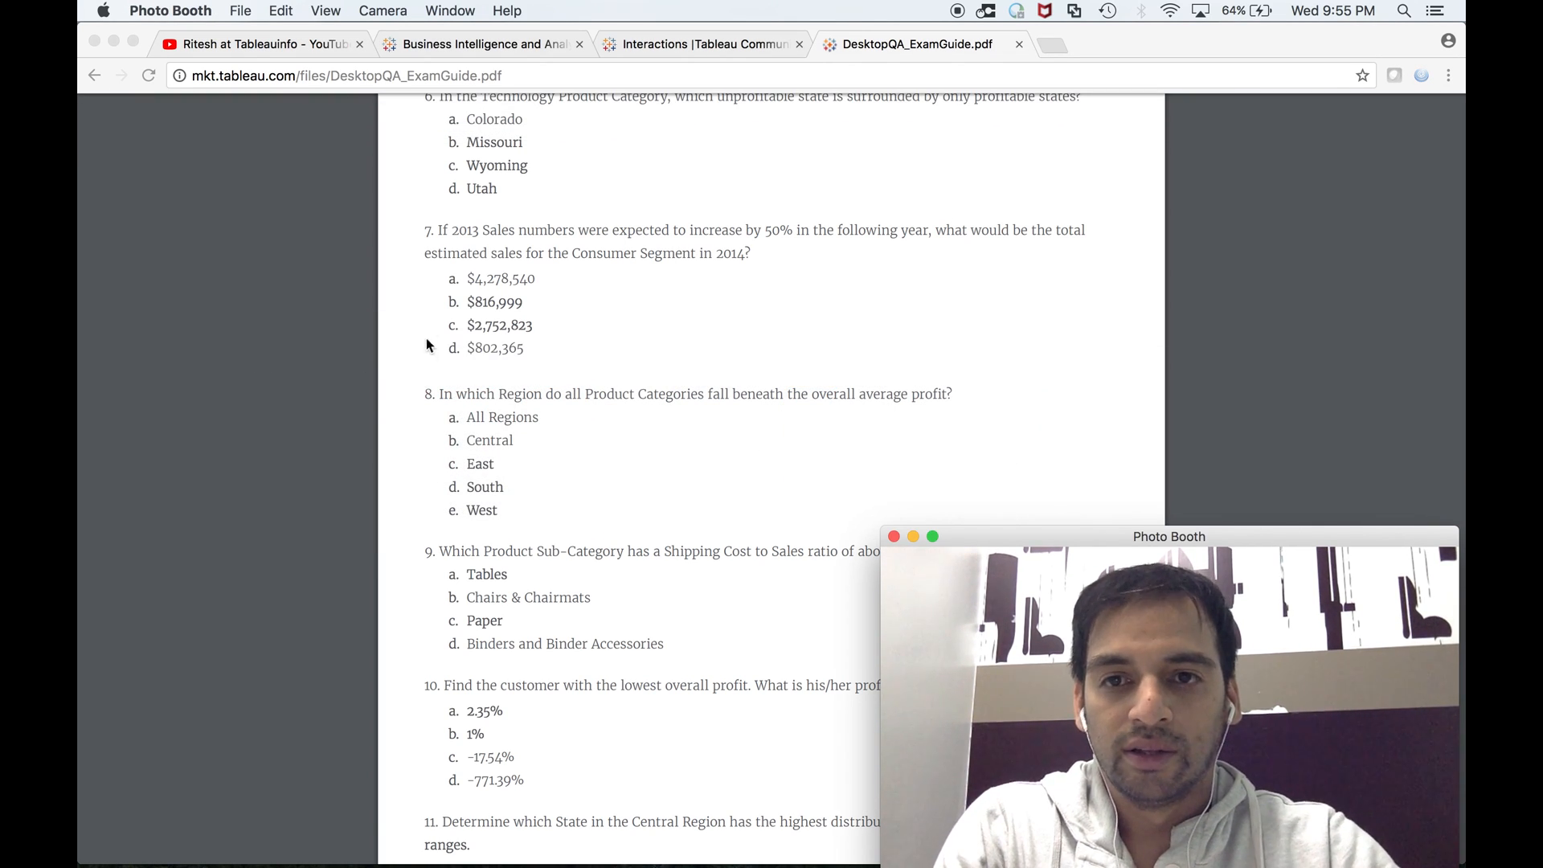
mouse_move(497, 476)
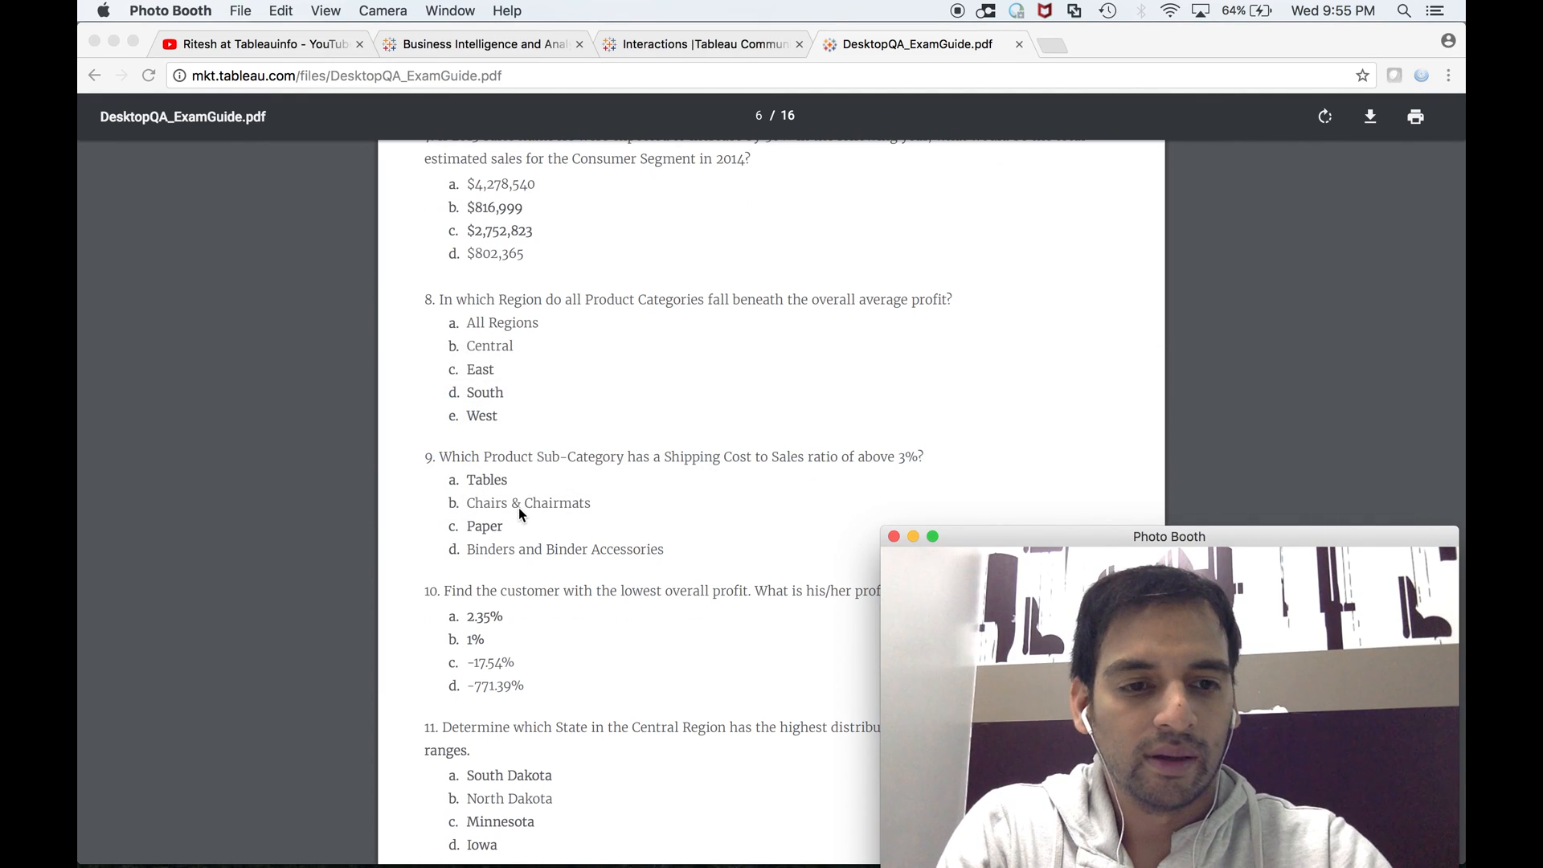
scroll("up", 3)
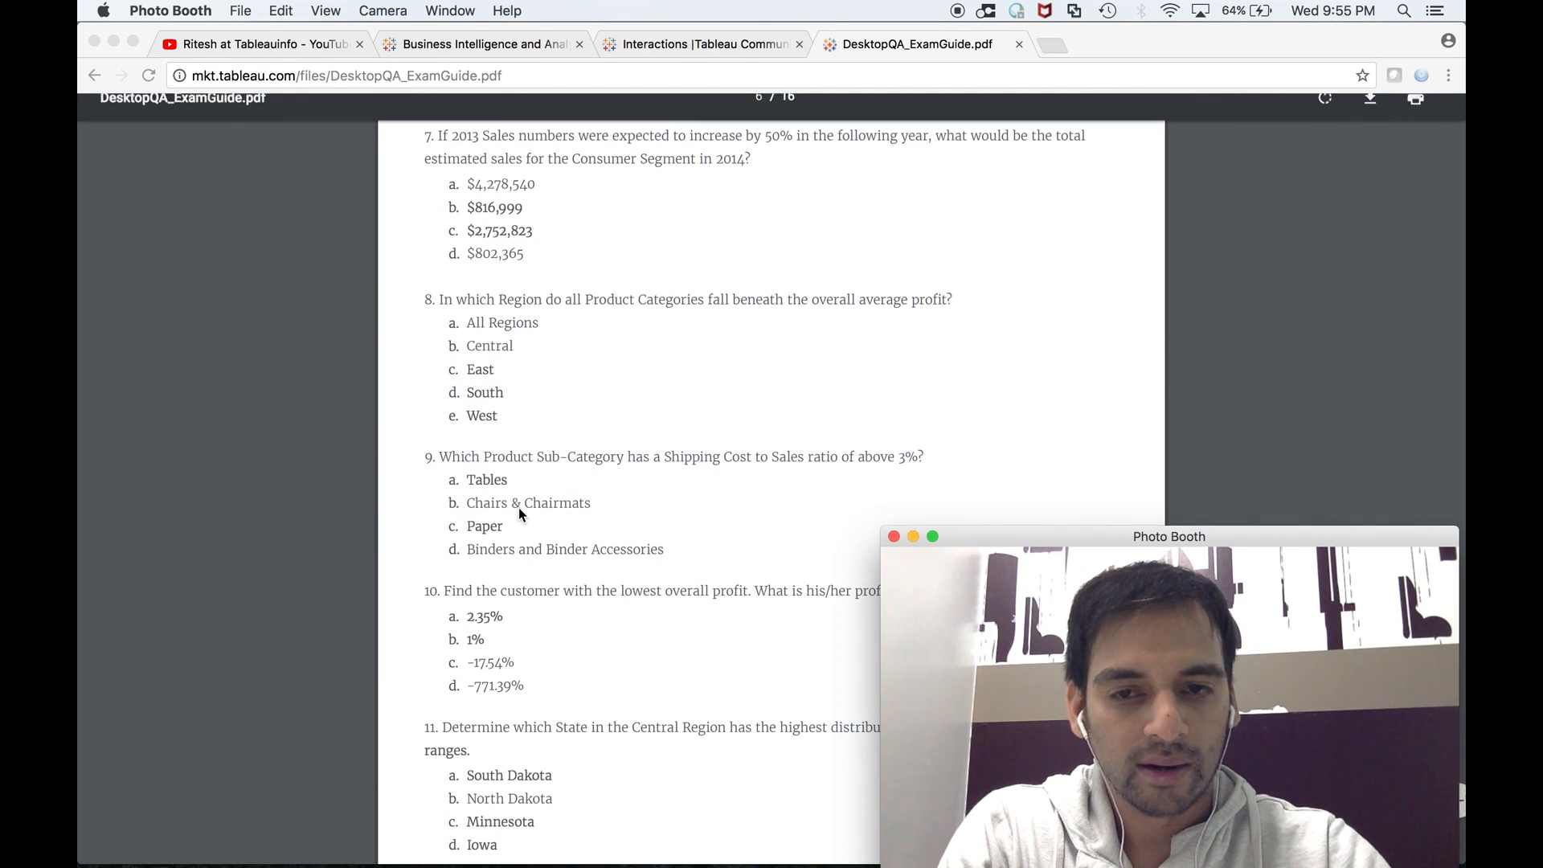
scroll("up", 3)
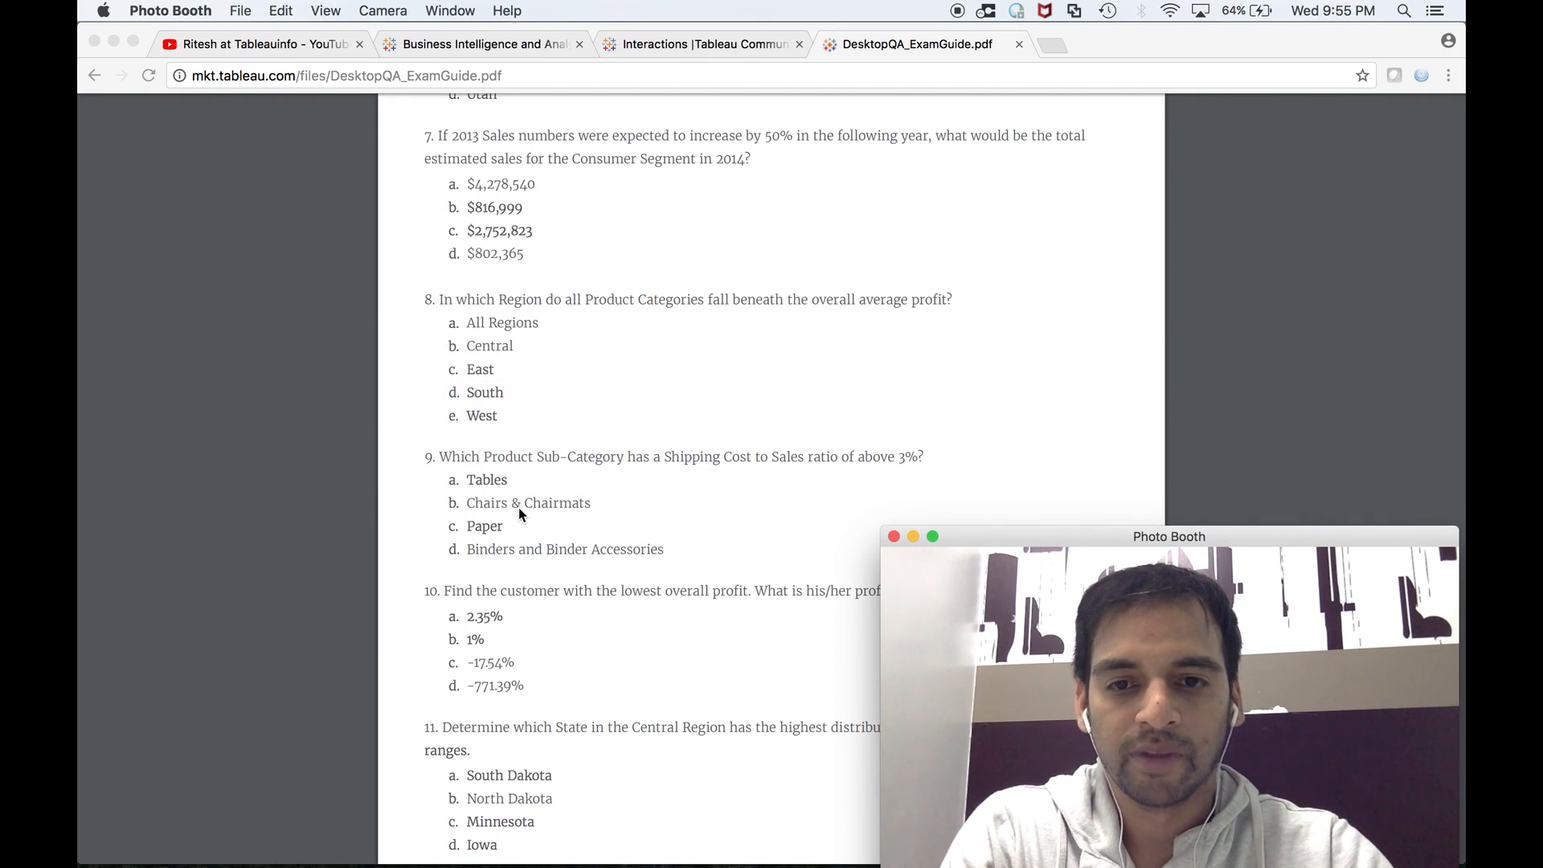
mouse_move(649, 512)
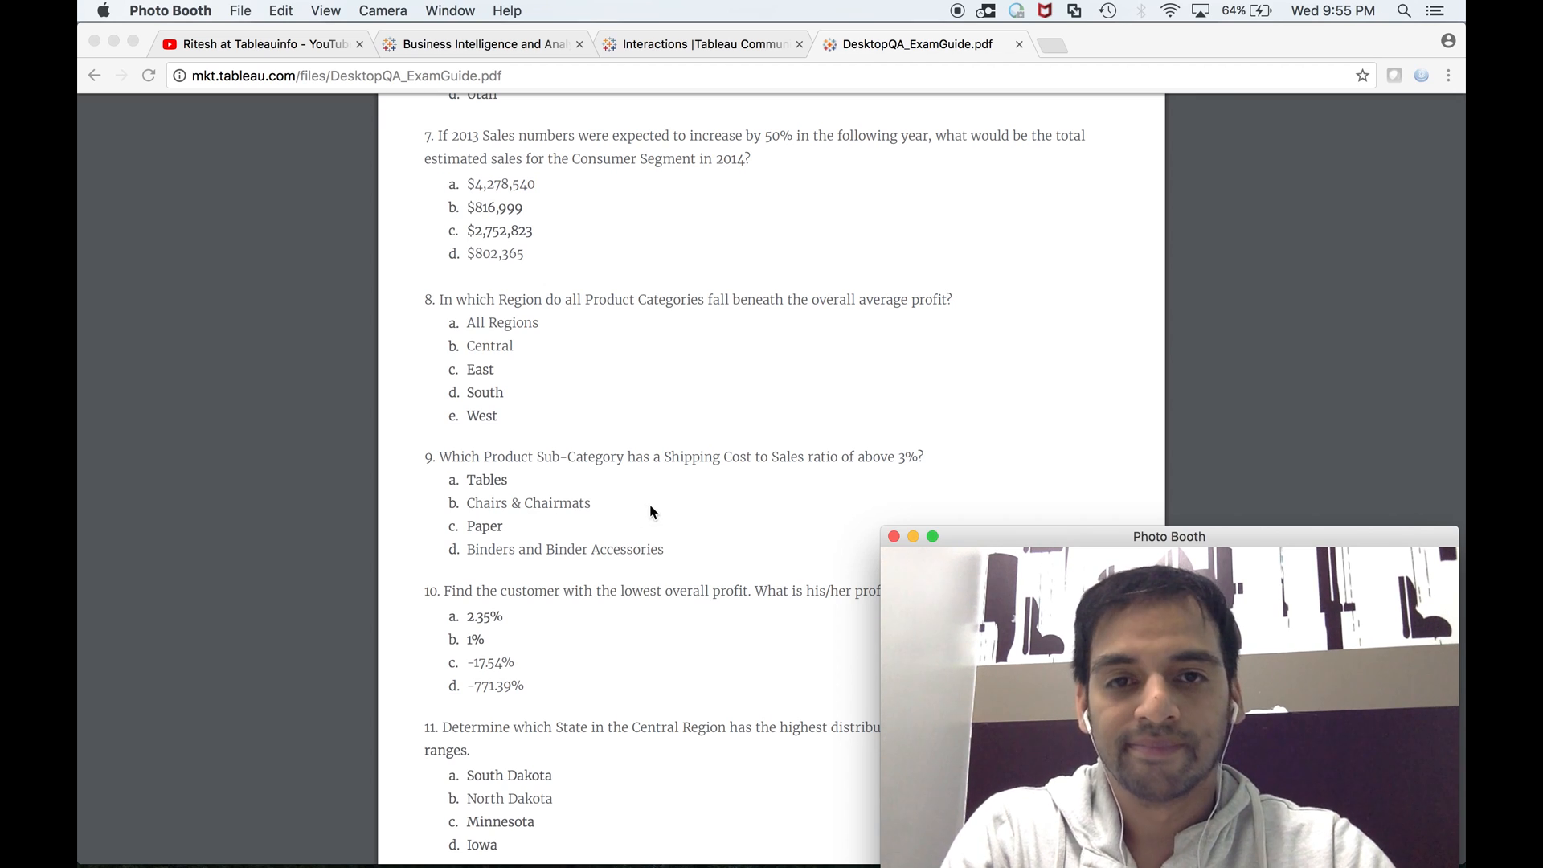